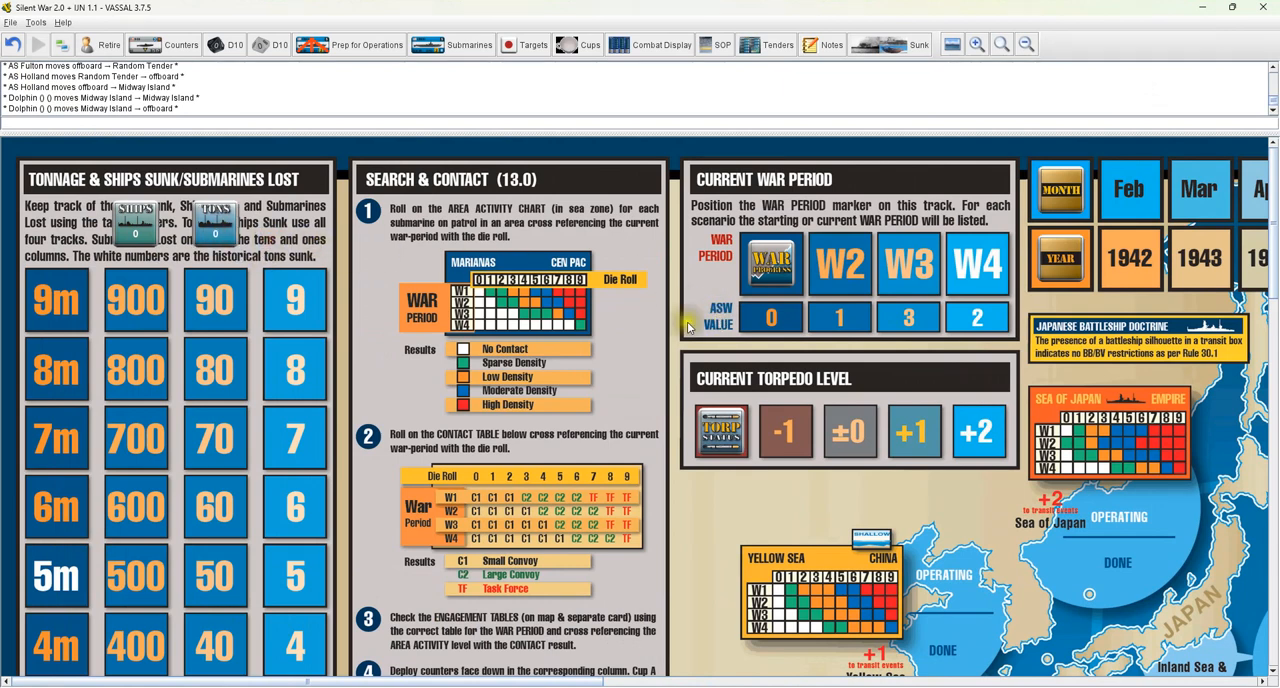
pyautogui.moveTo(130, 245)
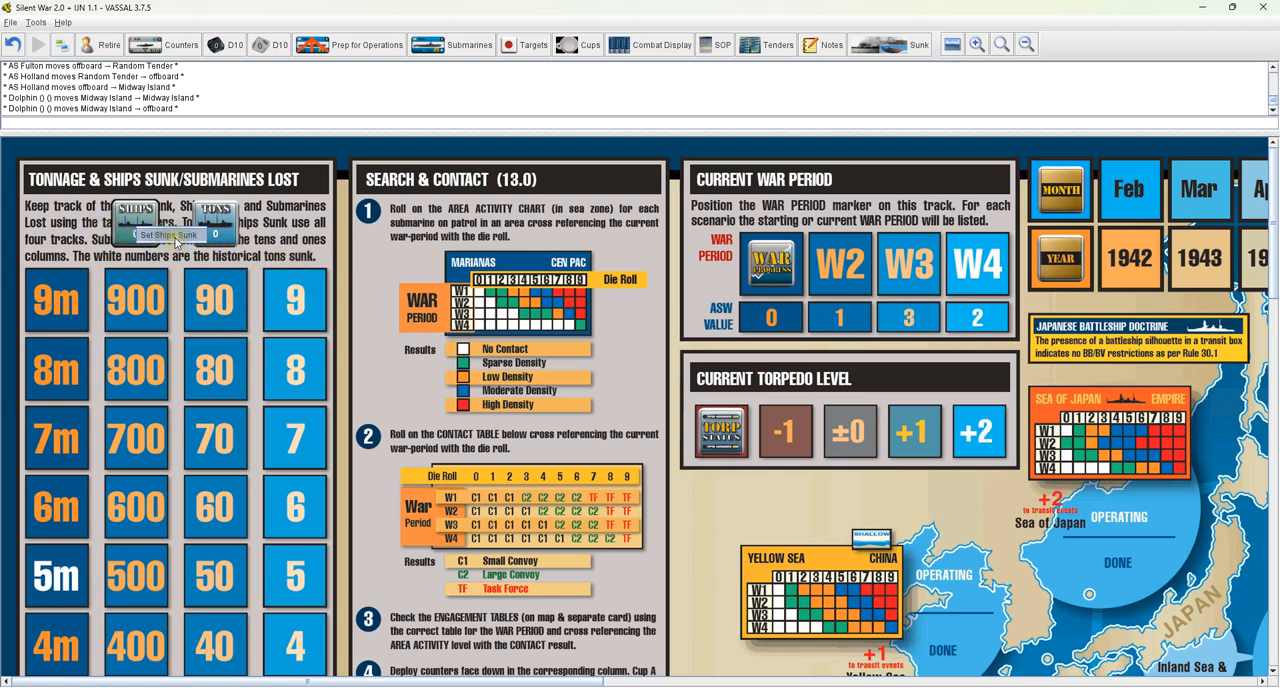
# Set the ships-sunk count to 12, then reset it to 0
pyautogui.click(168, 234)
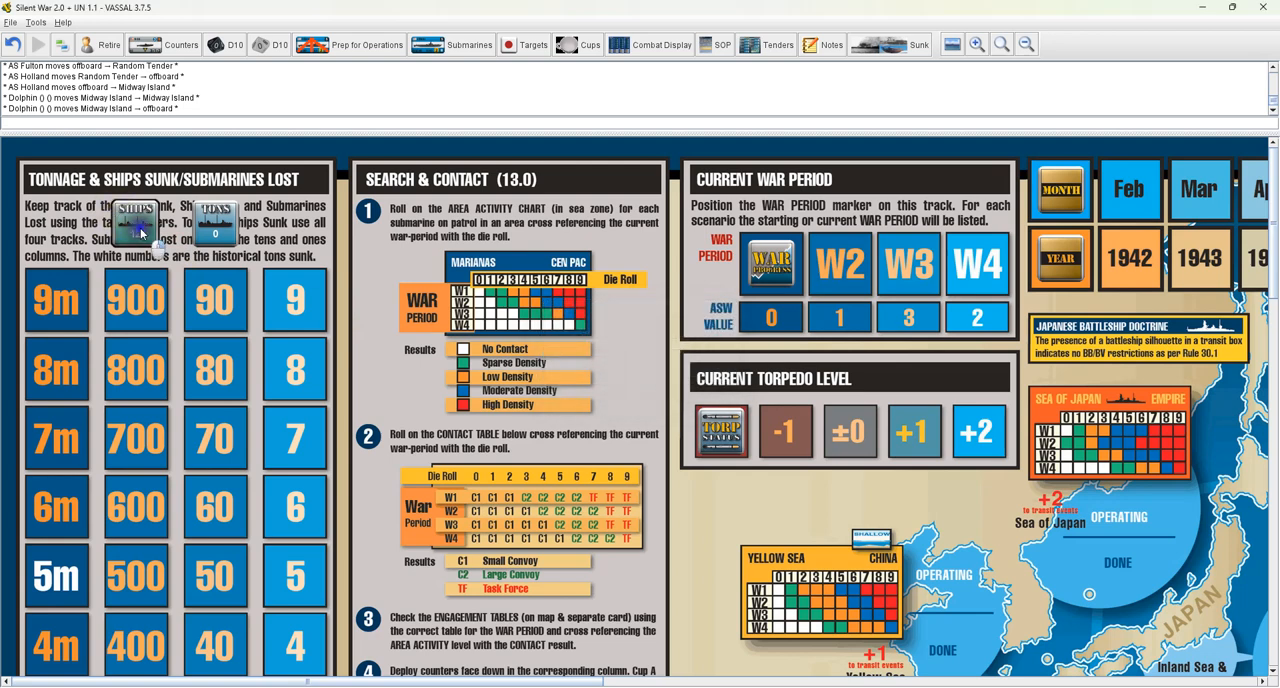
pyautogui.click(134, 222)
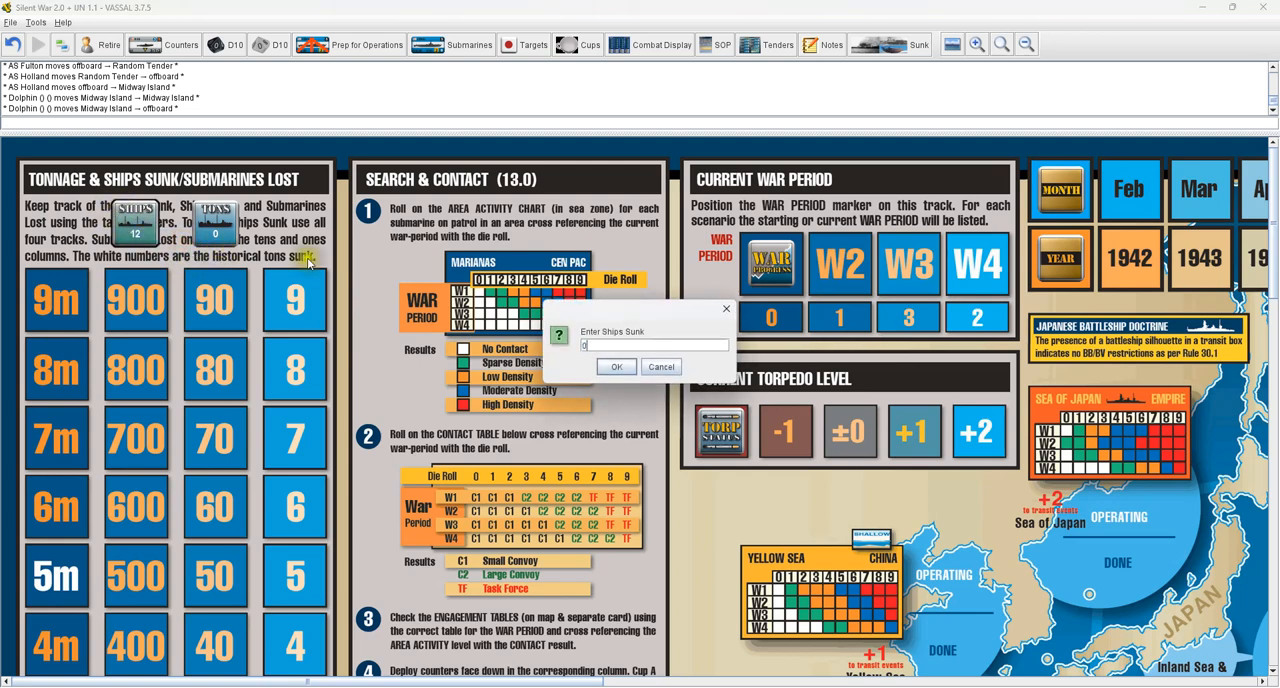
pyautogui.click(617, 366)
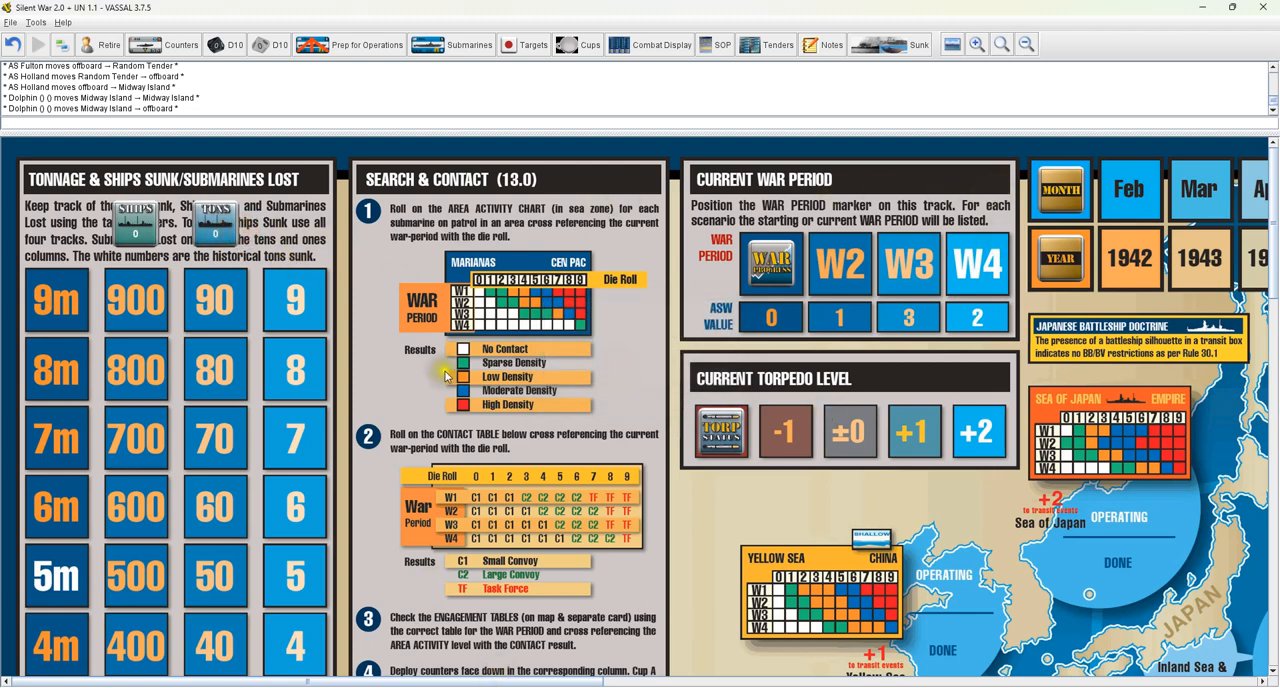
# Handle the SHIPS x1 tally marker, then set War Period to W3 and torpedo to ±0
pyautogui.scroll(-3)
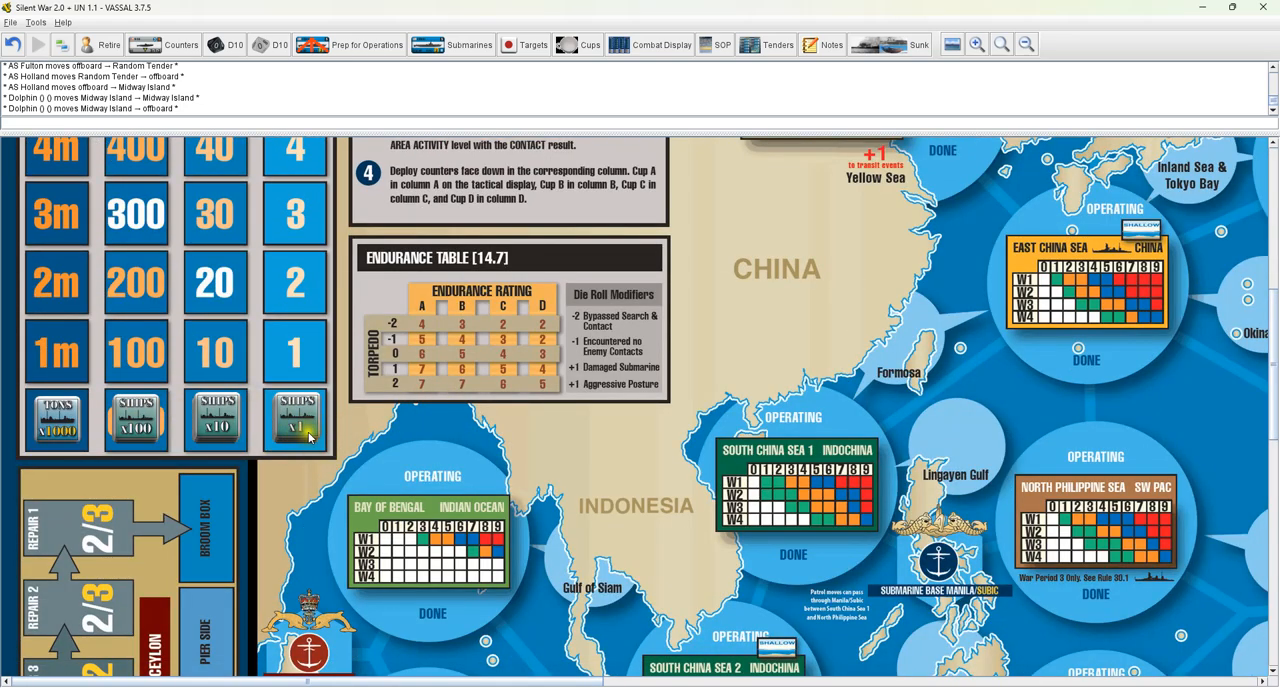
pyautogui.click(295, 420)
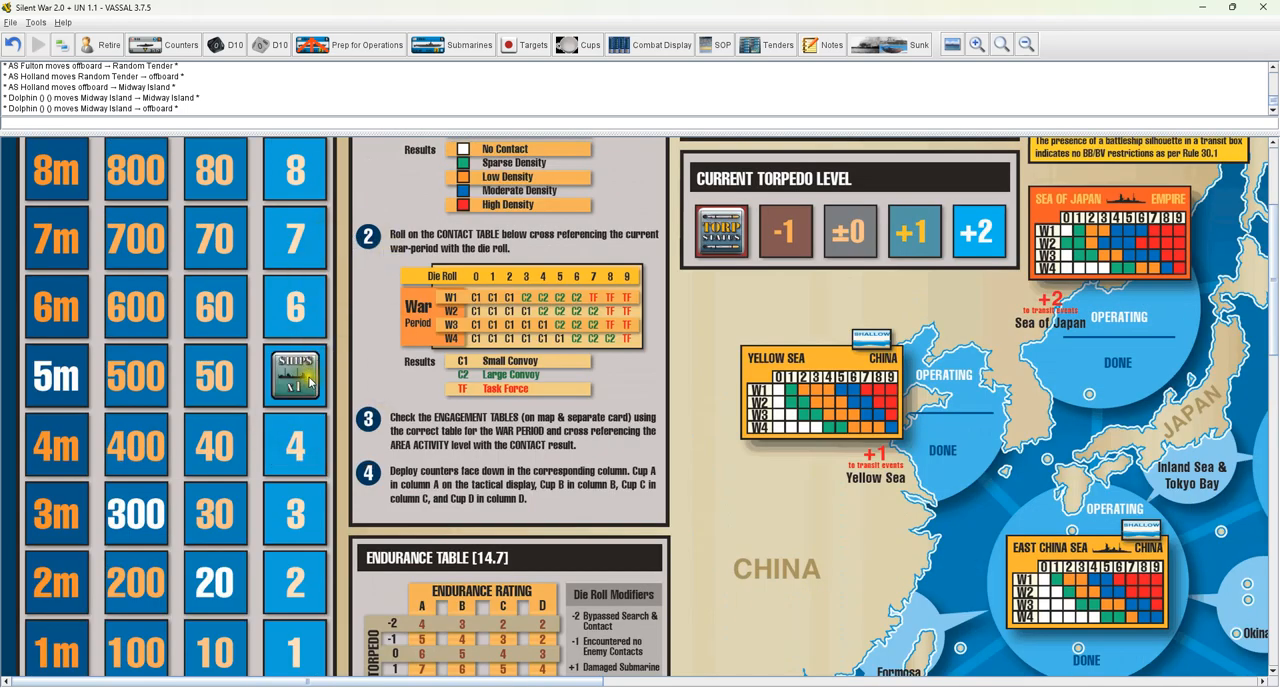
pyautogui.rightClick(295, 375)
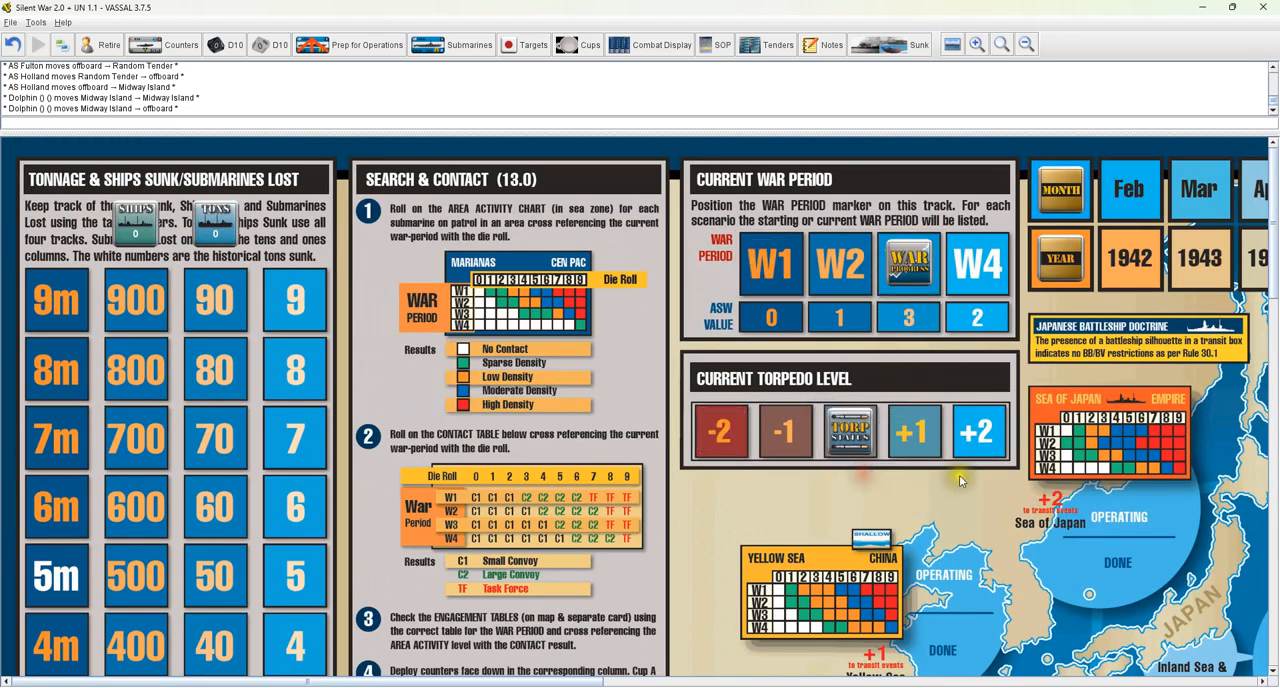
pyautogui.moveTo(640, 655)
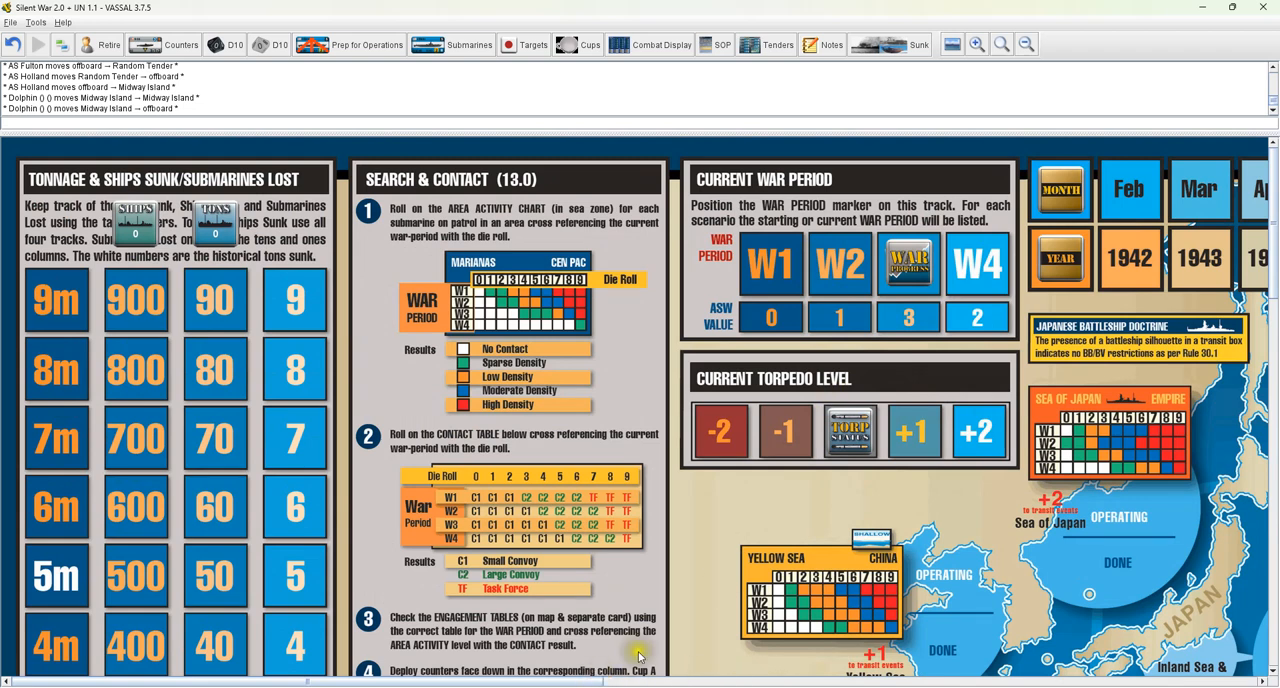
pyautogui.click(849, 430)
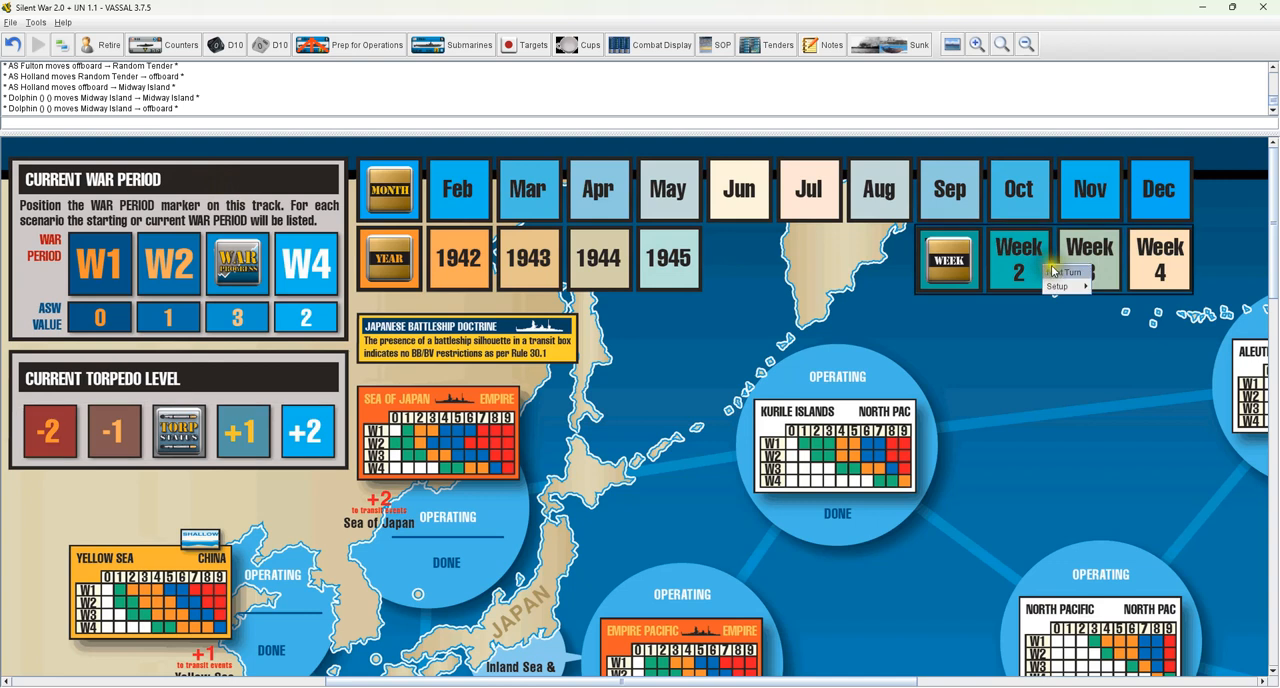
pyautogui.moveTo(1057, 286)
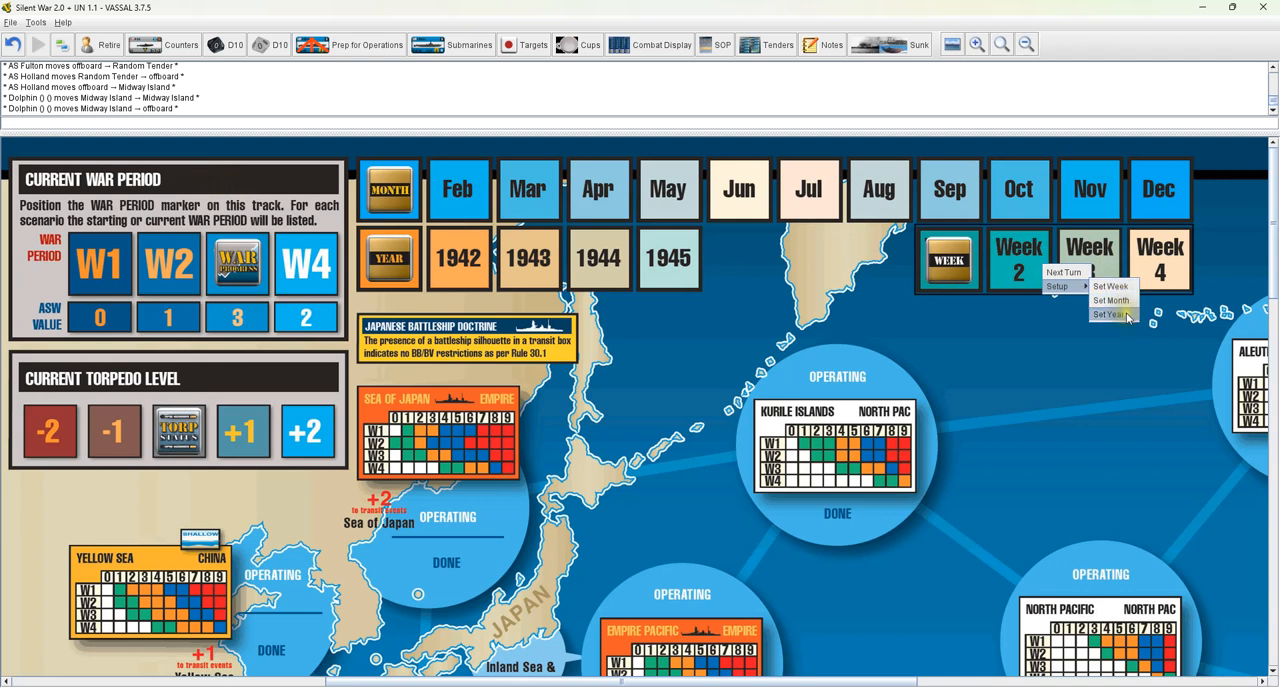
# Set the calendar year to 1943, then set the month to December, Week 4
pyautogui.click(1108, 314)
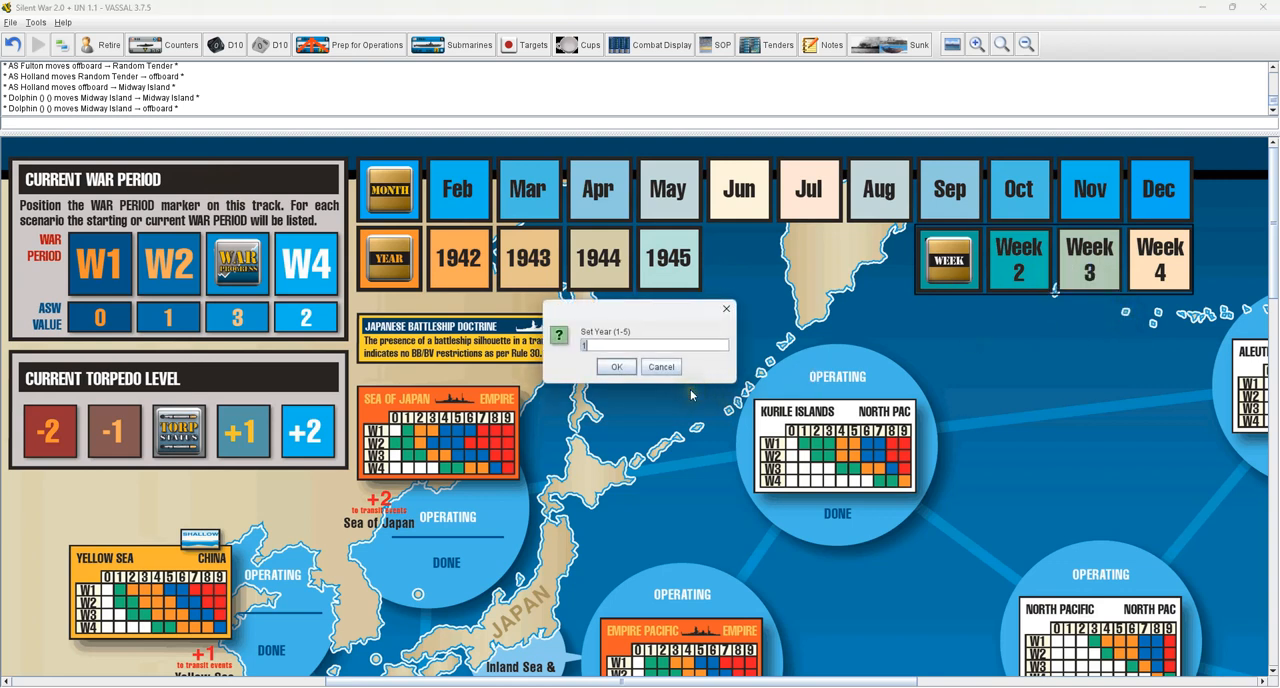
pyautogui.write('3')
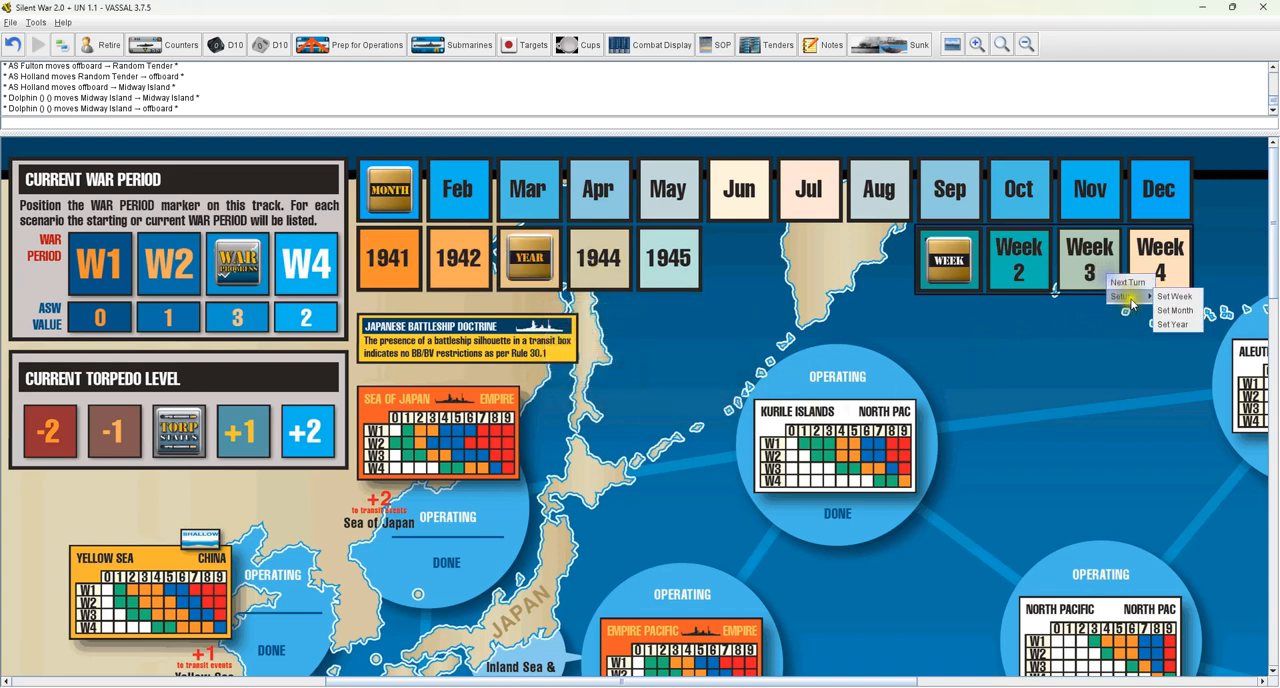
pyautogui.click(1175, 310)
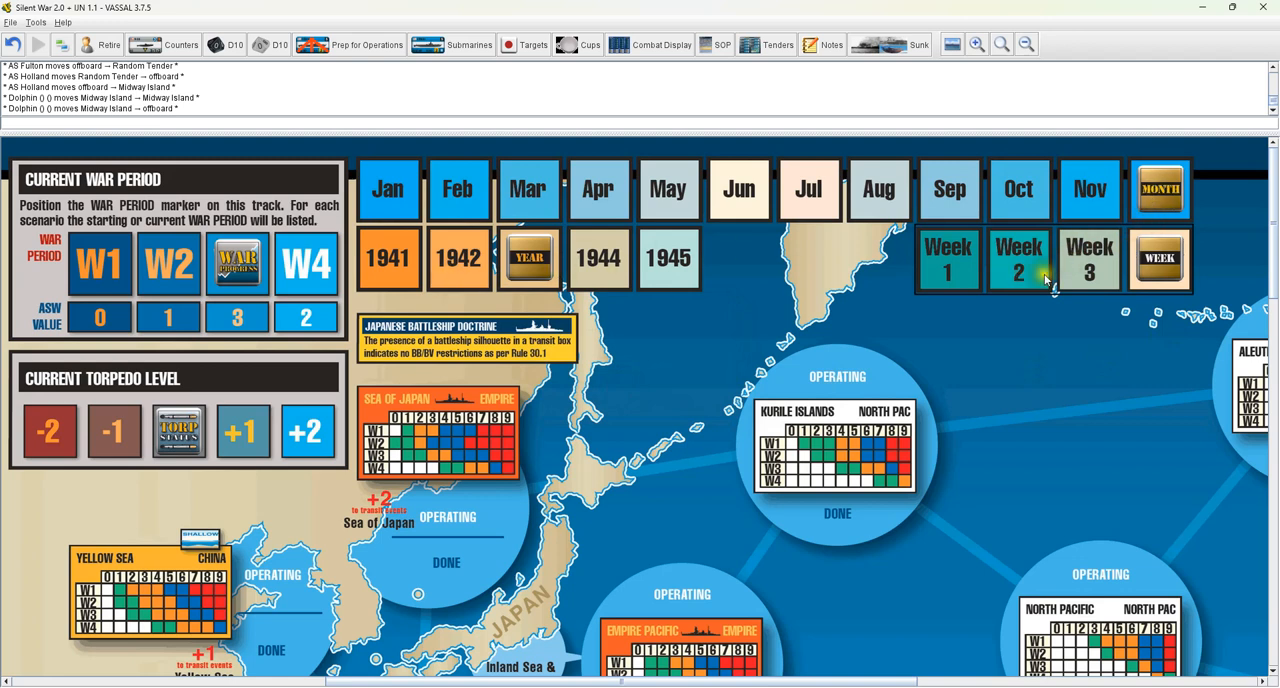
# Advance the calendar with Next Turn and set the month marker to February 1944, Week 1
pyautogui.rightClick(1089, 259)
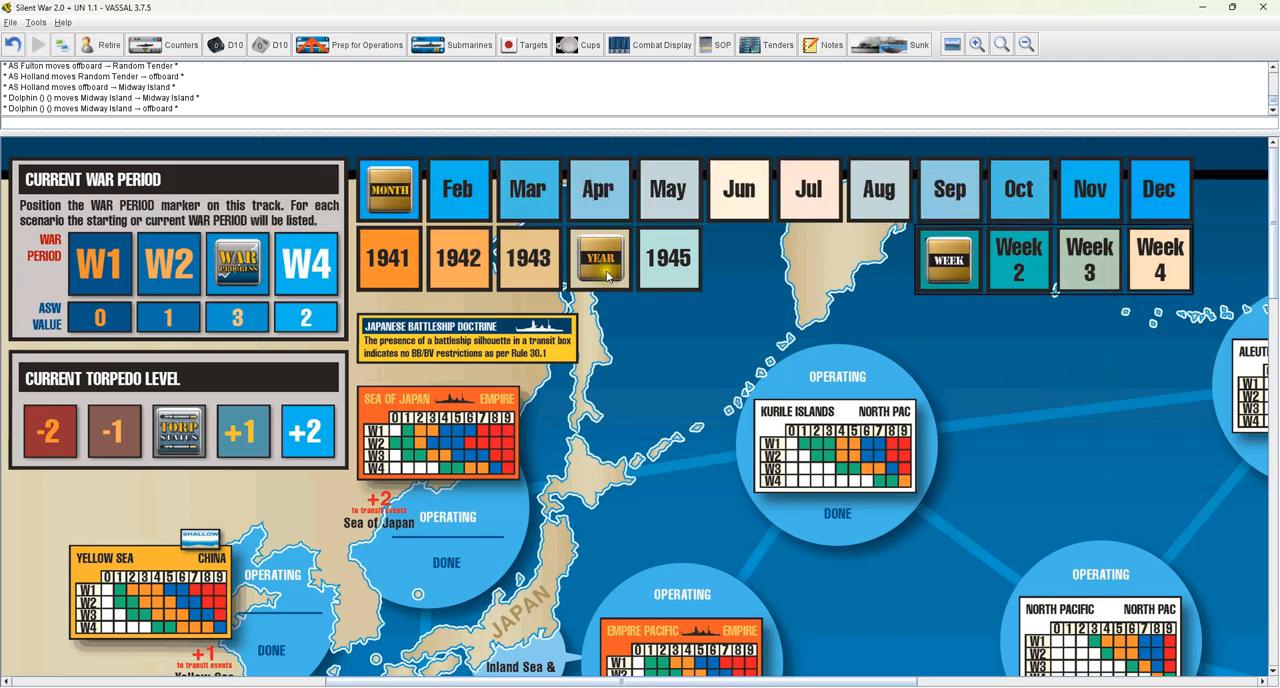
pyautogui.moveTo(687, 360)
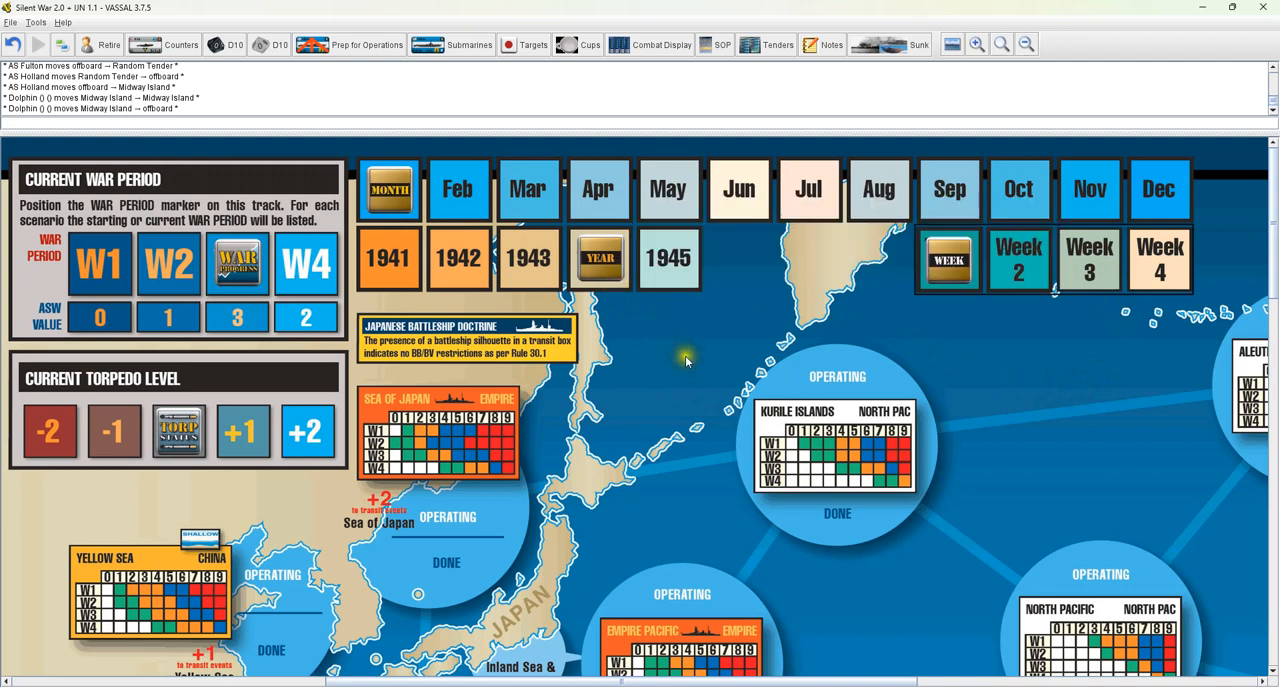
pyautogui.rightClick(948, 258)
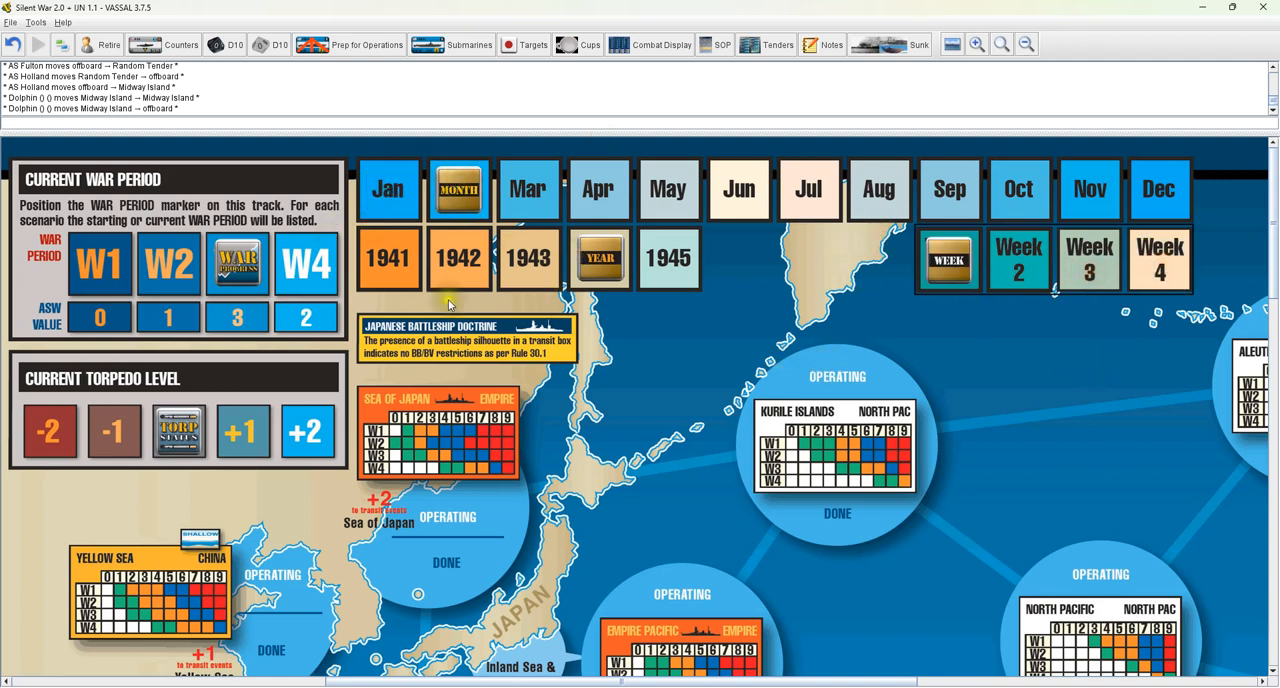
pyautogui.moveTo(615, 510)
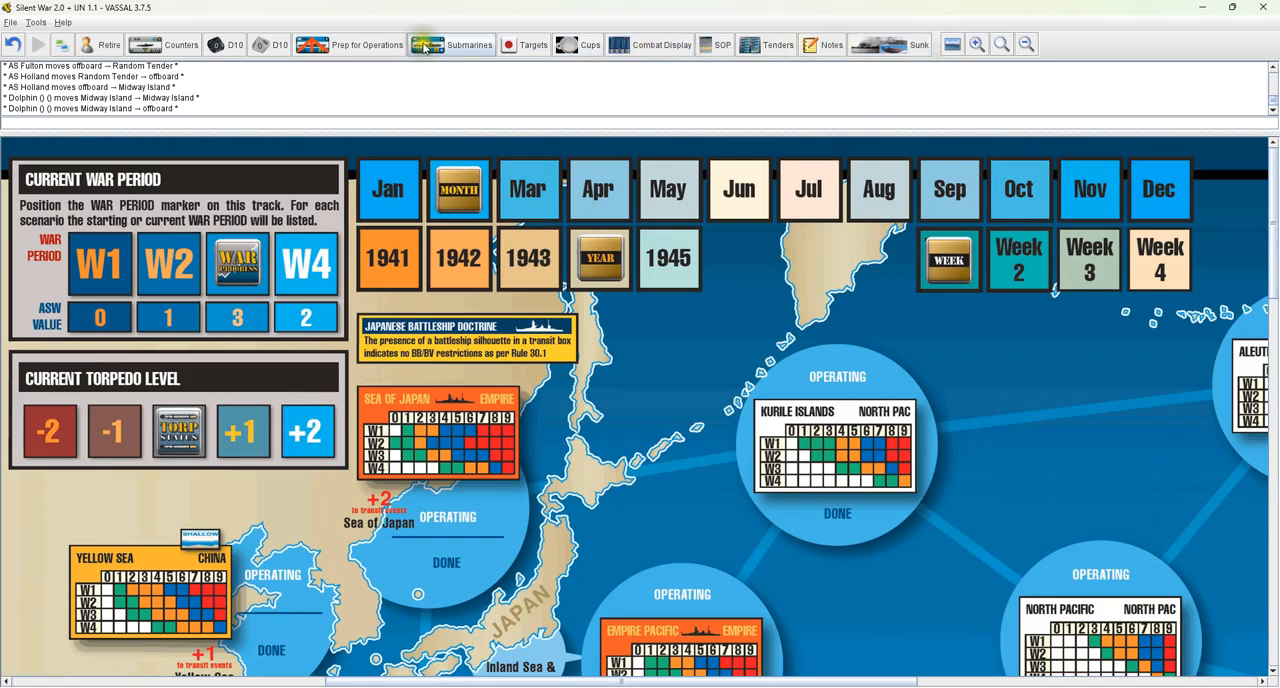
# Drag Narwhal to the Sea of Japan and Porpoise to the Kurile Islands from the Submarines roster
pyautogui.click(428, 44)
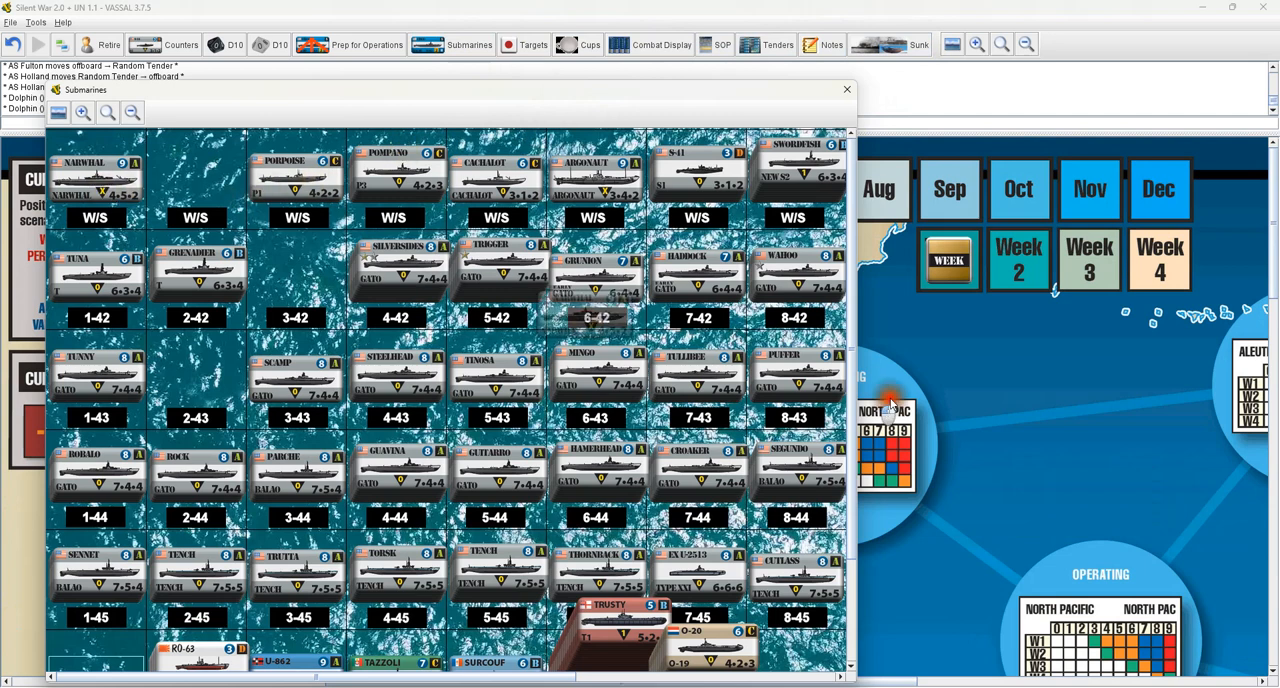
pyautogui.moveTo(95, 170); pyautogui.dragTo(1030, 360)
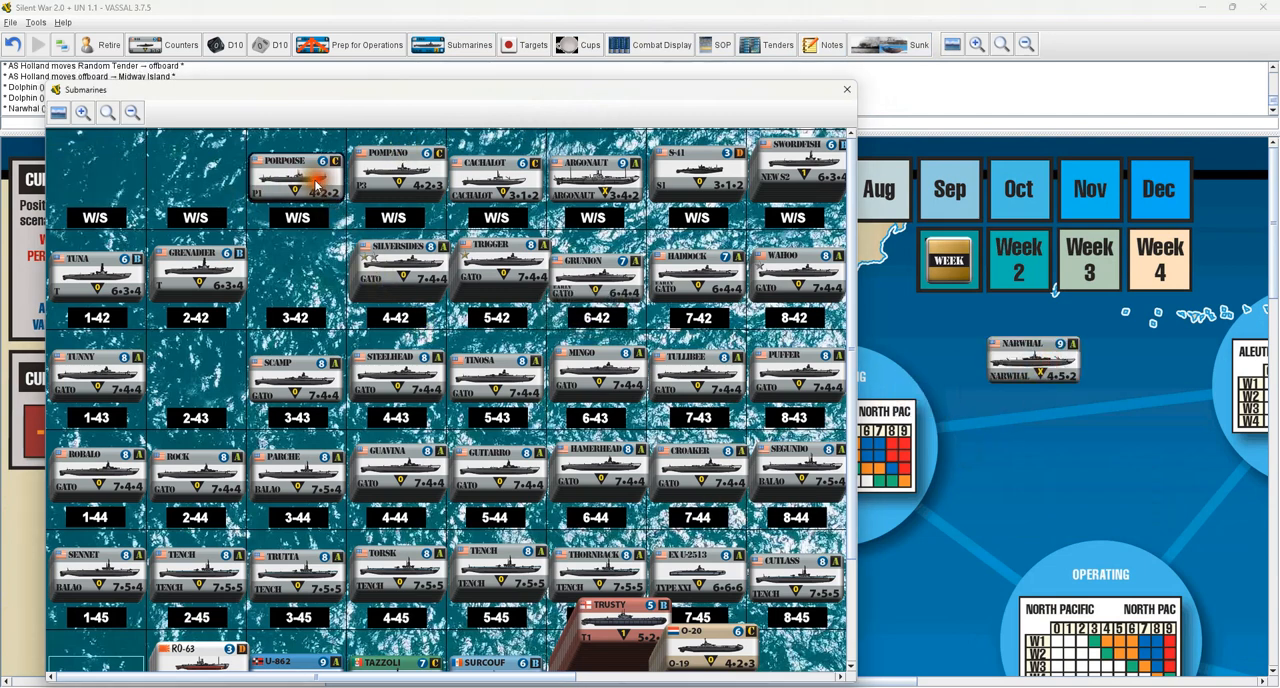
pyautogui.moveTo(295, 175); pyautogui.dragTo(990, 435)
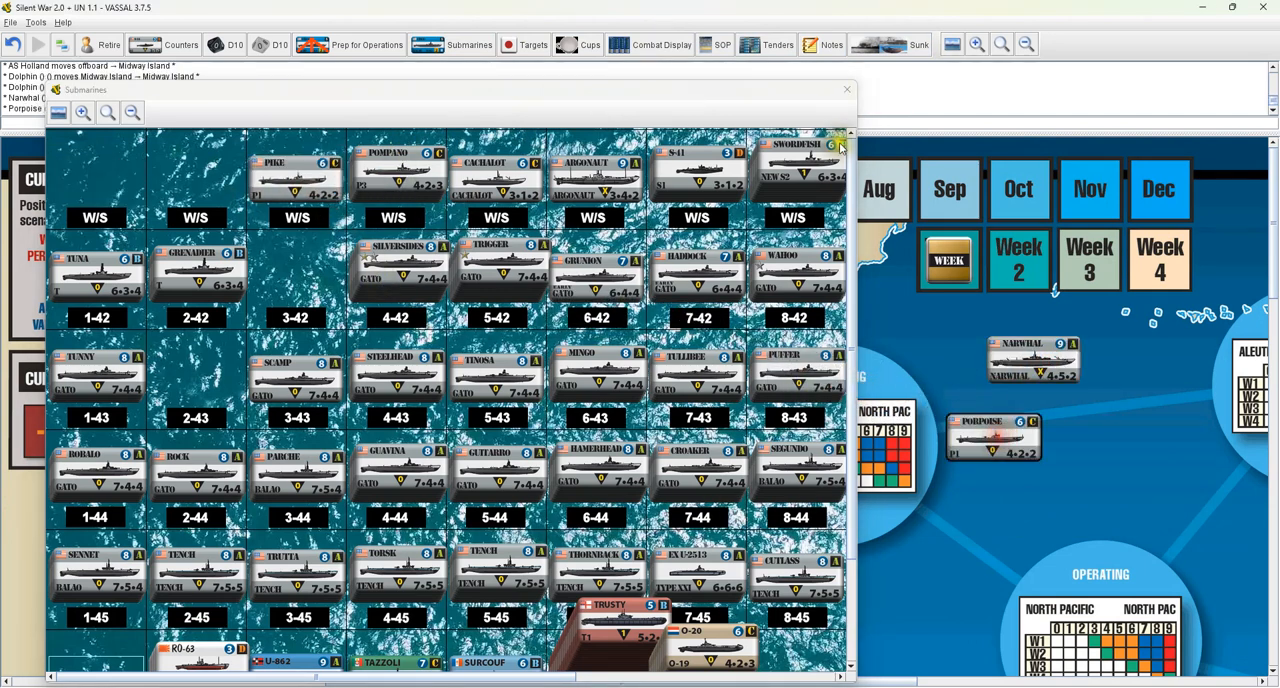
pyautogui.click(847, 89)
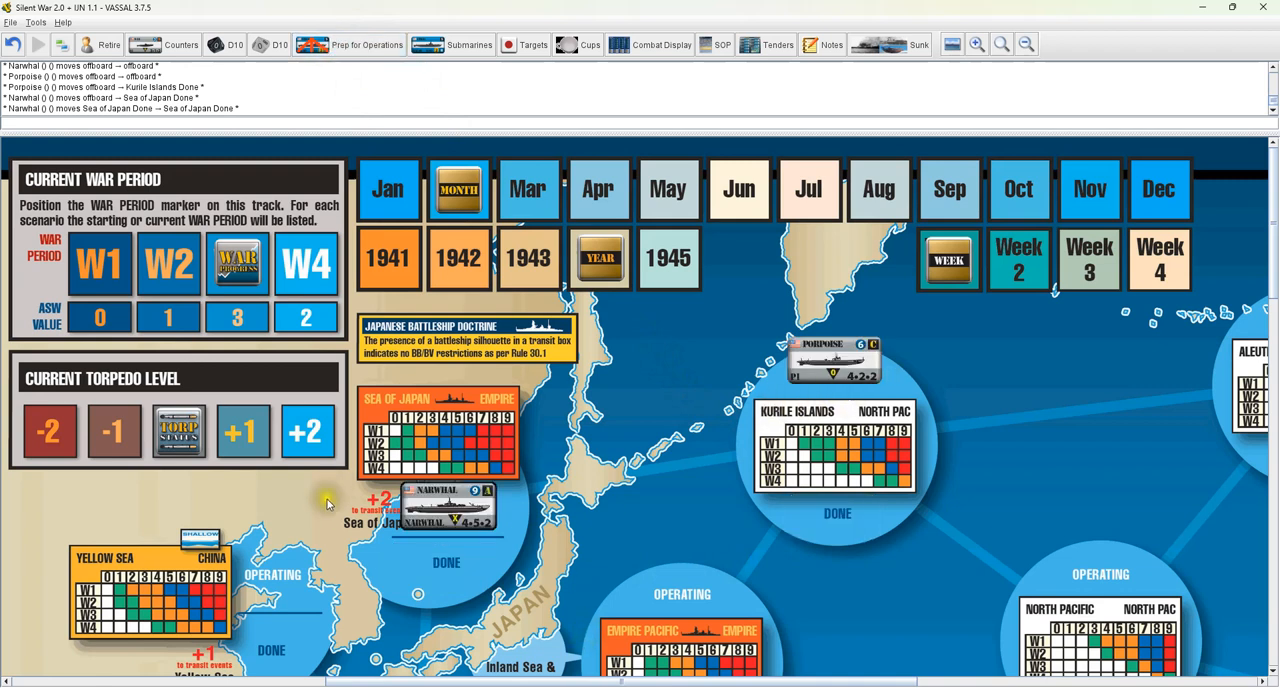
pyautogui.moveTo(805, 550)
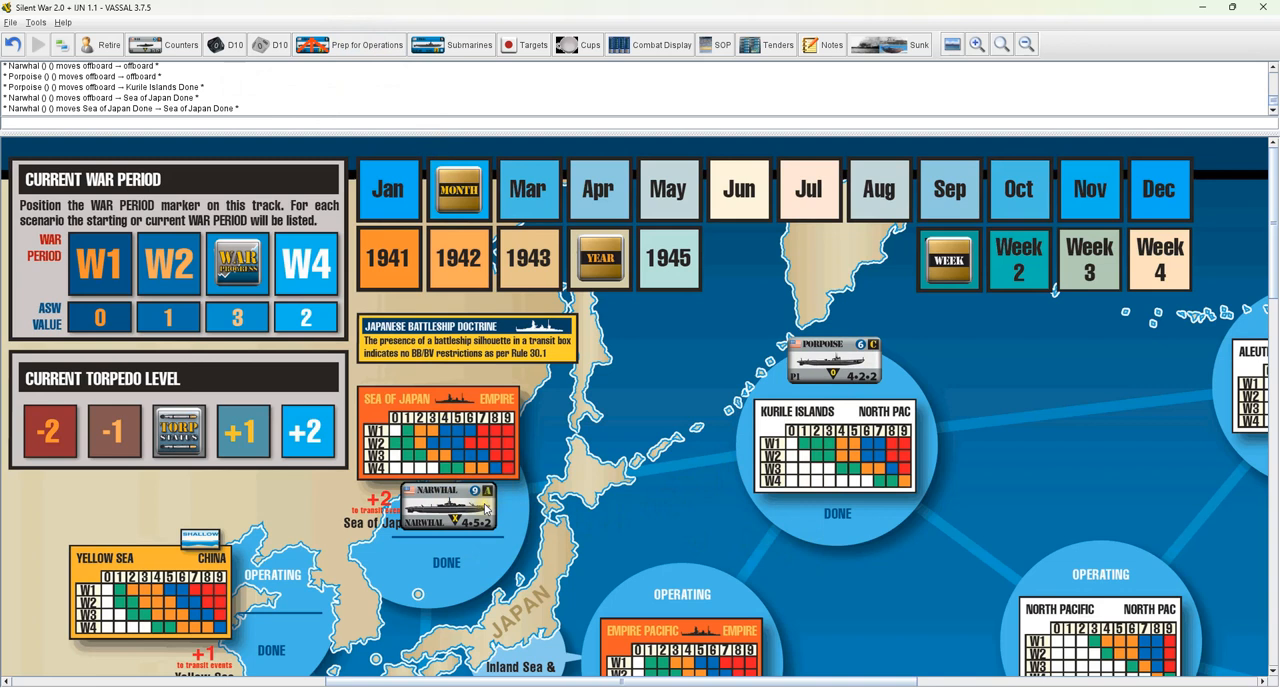
# Reset Narwhal's rotation, then send it to the Combat Display
pyautogui.rightClick(485, 508)
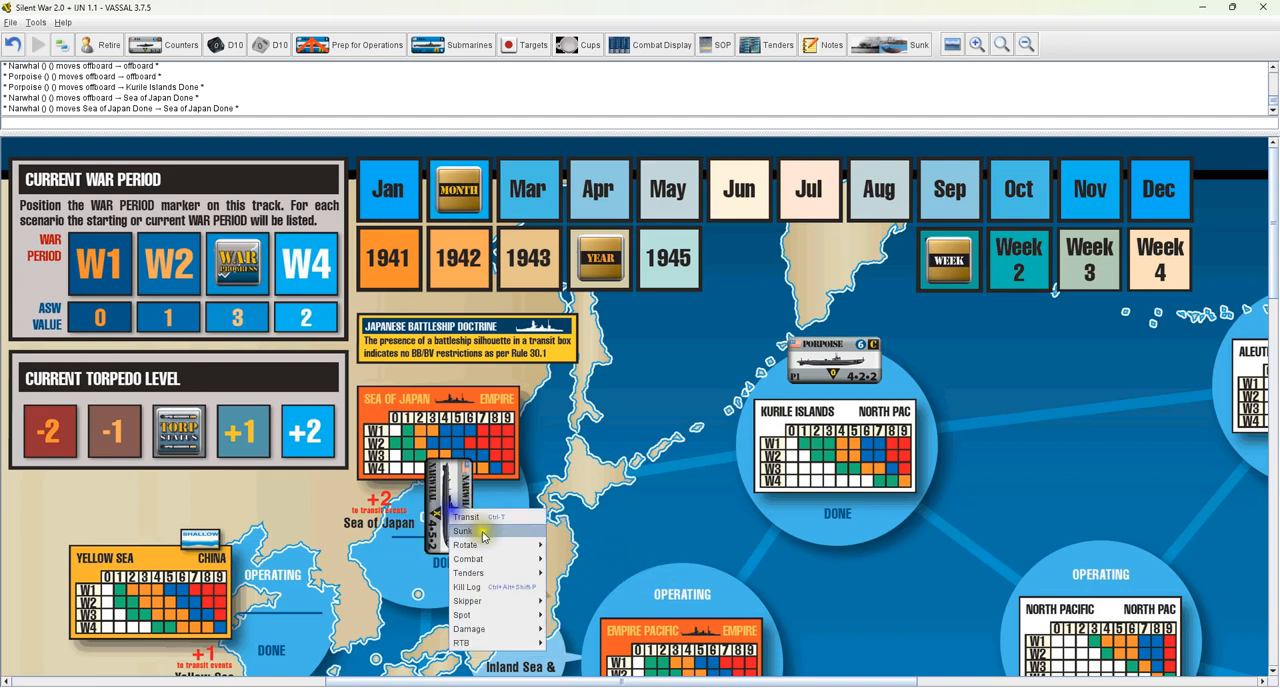
pyautogui.moveTo(466, 544)
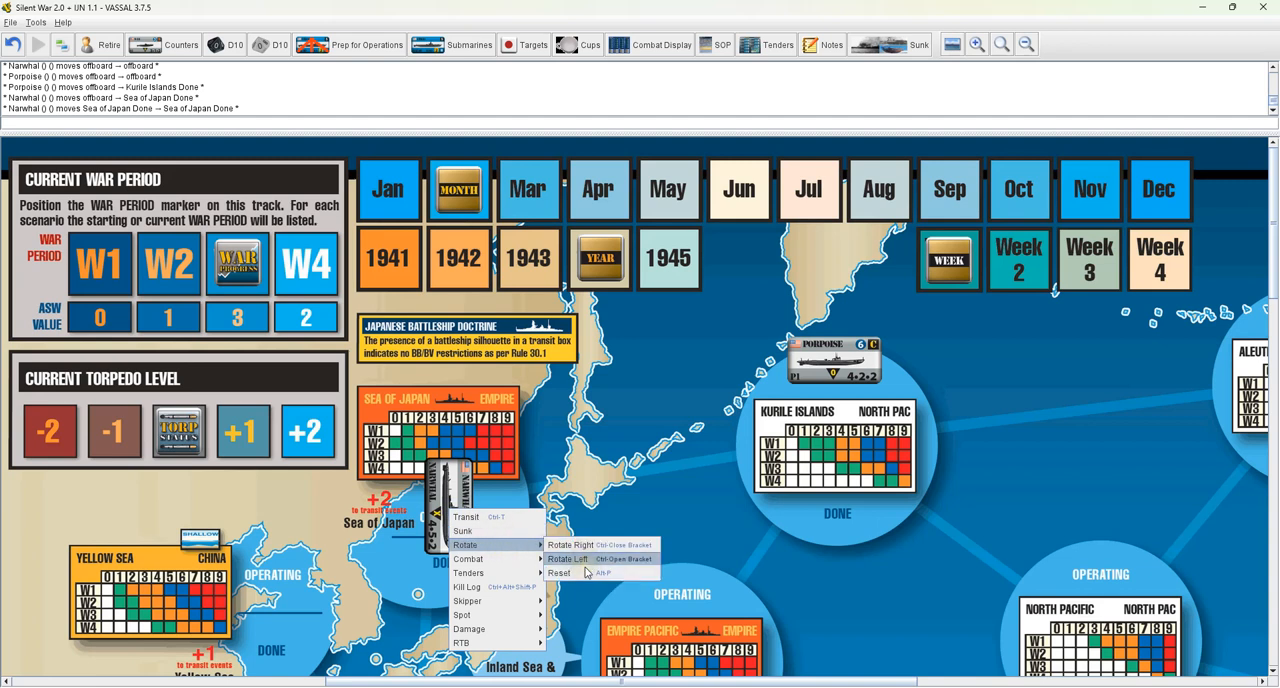
pyautogui.click(566, 558)
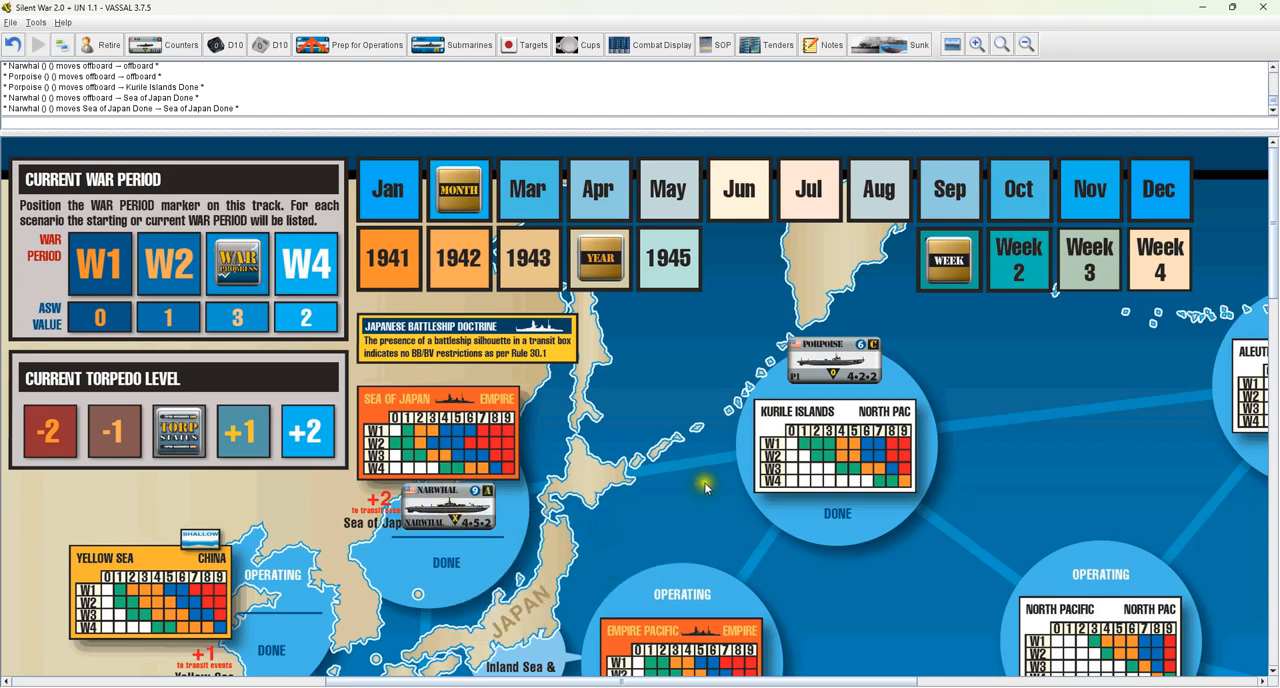
pyautogui.moveTo(679, 514)
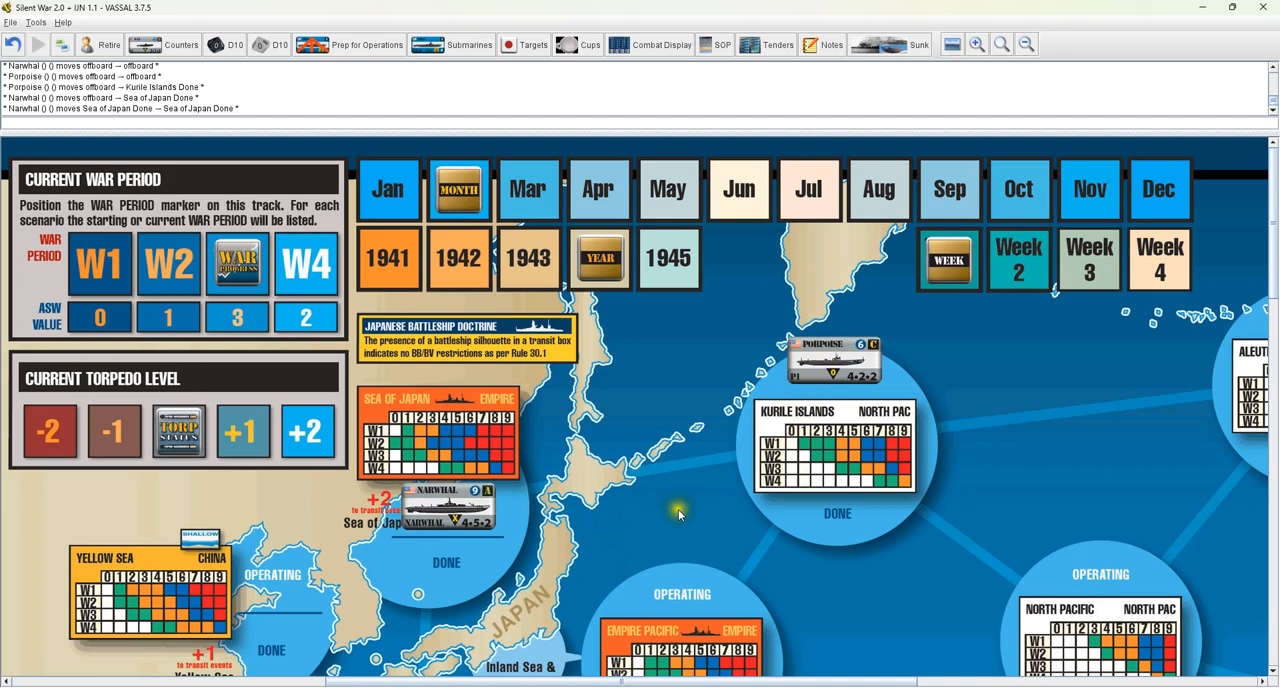
pyautogui.rightClick(445, 505)
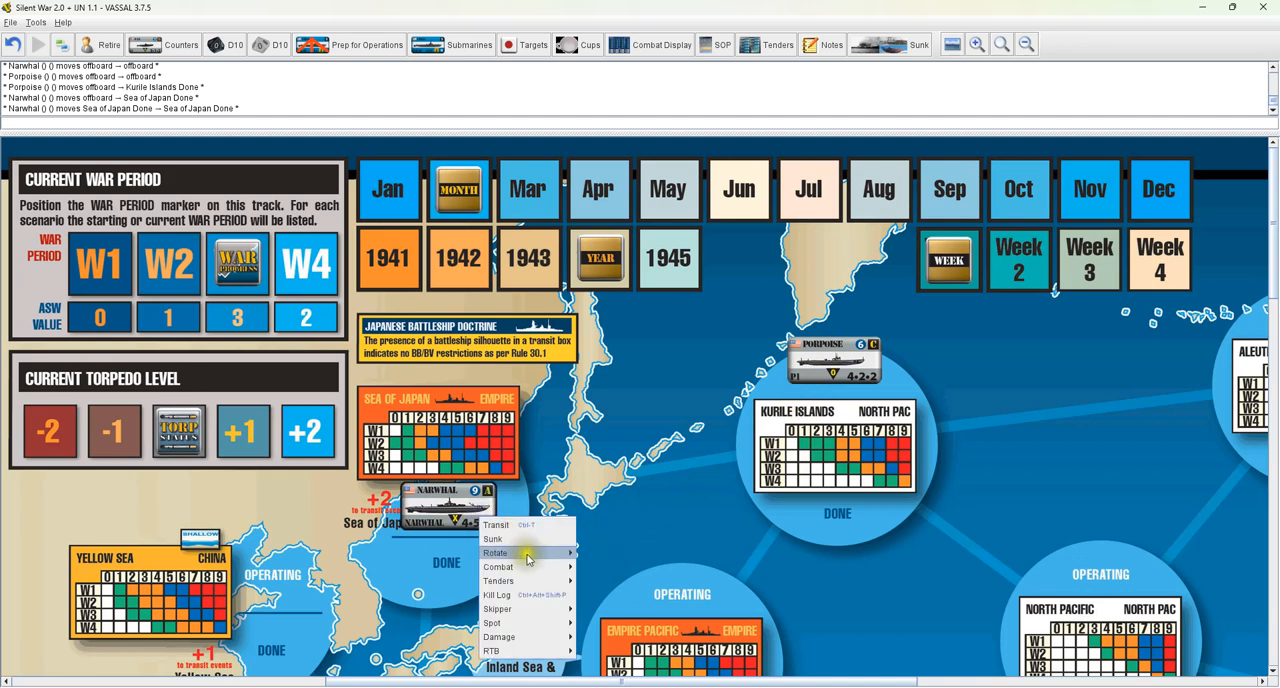
pyautogui.moveTo(498, 567)
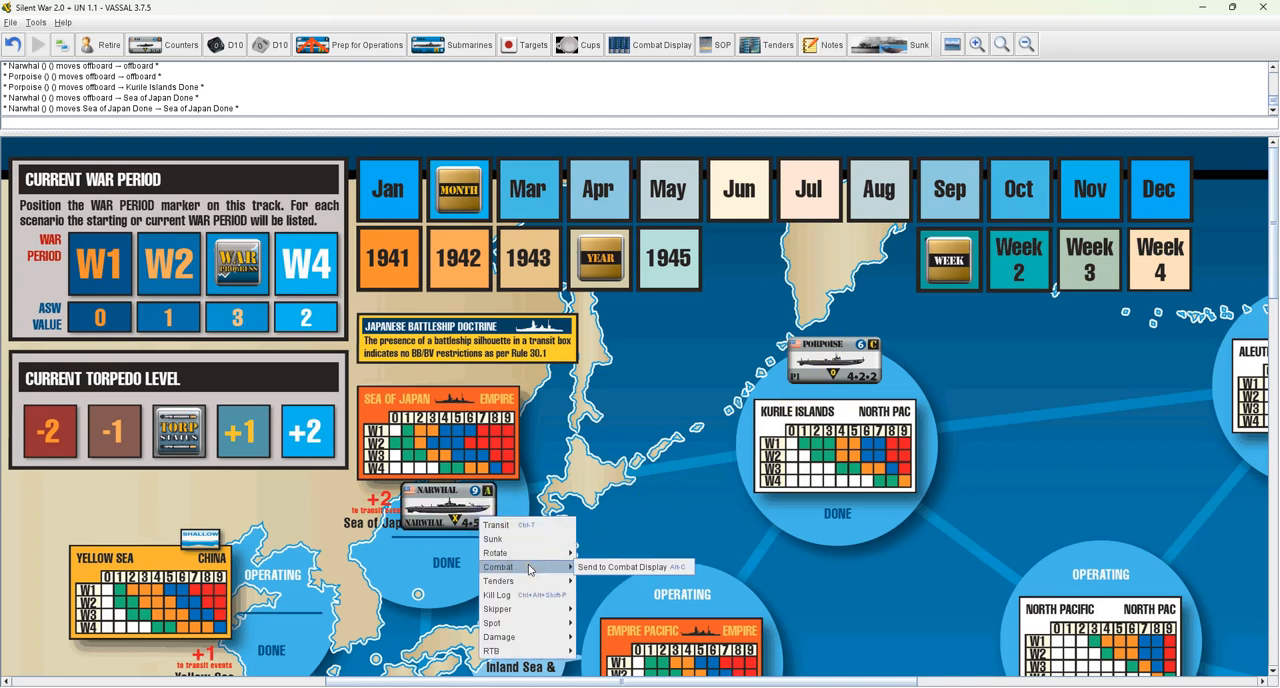
pyautogui.moveTo(628, 586)
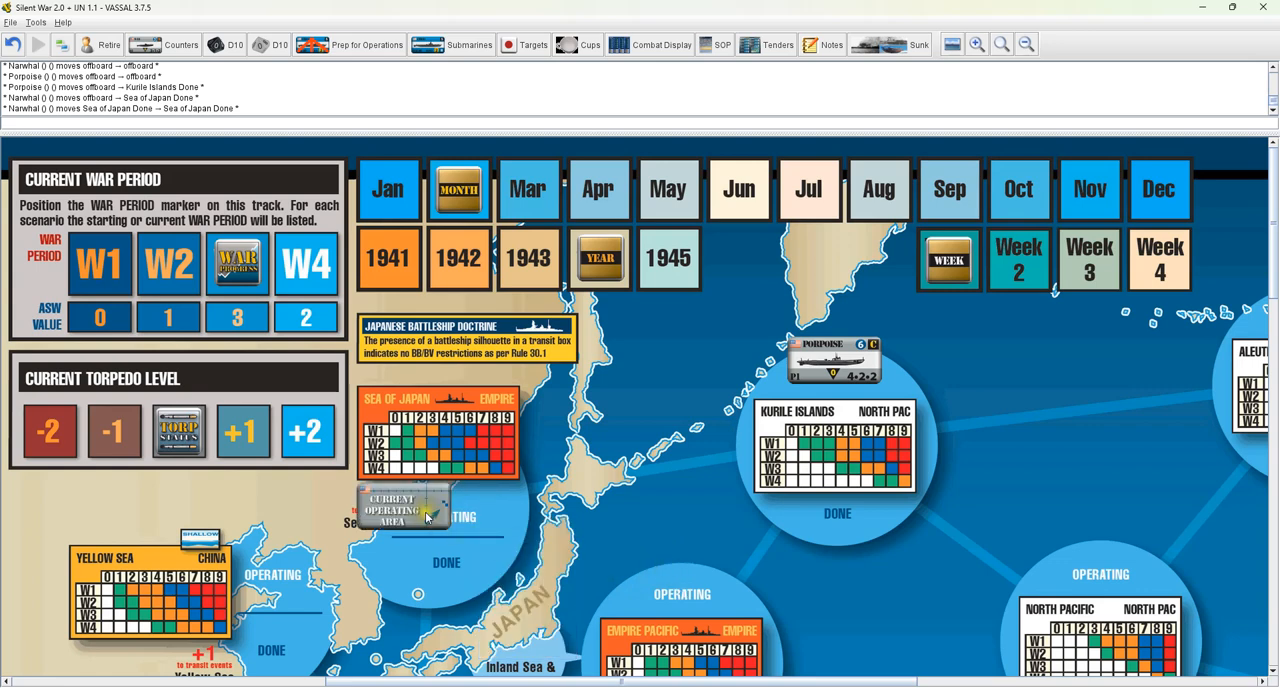
pyautogui.moveTo(758, 58)
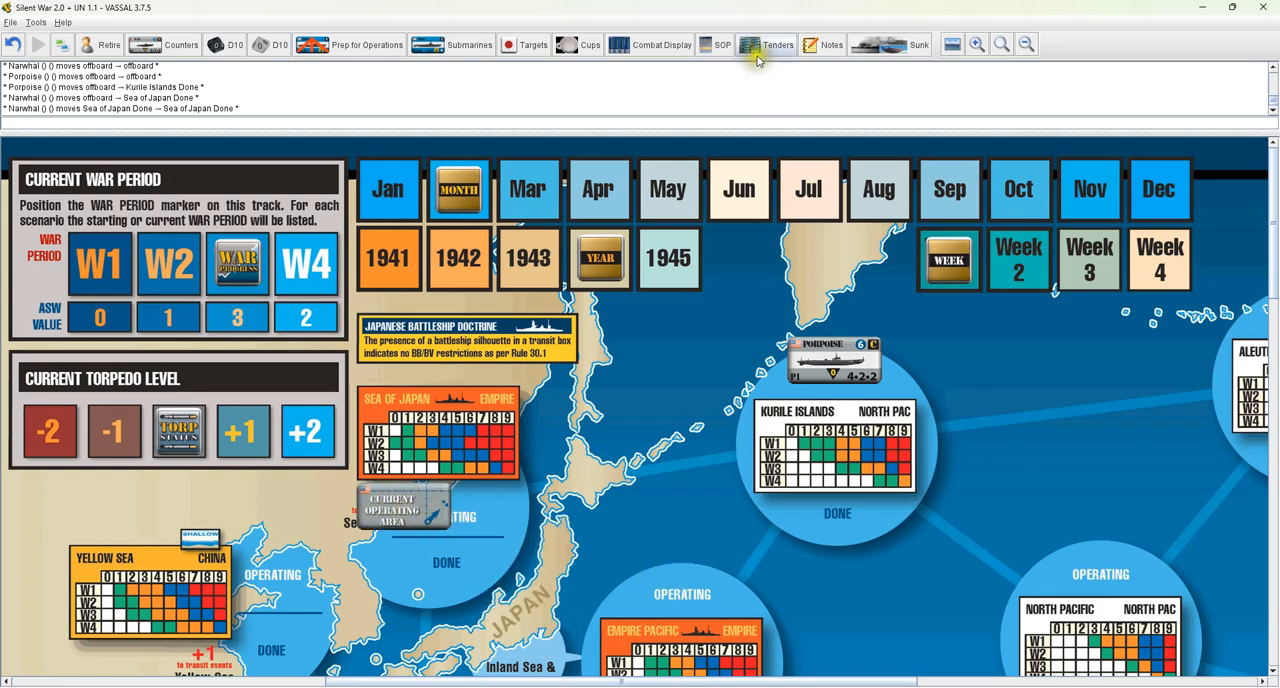
# Return Narwhal from the Combat Display to the Sea of Japan, replacing the operating area marker
pyautogui.click(648, 44)
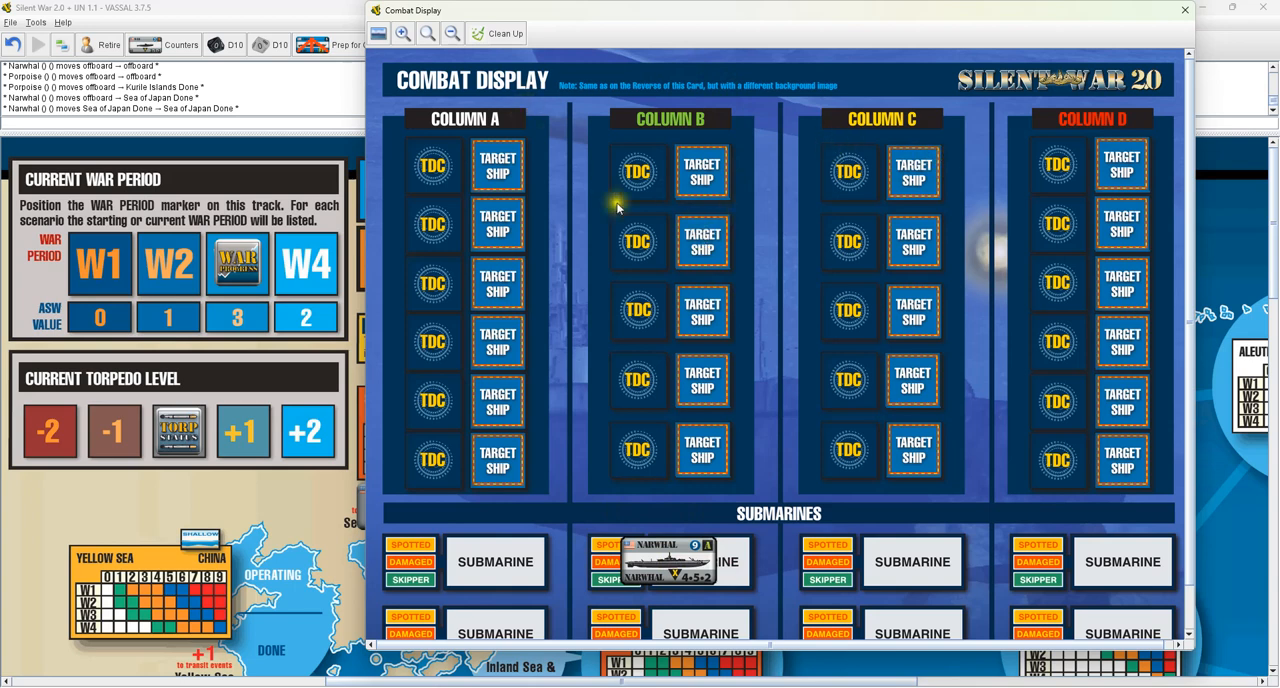
pyautogui.rightClick(667, 562)
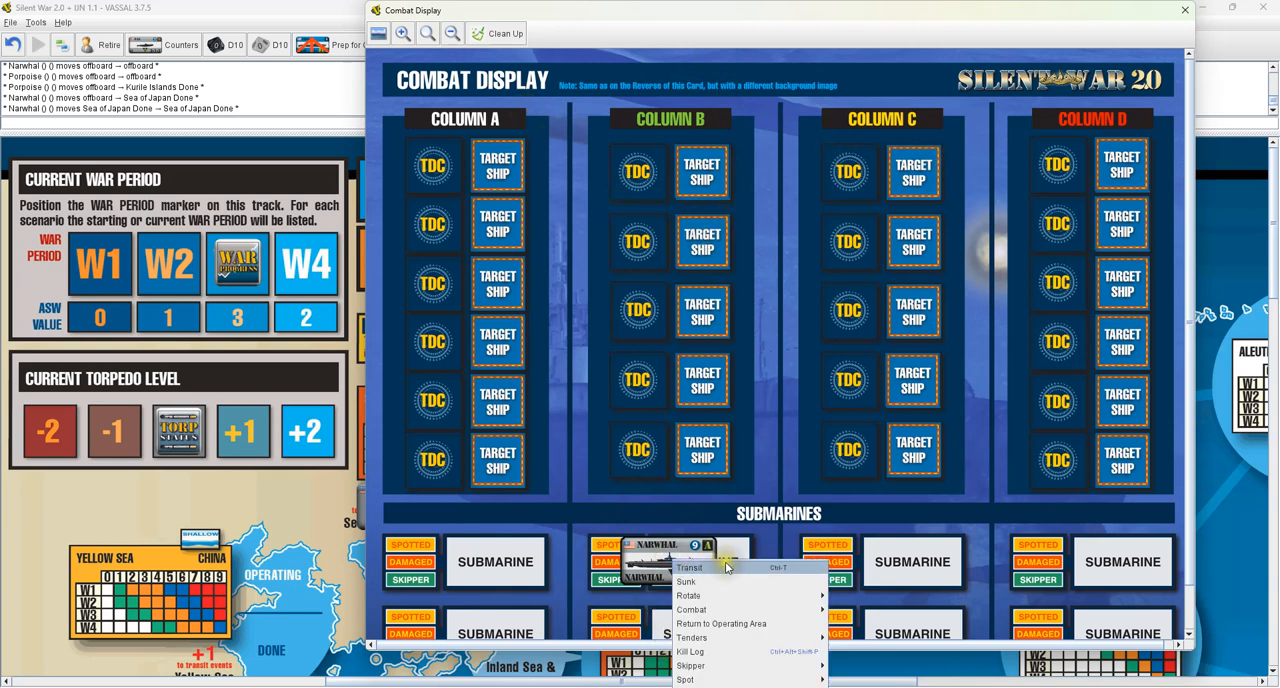
pyautogui.moveTo(691, 609)
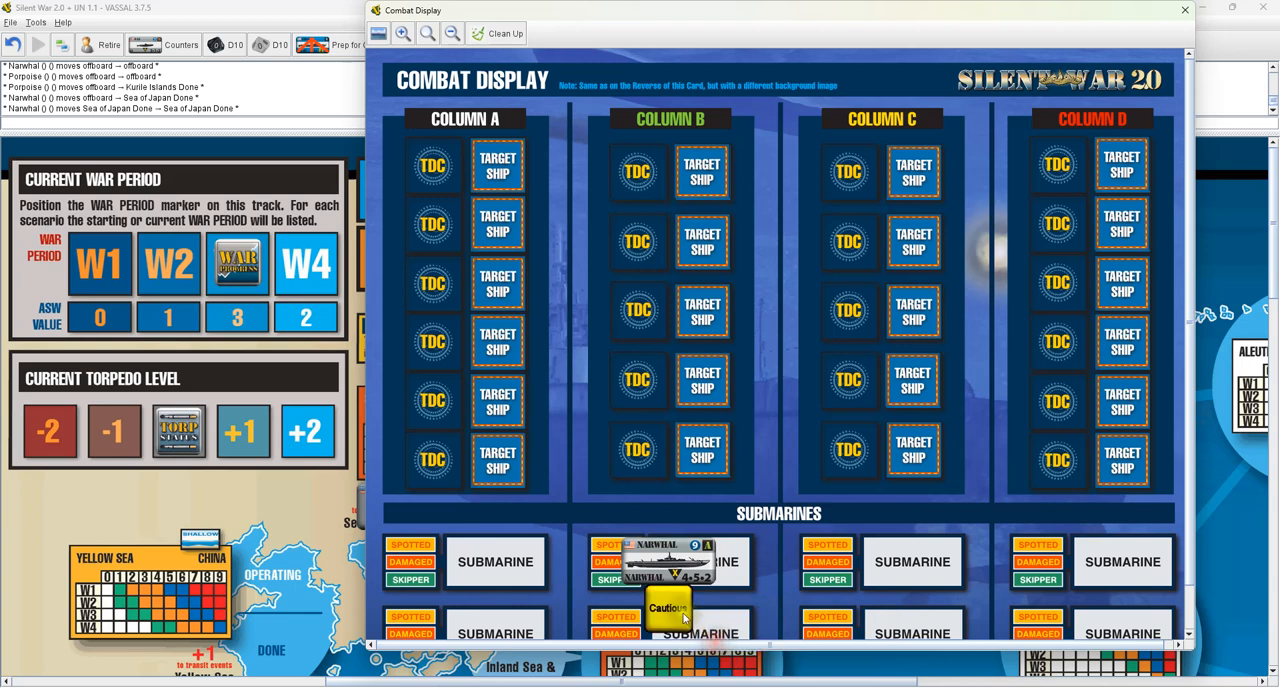
pyautogui.rightClick(668, 607)
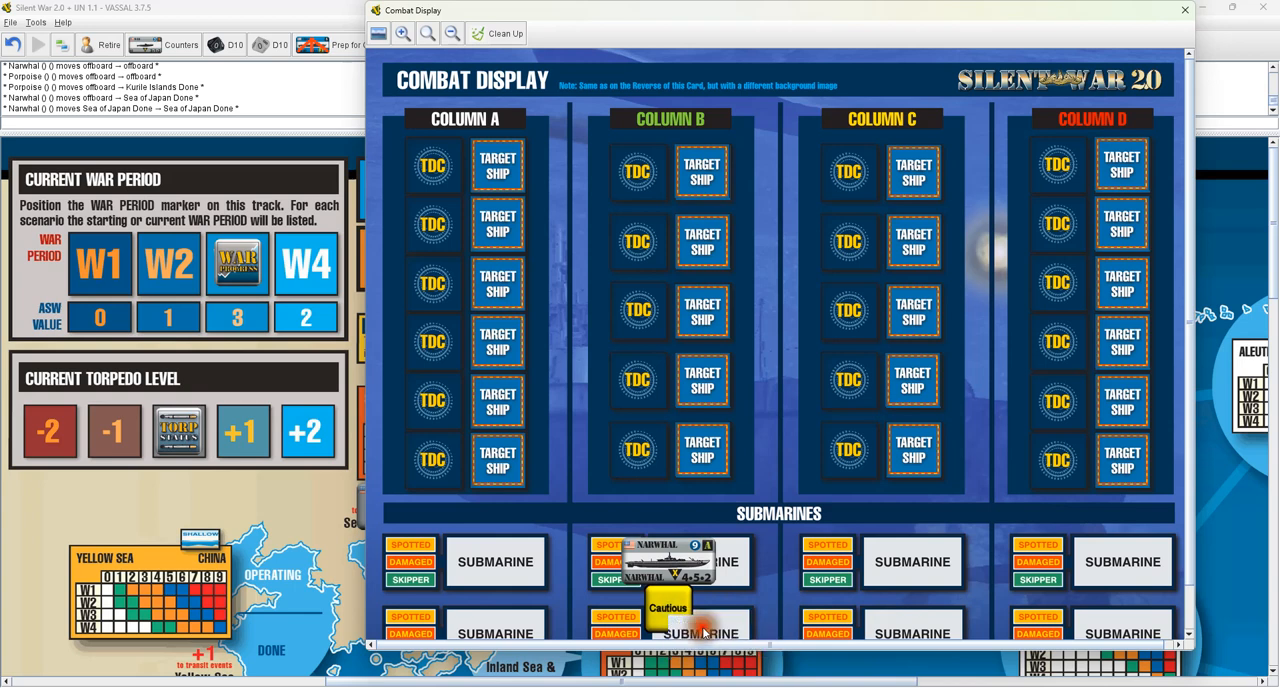
pyautogui.moveTo(701, 625)
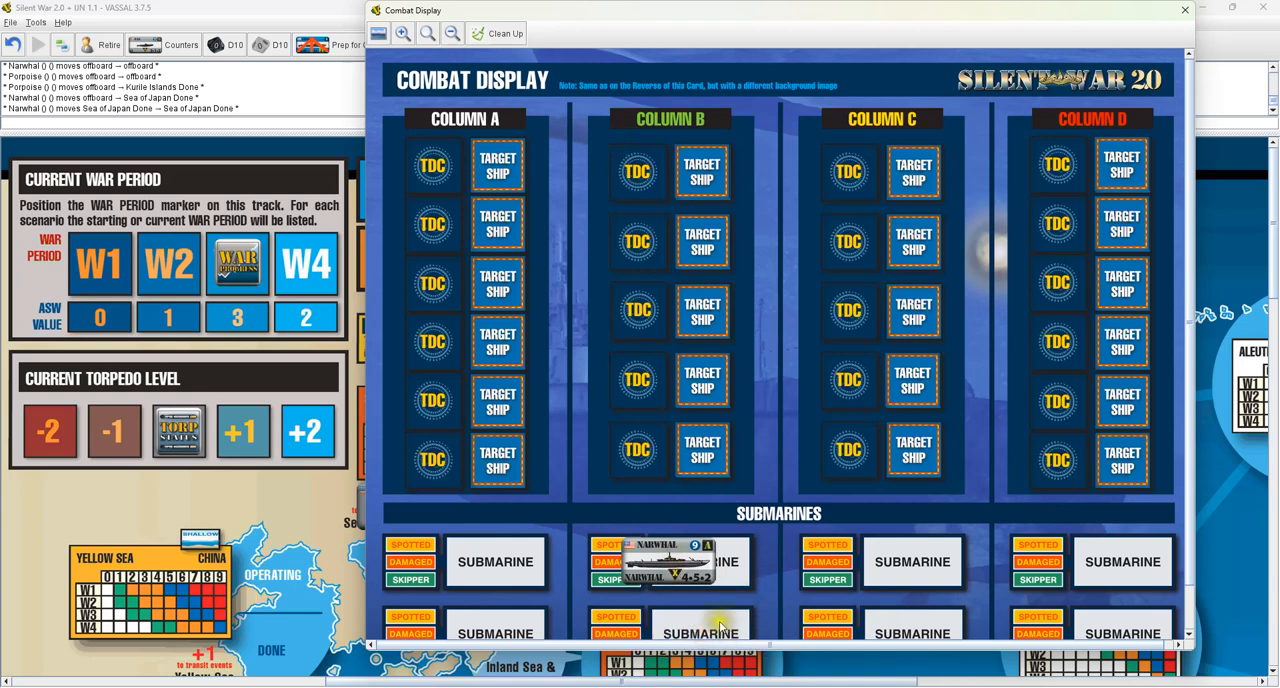
pyautogui.rightClick(668, 561)
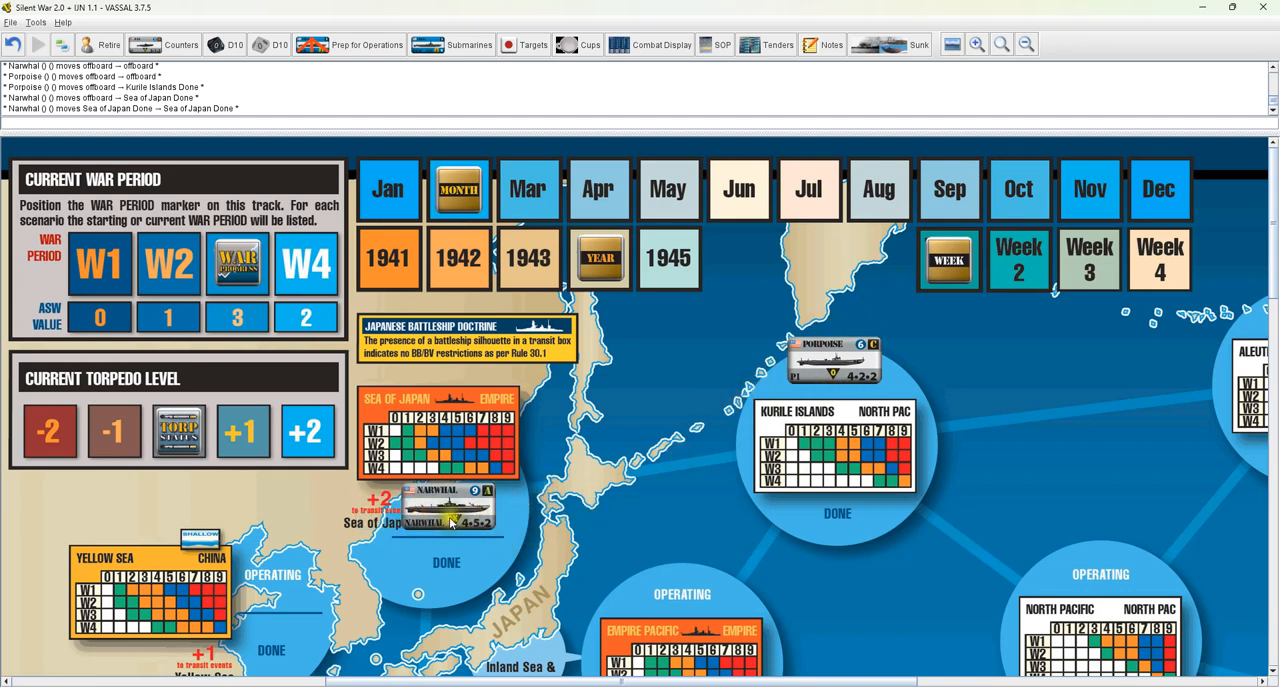
# Send Narwhal at Dutch Harbor into the base's Repair Hold
pyautogui.hscroll(3)
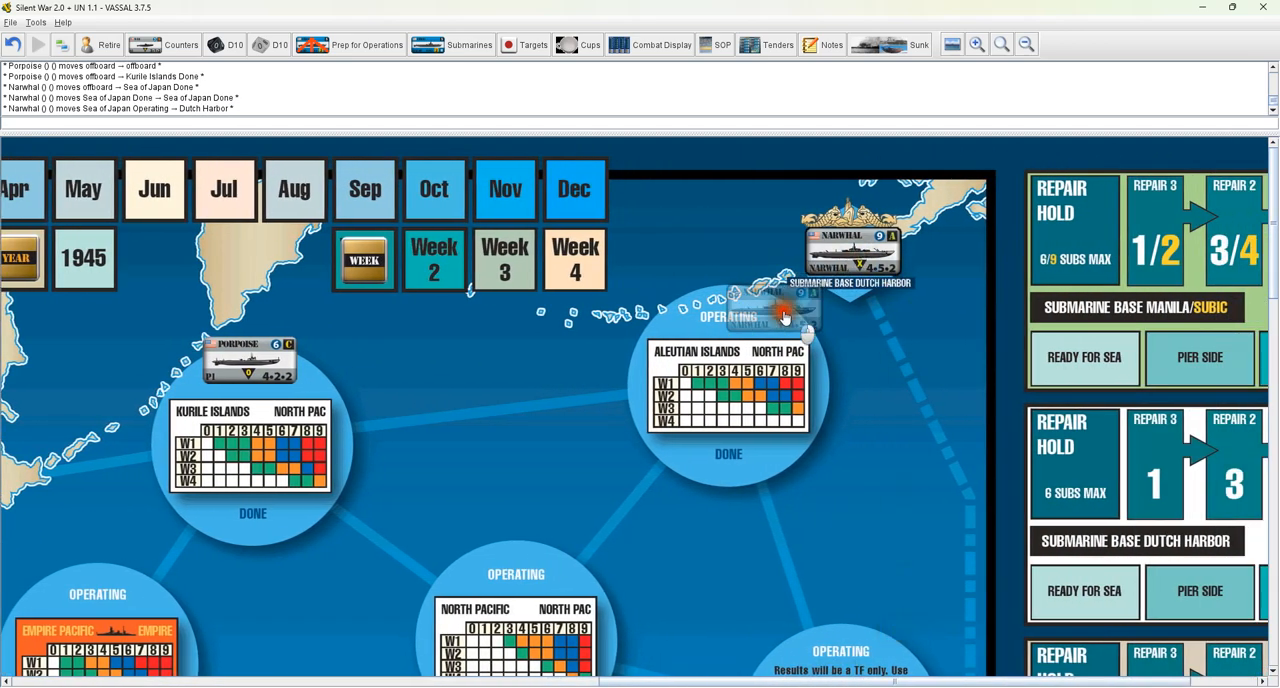
pyautogui.rightClick(730, 305)
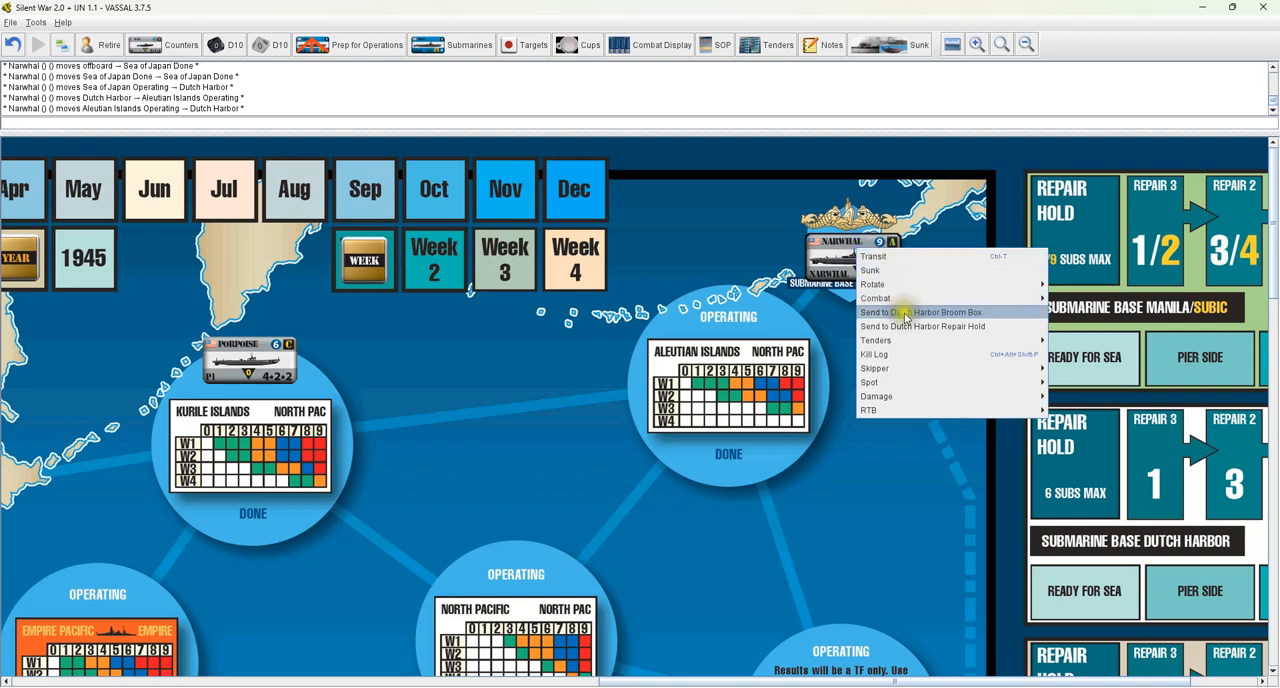
pyautogui.moveTo(922, 326)
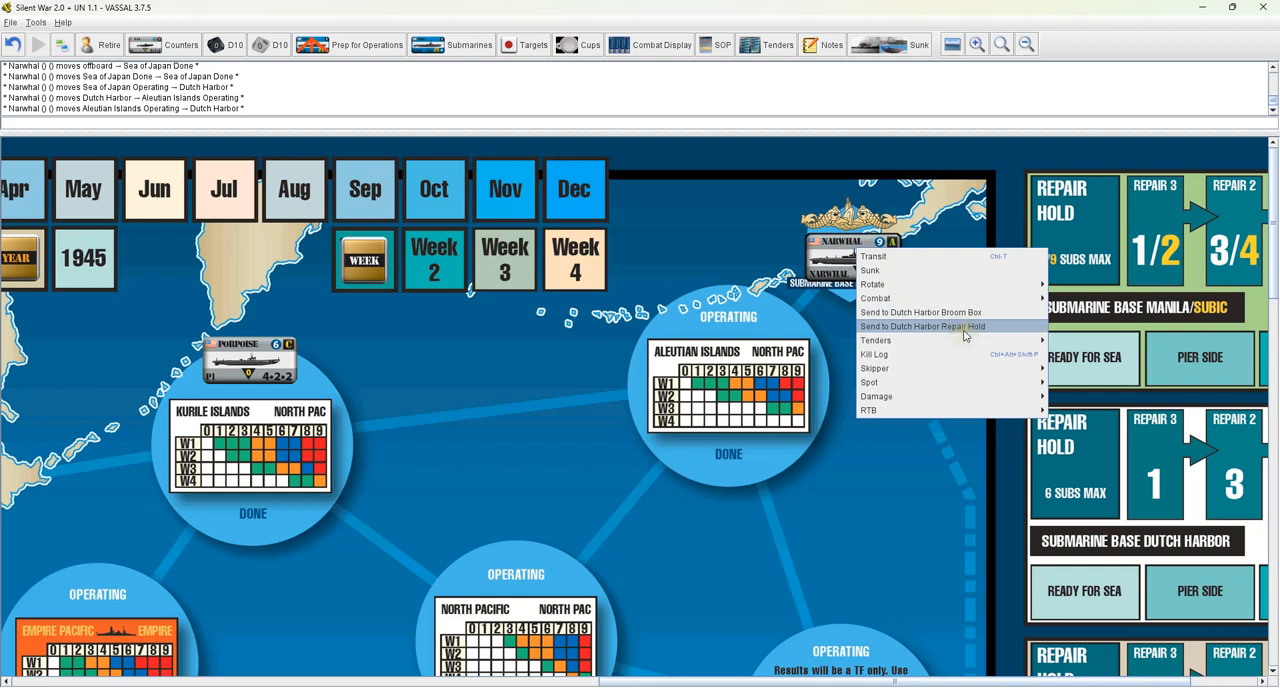
pyautogui.click(921, 326)
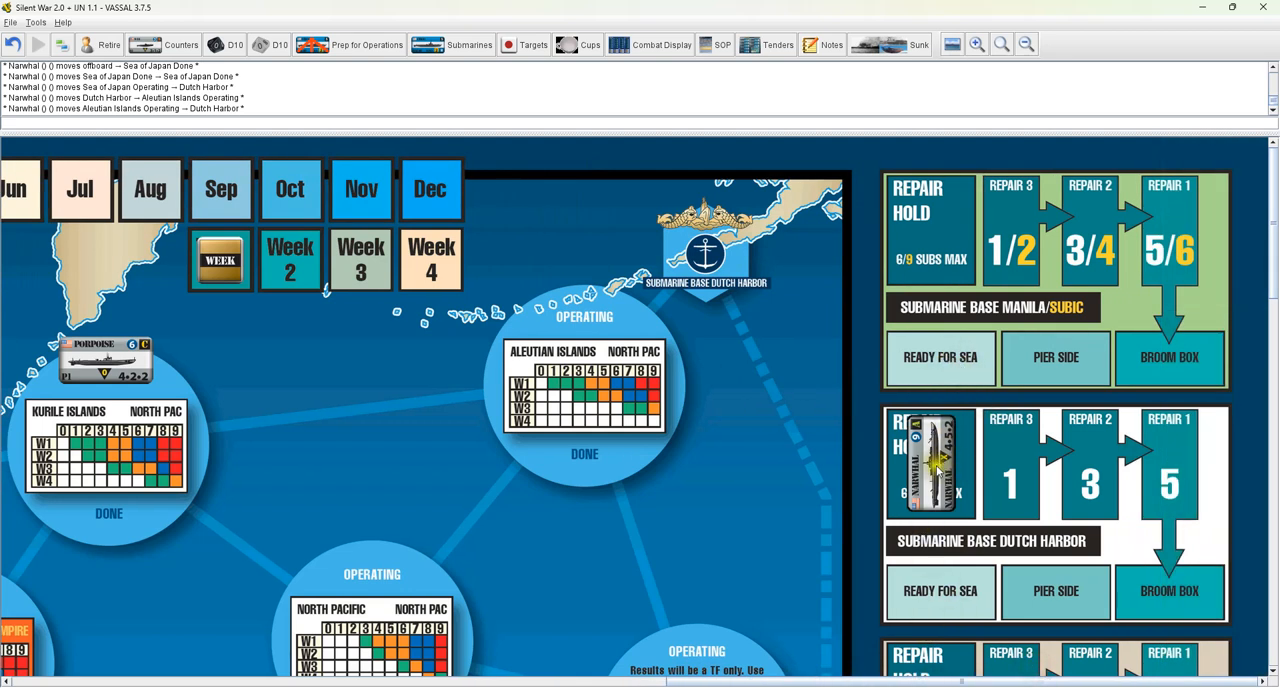
# Move Narwhal from the Repair Hold into the Dutch Harbor Broom Box
pyautogui.rightClick(930, 460)
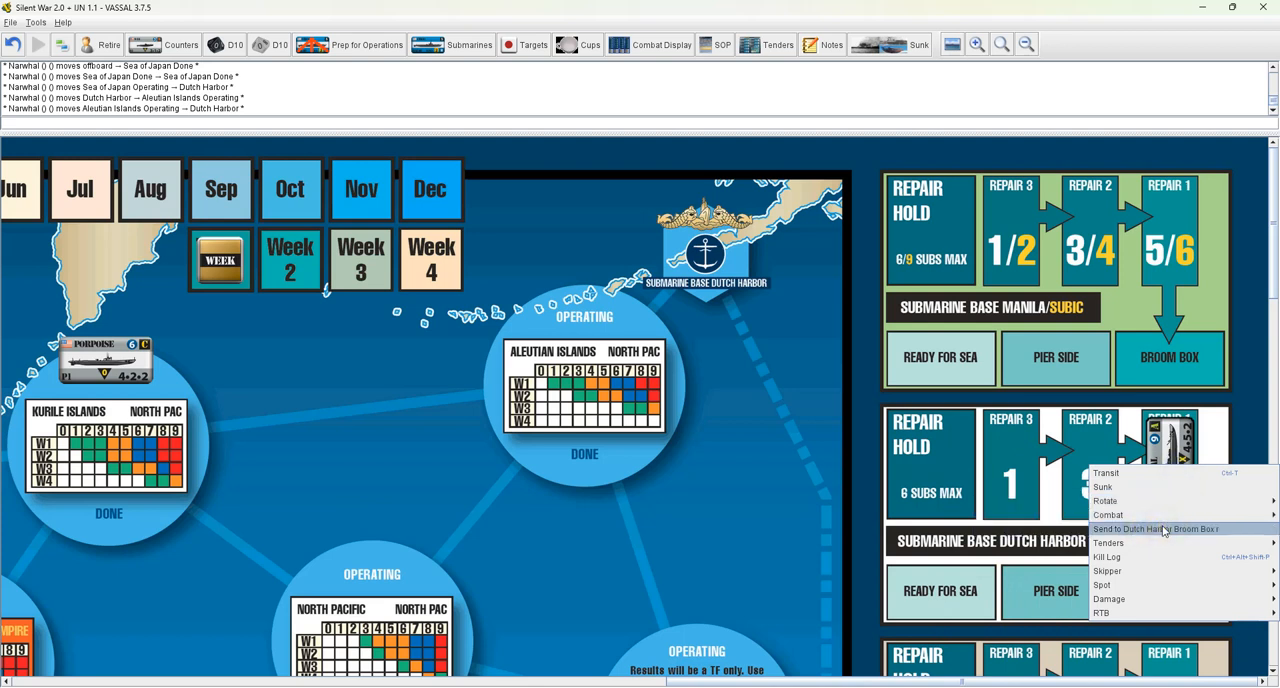
pyautogui.click(1156, 529)
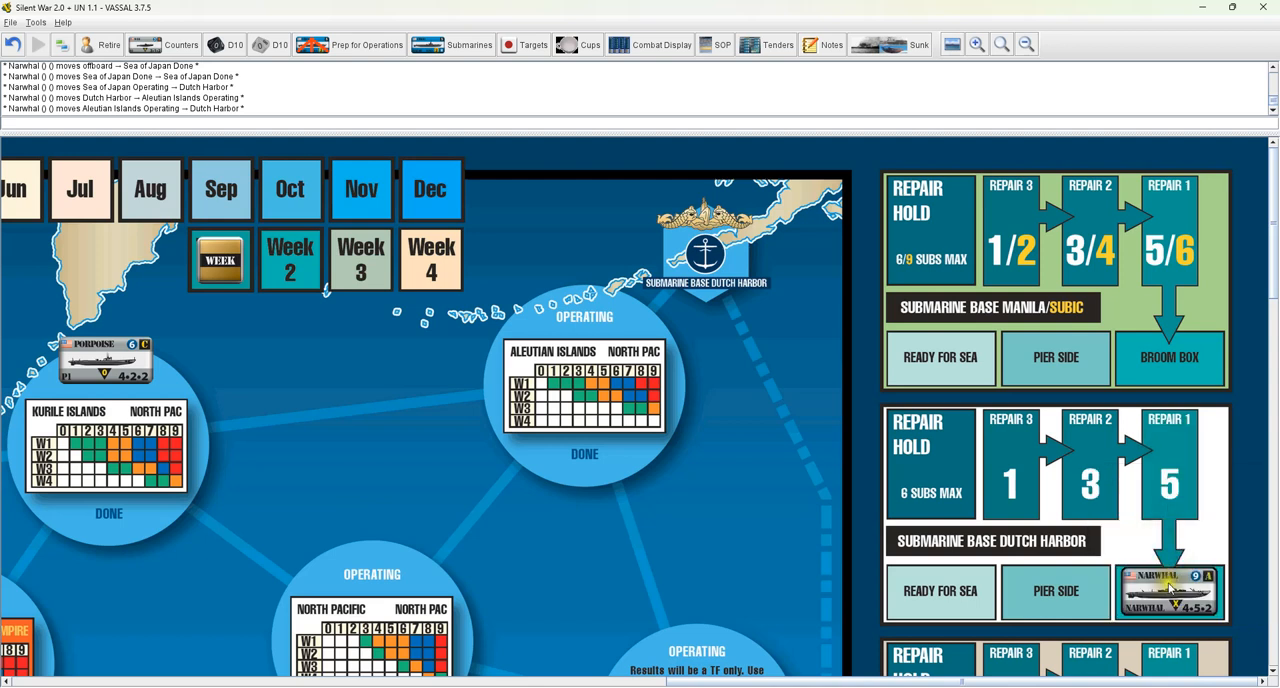
pyautogui.rightClick(1170, 591)
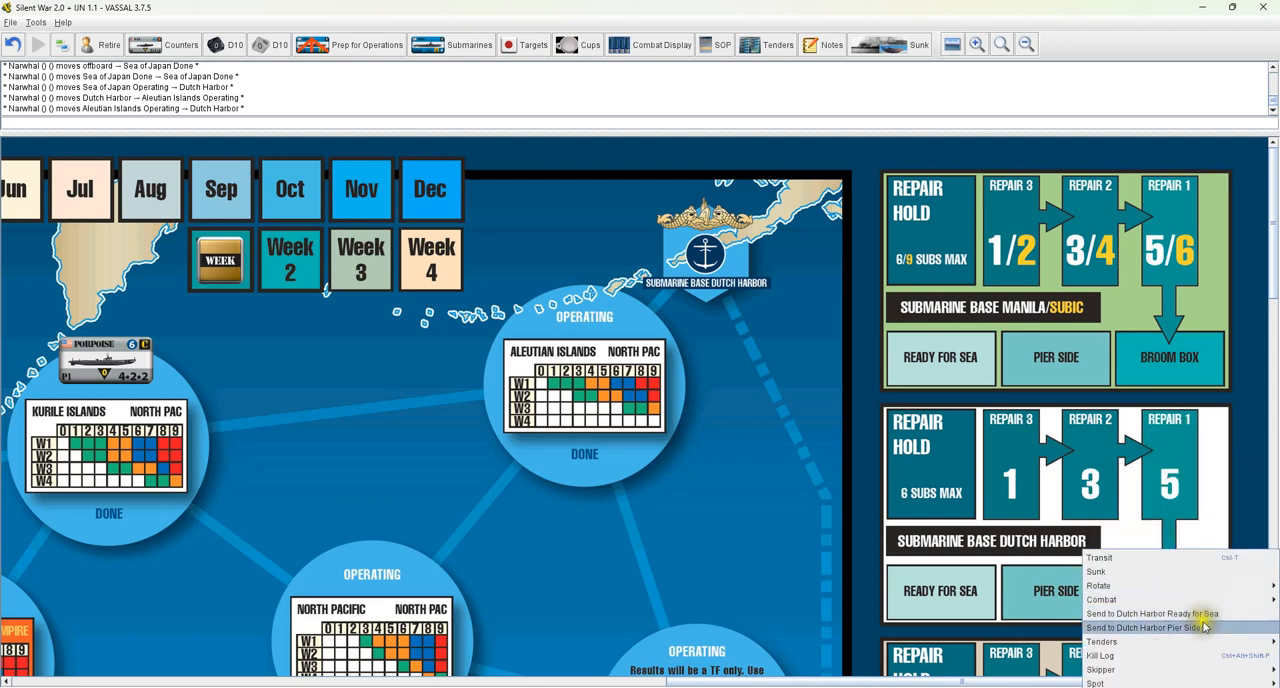
pyautogui.moveTo(1150, 613)
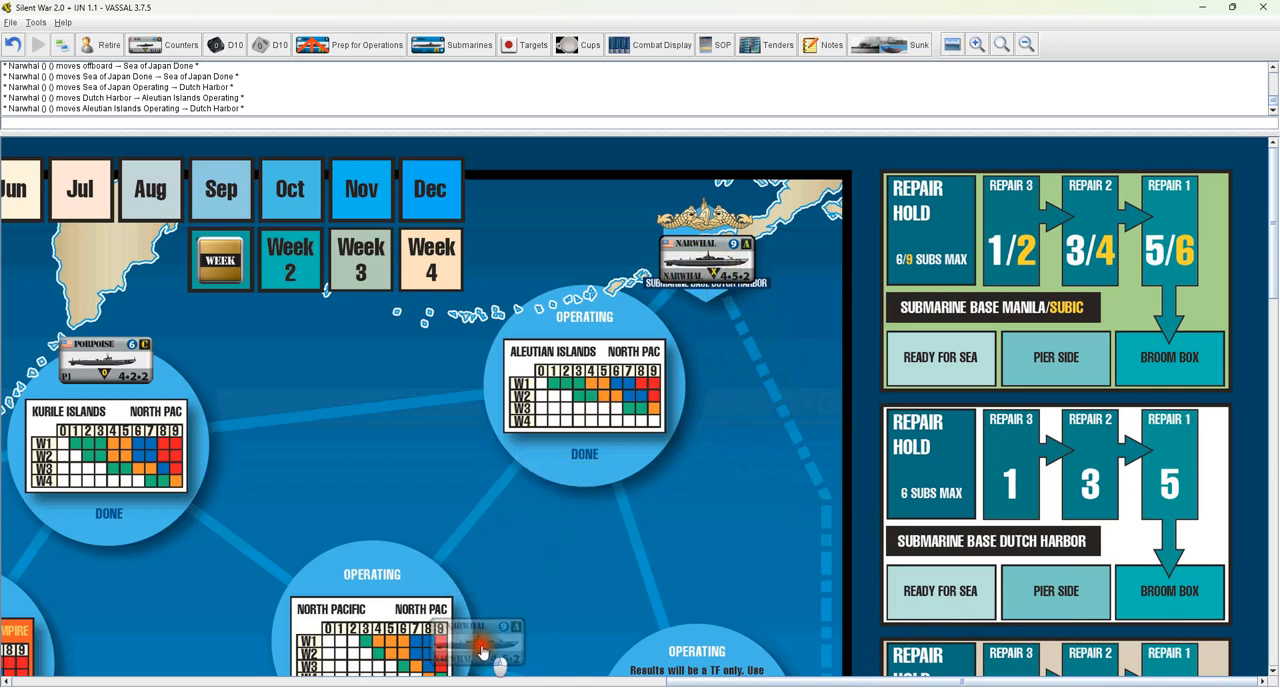
# Reposition the Holland tender at Midway Island and assign Narwhal to Holland's Broom Box
pyautogui.scroll(-3)
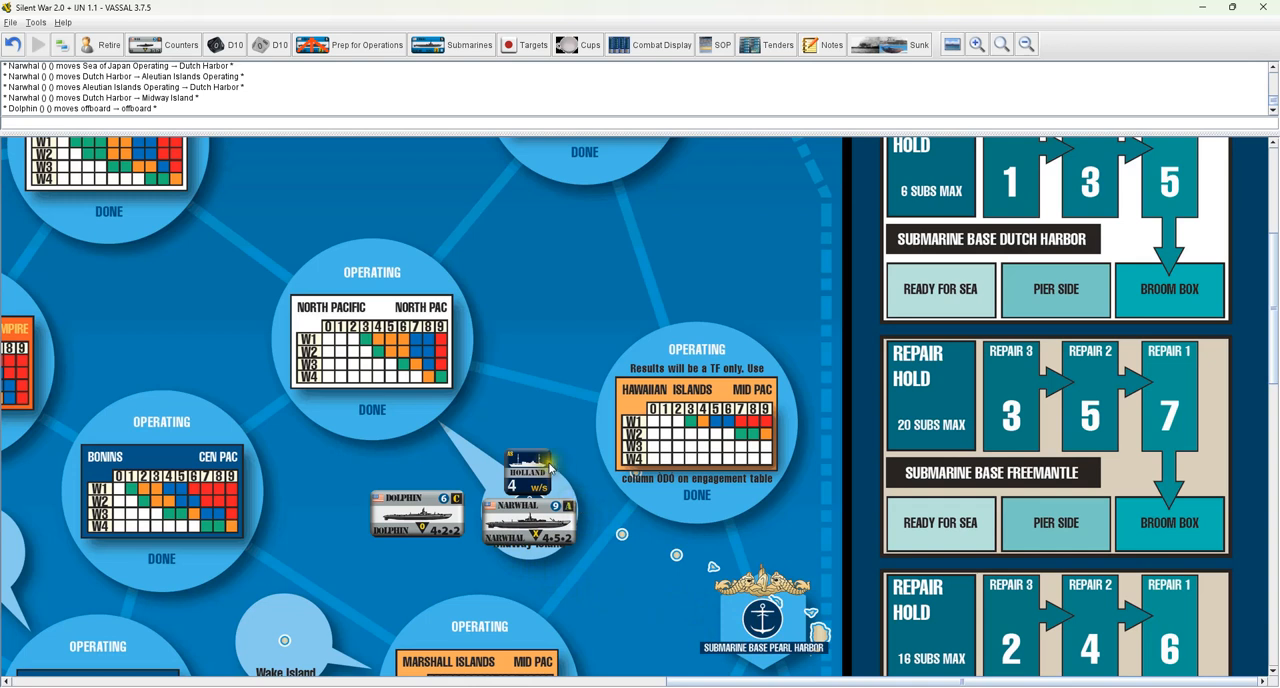
pyautogui.moveTo(527, 467); pyautogui.dragTo(580, 428)
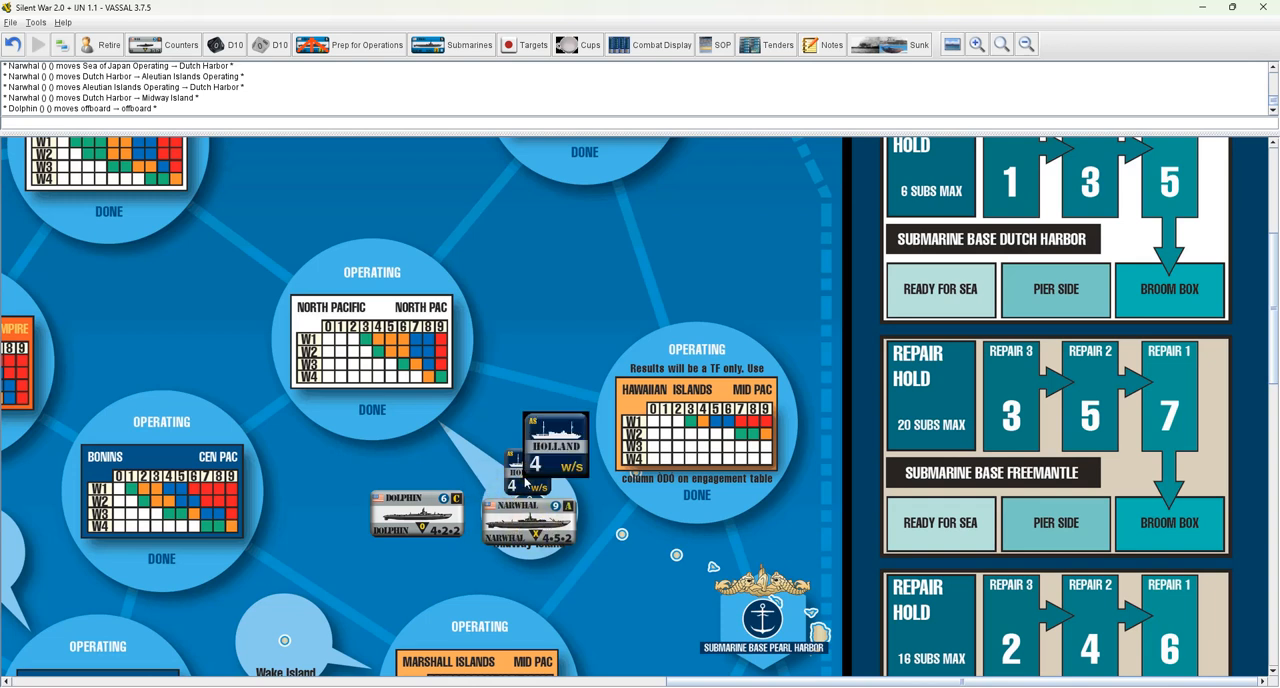
pyautogui.moveTo(555, 445); pyautogui.dragTo(525, 472)
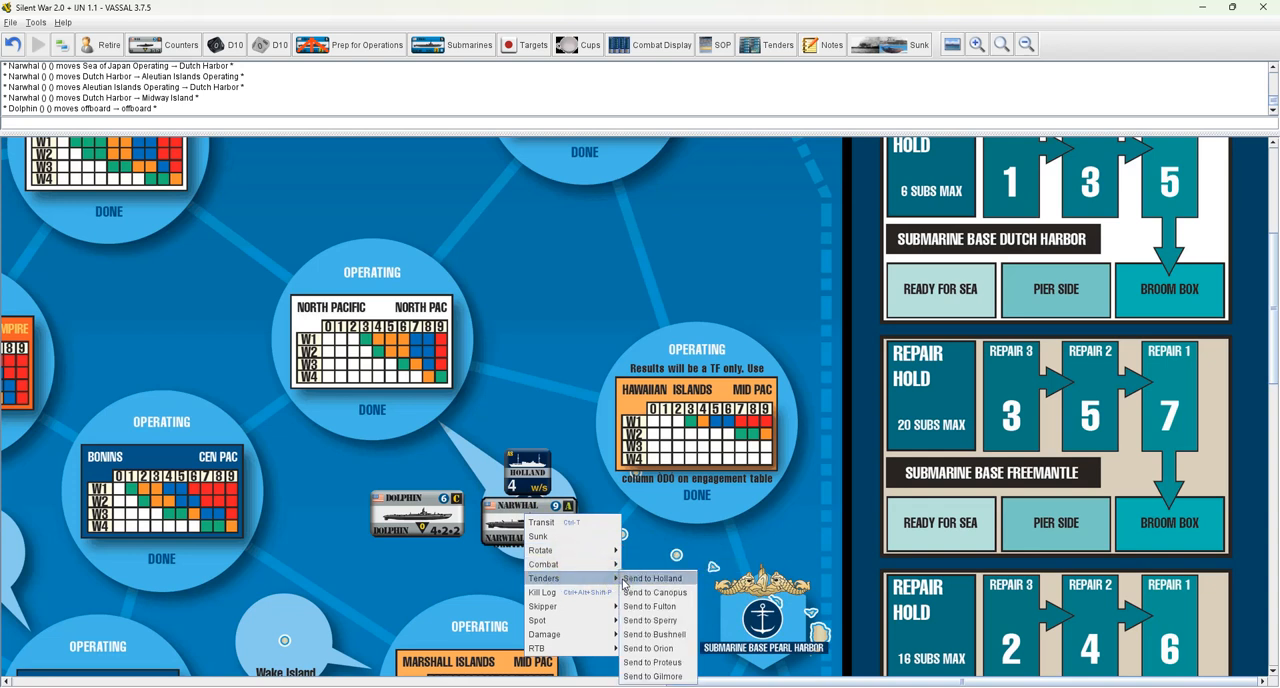
pyautogui.click(651, 578)
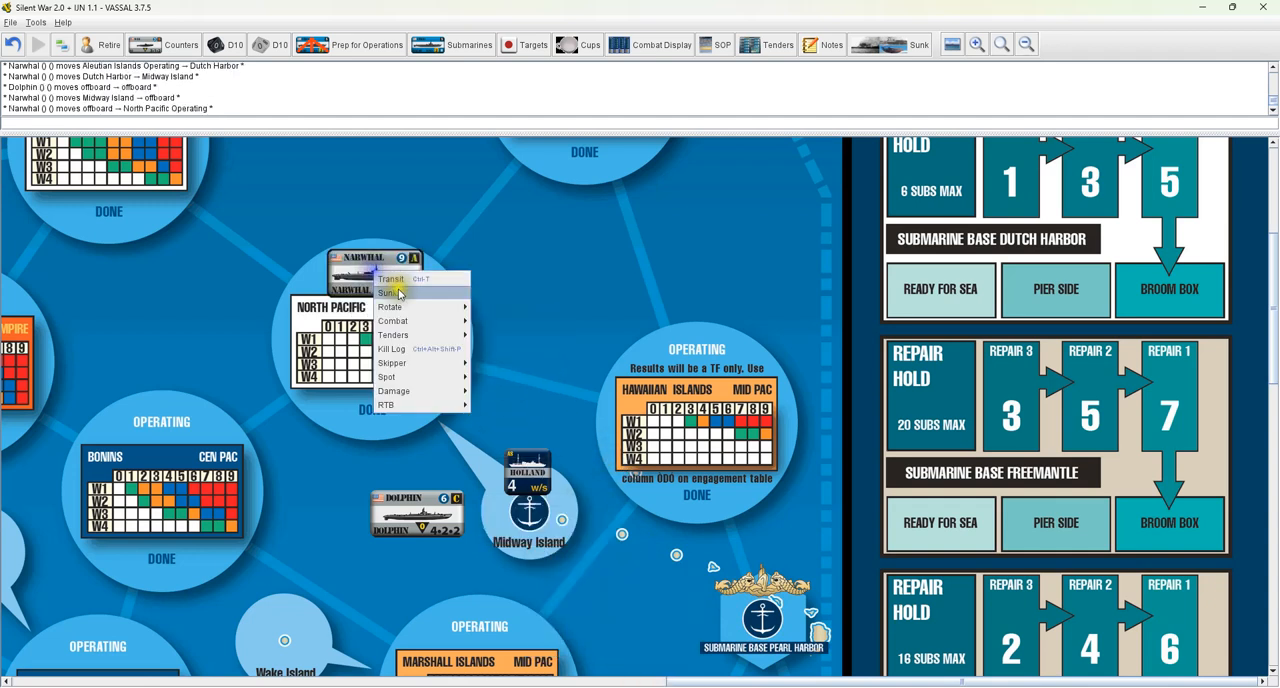
pyautogui.moveTo(390, 307)
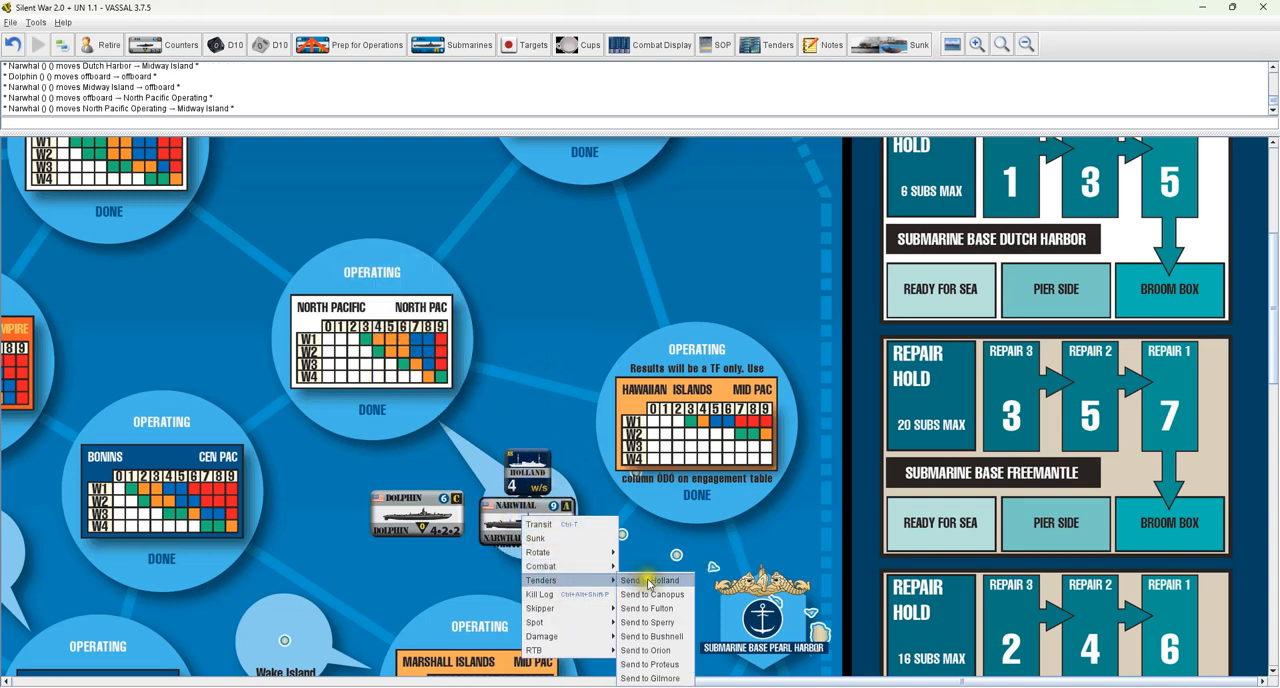
pyautogui.click(652, 580)
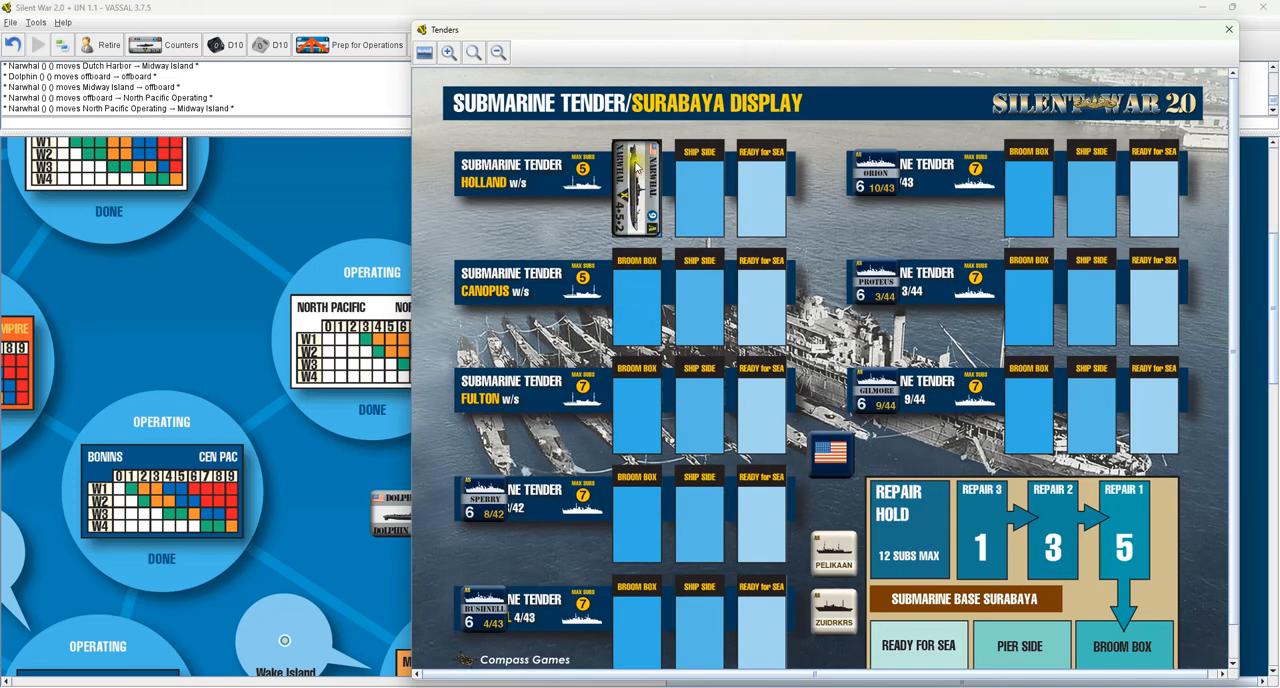
# Move Narwhal to Holland's Ready for Sea box, return it to Midway, and close Tenders
pyautogui.rightClick(637, 185)
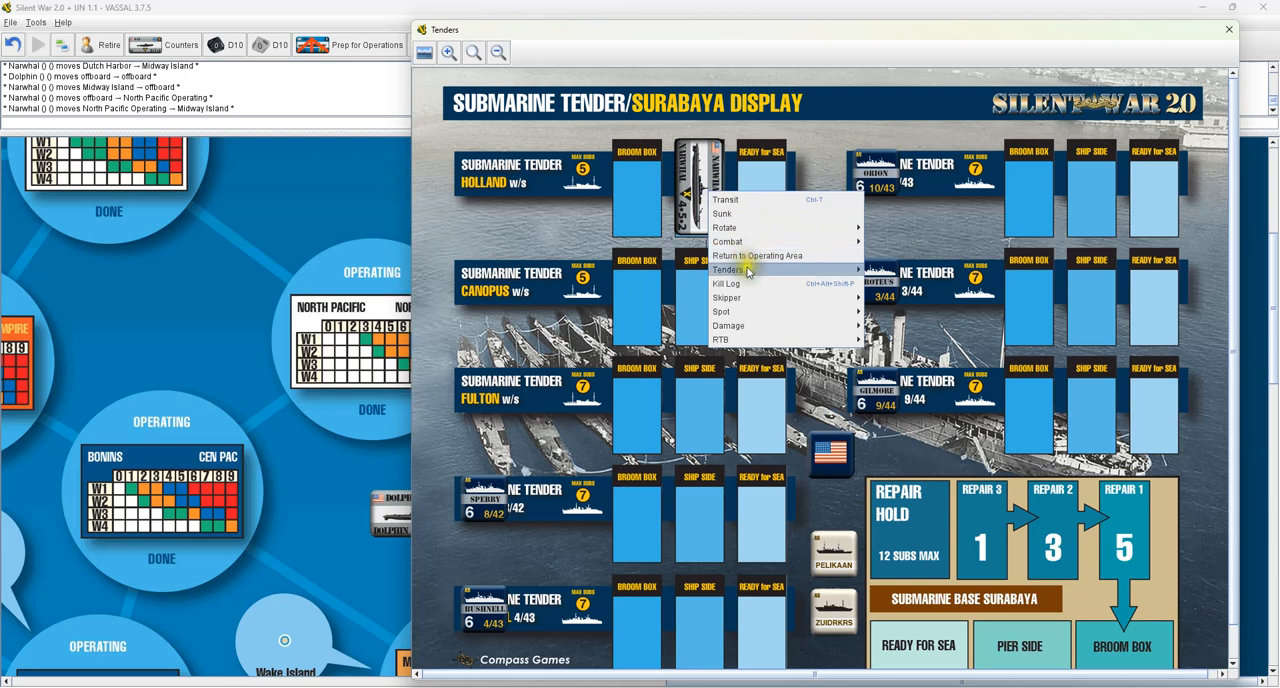
pyautogui.click(757, 270)
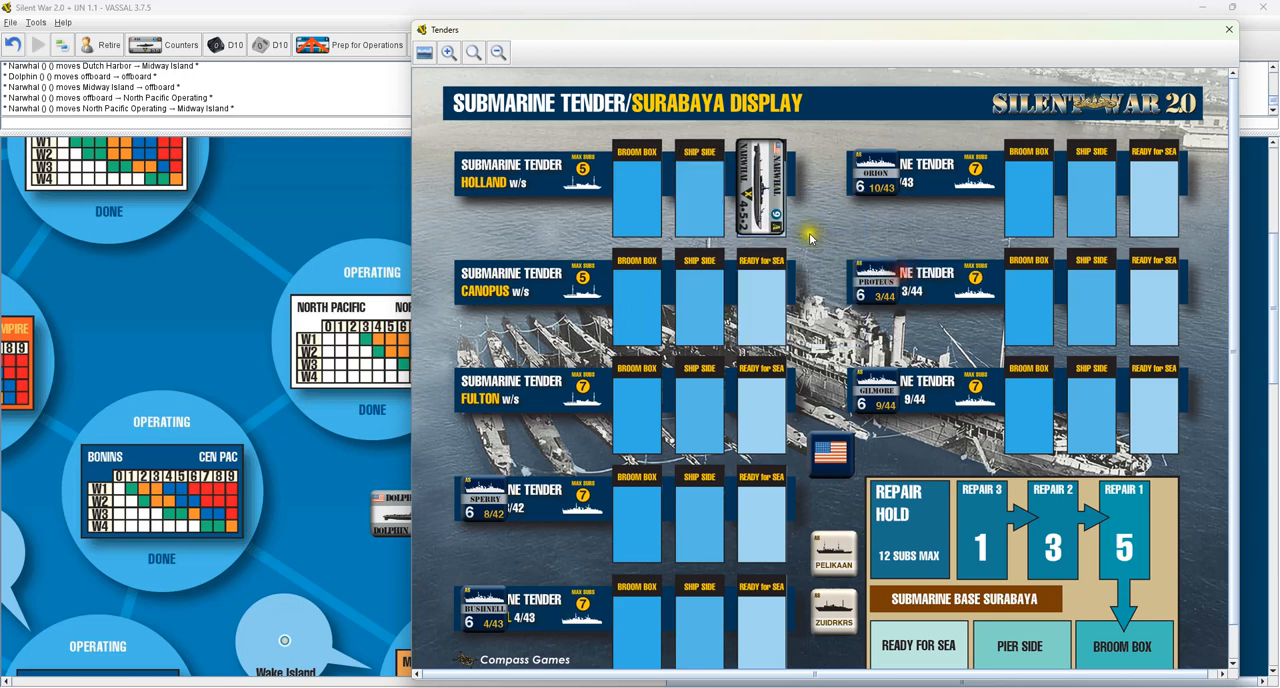
pyautogui.rightClick(760, 188)
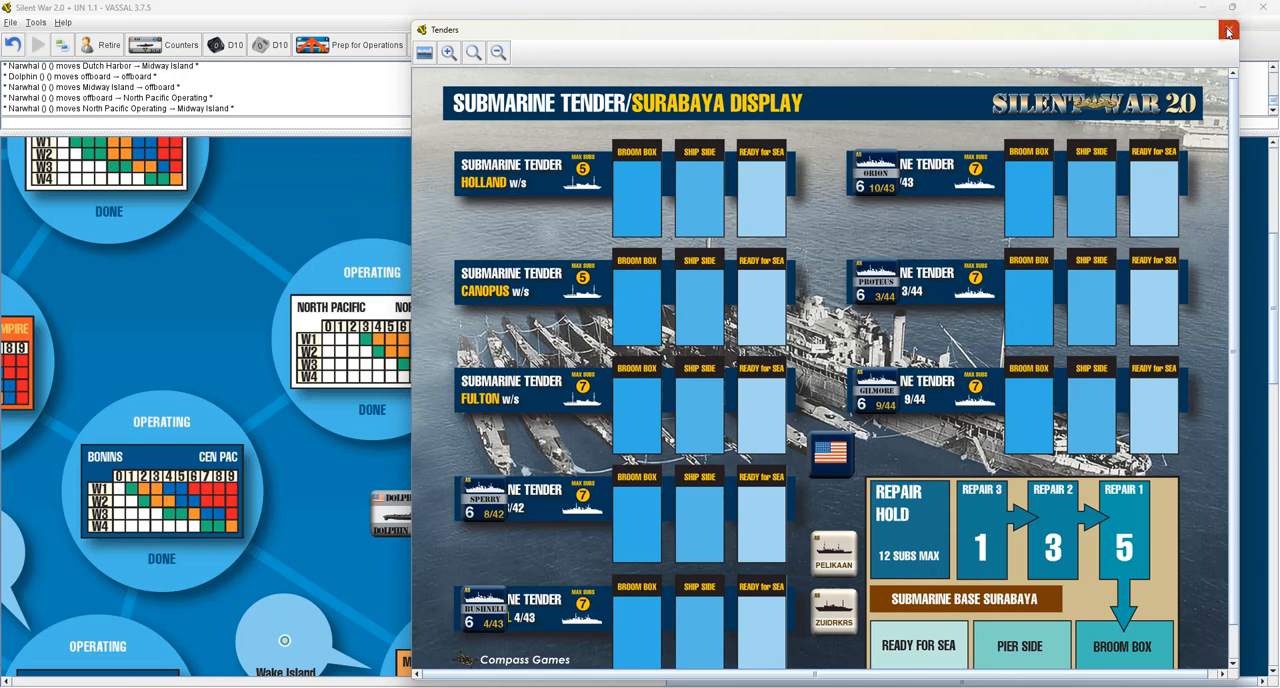
pyautogui.moveTo(1228, 31)
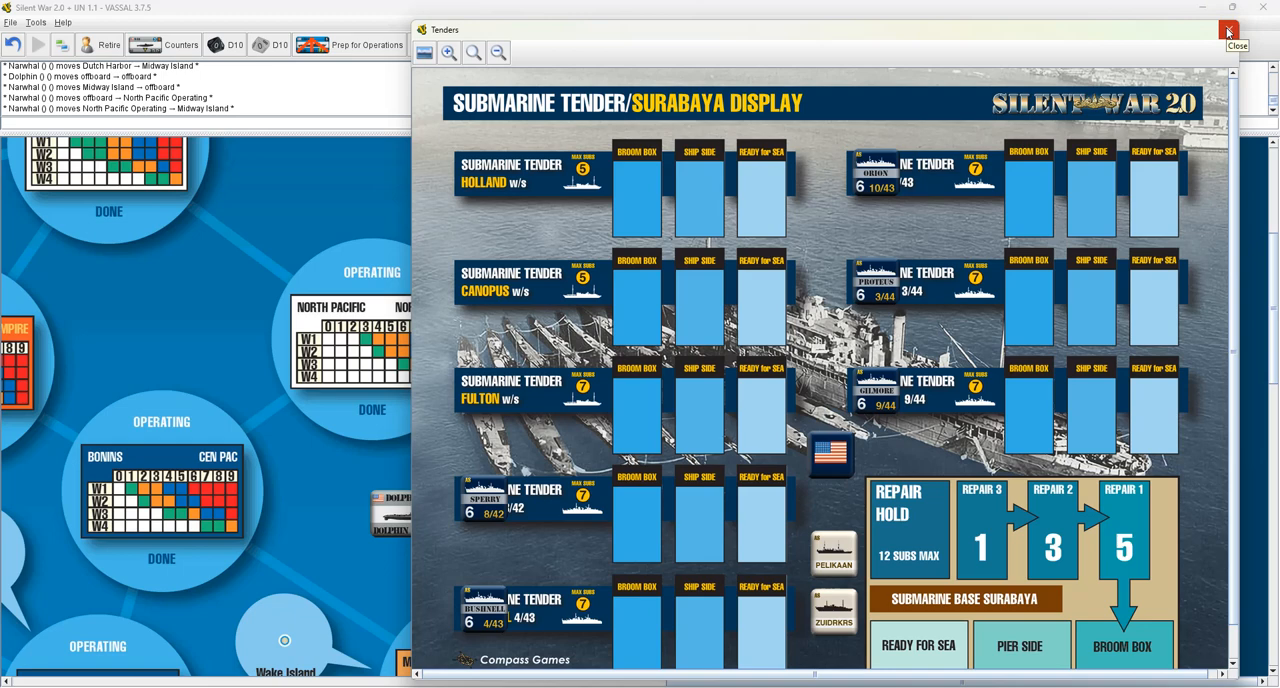
pyautogui.click(1228, 31)
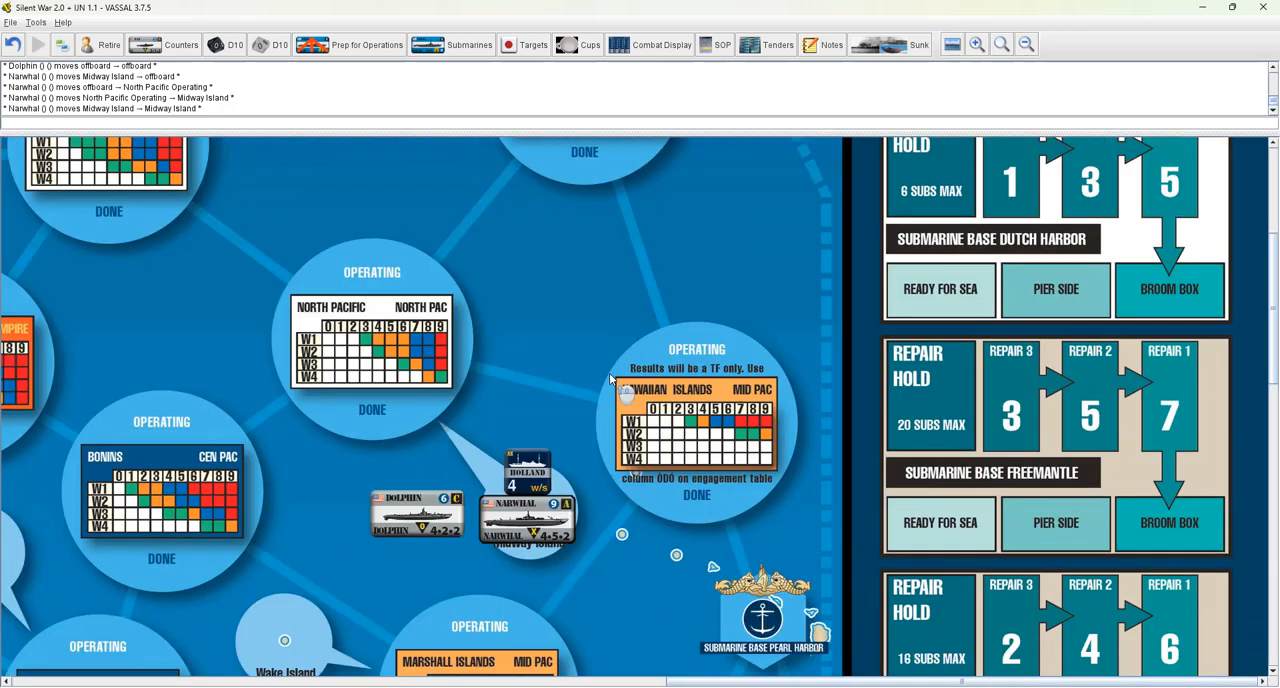
pyautogui.rightClick(525, 510)
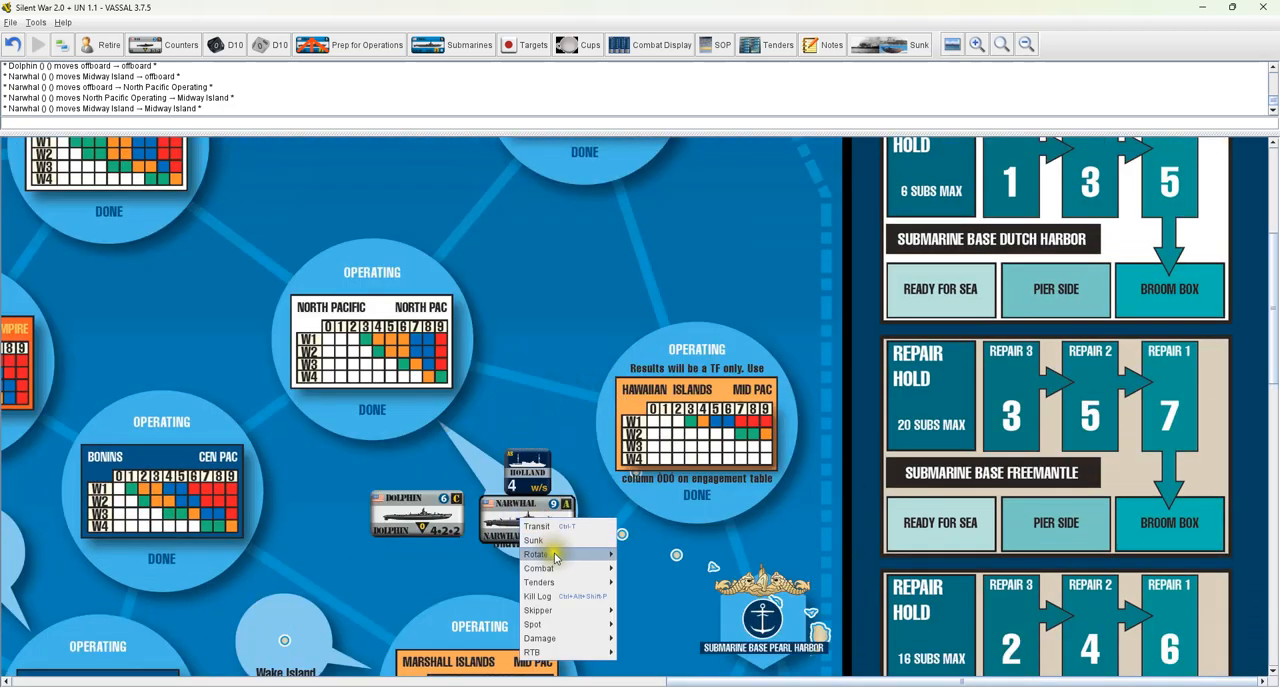
pyautogui.moveTo(538, 596)
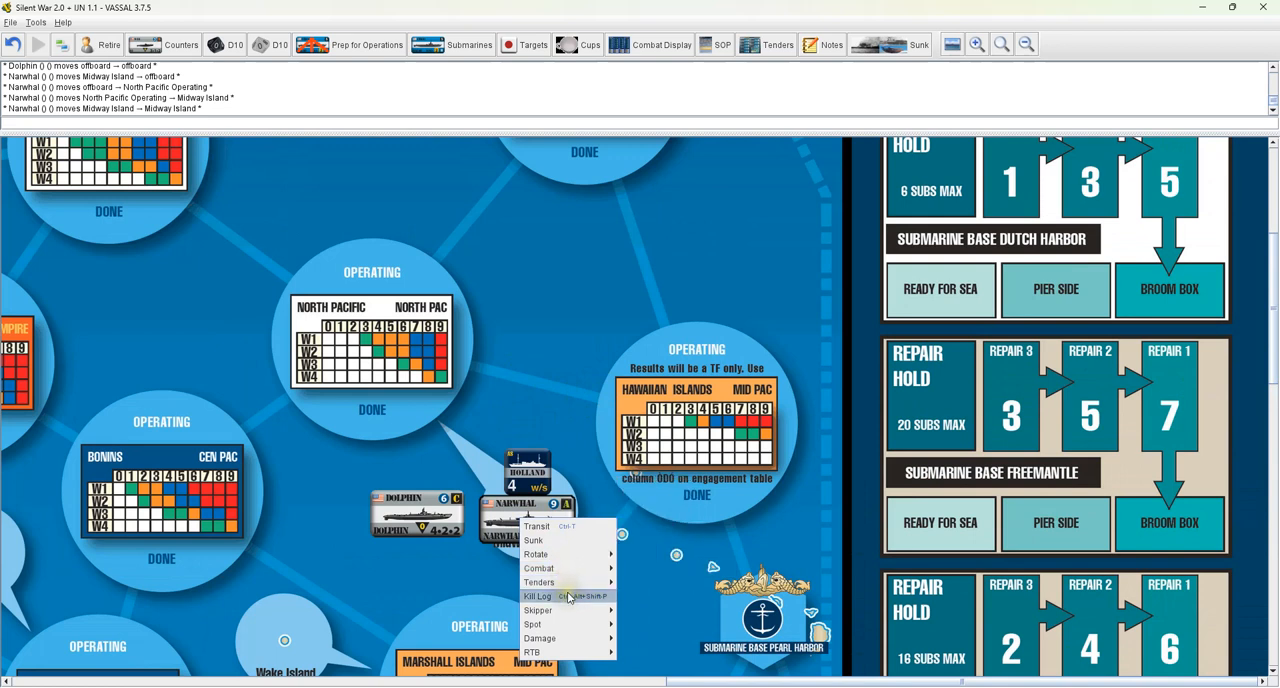
pyautogui.click(537, 596)
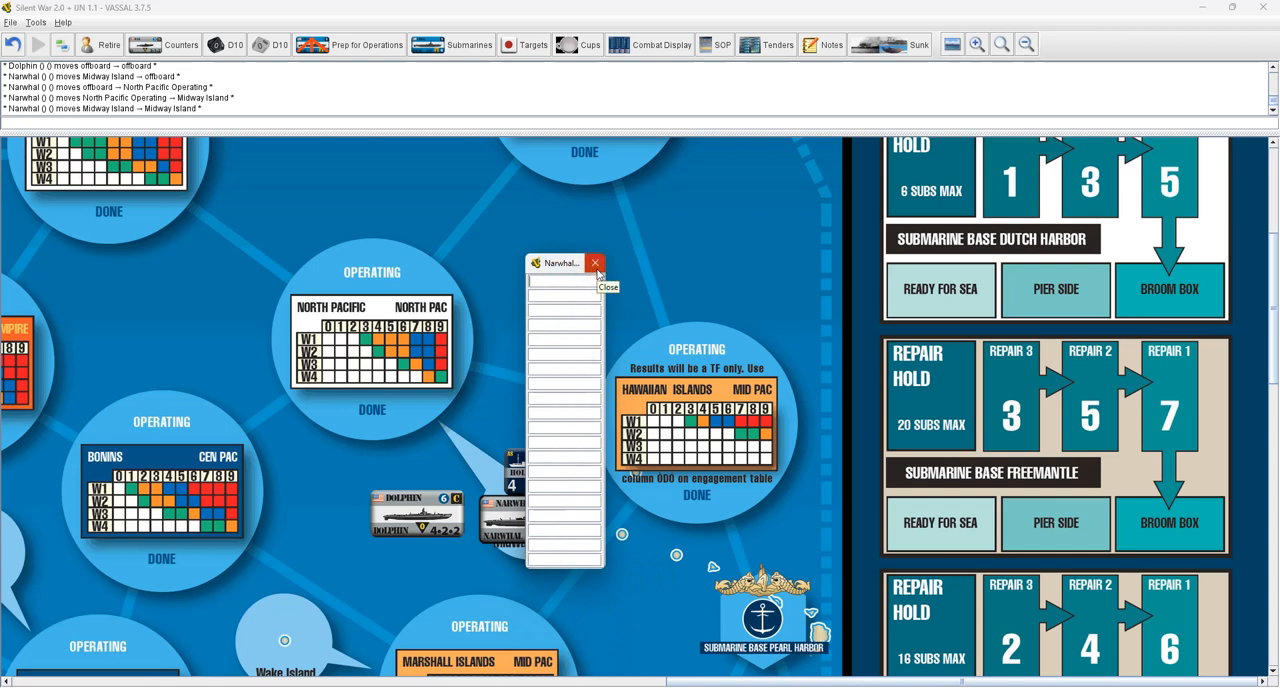
pyautogui.click(596, 263)
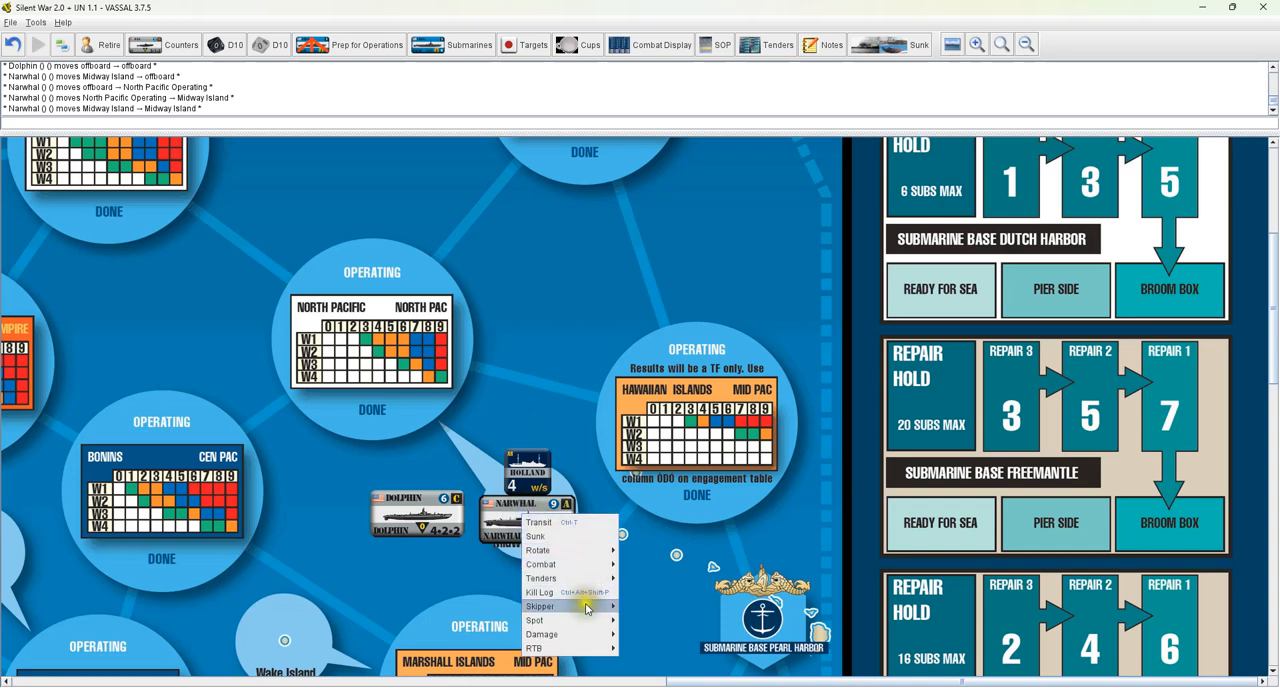
pyautogui.moveTo(540, 606)
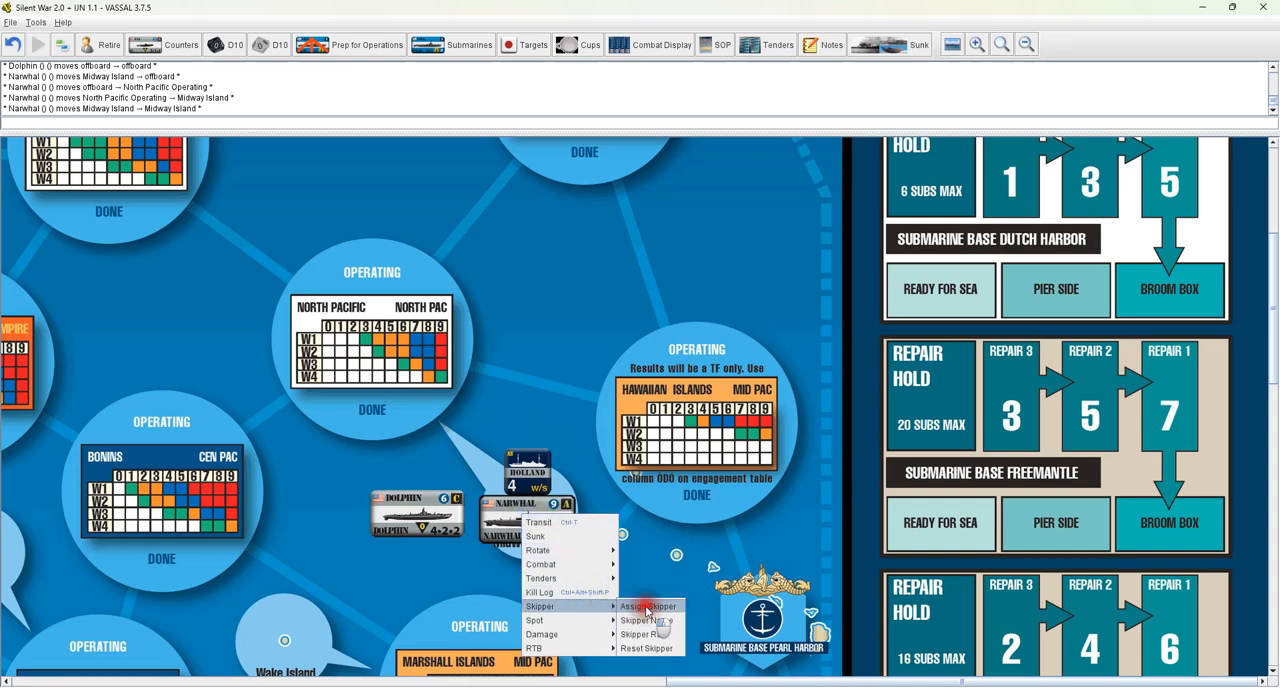
# Assign Fluckey as Narwhal's skipper
pyautogui.click(647, 607)
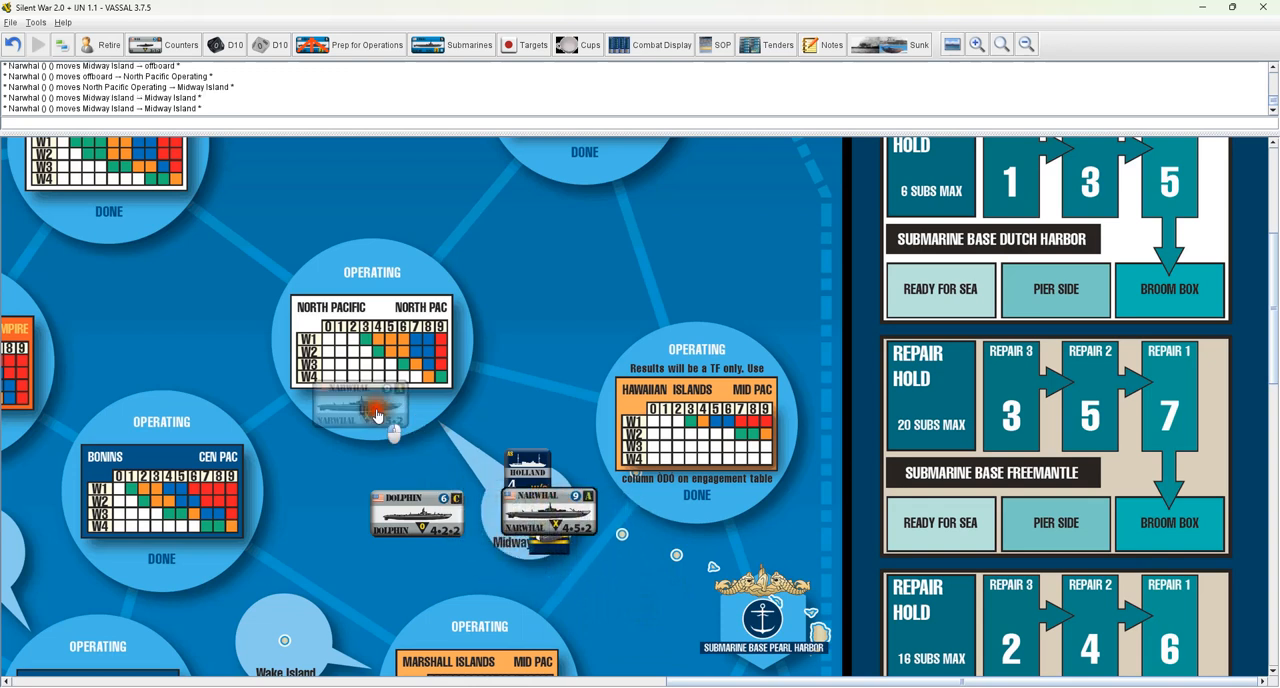
pyautogui.rightClick(358, 410)
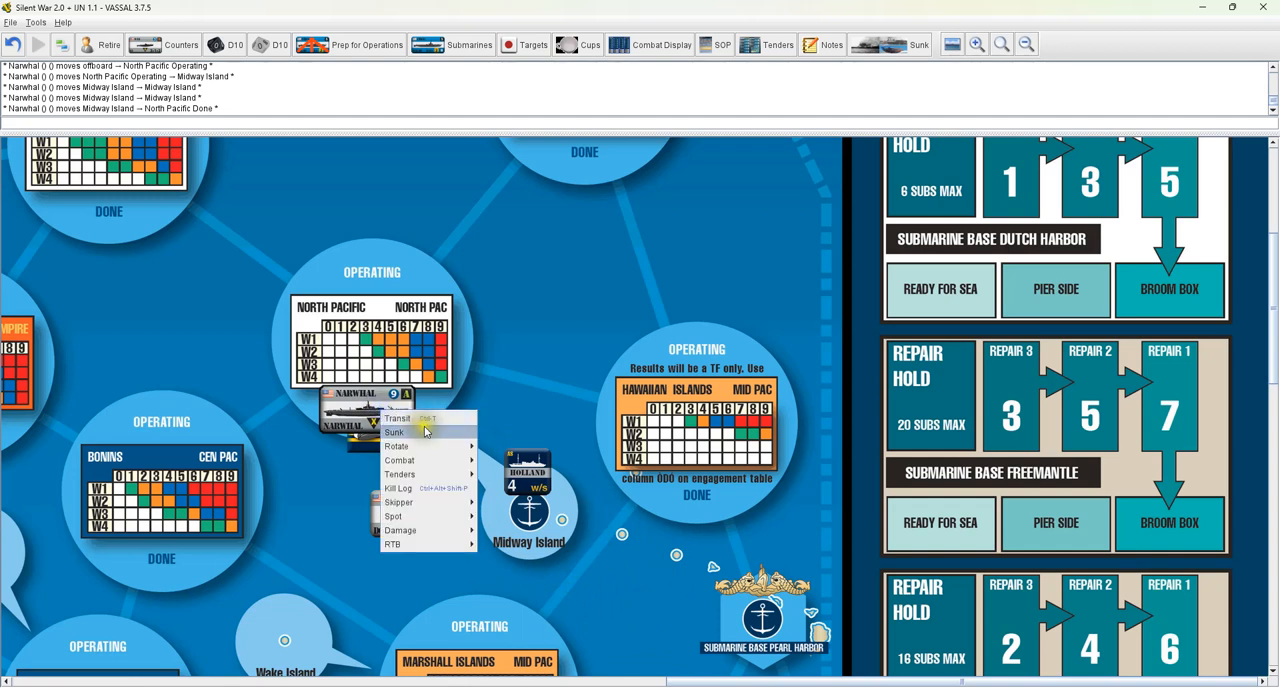
pyautogui.click(394, 432)
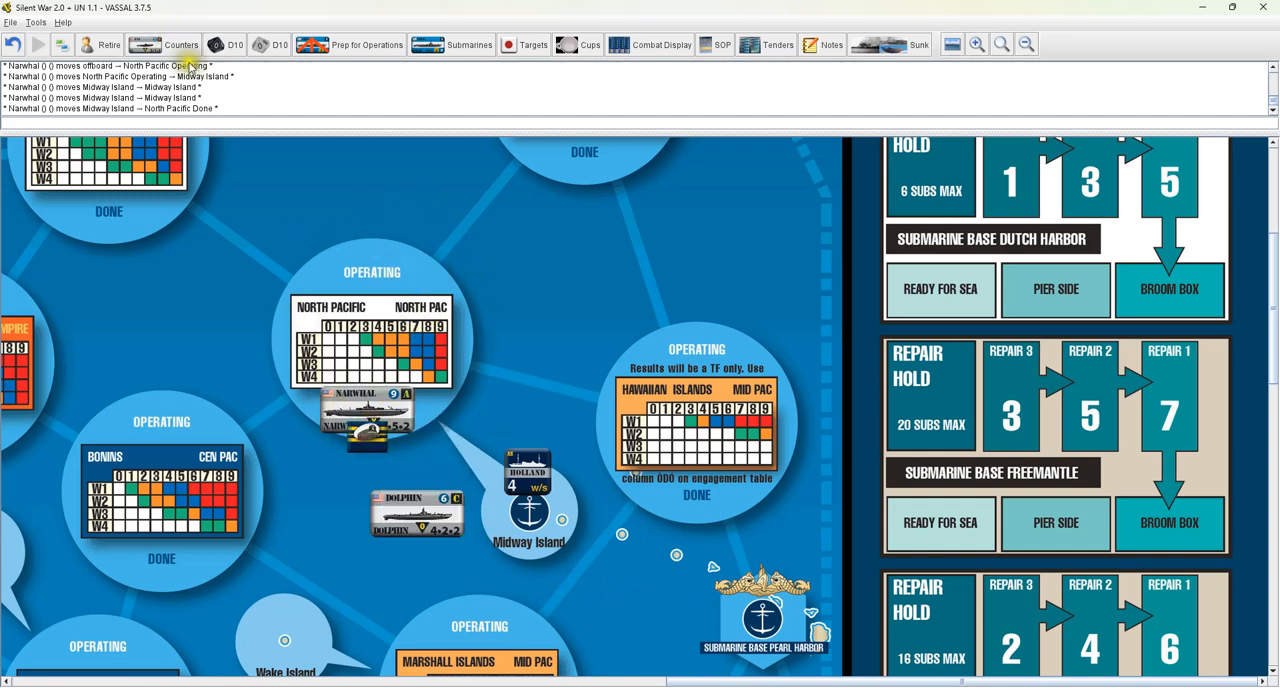
pyautogui.rightClick(365, 408)
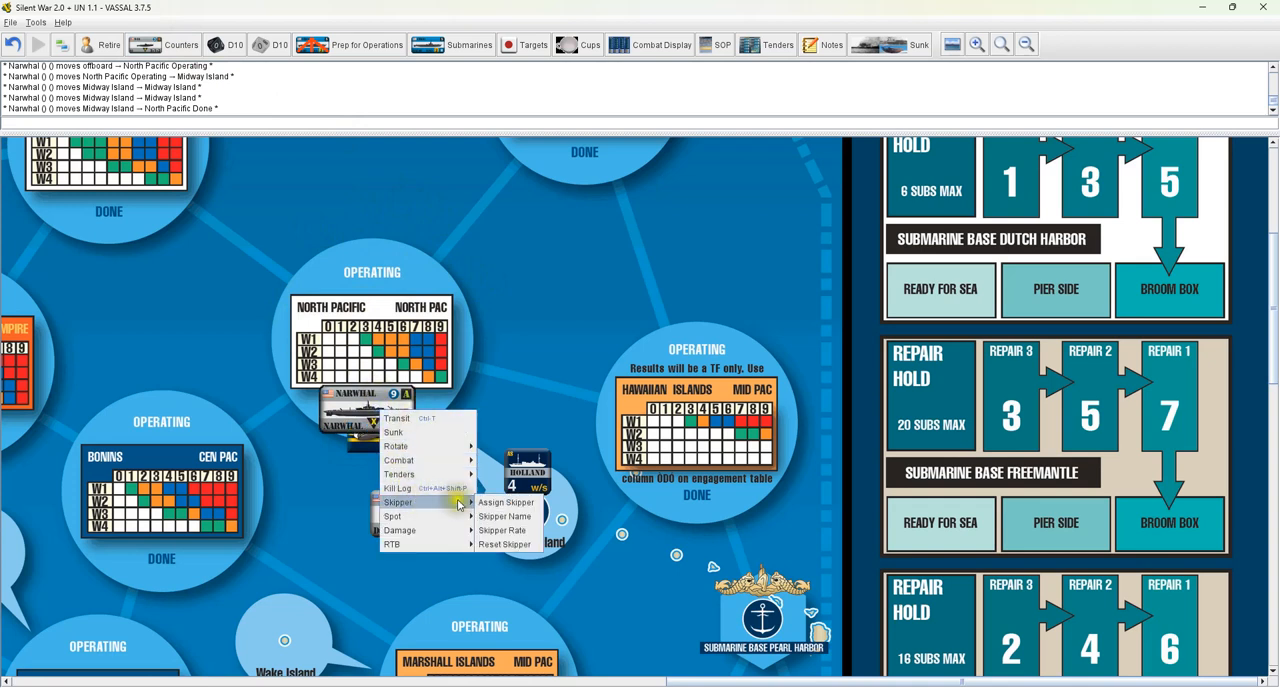
pyautogui.click(506, 502)
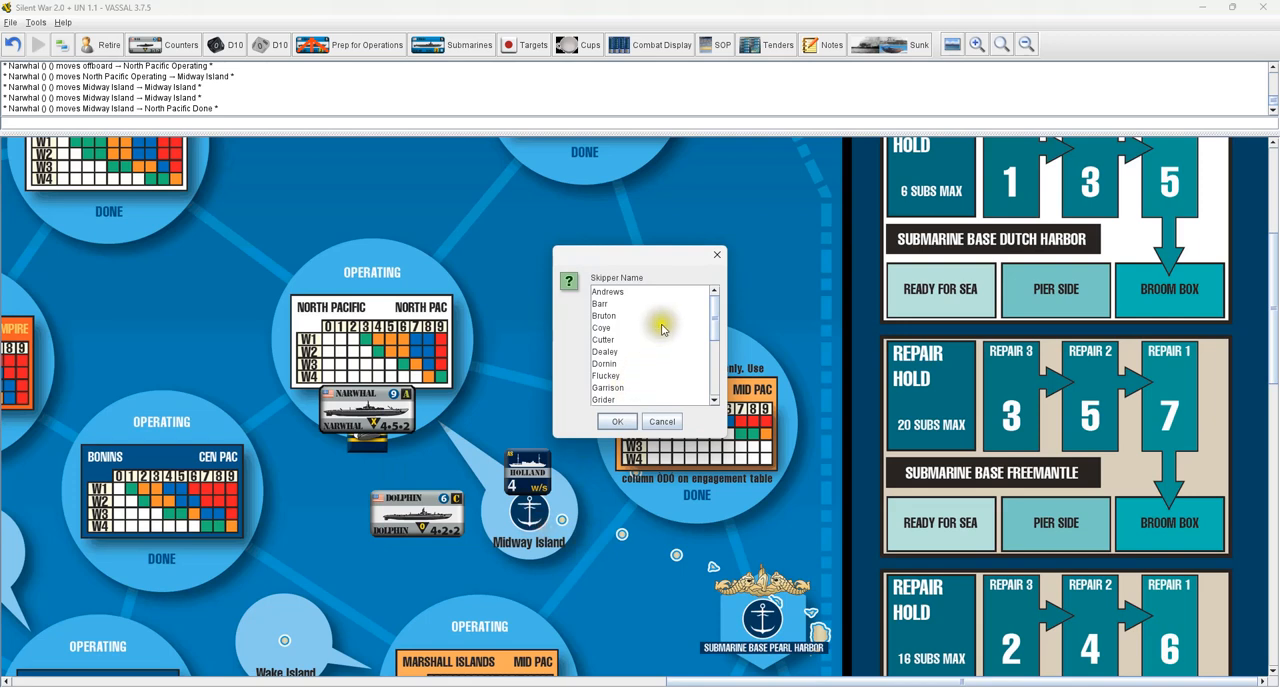
pyautogui.click(605, 375)
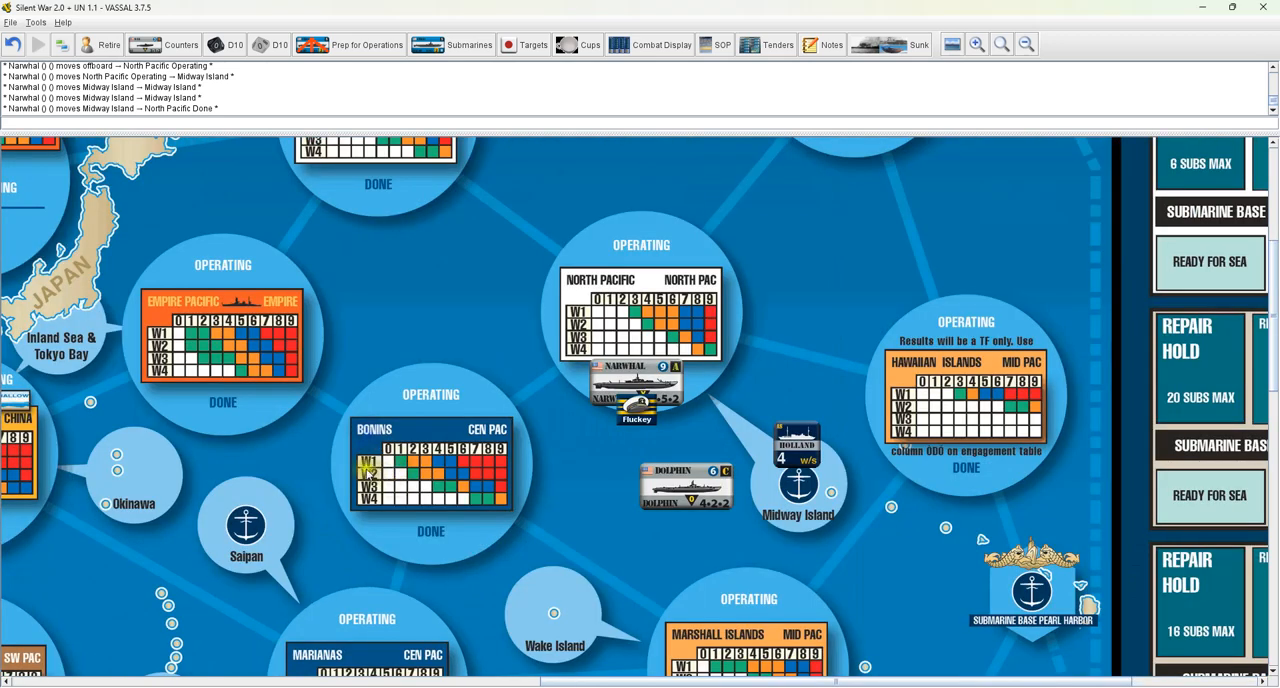
# Set Narwhal's skipper rating to +2
pyautogui.scroll(-3)
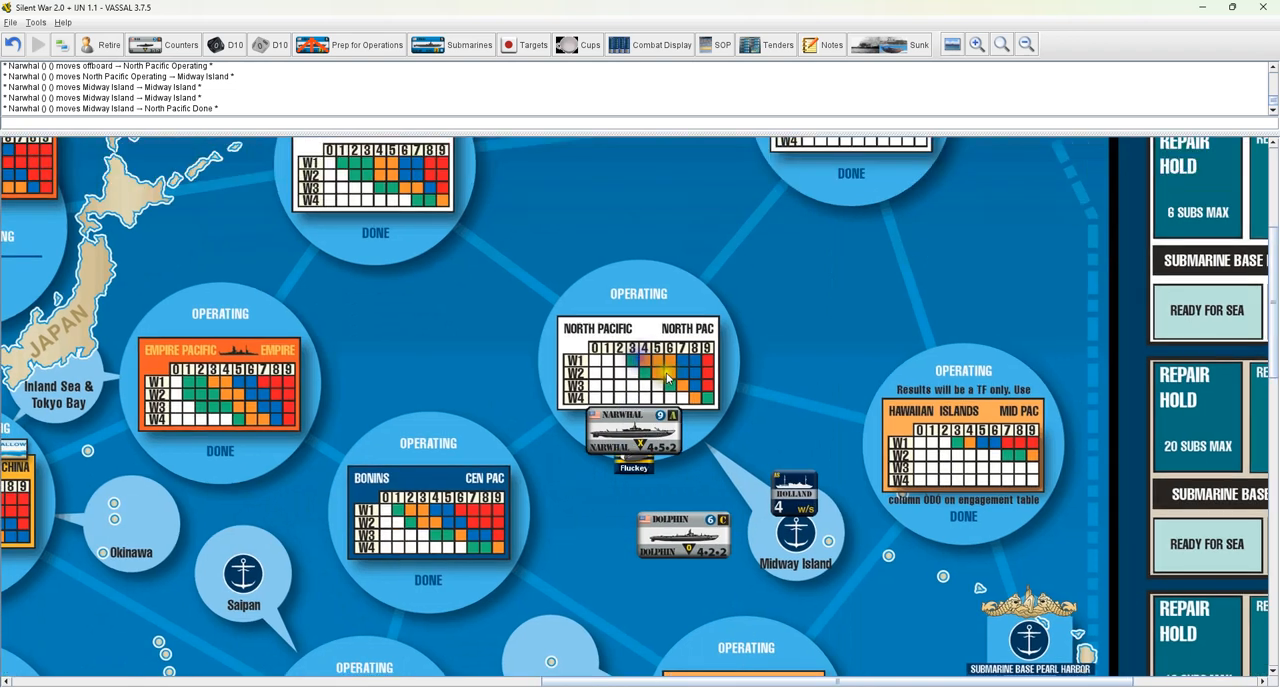
pyautogui.rightClick(632, 430)
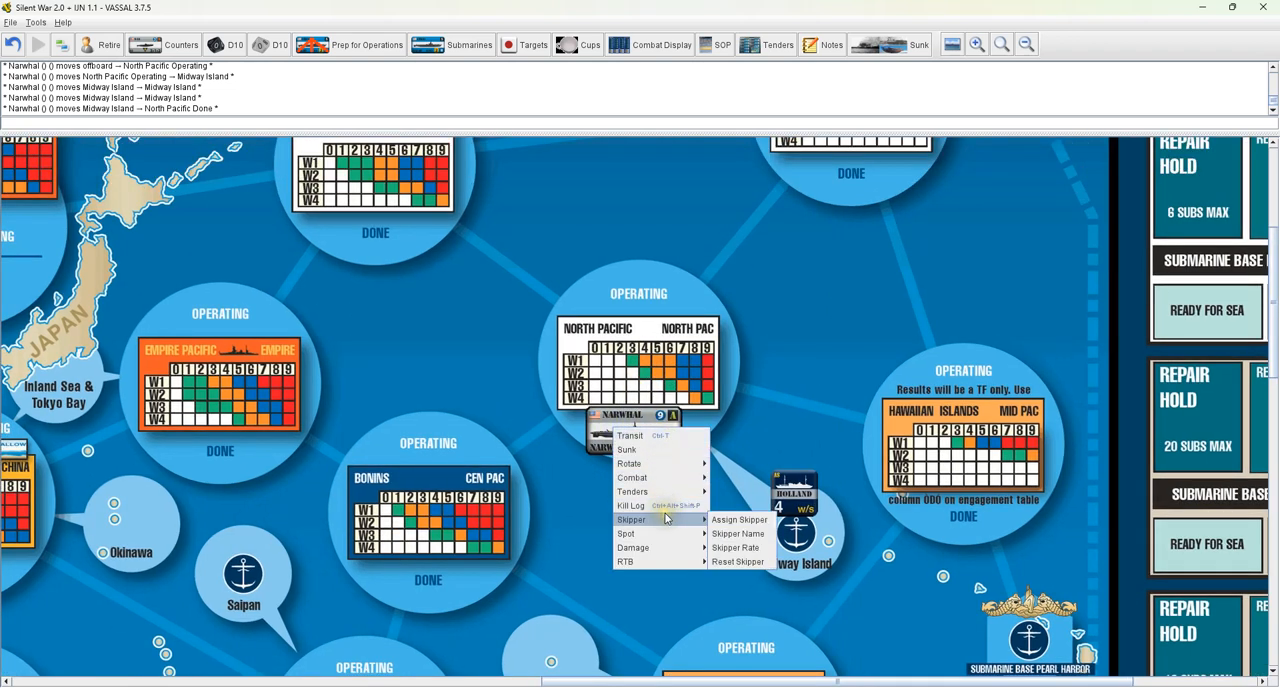
pyautogui.click(736, 547)
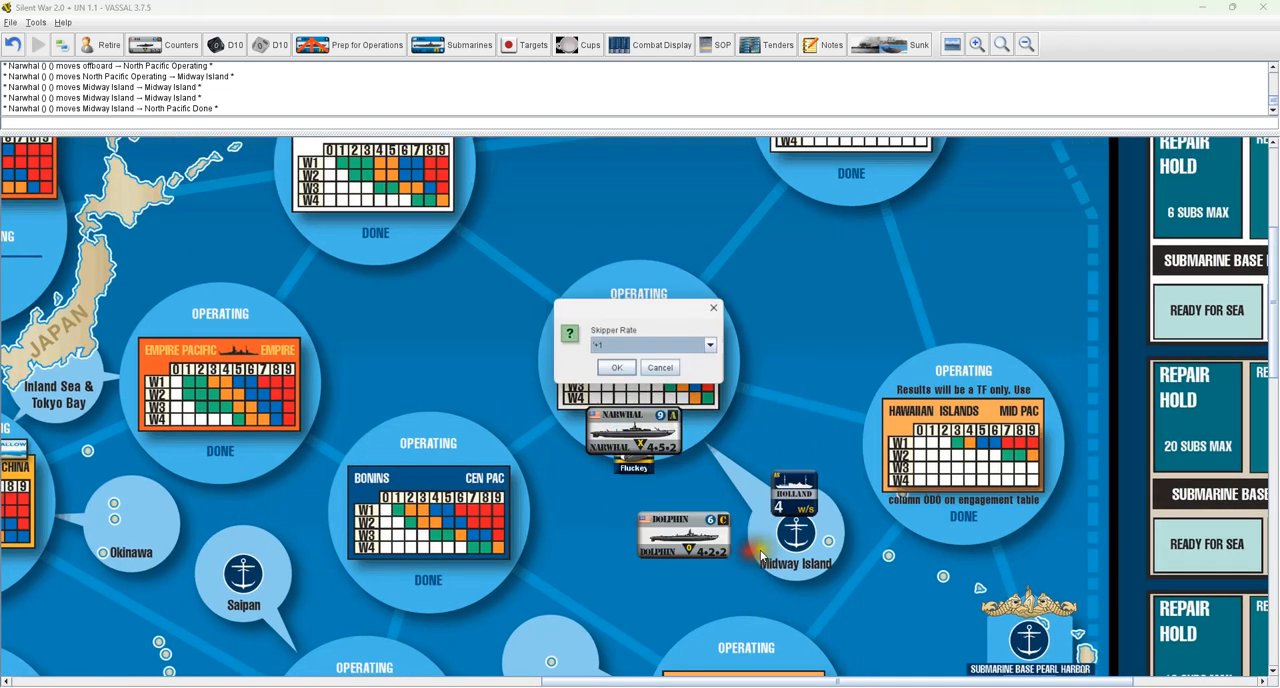
pyautogui.click(710, 344)
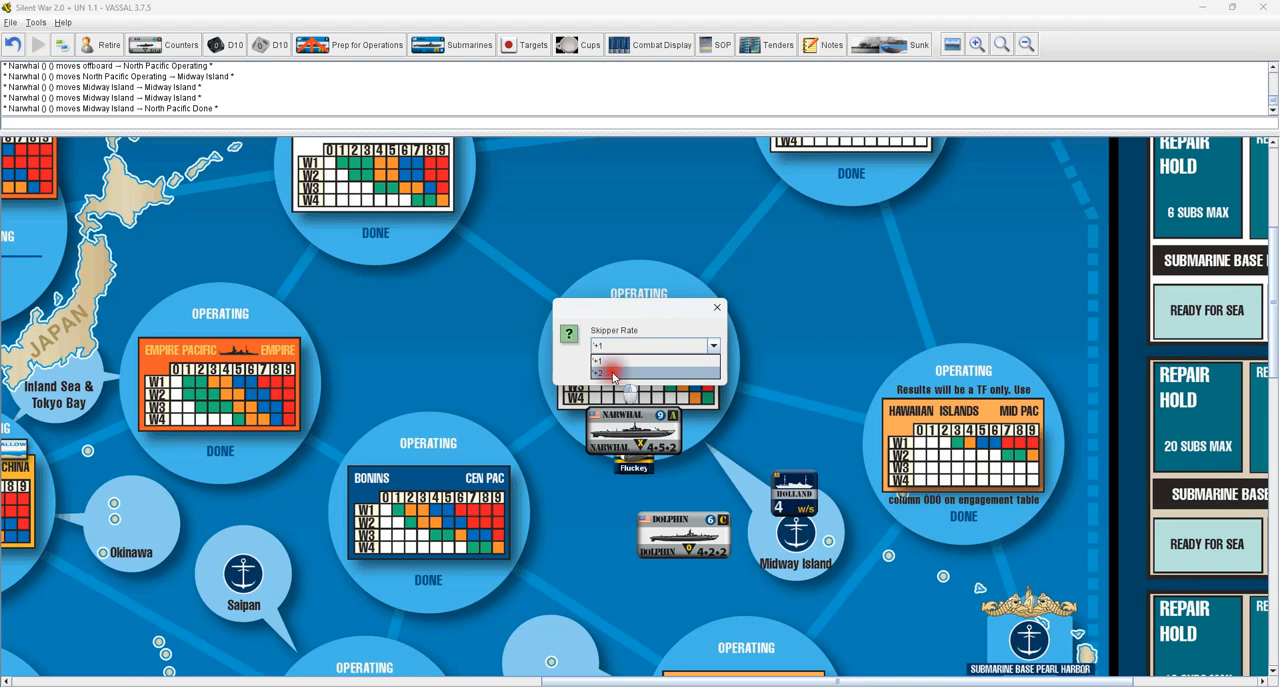
pyautogui.click(598, 361)
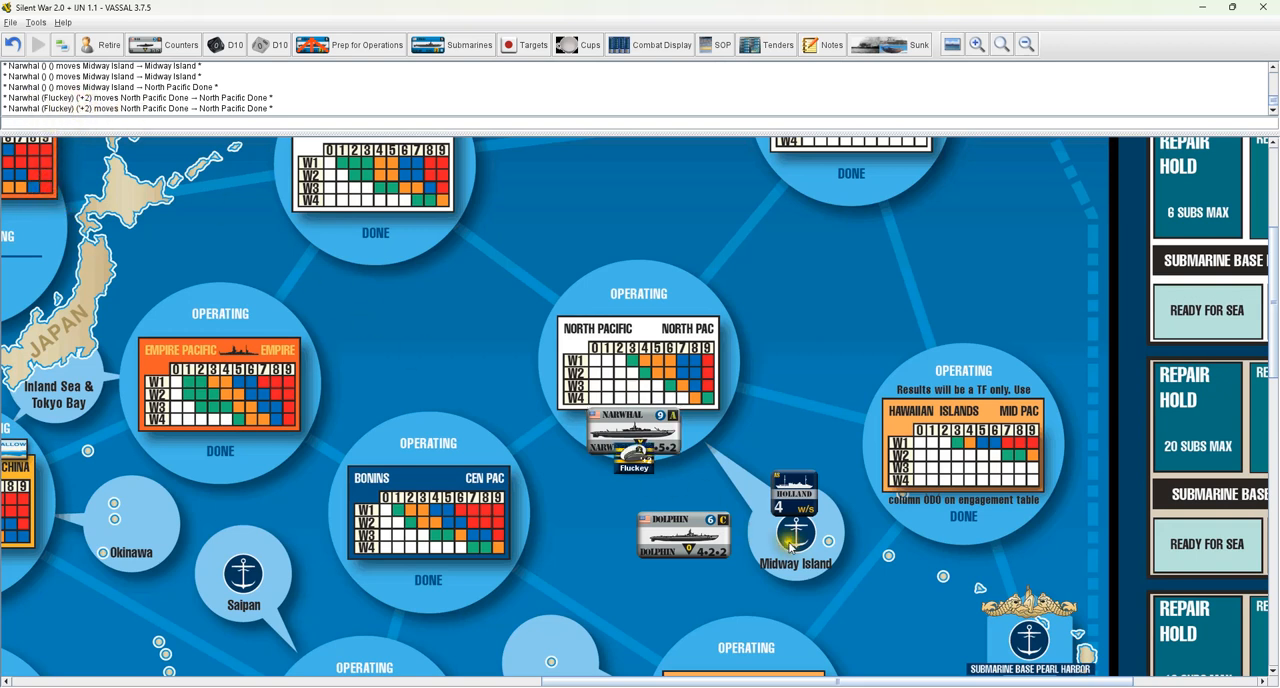
pyautogui.rightClick(635, 430)
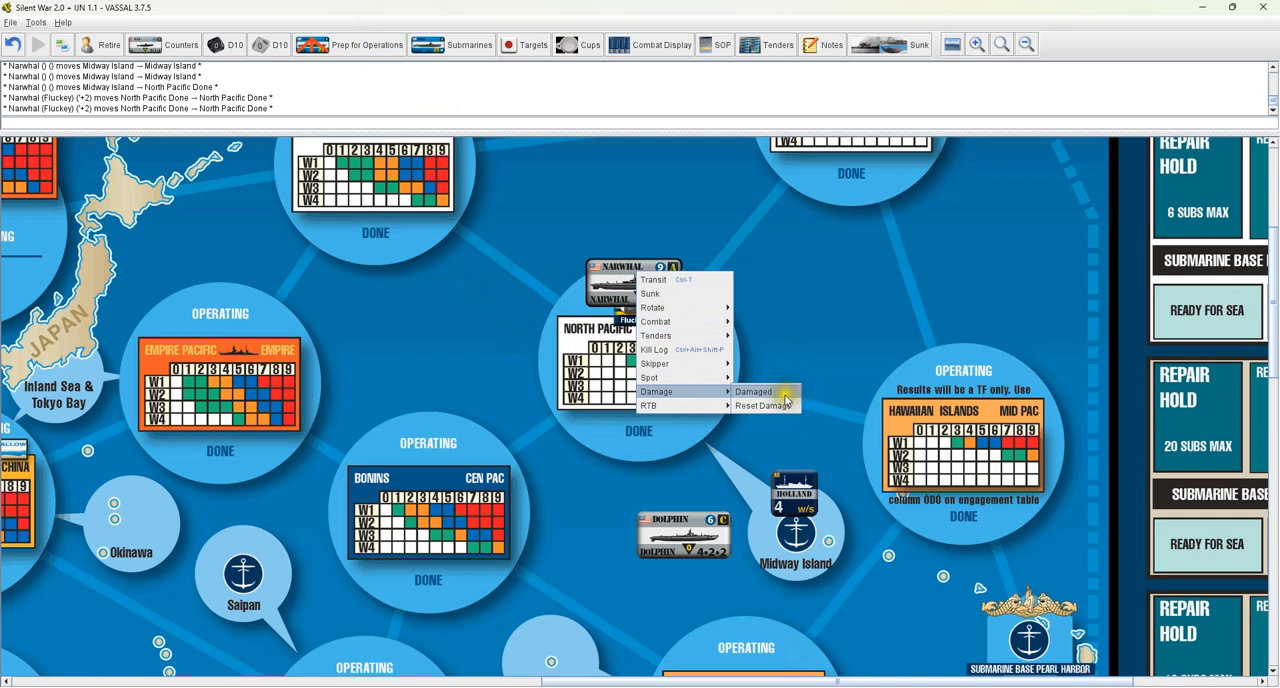
# Mark Narwhal as Damaged, RTB Involuntary and Spotted
pyautogui.click(754, 391)
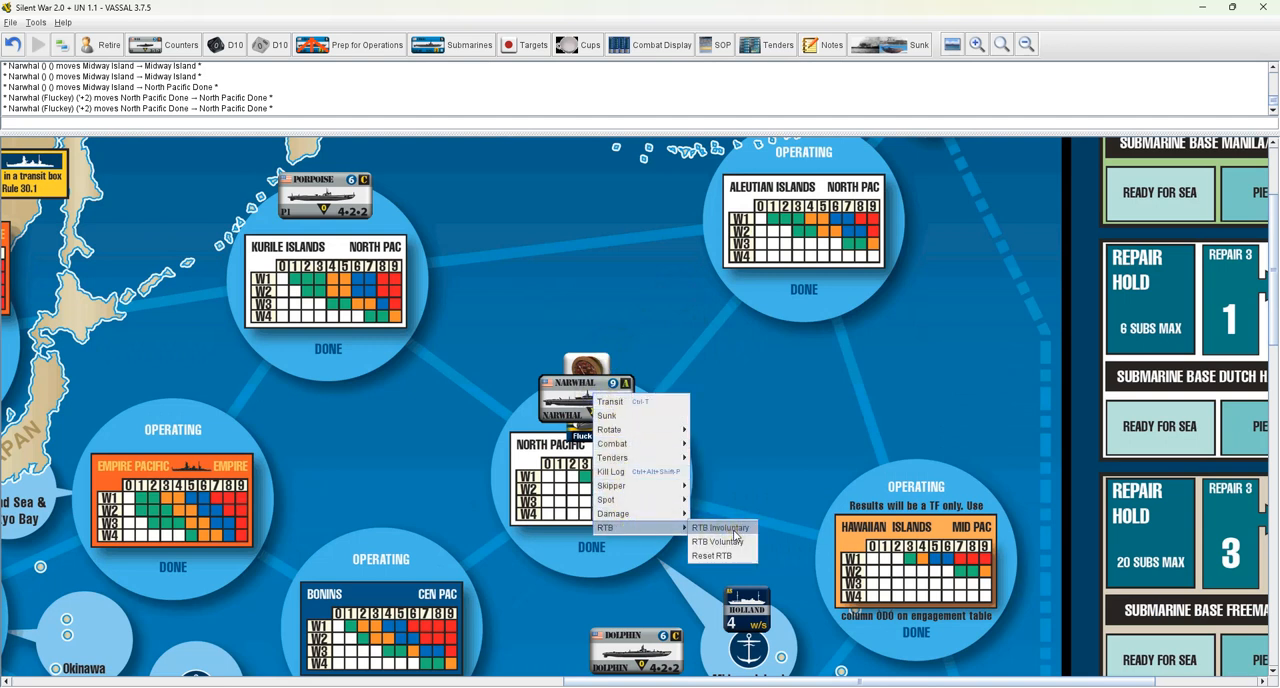
pyautogui.click(721, 527)
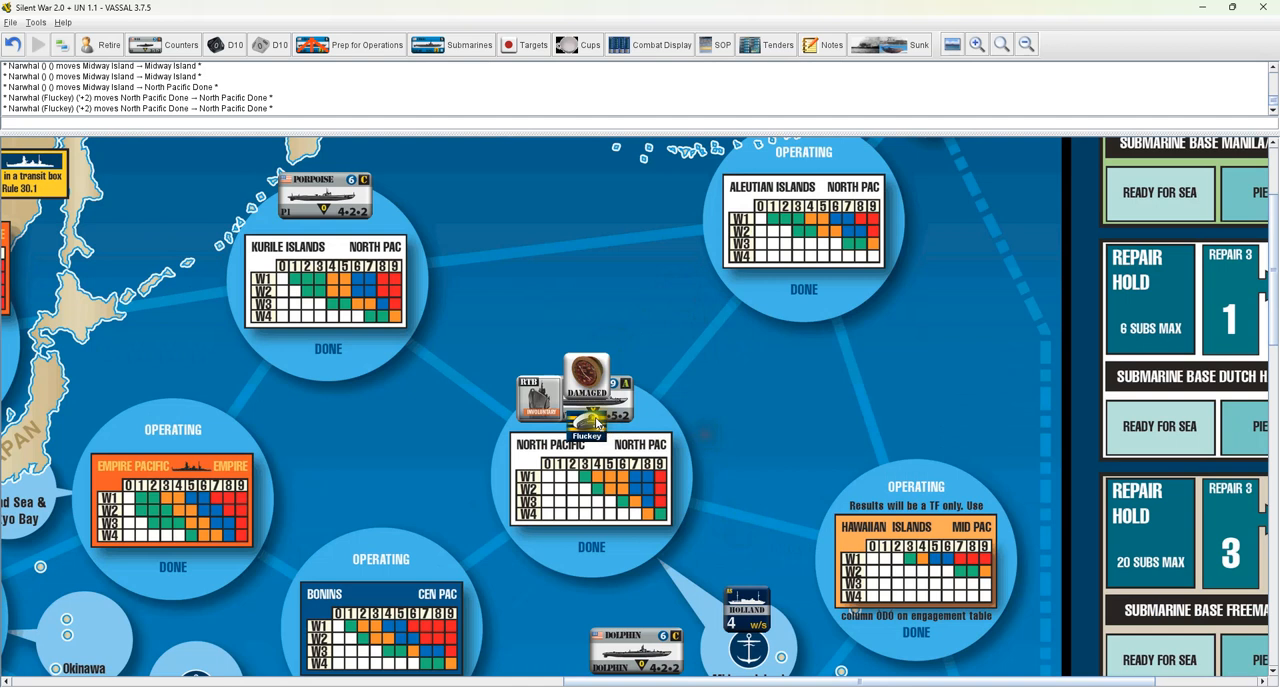
pyautogui.rightClick(587, 390)
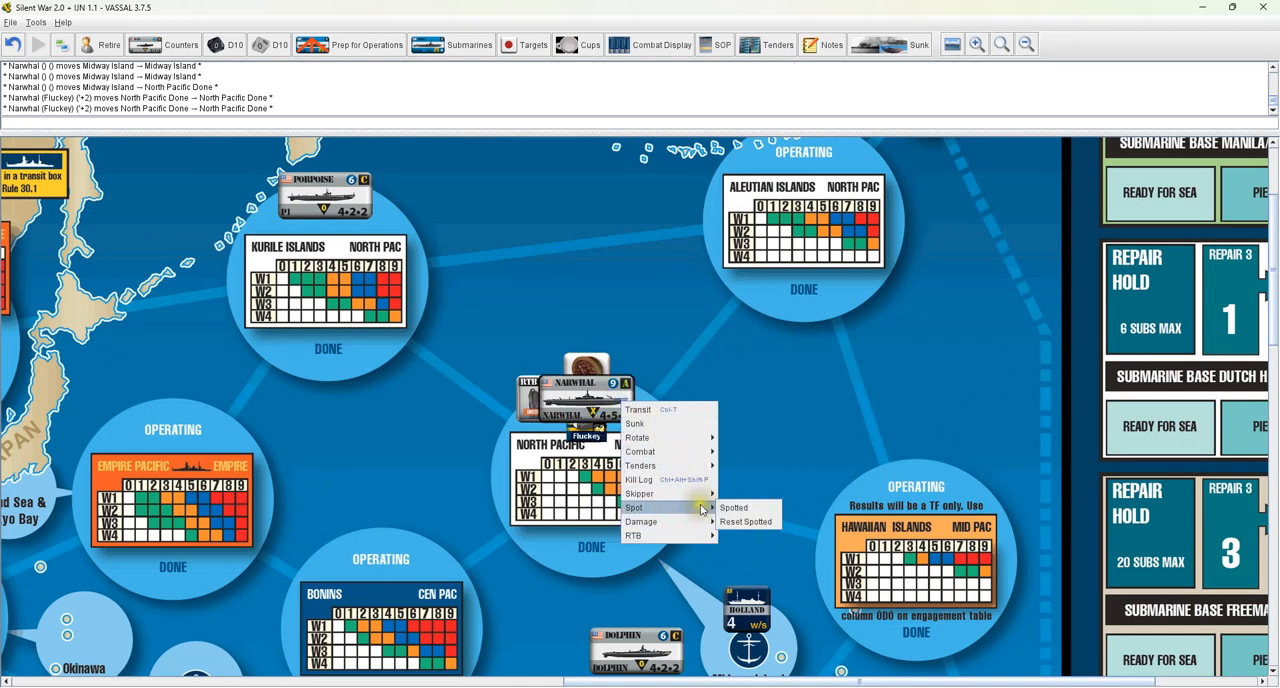
pyautogui.click(733, 507)
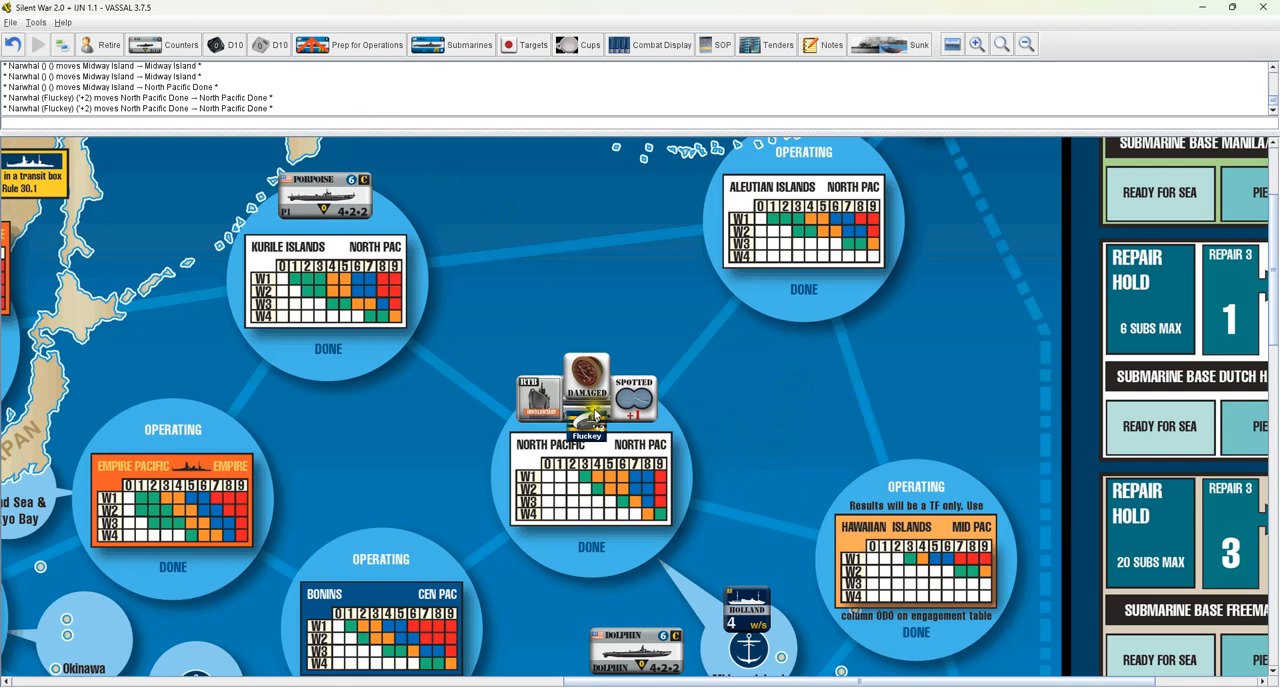
# Reposition the Narwhal stack and bring up its menu at Dutch Harbor submarine base
pyautogui.moveTo(587, 395); pyautogui.dragTo(590, 555)
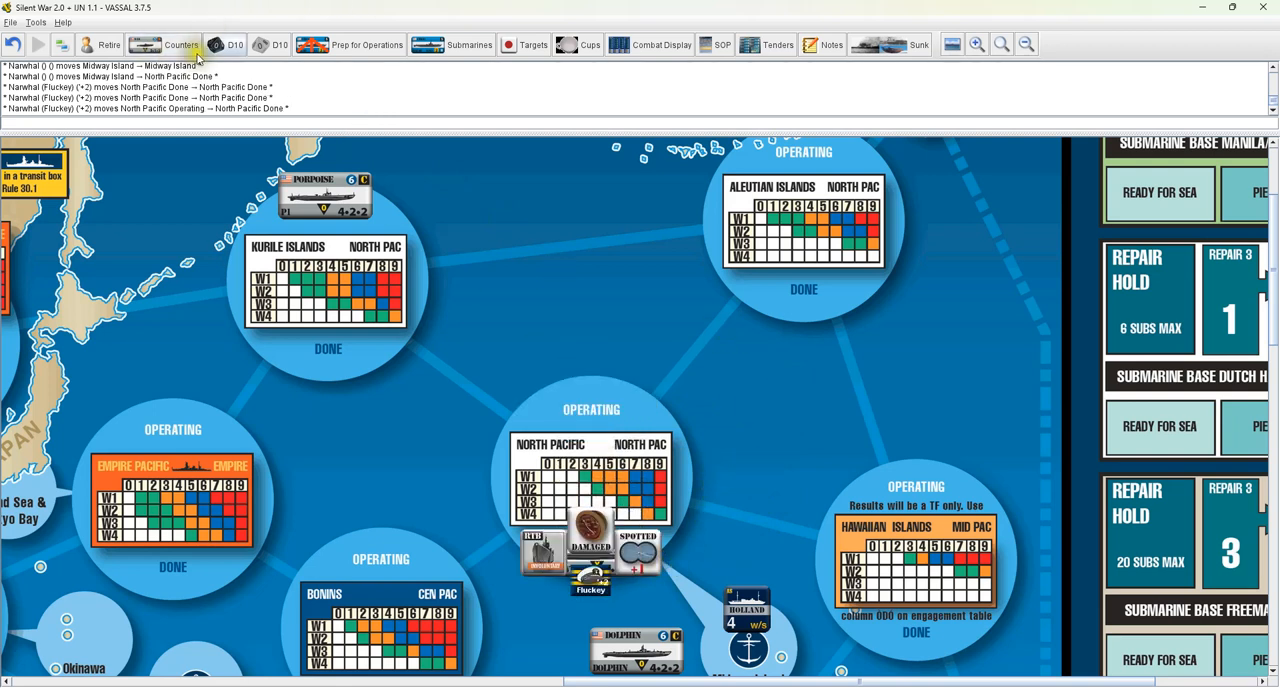
pyautogui.moveTo(590, 545); pyautogui.dragTo(588, 390)
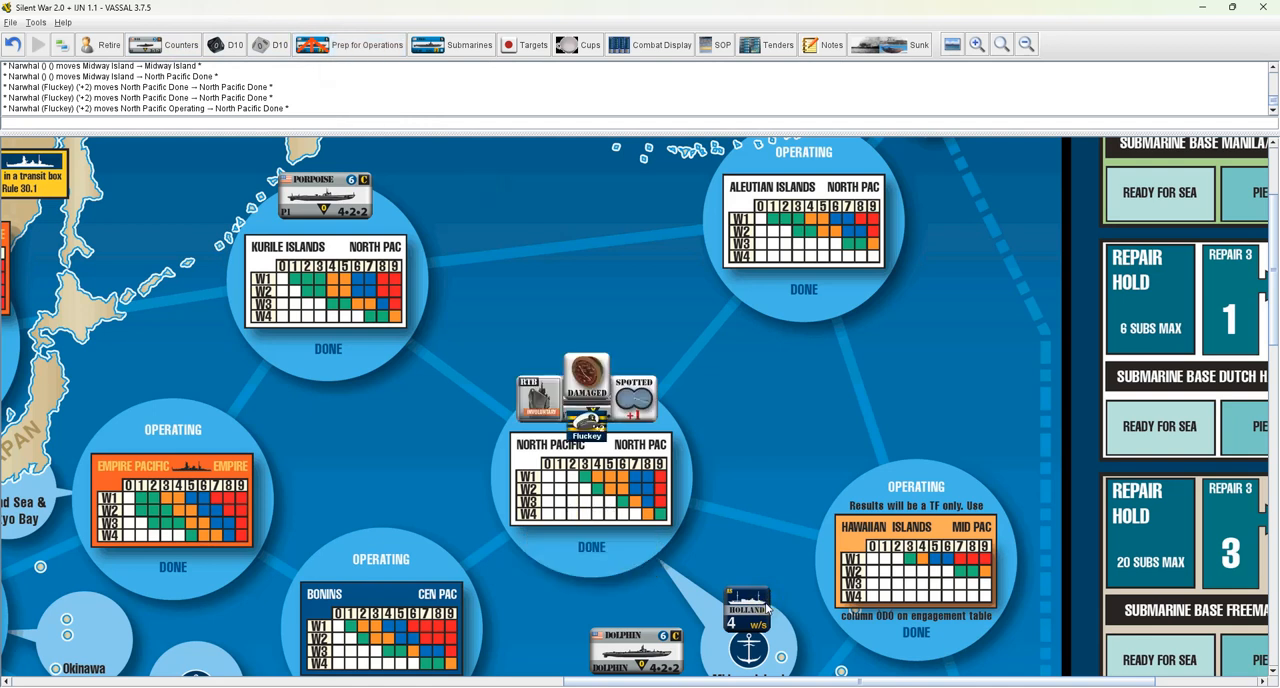
pyautogui.moveTo(962, 445)
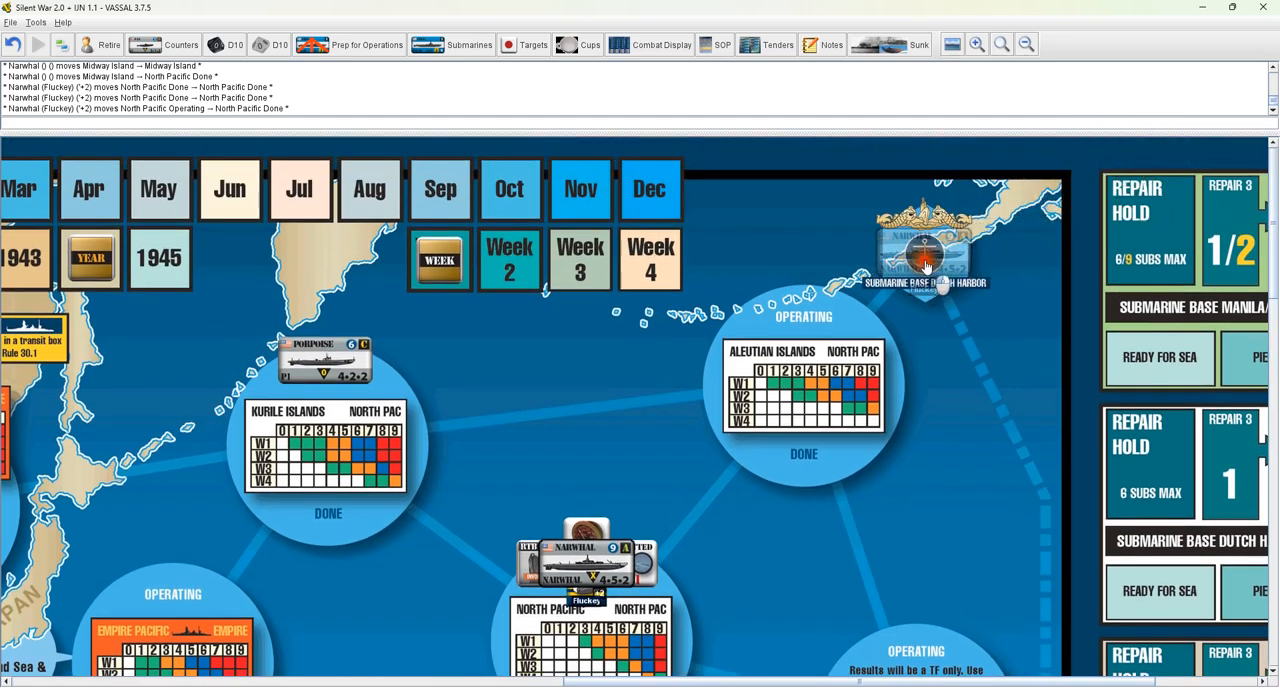
pyautogui.rightClick(920, 250)
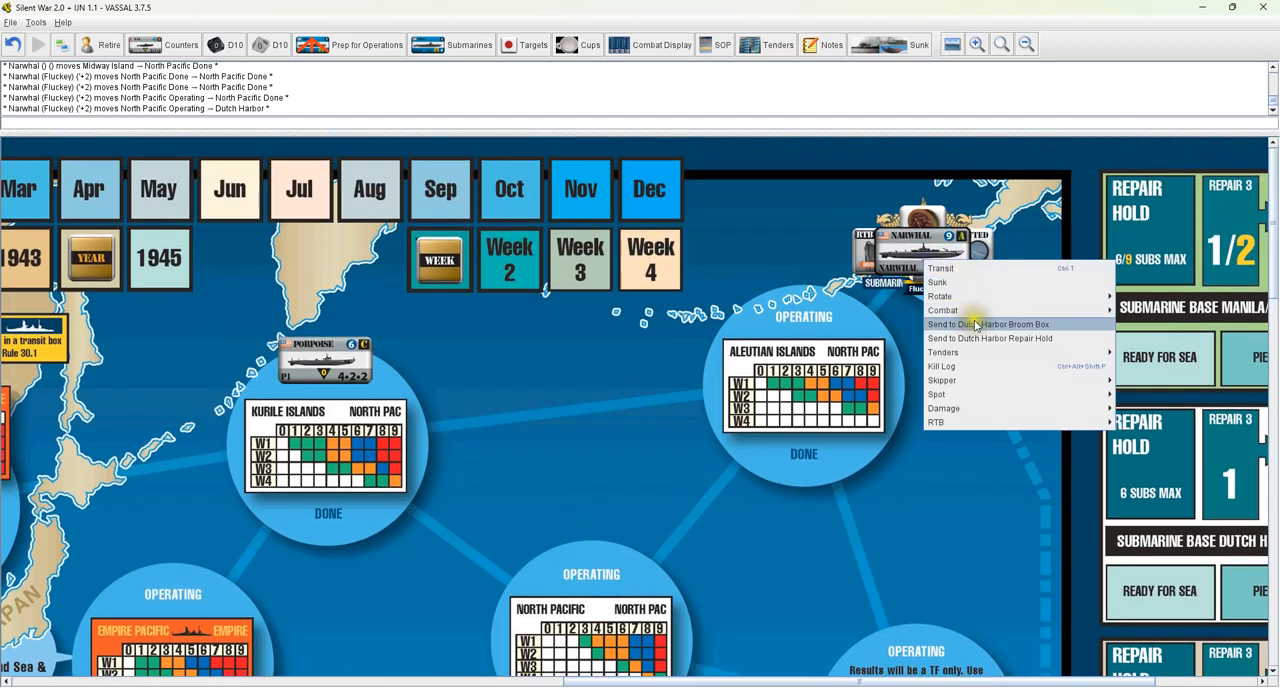
# Send Narwhal to the Dutch Harbor Broom Box, clear its damage, and return it to North Pacific Operating
pyautogui.click(988, 324)
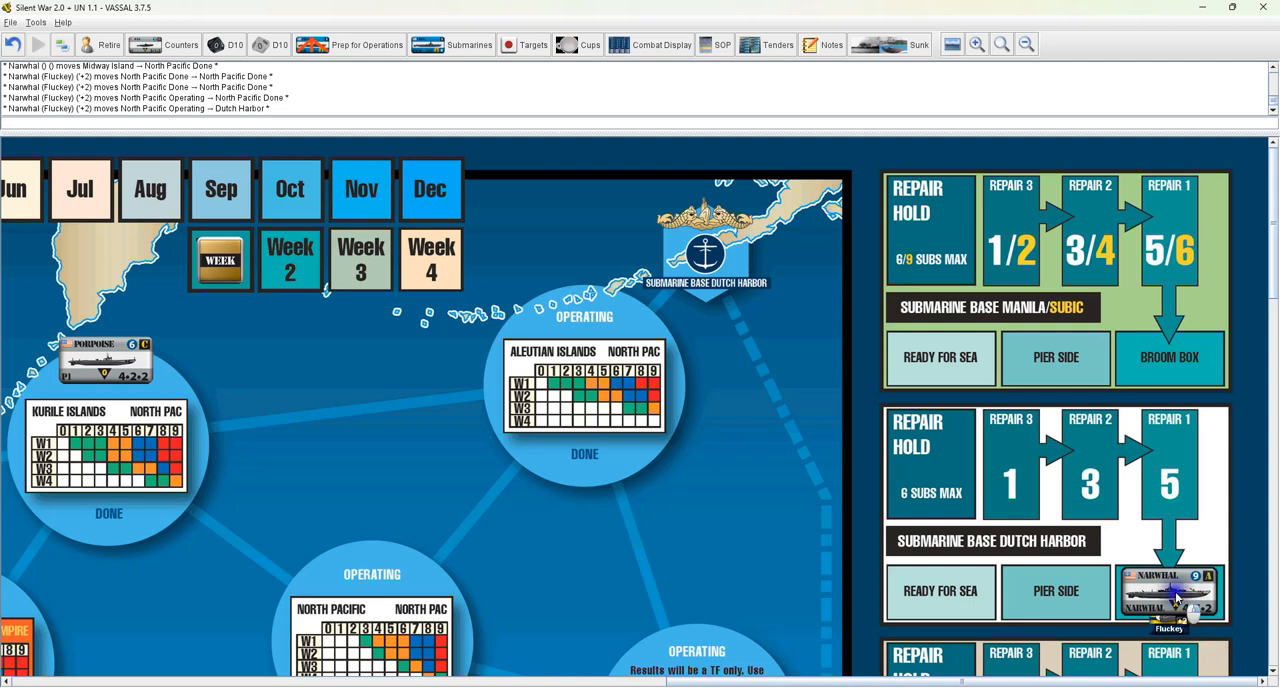
pyautogui.rightClick(1169, 590)
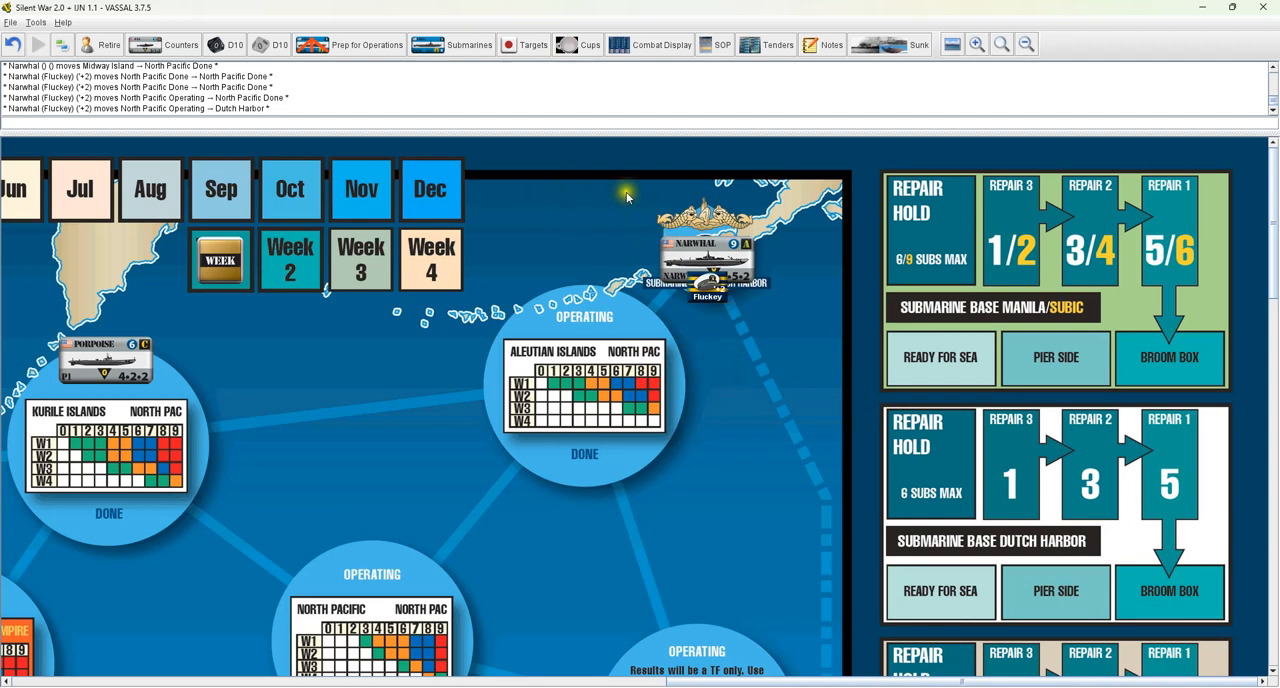
pyautogui.rightClick(707, 248)
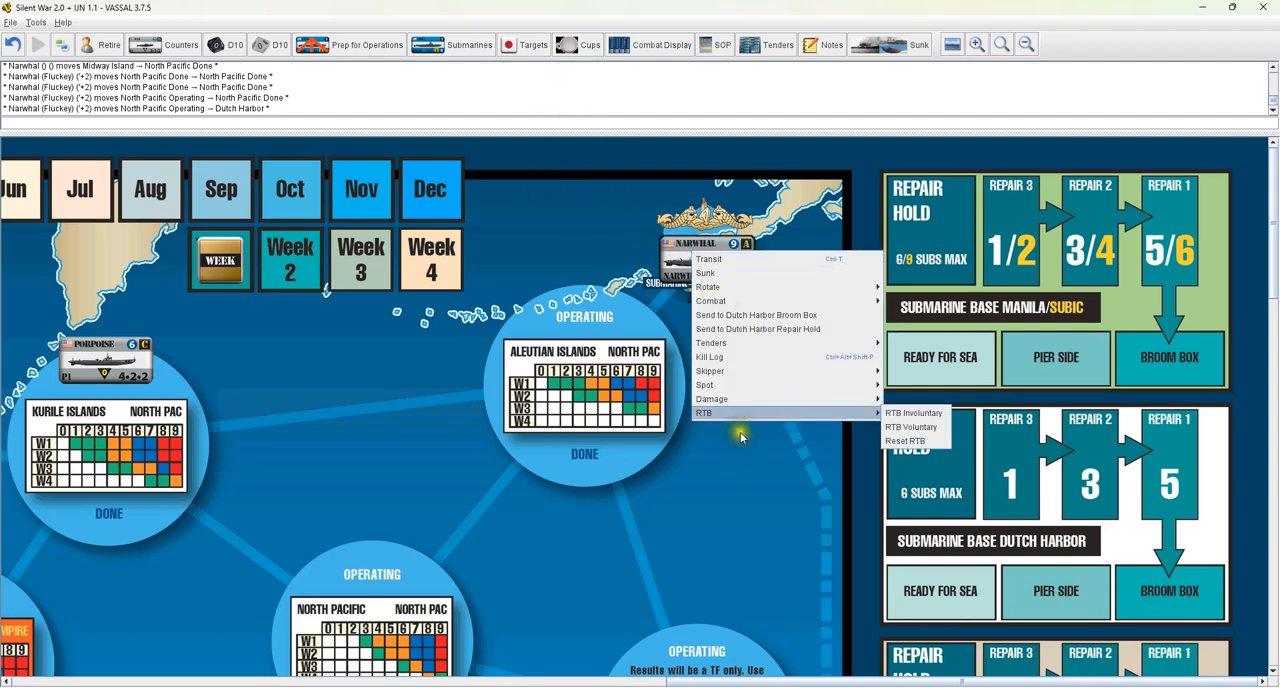
pyautogui.moveTo(711, 399)
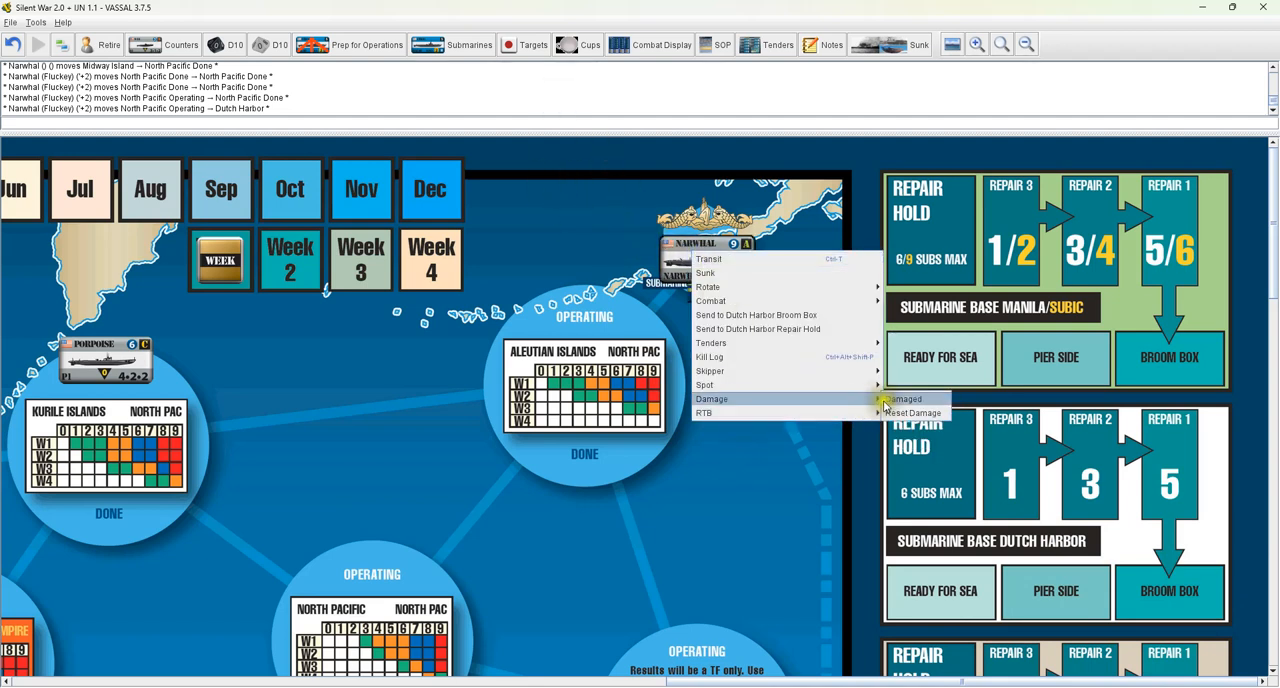
pyautogui.click(903, 399)
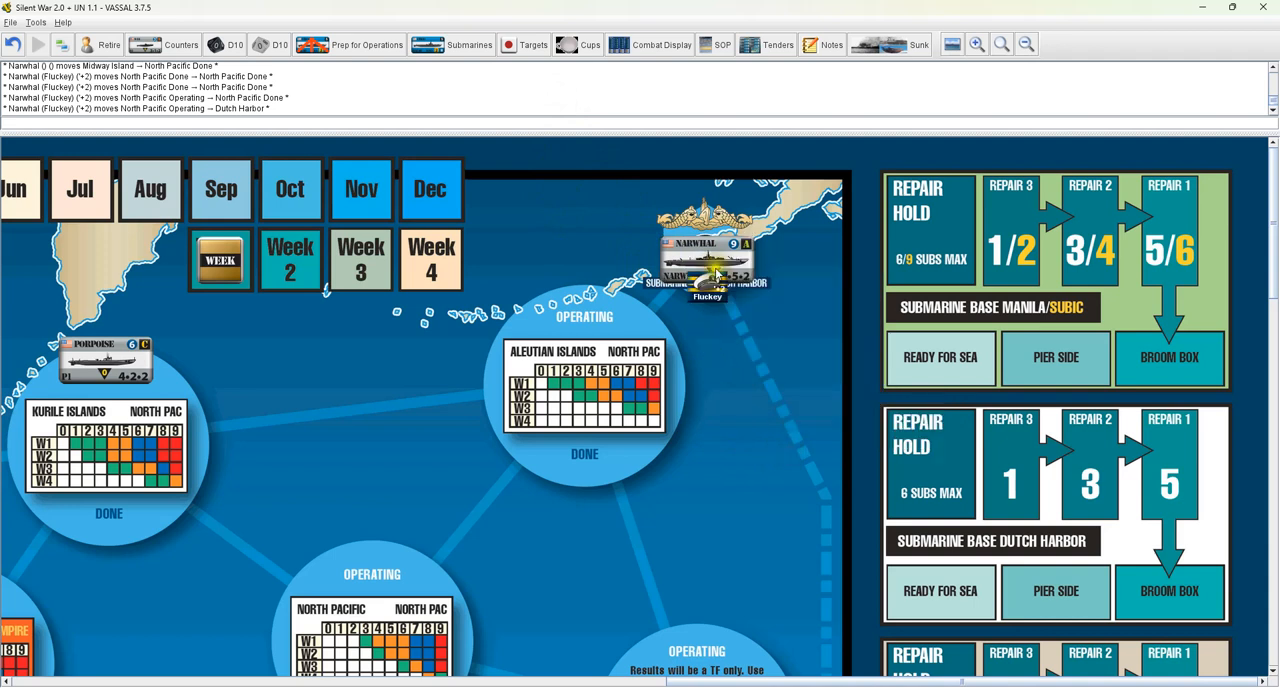
pyautogui.moveTo(705, 270); pyautogui.dragTo(377, 555)
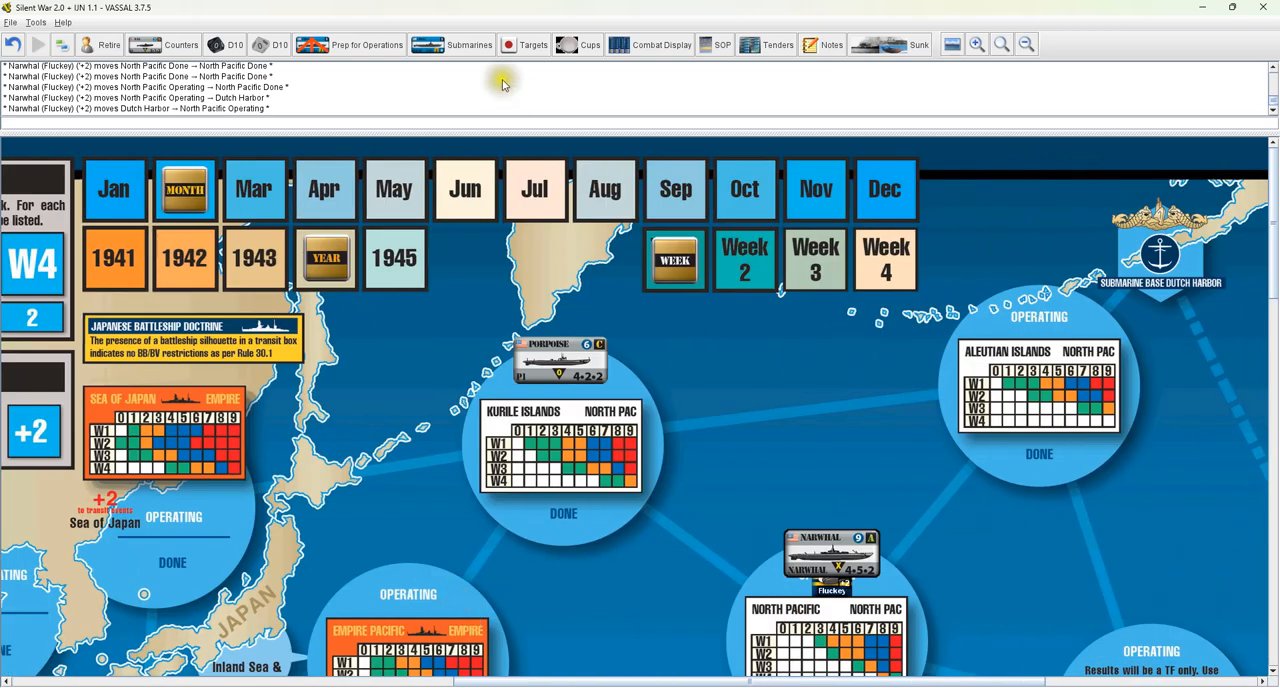
pyautogui.moveTo(469, 44)
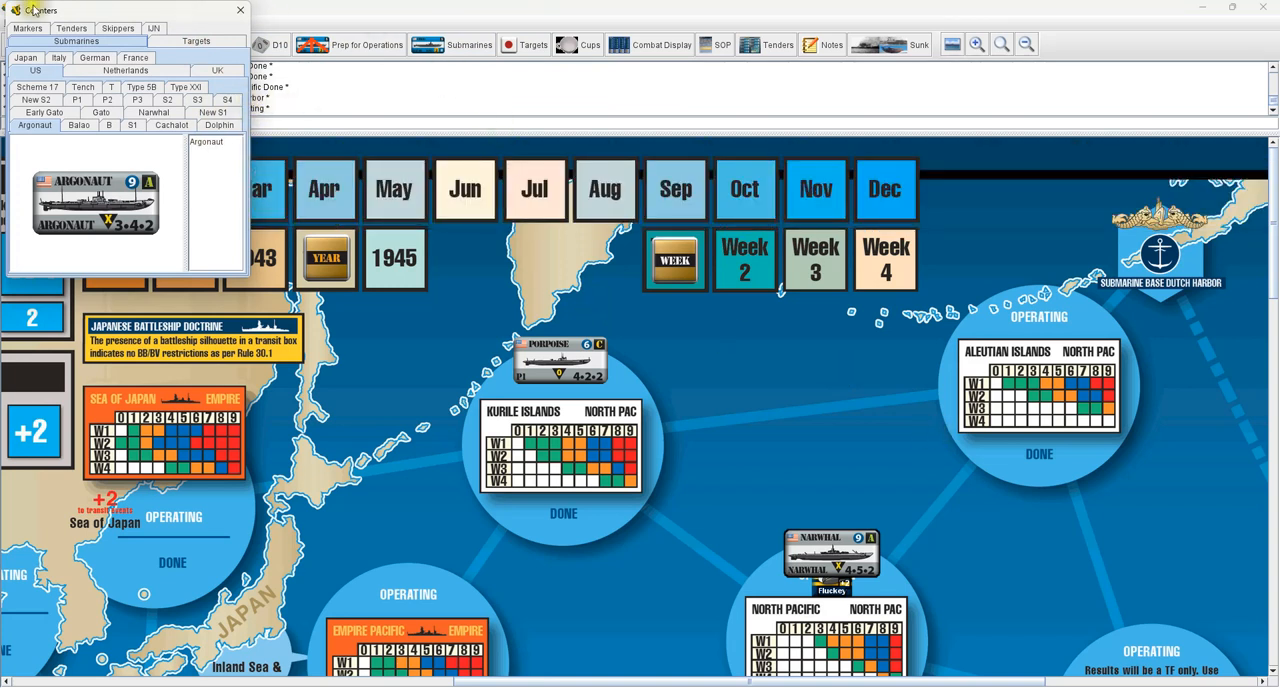
pyautogui.moveTo(213, 67)
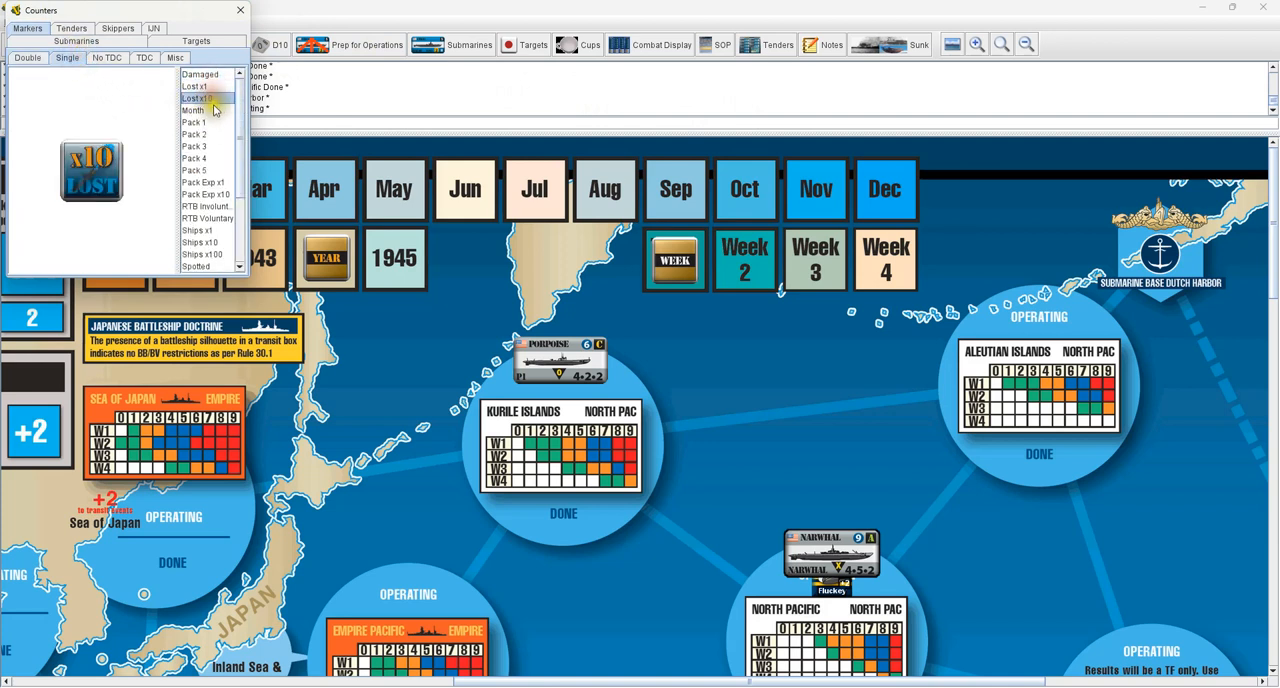
# Scroll the marker list, preview the War Progress marker, then show the No TDC marker set
pyautogui.scroll(-3)
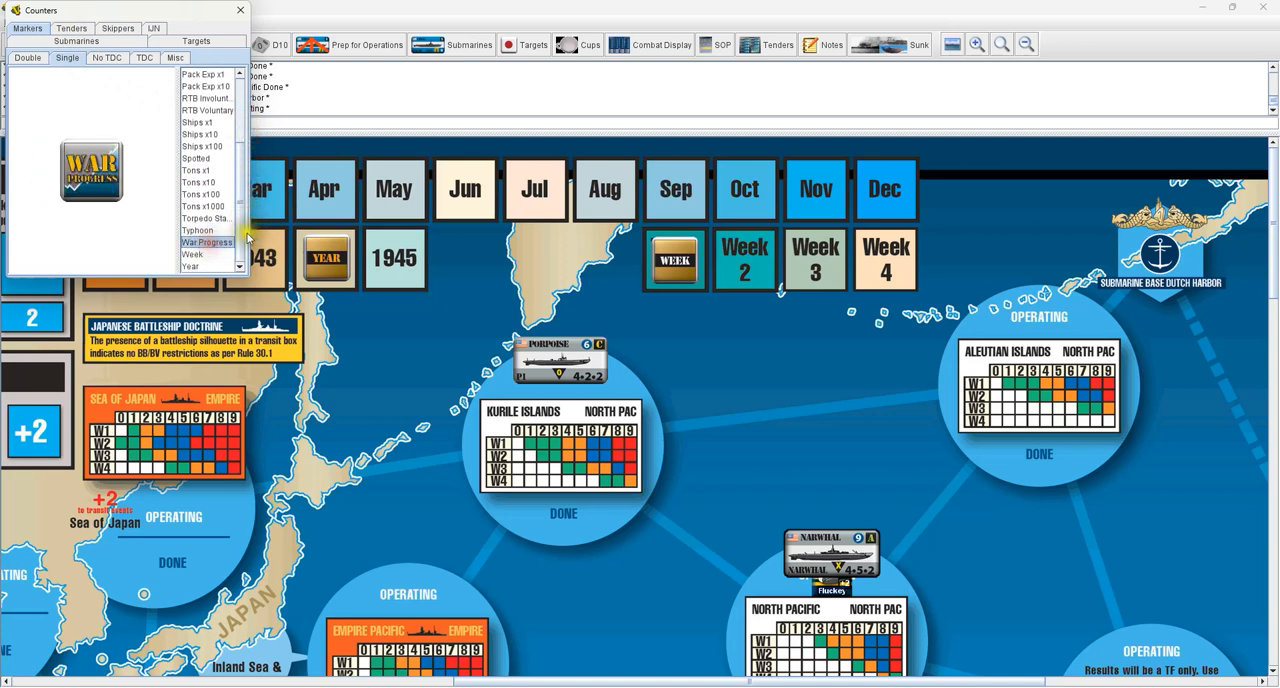
pyautogui.click(107, 57)
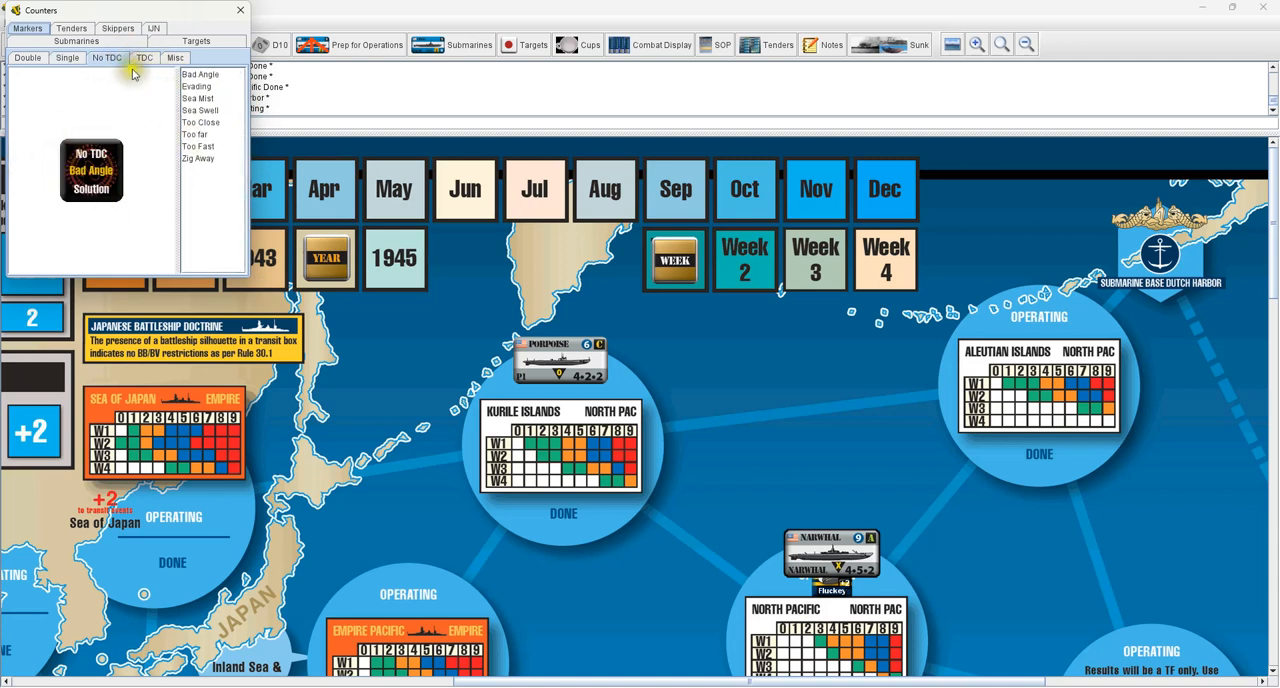
pyautogui.click(144, 57)
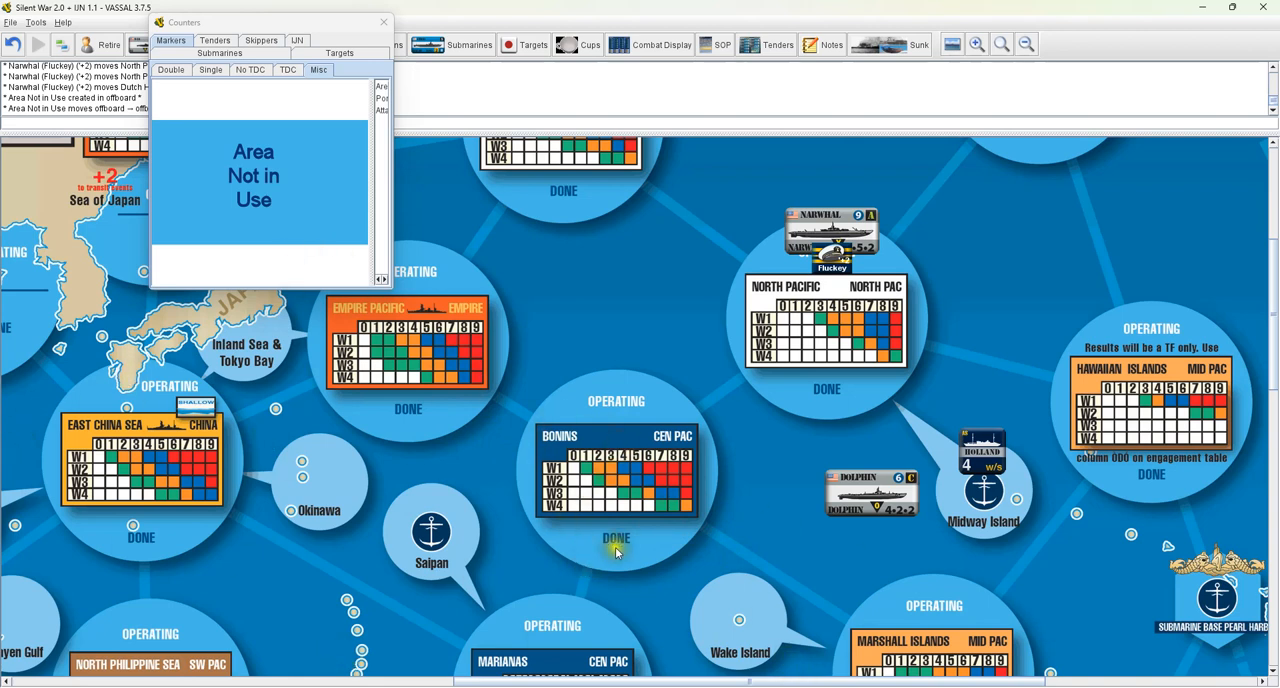
pyautogui.moveTo(318, 290)
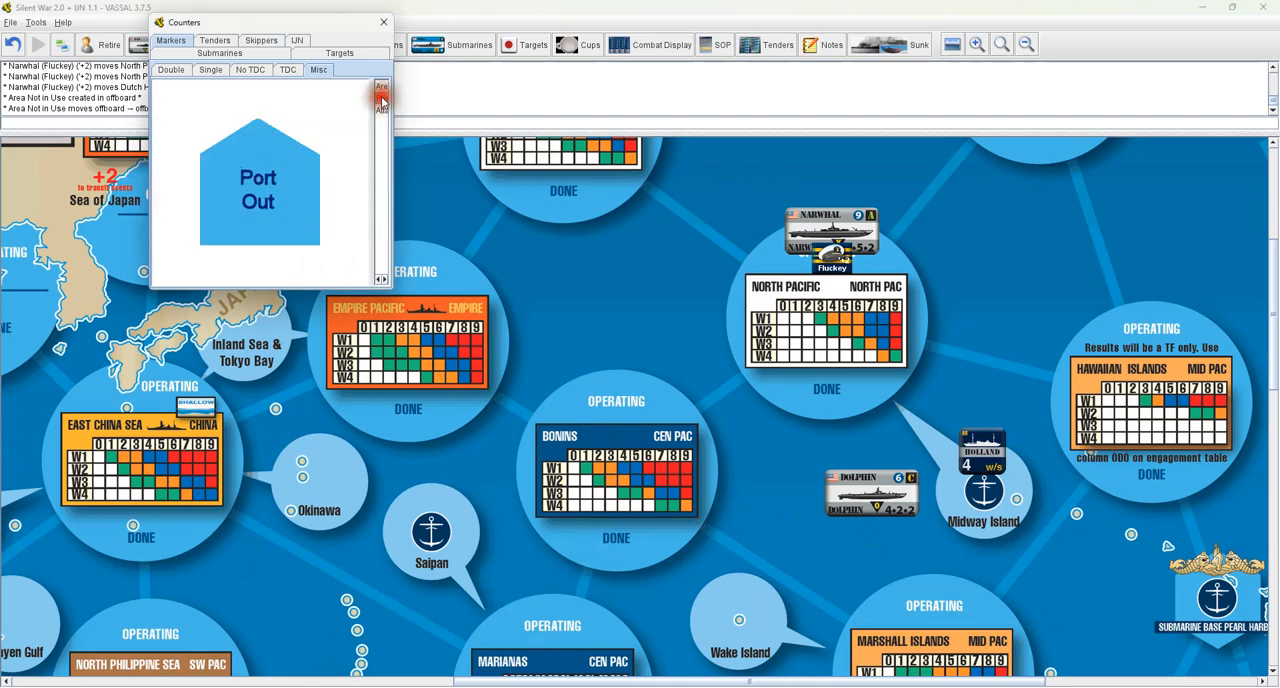
# Place a Port Out marker on Manila/Subic and view the Single and No TDC marker sets
pyautogui.scroll(-3)
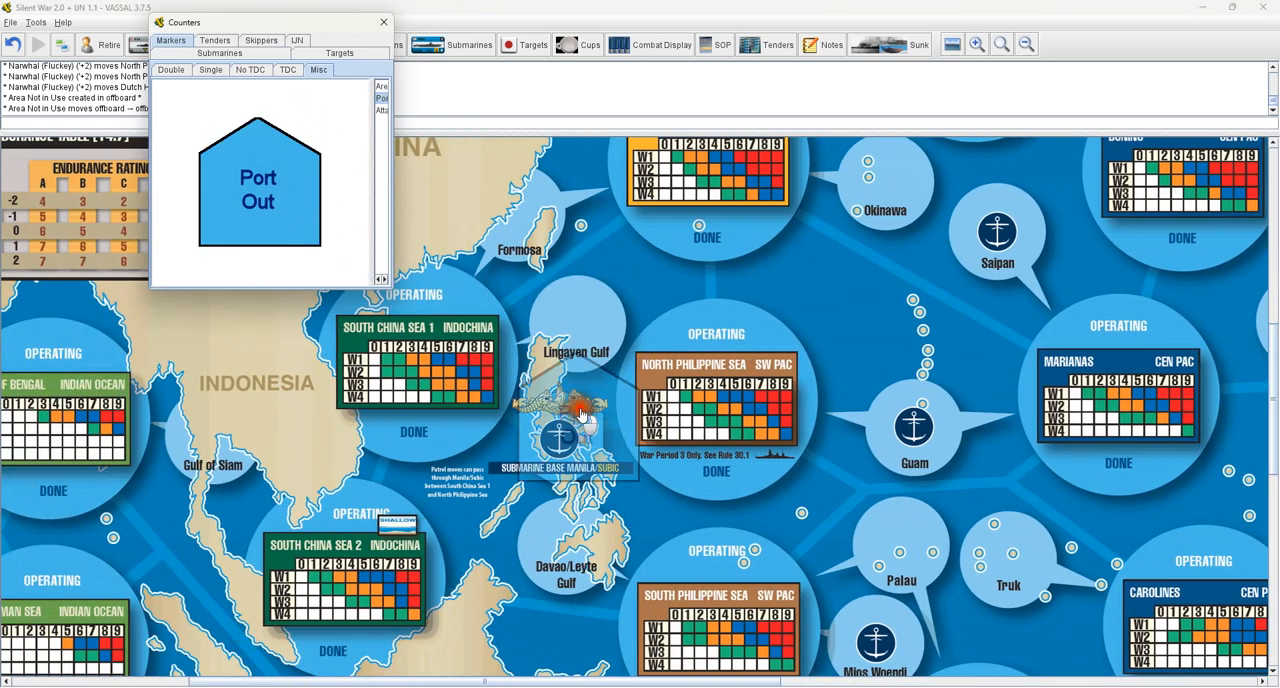
pyautogui.moveTo(258, 185); pyautogui.dragTo(560, 440)
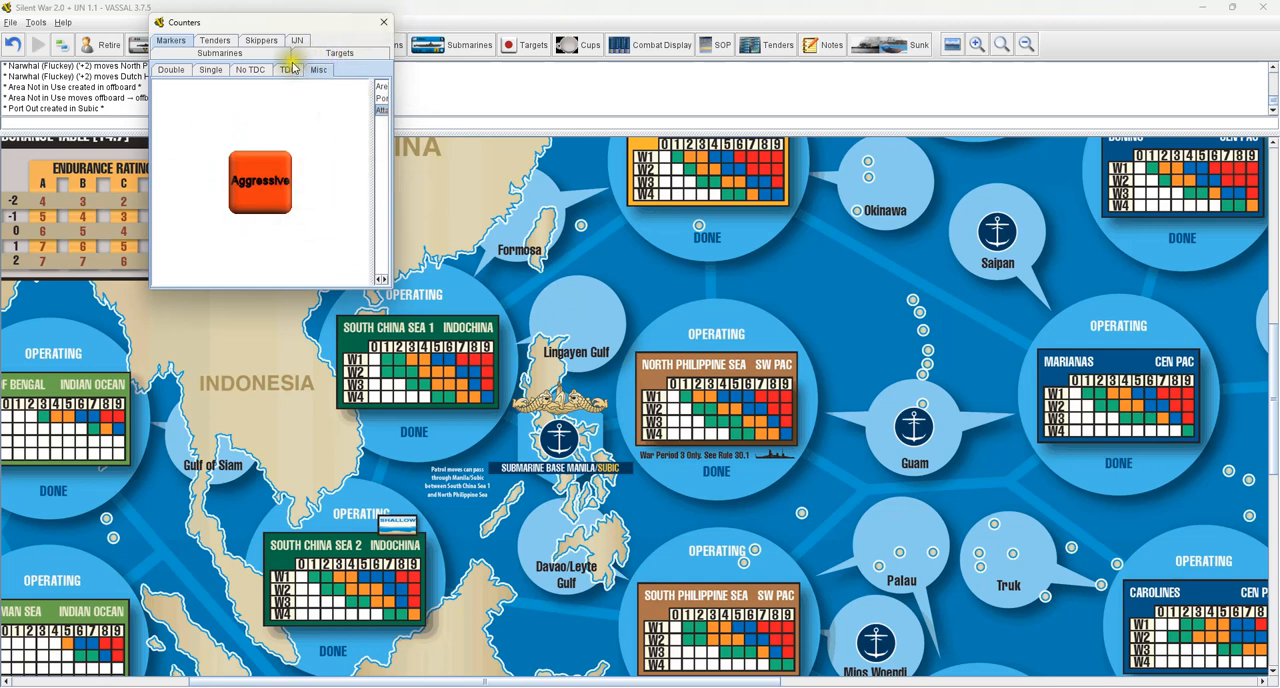
pyautogui.click(210, 69)
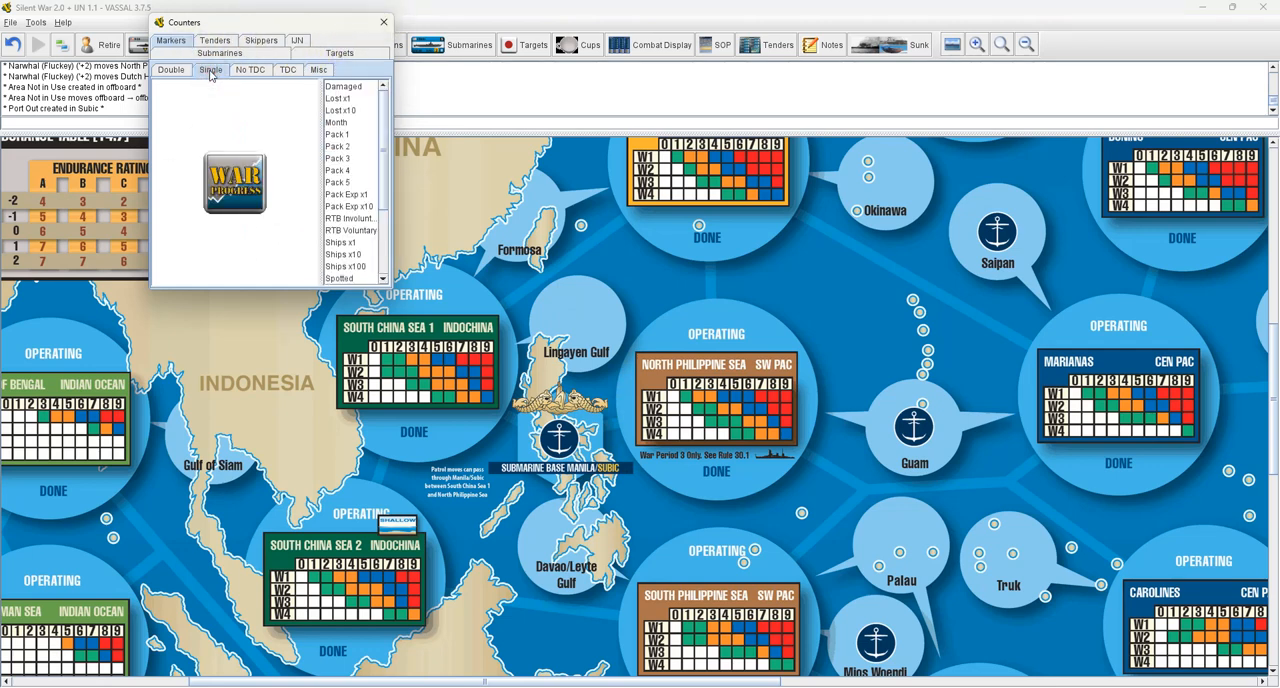
pyautogui.click(288, 69)
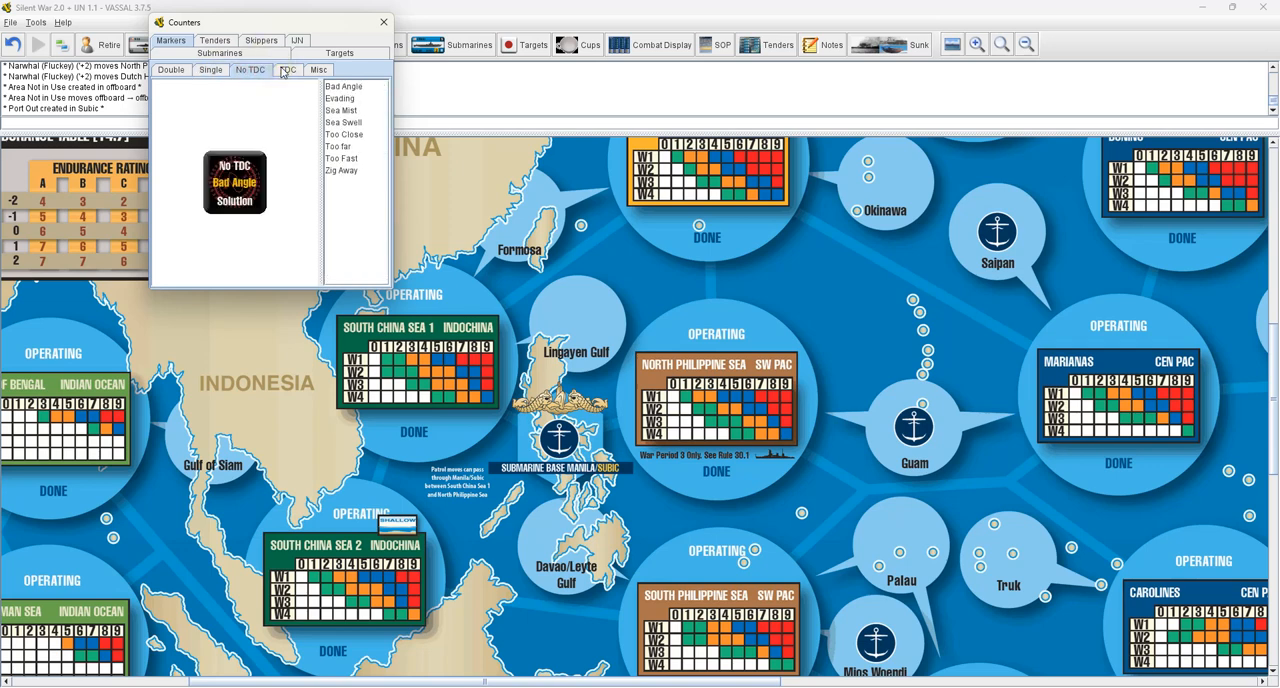
# Browse miscellaneous markers, US and Dutch tenders, skippers and Japanese cruisers, then close the palette
pyautogui.click(214, 40)
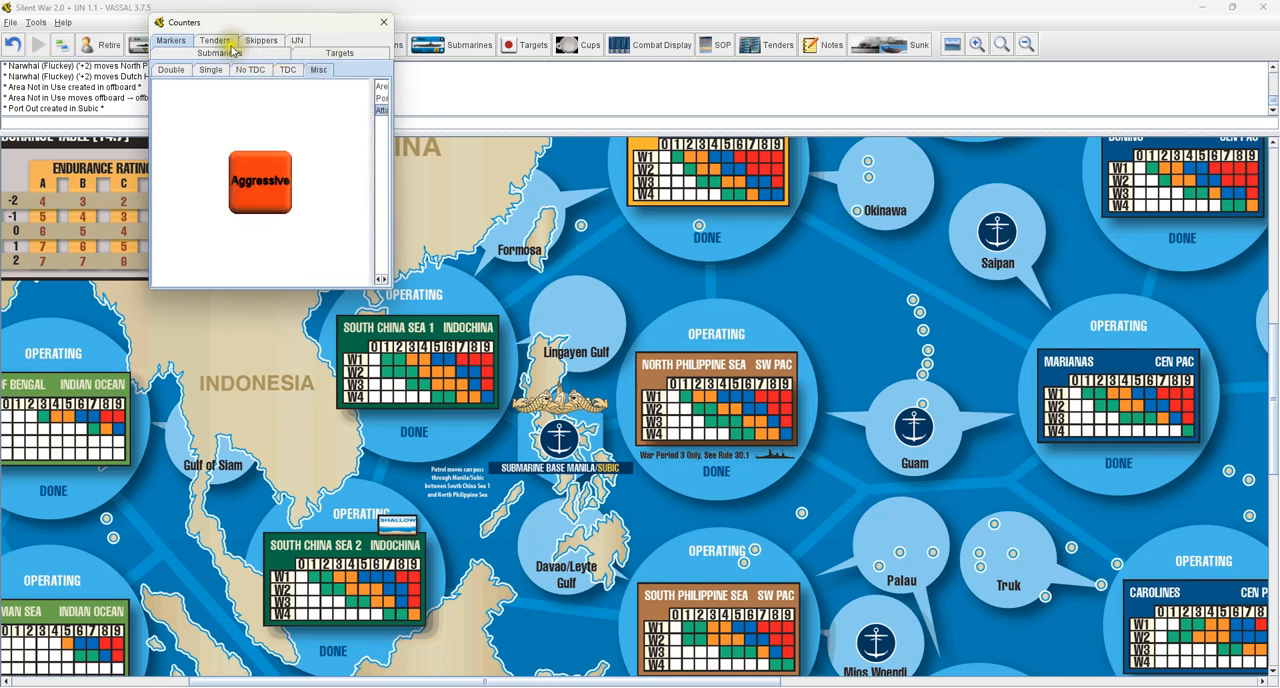
pyautogui.click(214, 40)
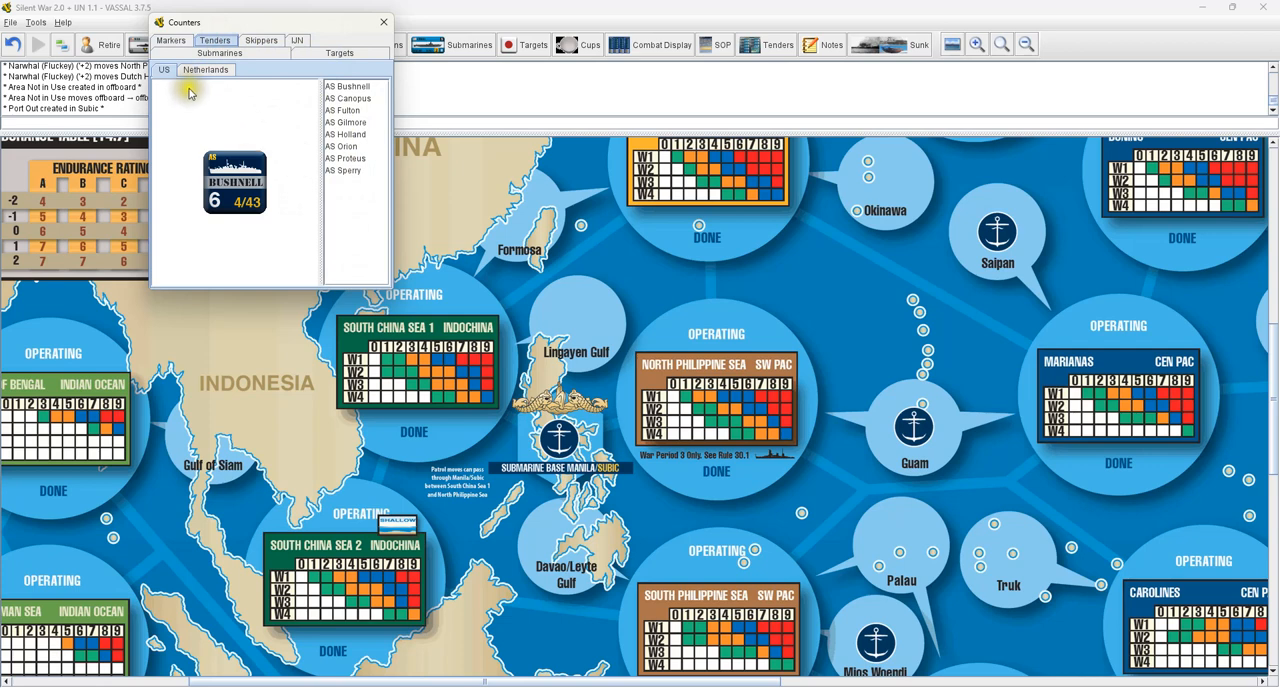
pyautogui.click(260, 40)
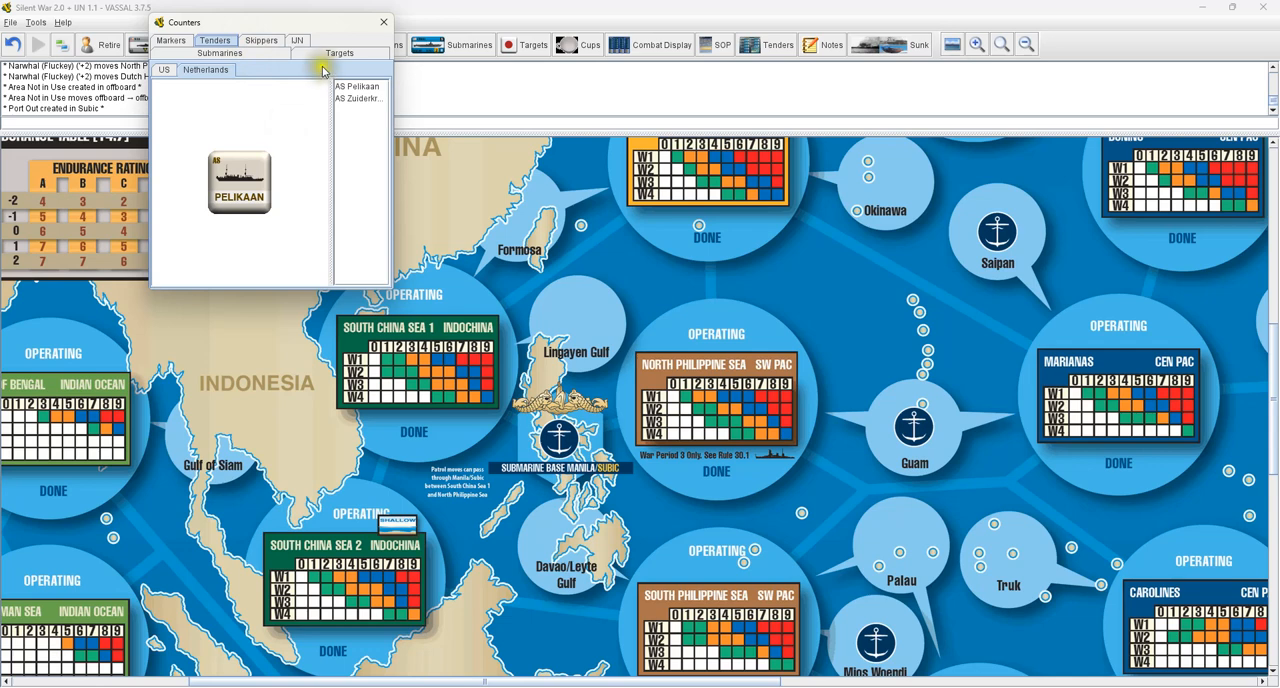
pyautogui.click(261, 40)
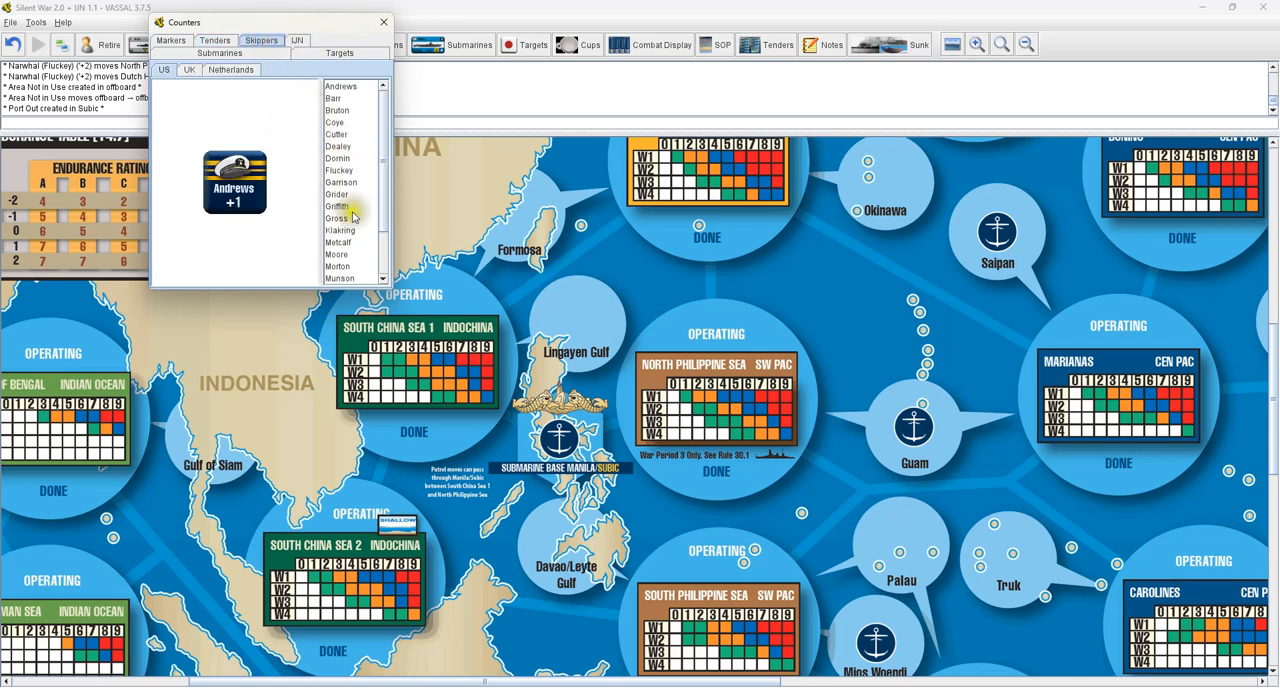
pyautogui.click(297, 40)
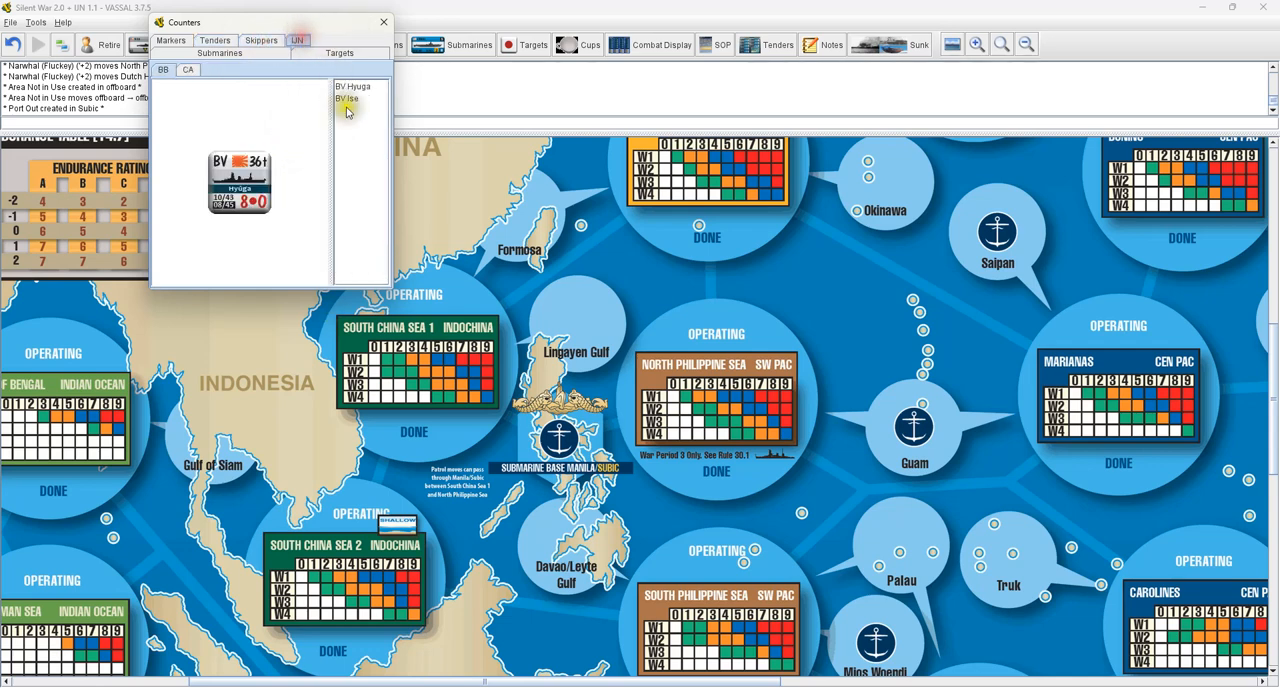
pyautogui.click(188, 69)
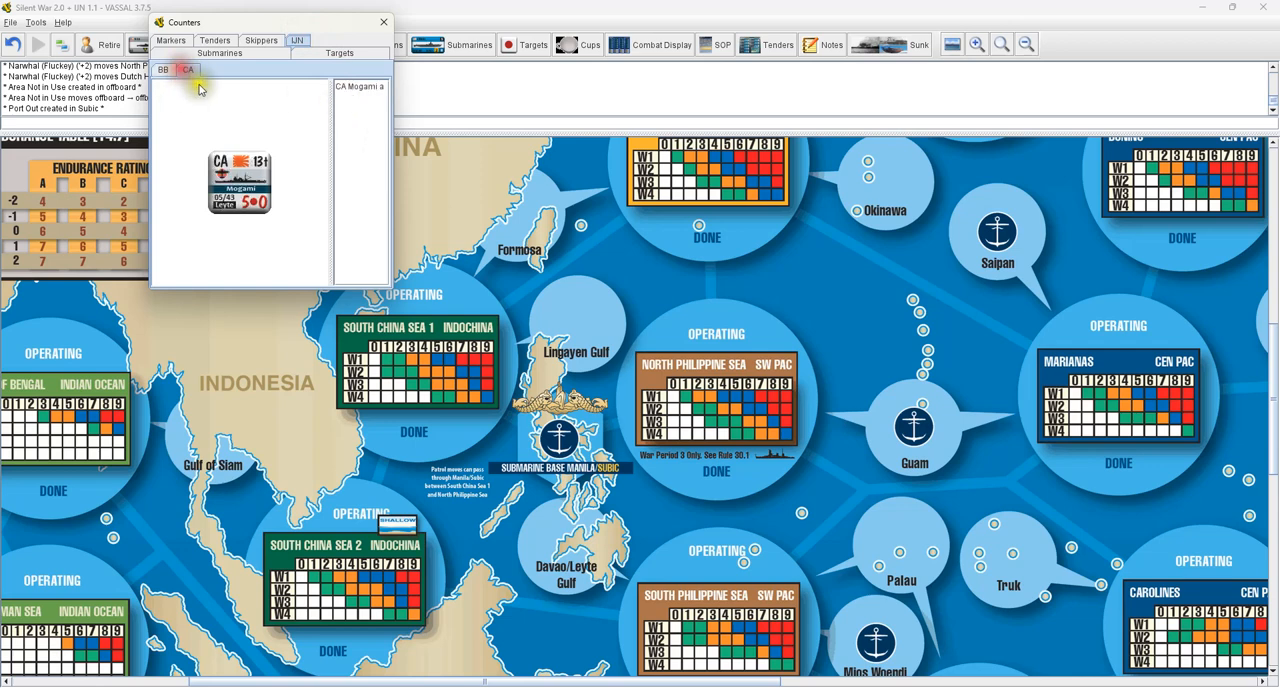
pyautogui.click(382, 22)
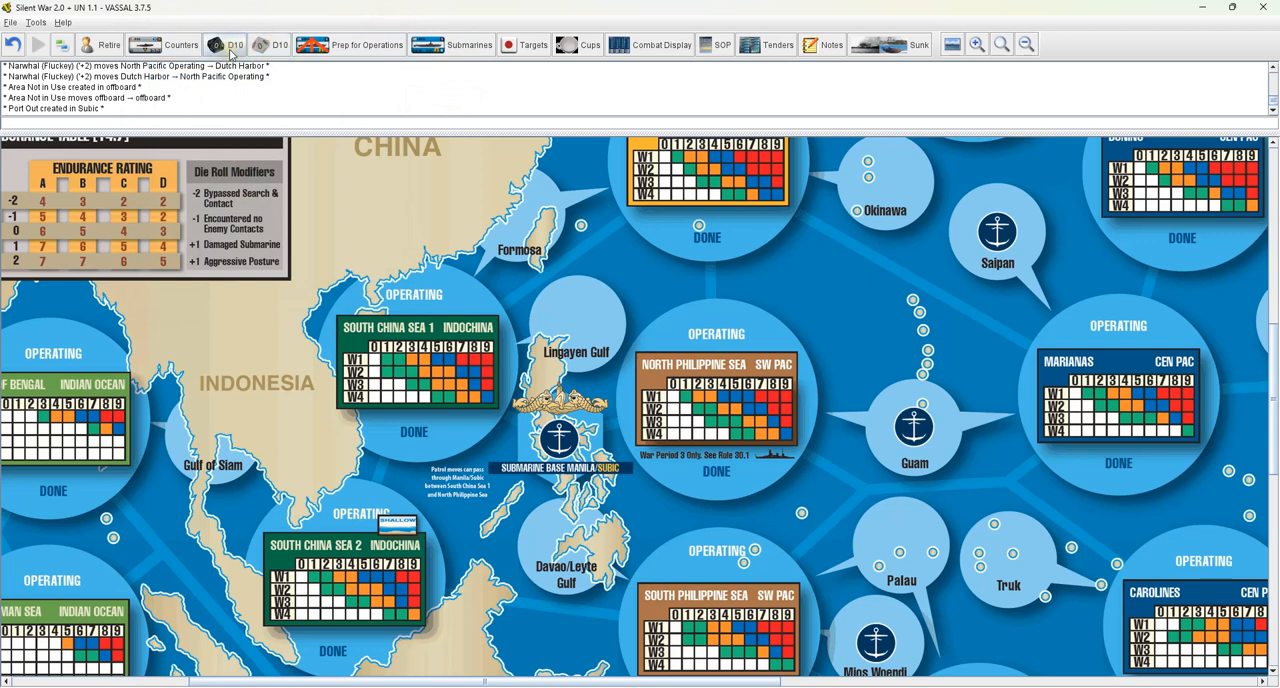
# Roll the D10 dice for Black 9 and White 3, and open the Submarines board
pyautogui.click(225, 44)
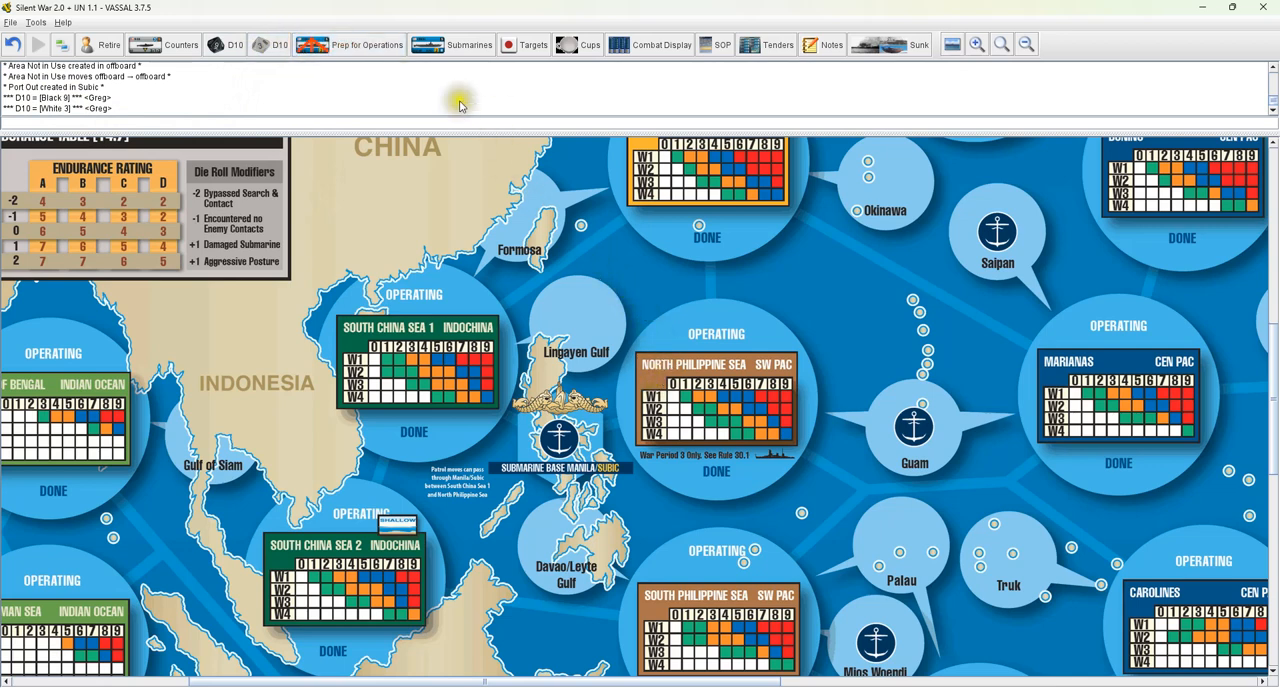
pyautogui.click(455, 44)
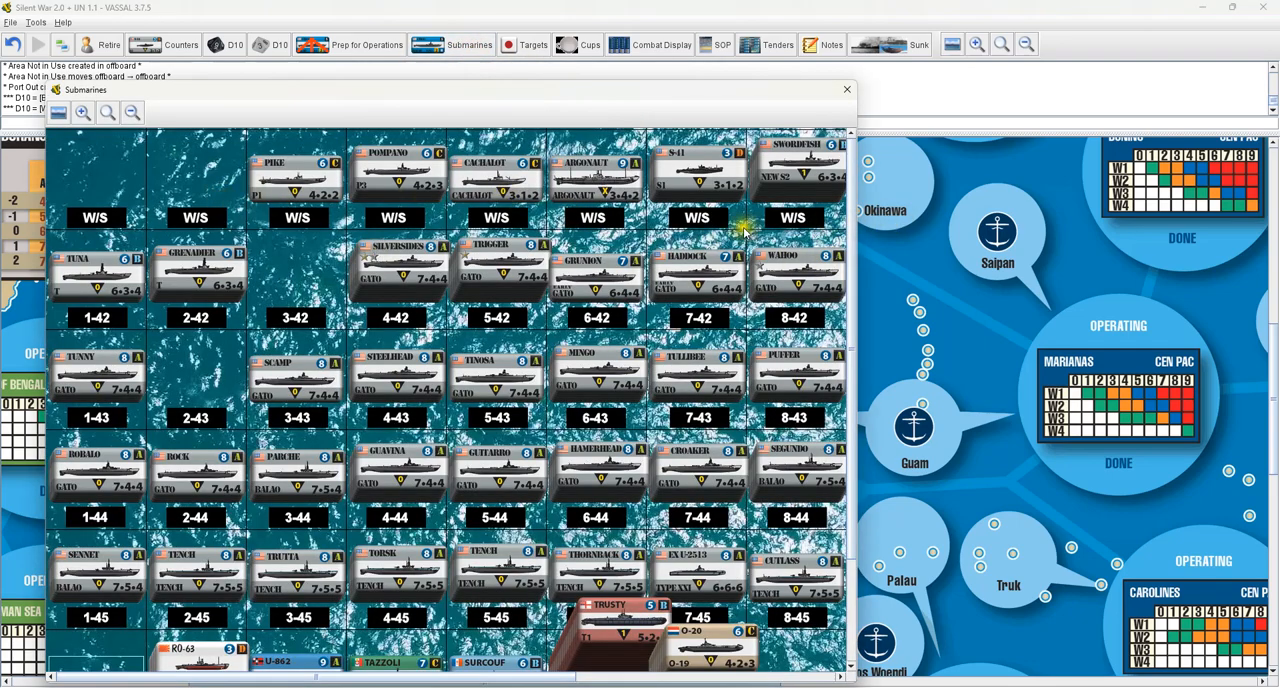
# Scroll down the Submarines board while adding the Gar stack to the 2-42 box
pyautogui.scroll(-3)
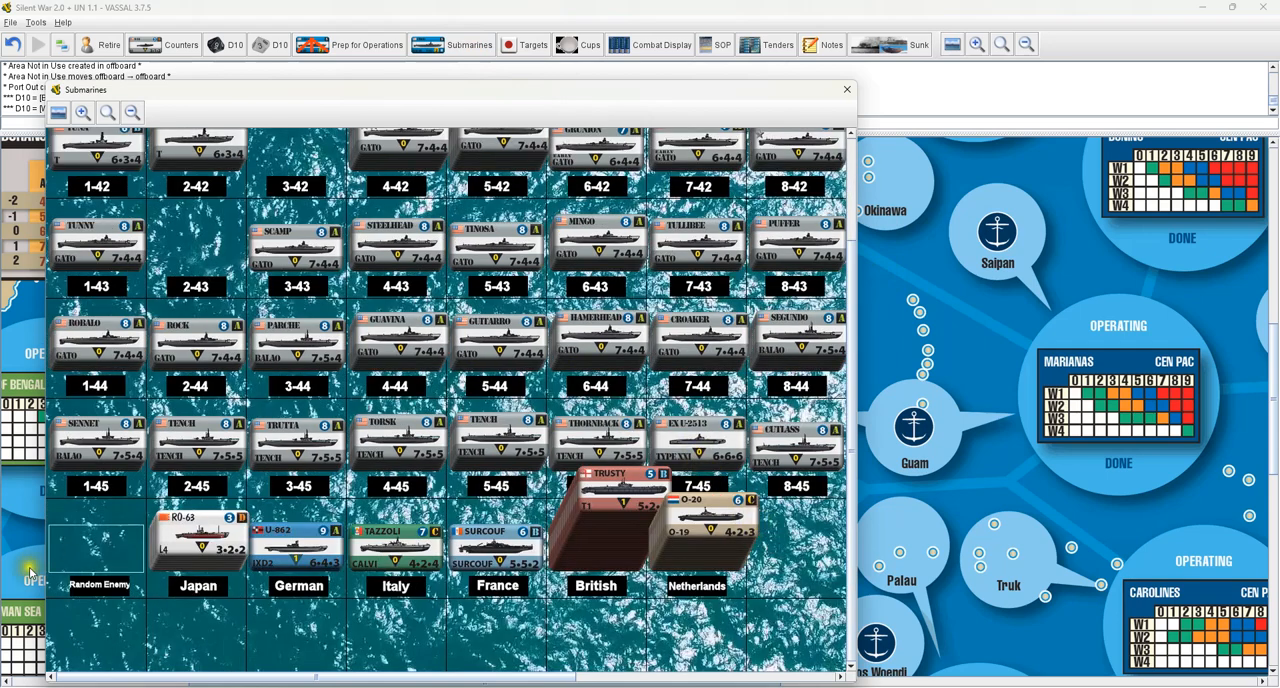
pyautogui.moveTo(730, 530)
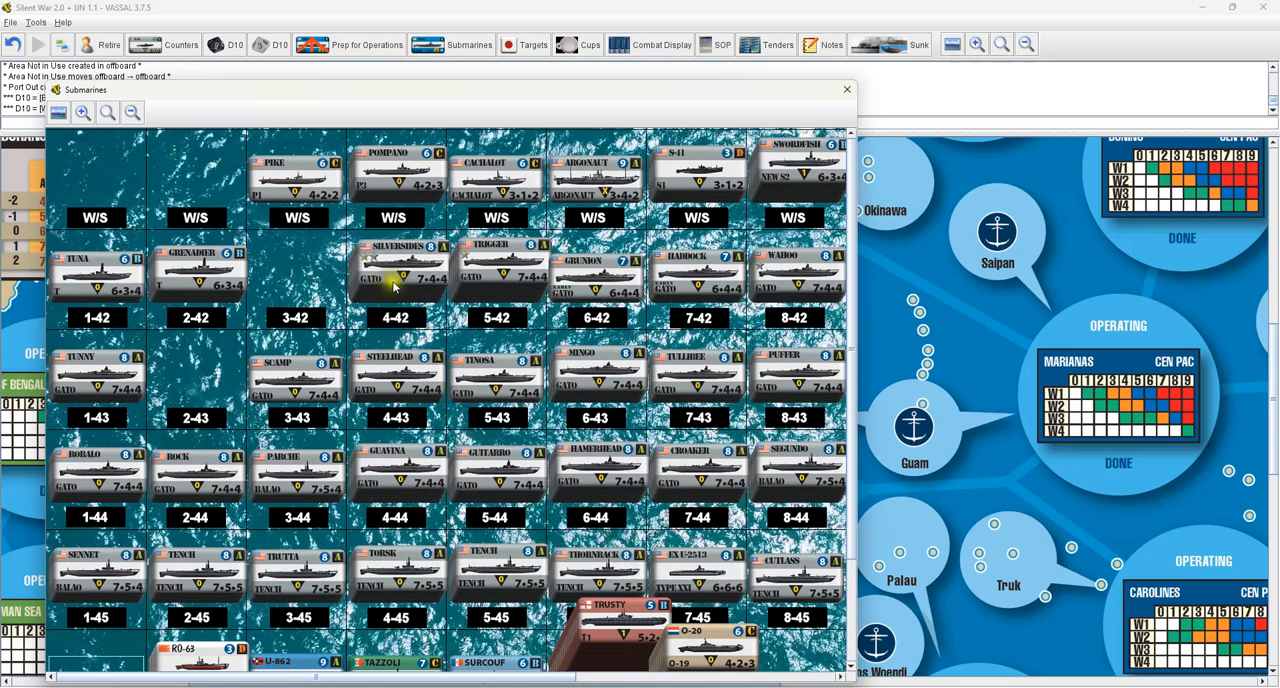
pyautogui.moveTo(952, 224)
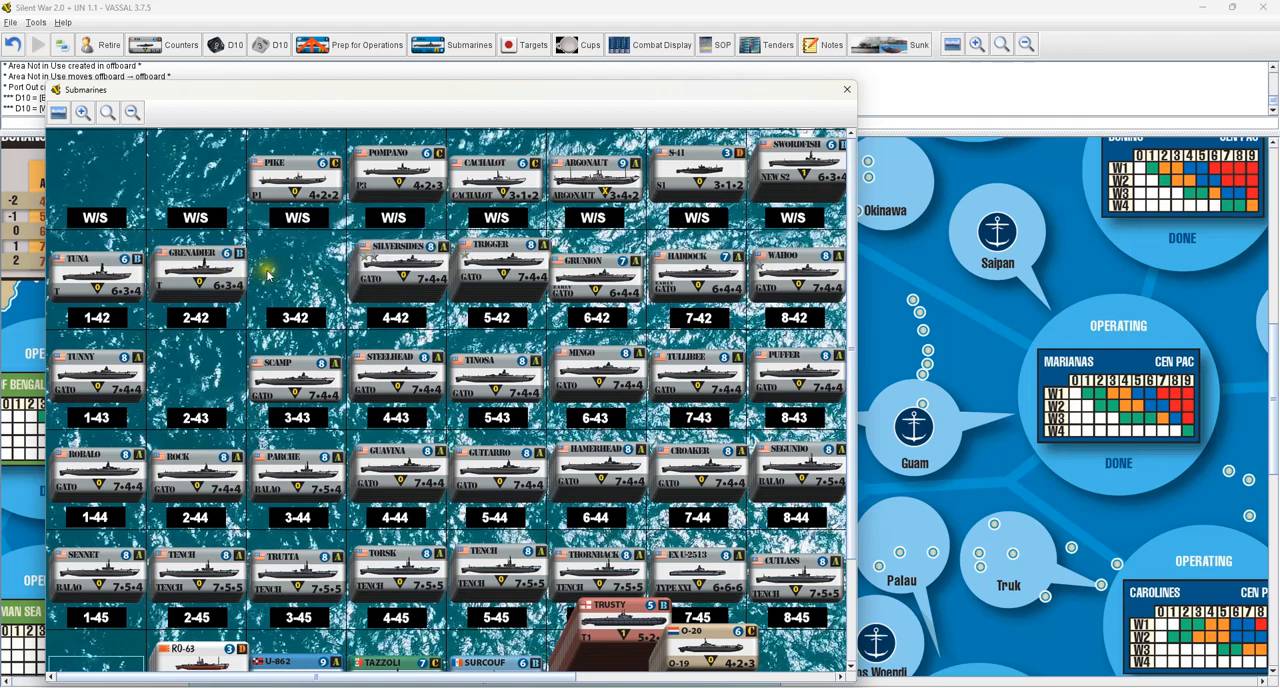
pyautogui.moveTo(295, 270)
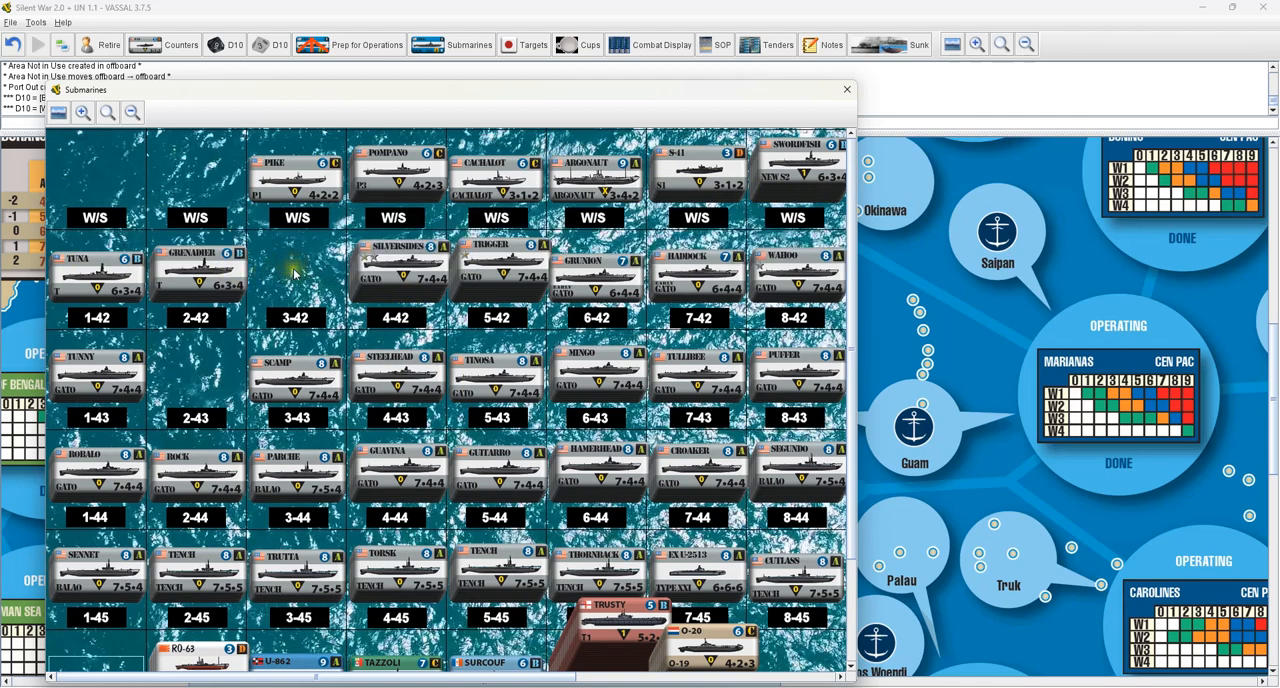
pyautogui.moveTo(285, 280)
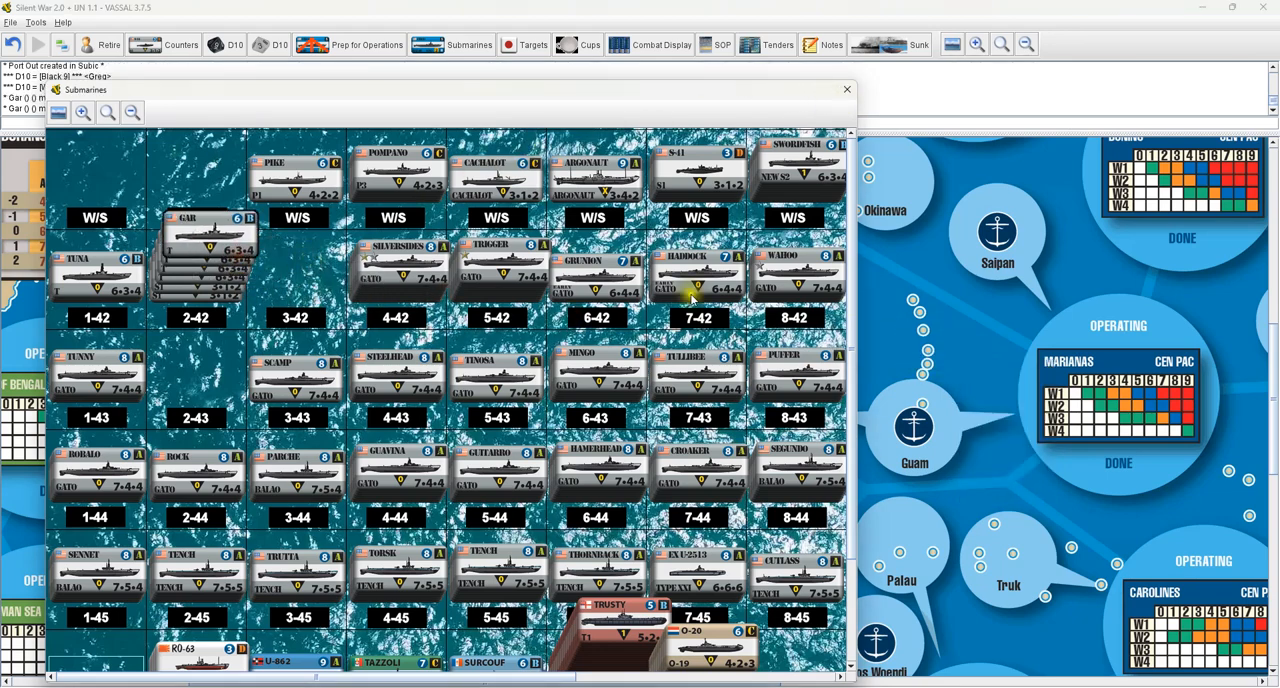
pyautogui.scroll(-3)
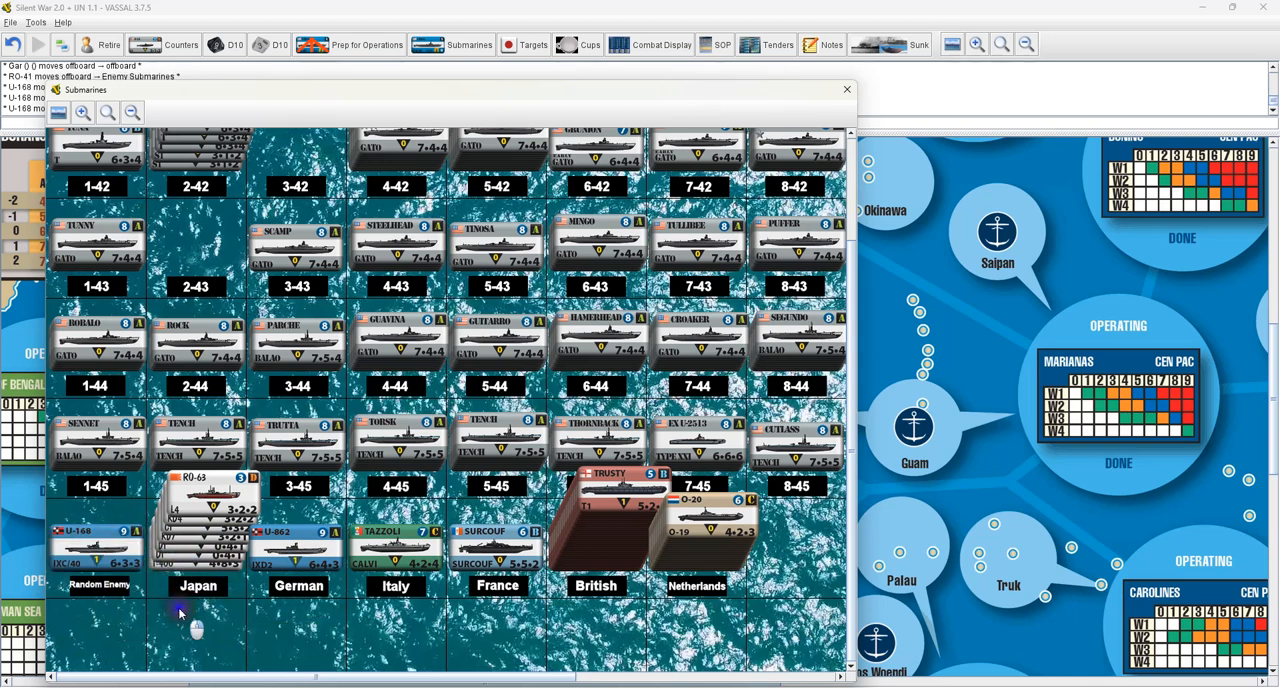
# Check RO-41's action menu, then put RO-41 back onto the Japan stack
pyautogui.rightClick(127, 595)
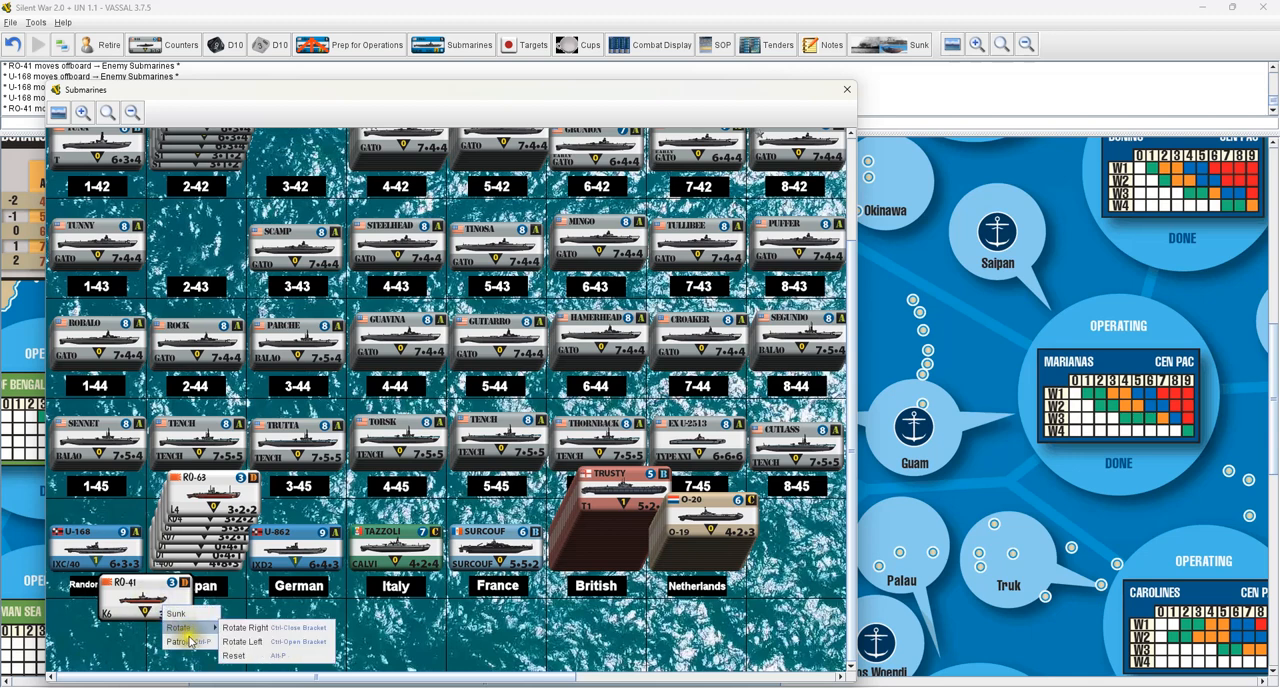
pyautogui.click(178, 641)
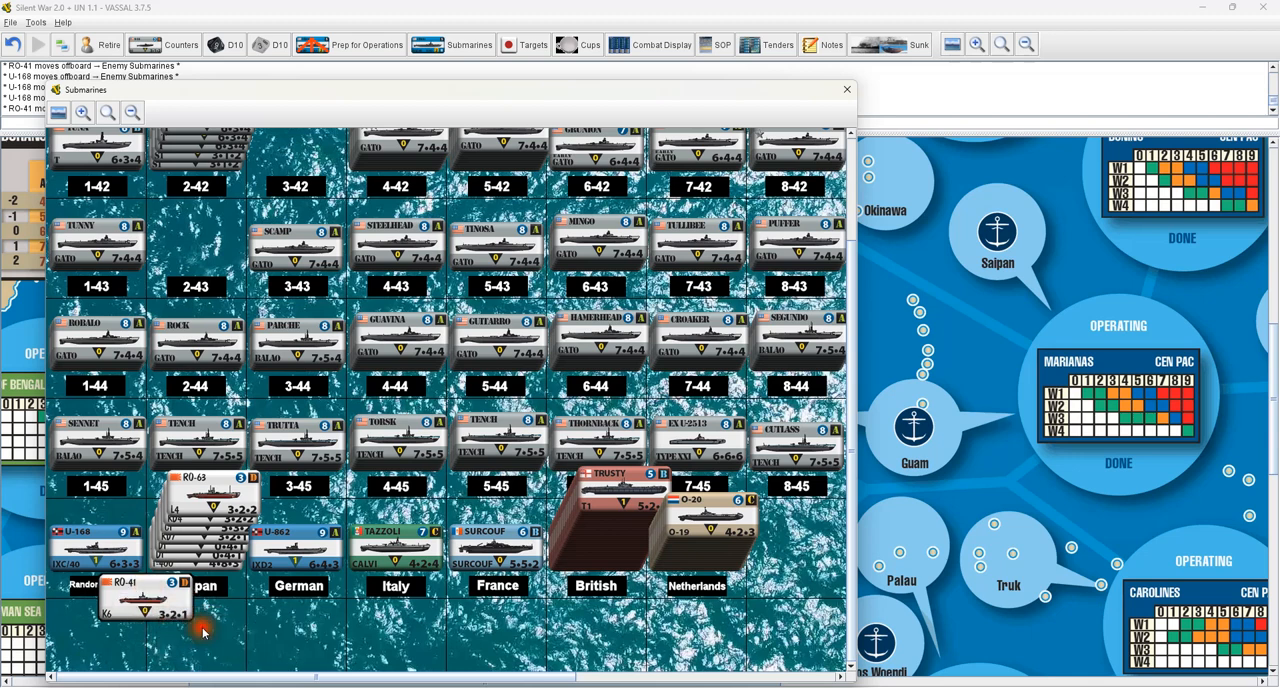
pyautogui.moveTo(145, 595); pyautogui.dragTo(195, 640)
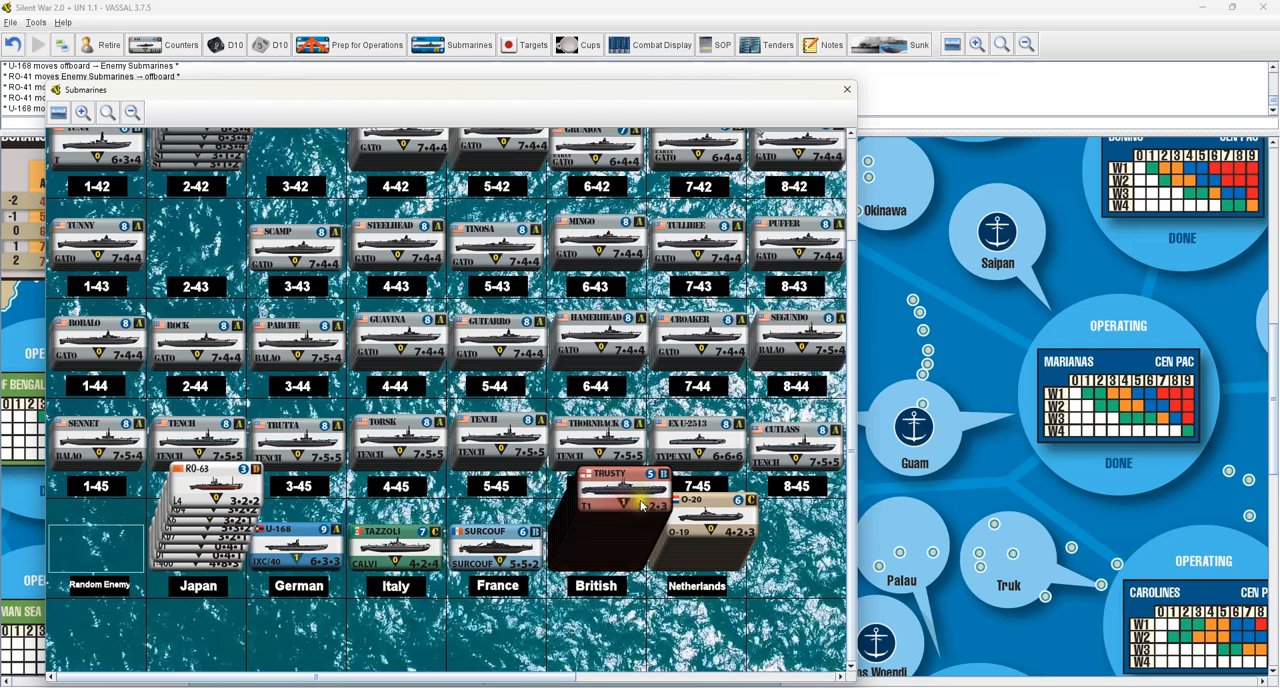
# Fan out the British submarine stack and view the Trusty and O-20 action menus
pyautogui.moveTo(620, 500); pyautogui.dragTo(685, 290)
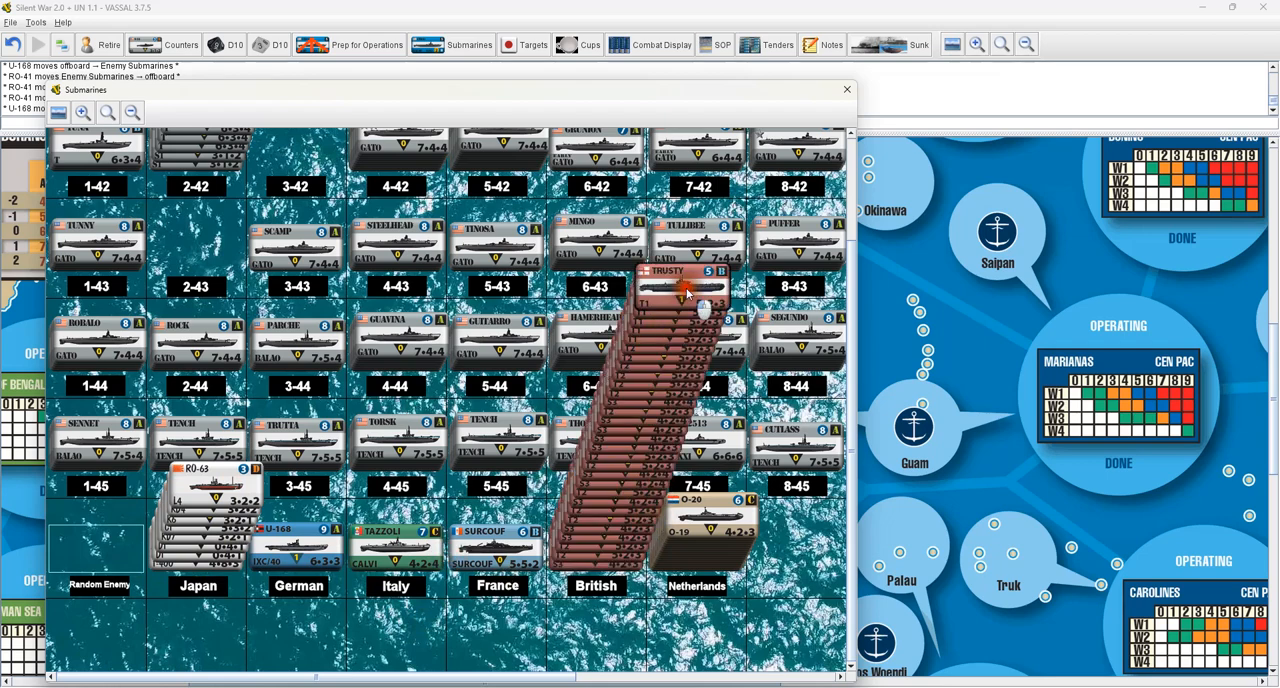
pyautogui.rightClick(685, 290)
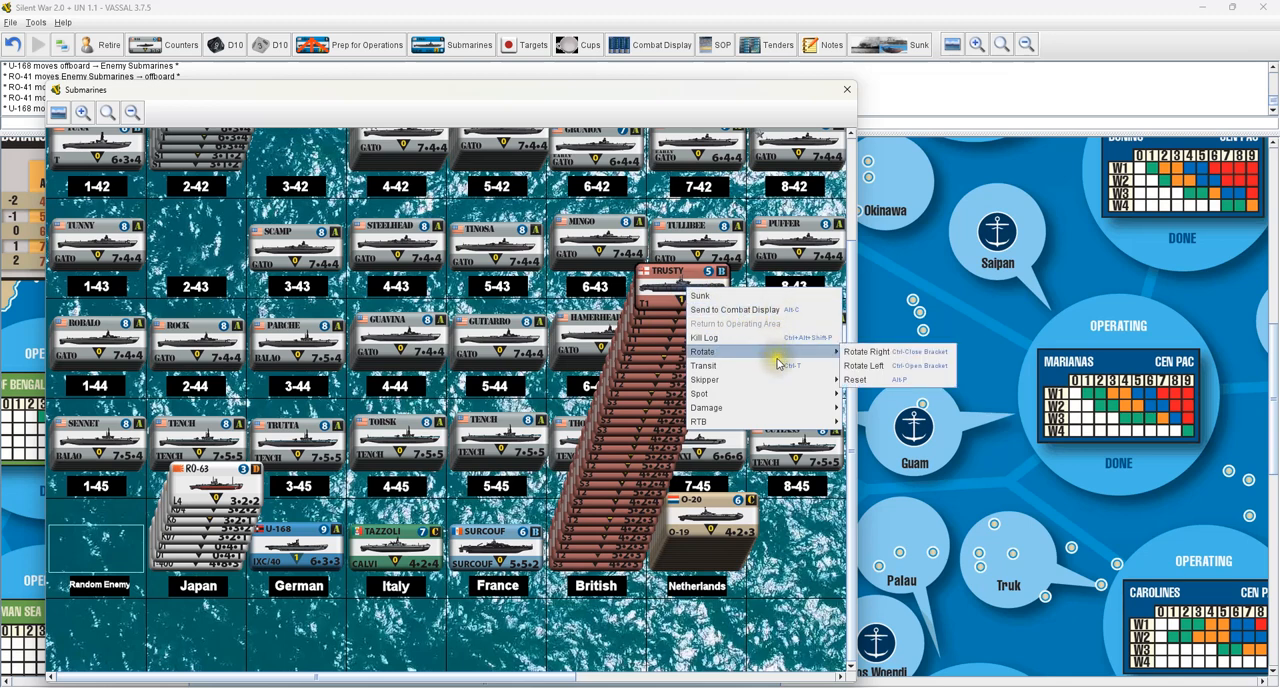
pyautogui.moveTo(704, 365)
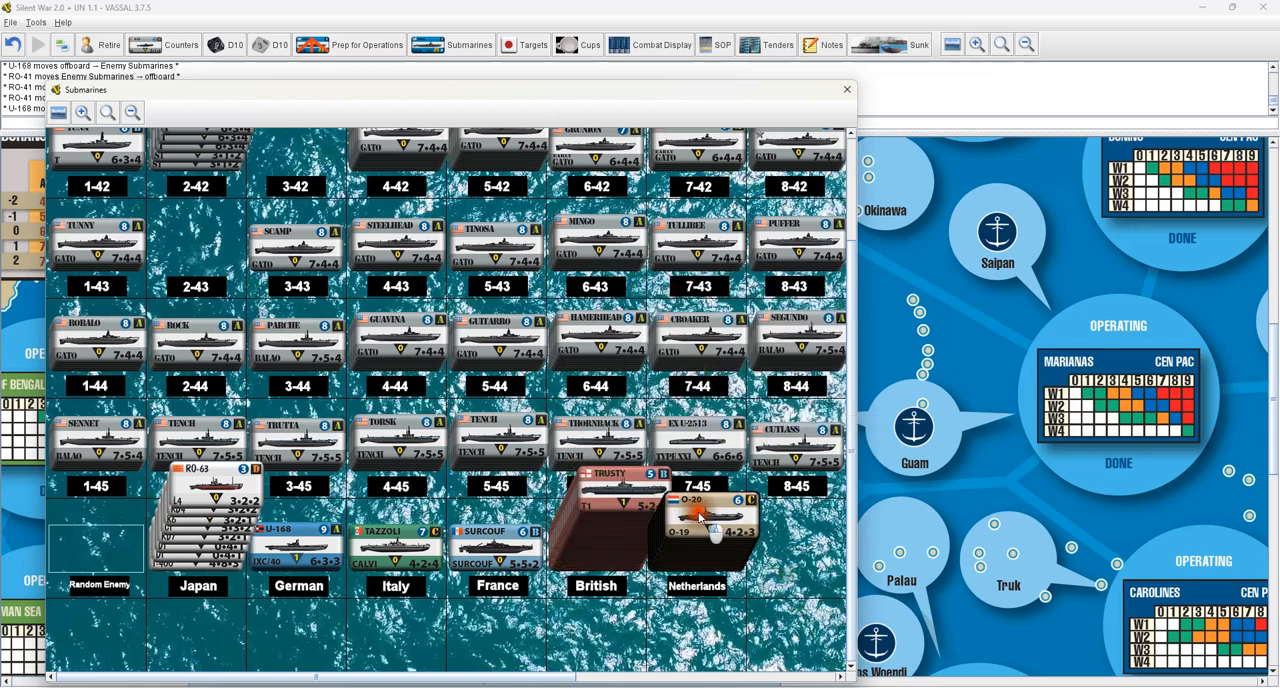
pyautogui.rightClick(710, 520)
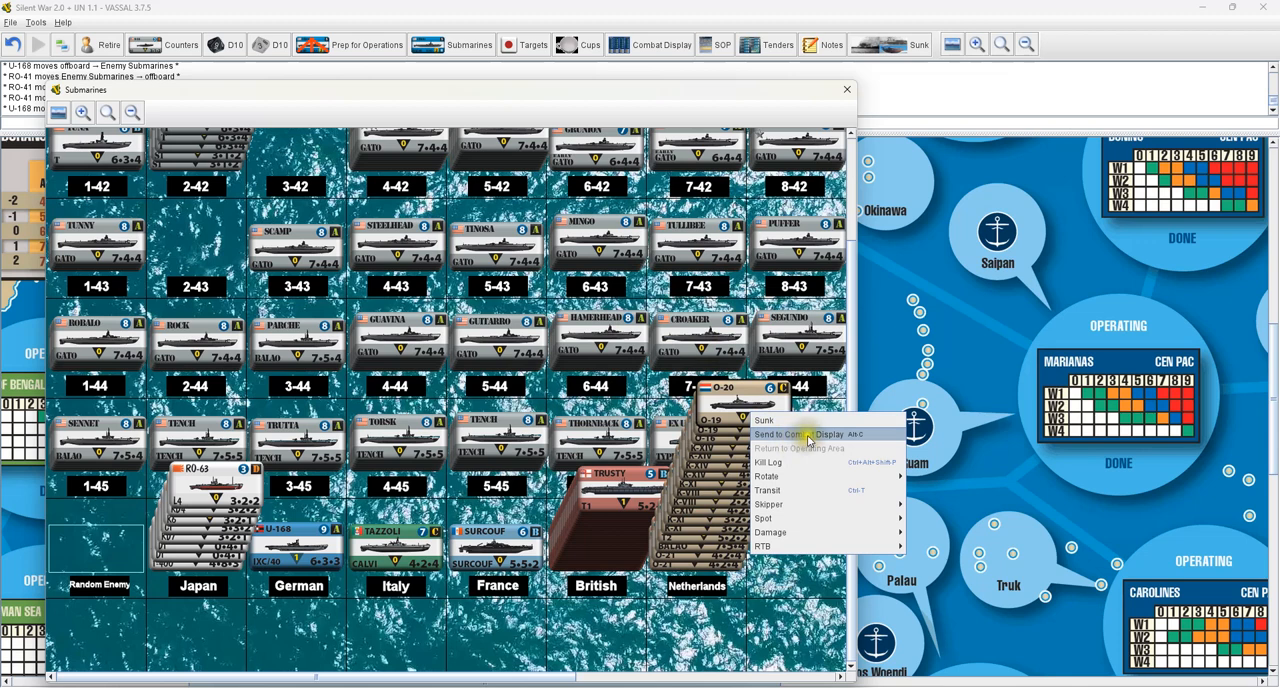
pyautogui.moveTo(792, 585)
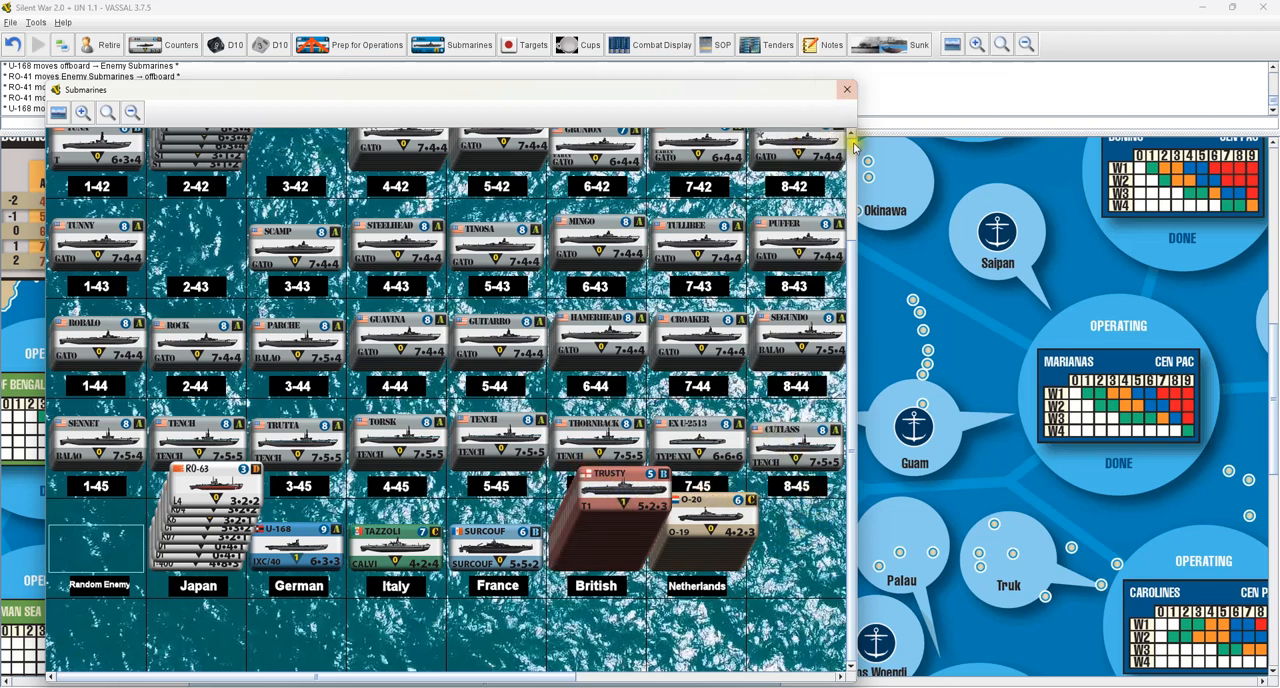
# Close the submarine board and open the Targets display
pyautogui.click(847, 89)
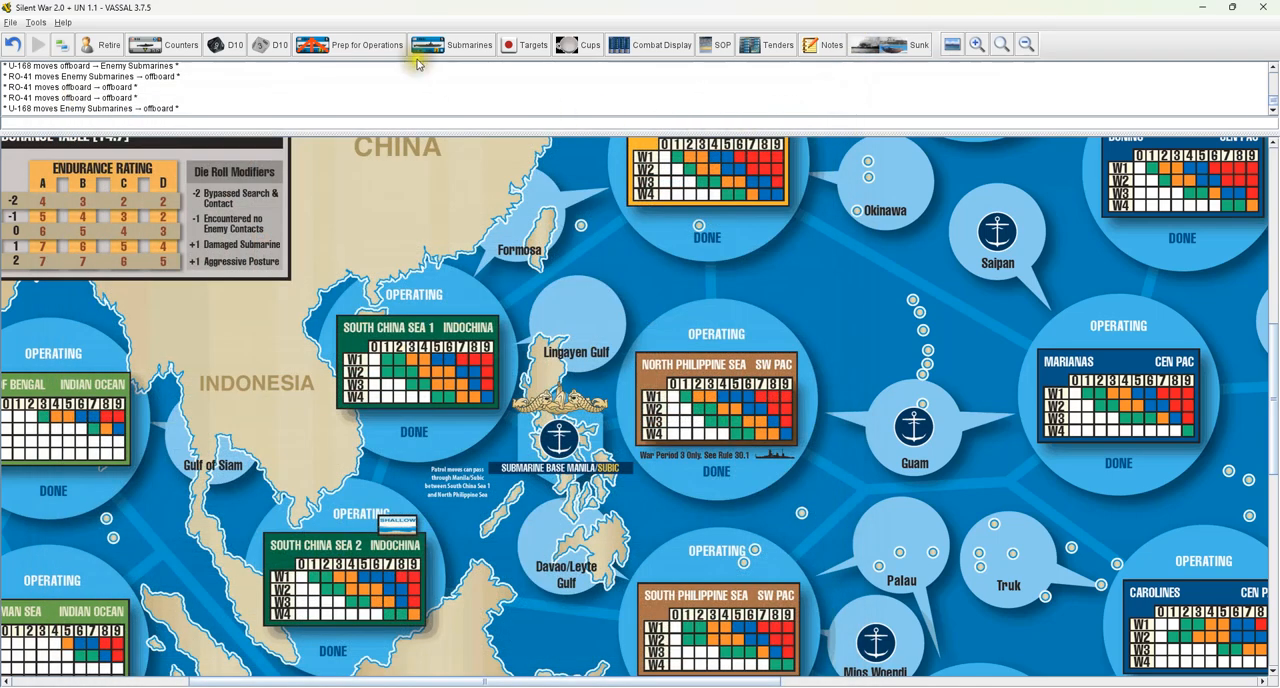
pyautogui.click(533, 44)
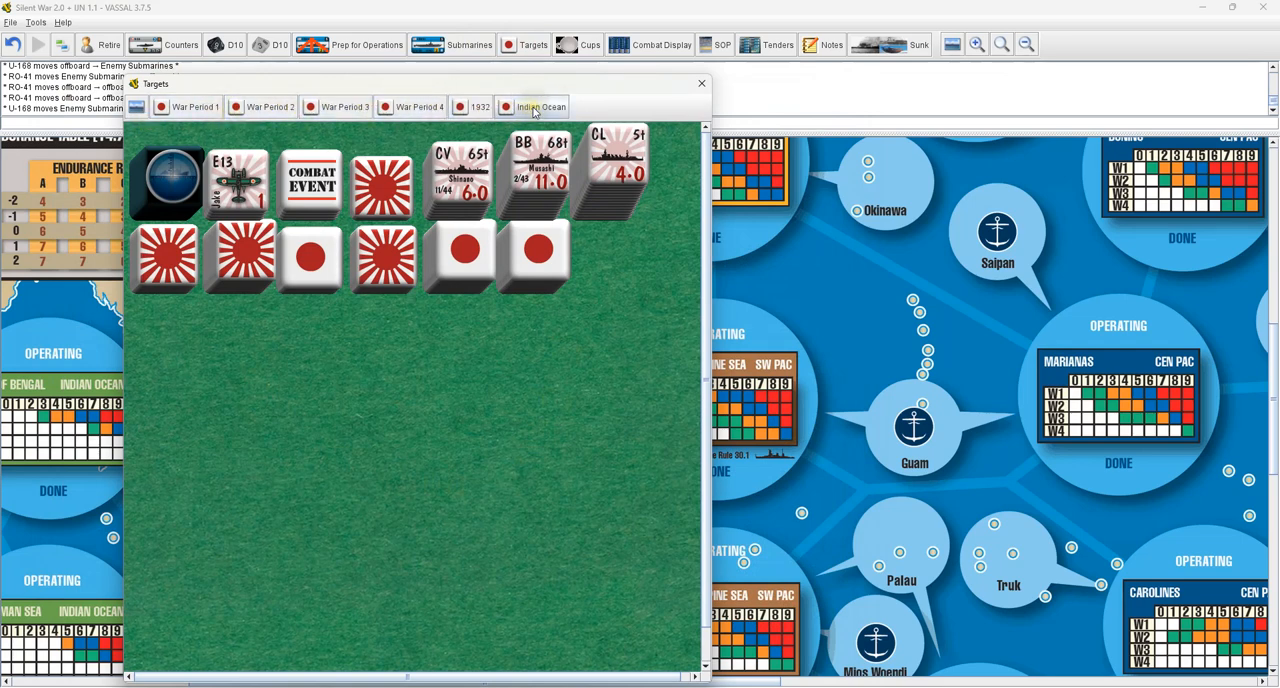
pyautogui.moveTo(540, 107)
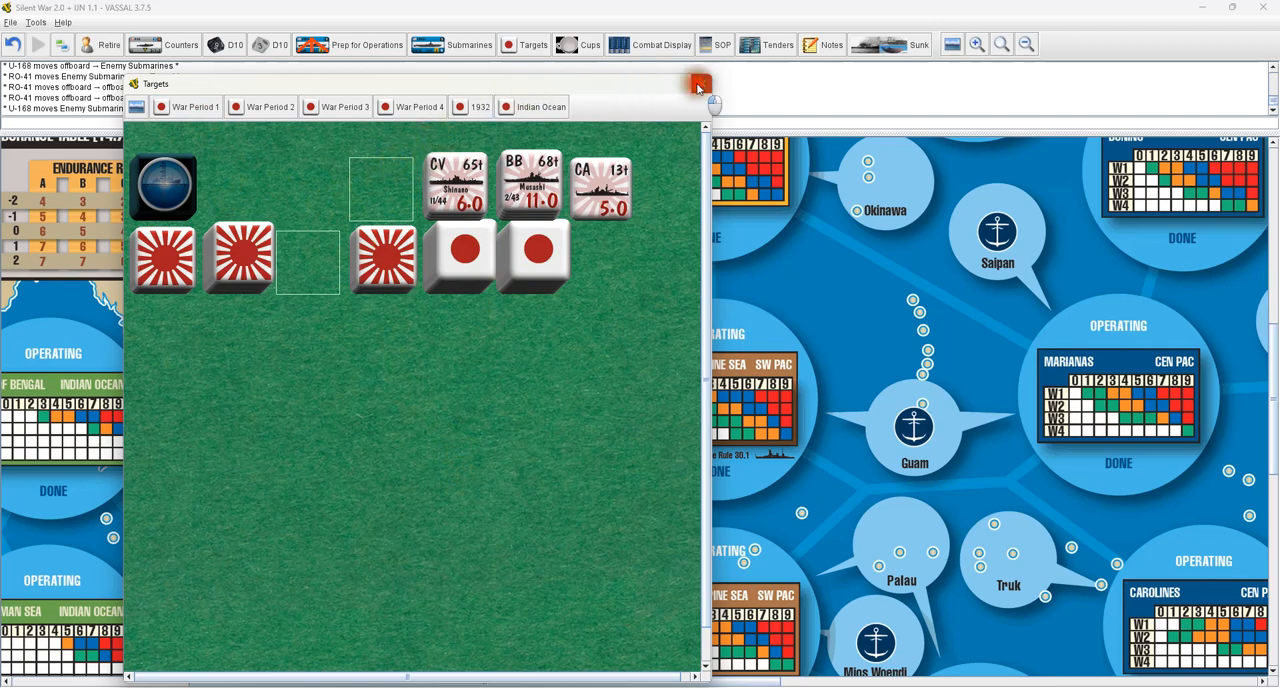
# Close the Targets display and set the Underwood skipper beside Metcalf below the cups
pyautogui.click(578, 44)
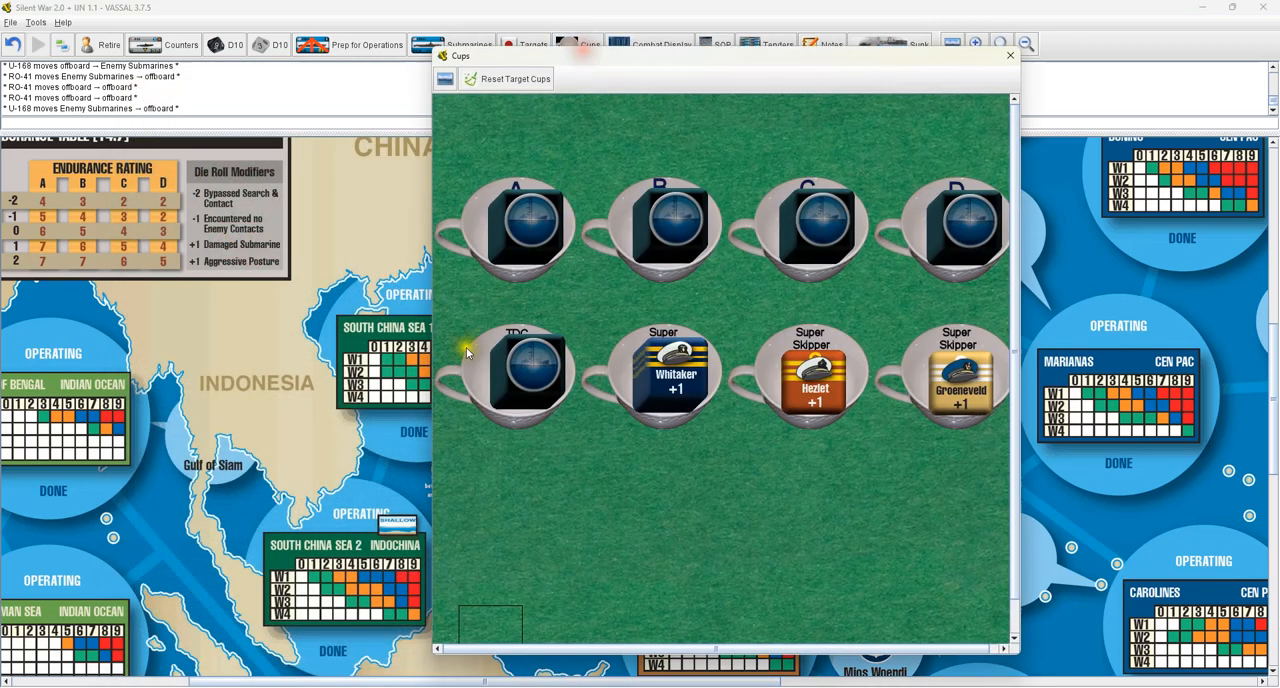
pyautogui.moveTo(838, 403)
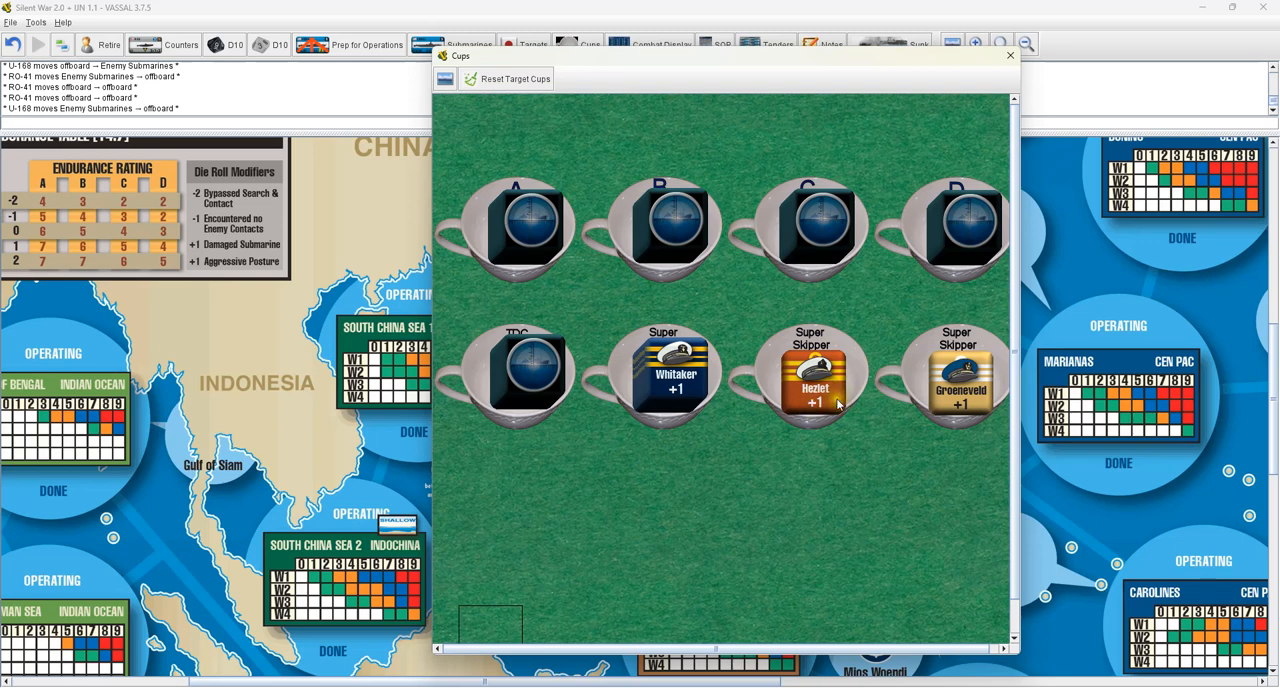
pyautogui.moveTo(636, 63)
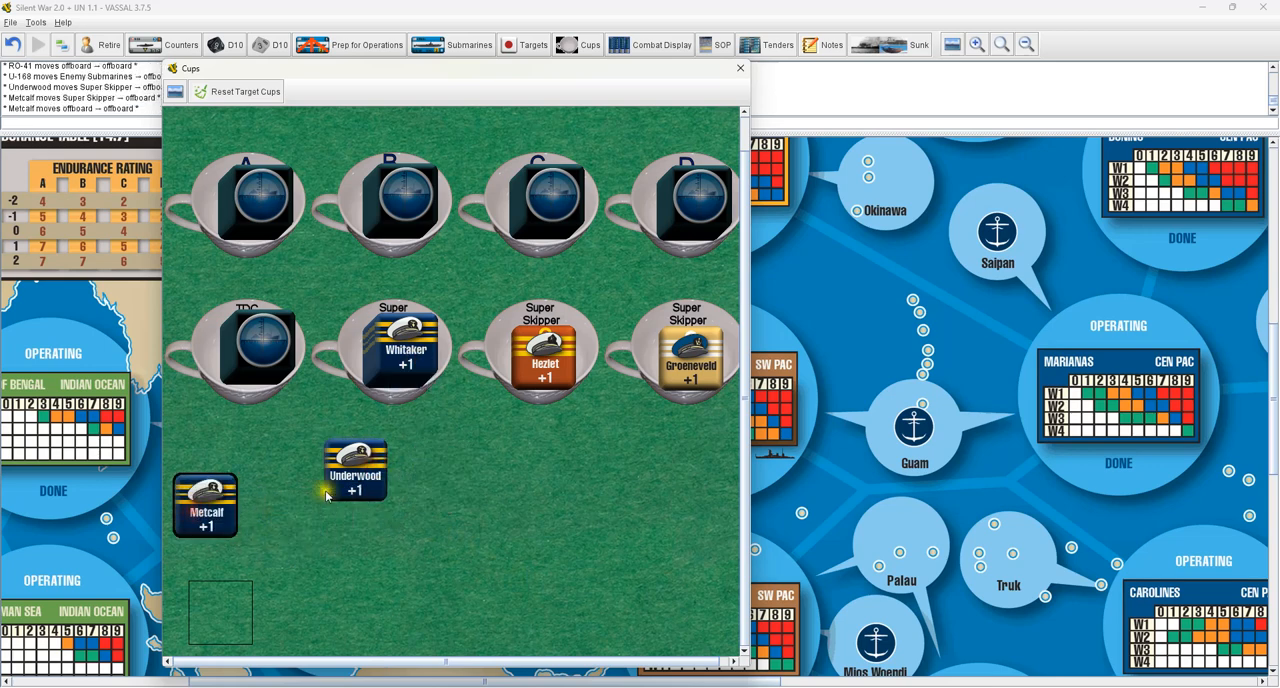
pyautogui.moveTo(355, 470); pyautogui.dragTo(283, 525)
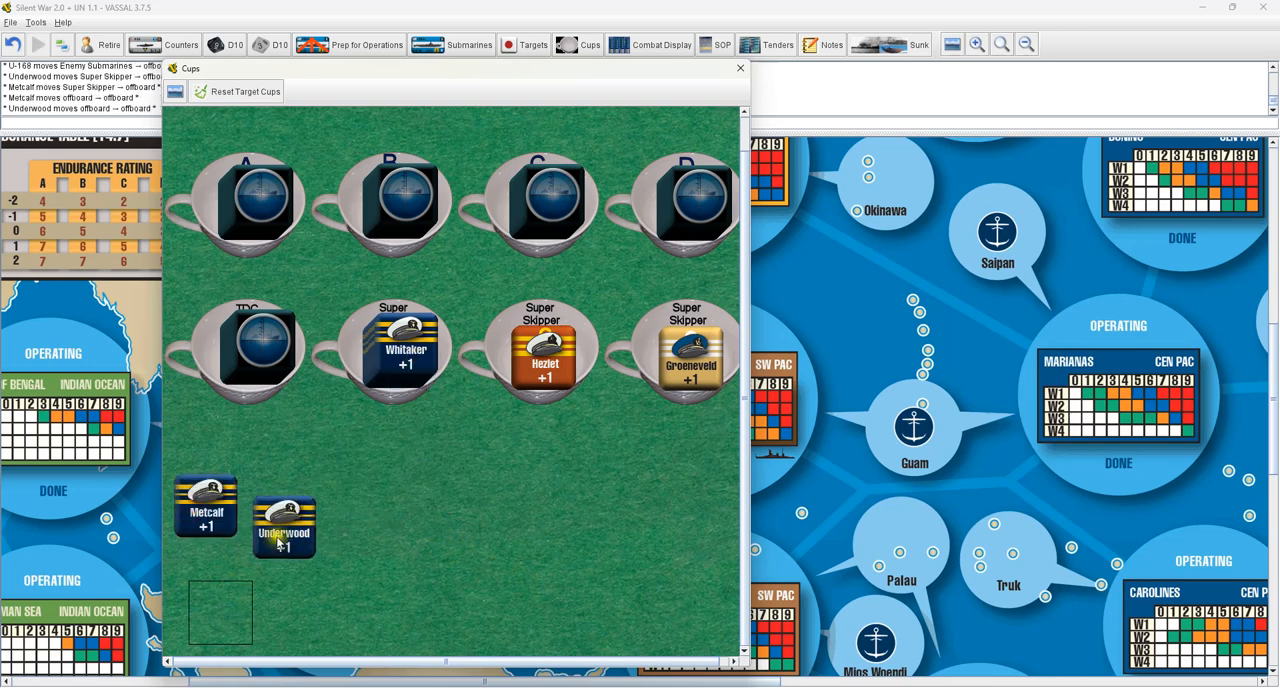
pyautogui.rightClick(284, 525)
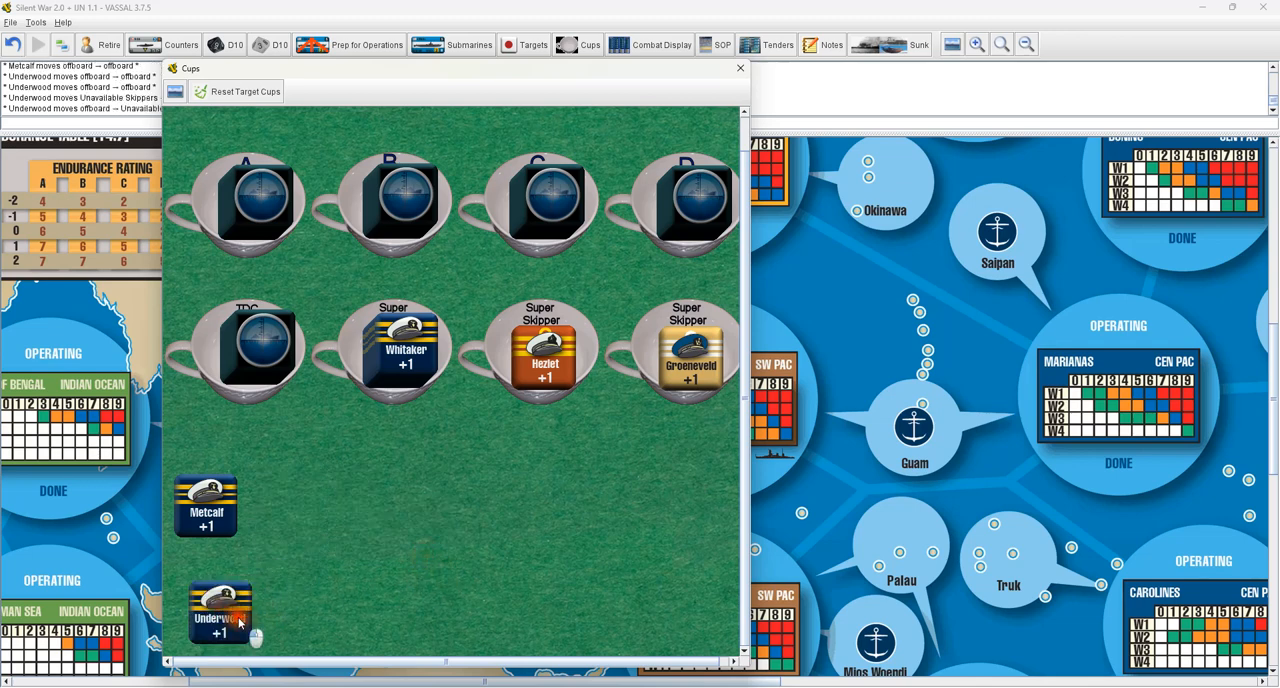
pyautogui.moveTo(220, 610); pyautogui.dragTo(308, 500)
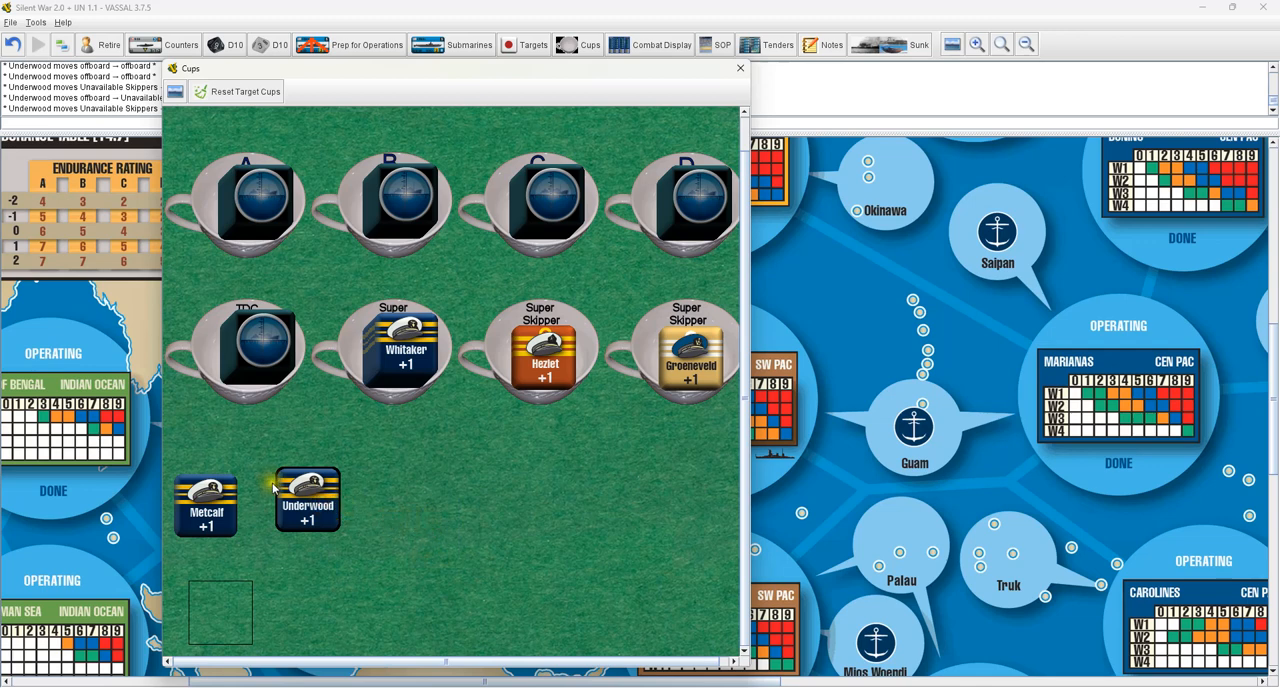
pyautogui.moveTo(307, 500); pyautogui.dragTo(283, 500)
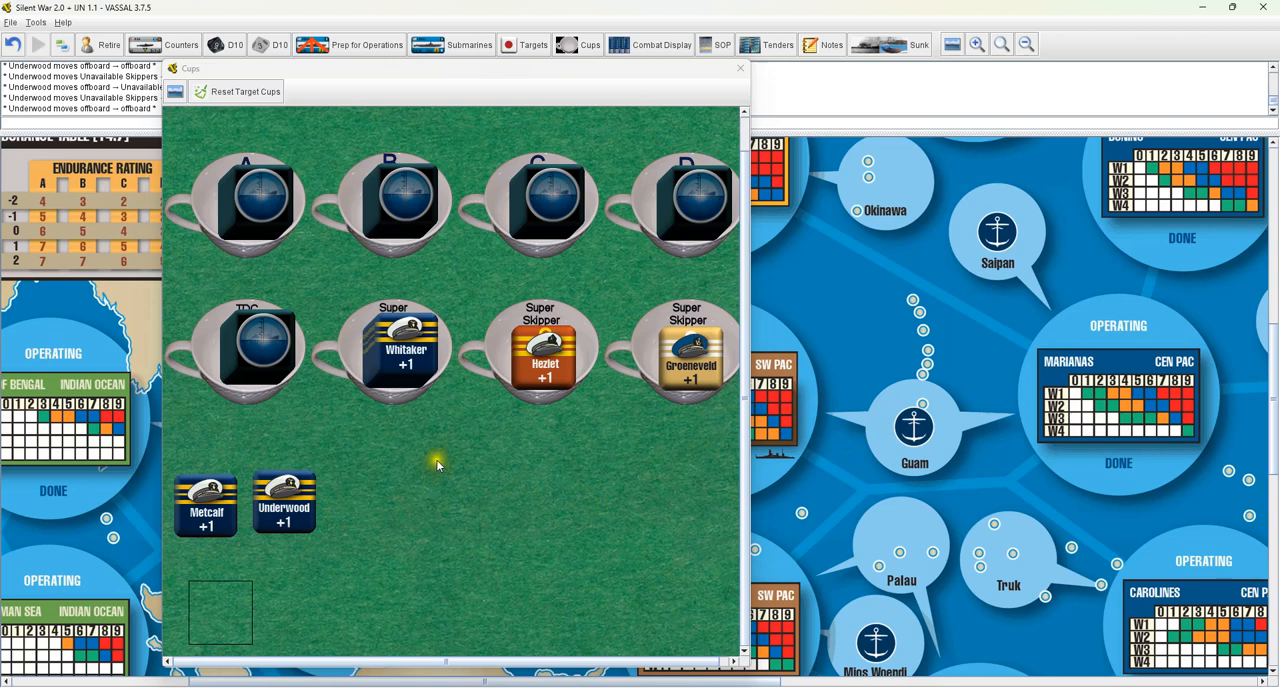
pyautogui.moveTo(335, 288)
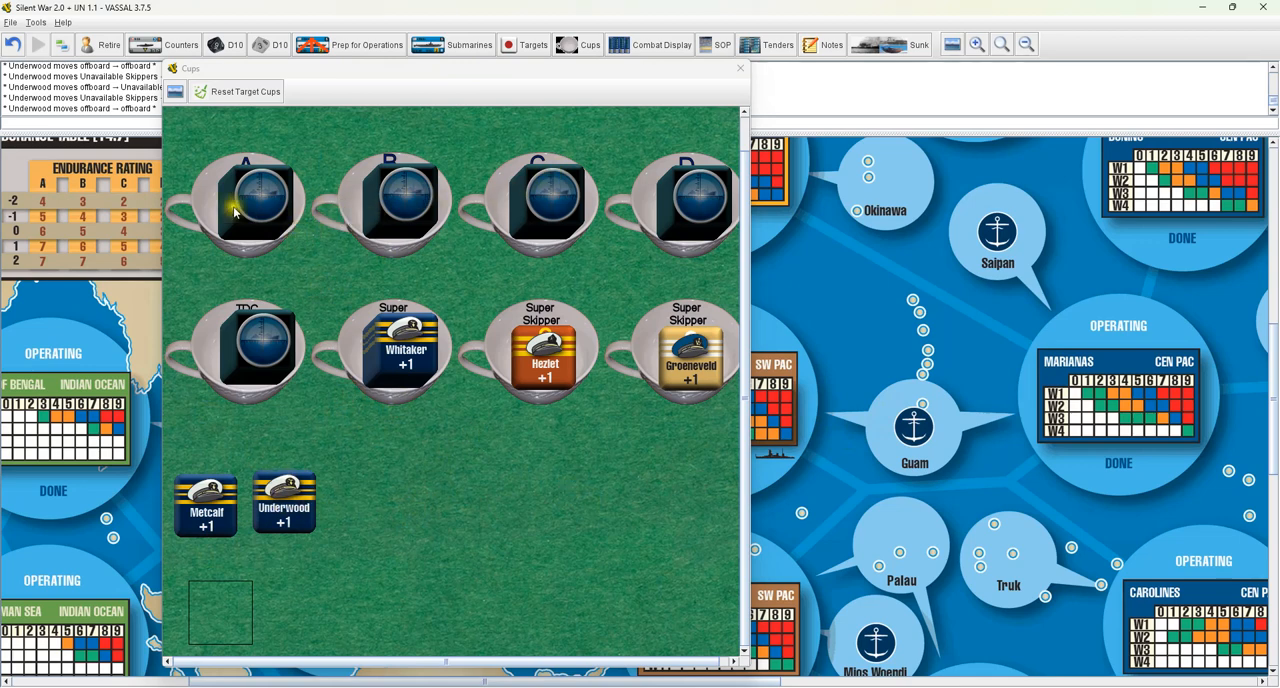
pyautogui.moveTo(253, 113)
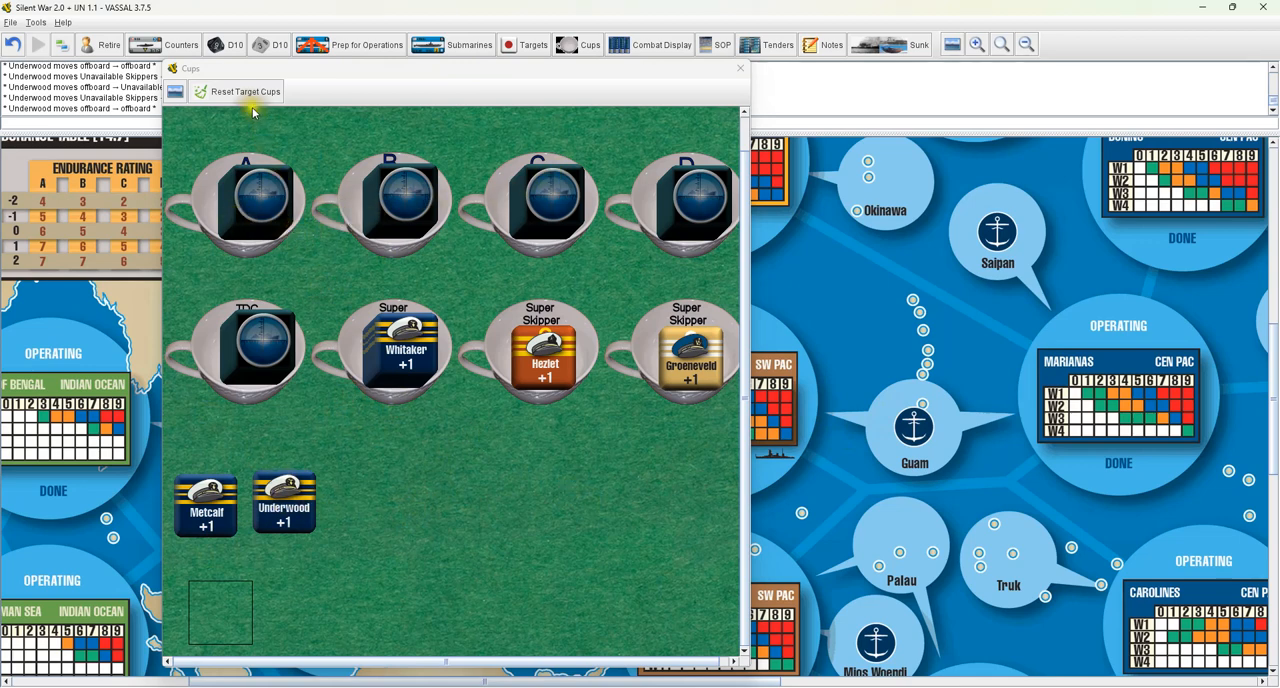
pyautogui.moveTo(245, 91)
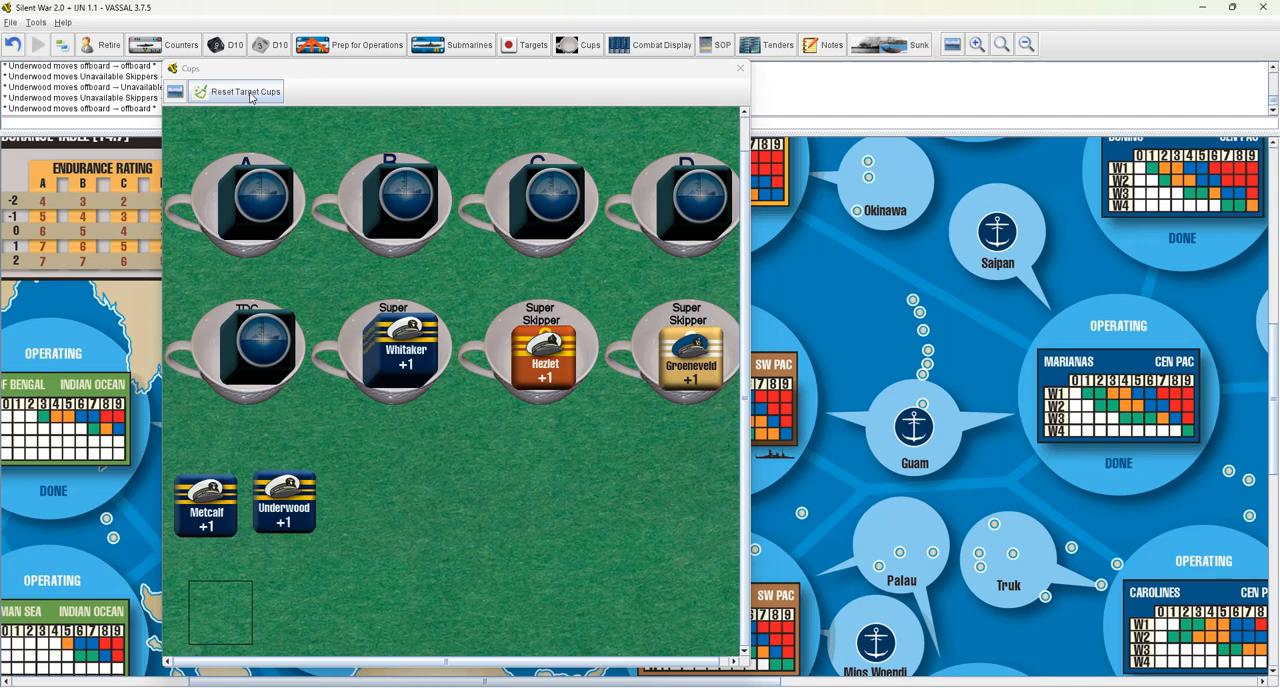
# Reset the four target cups and open the Targets and Cups windows to check them
pyautogui.click(244, 91)
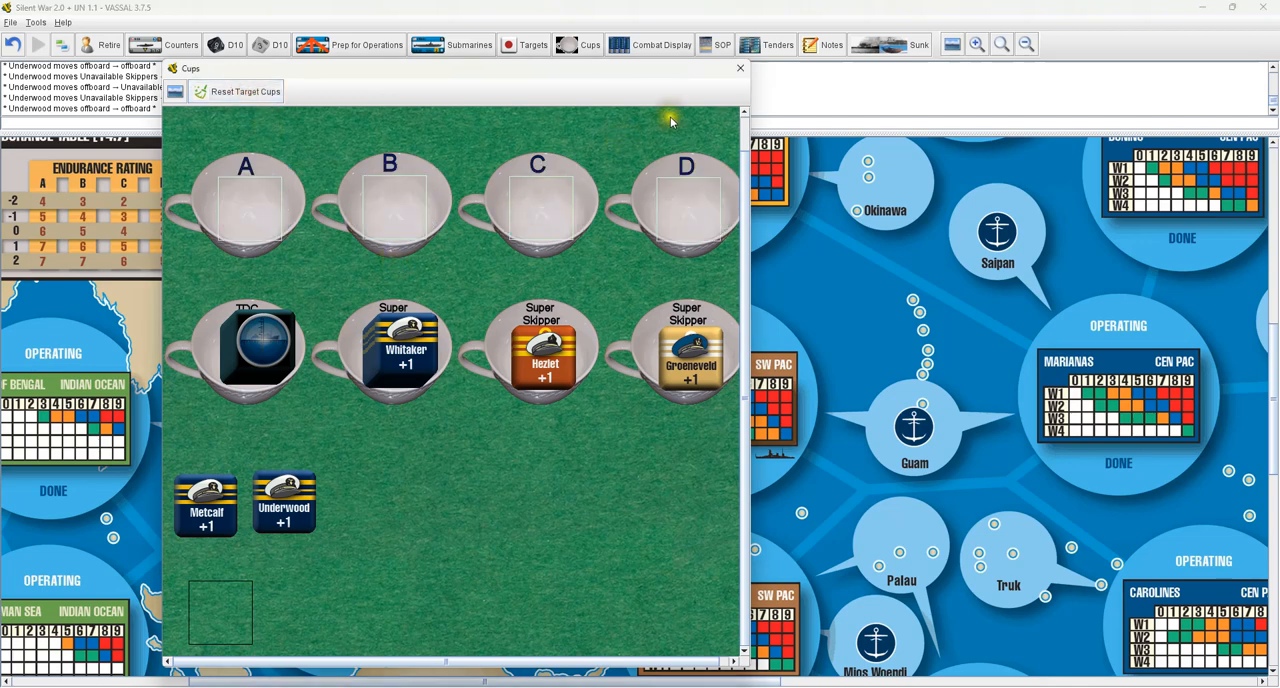
pyautogui.click(524, 44)
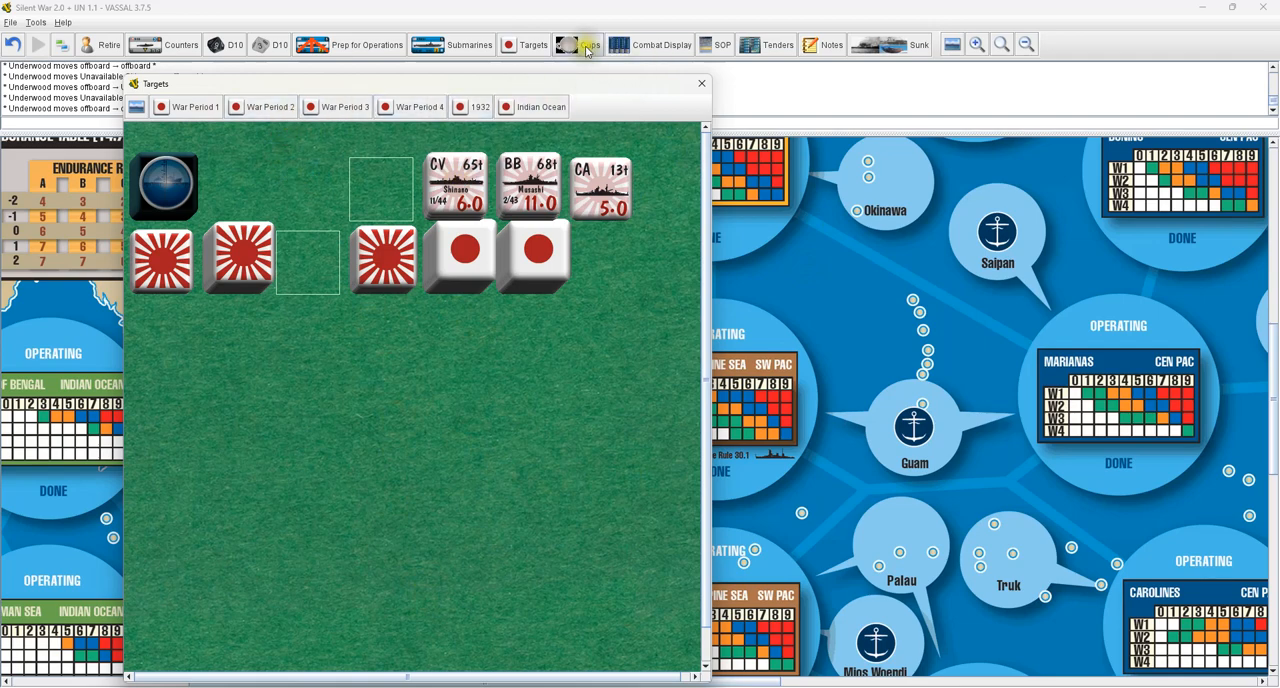
pyautogui.click(583, 44)
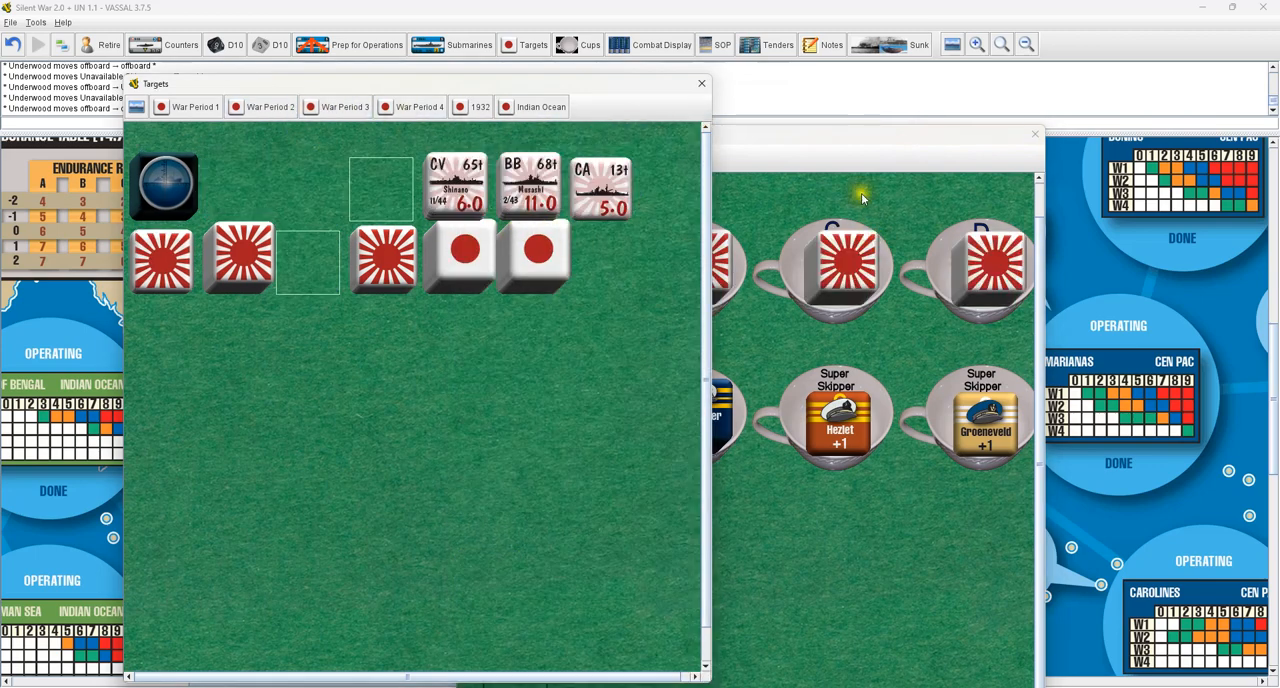
# Close the Cups window and then the Targets window
pyautogui.click(578, 44)
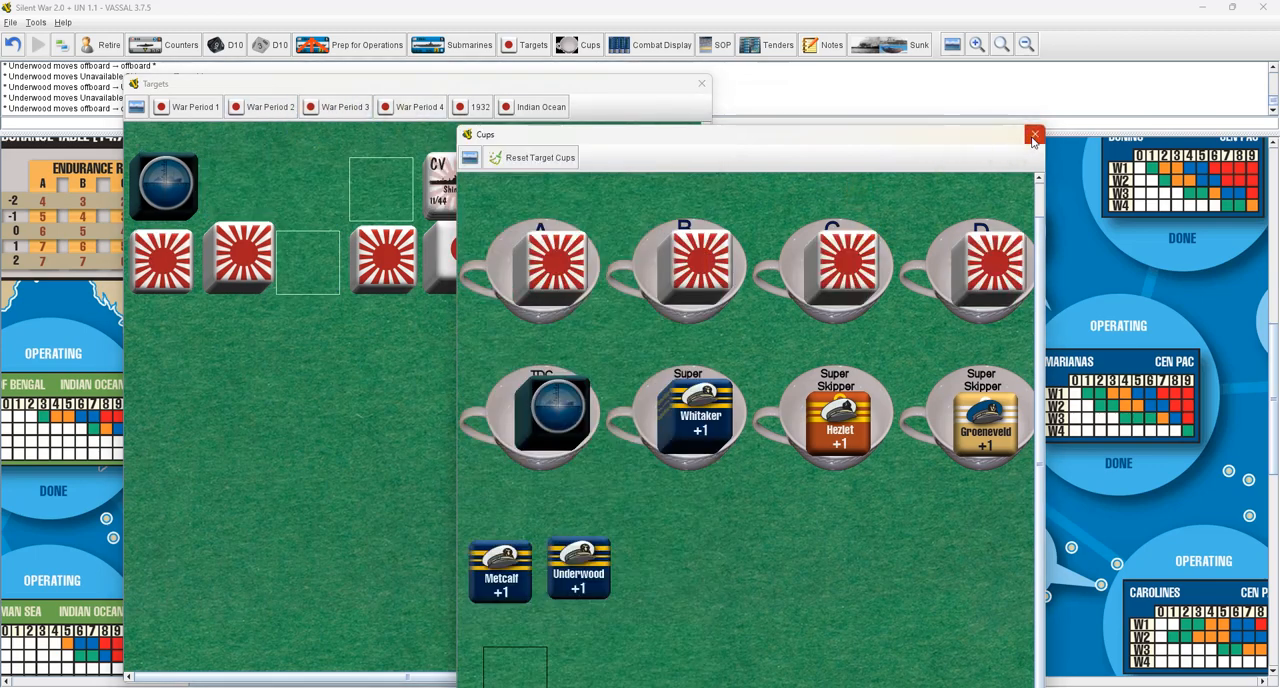
pyautogui.click(1035, 135)
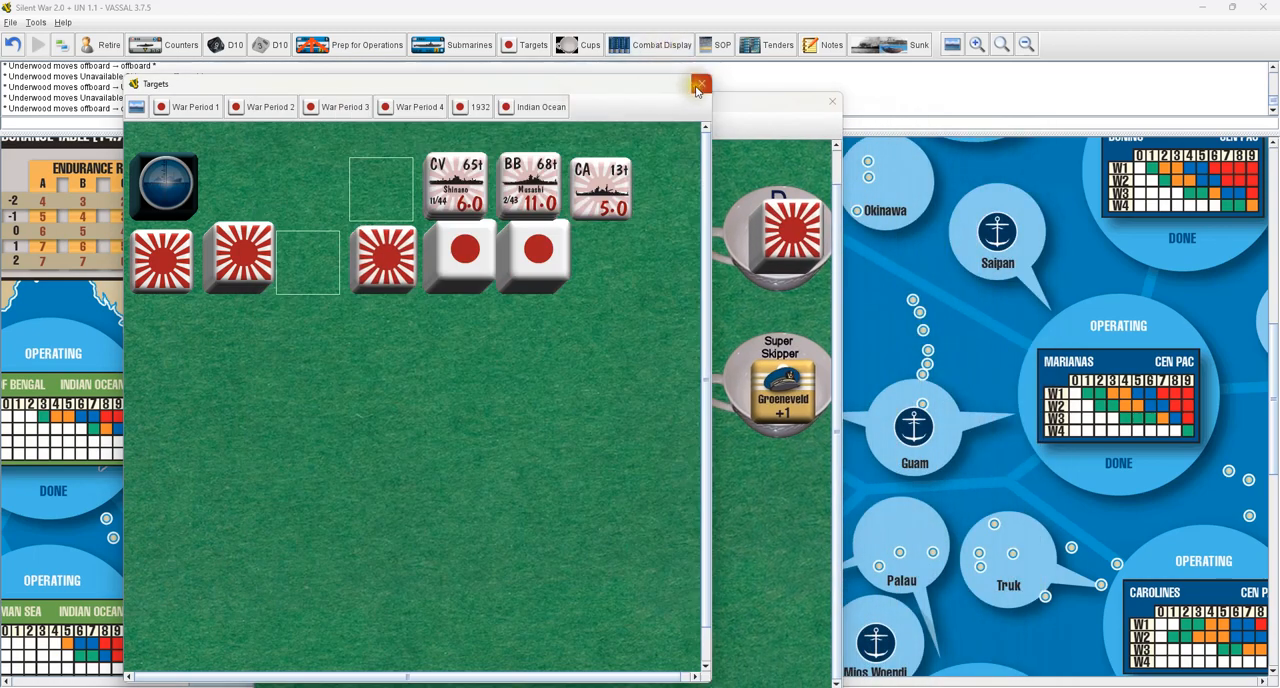
pyautogui.click(700, 84)
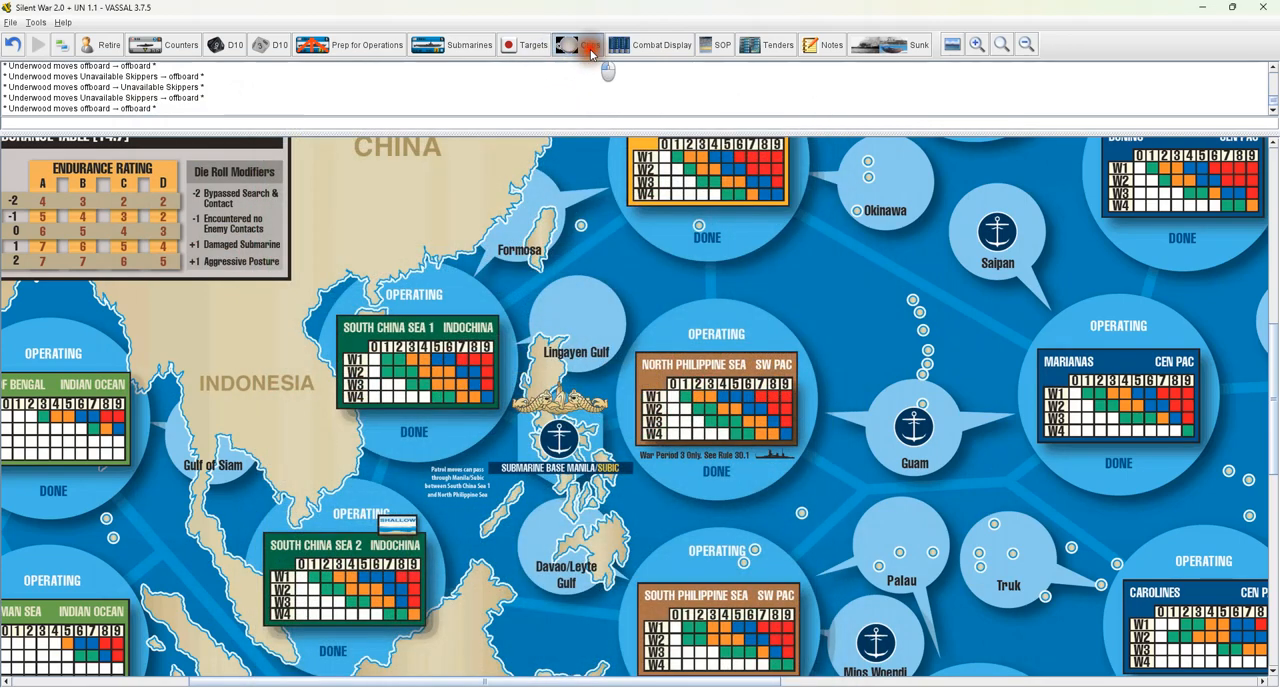
pyautogui.click(577, 44)
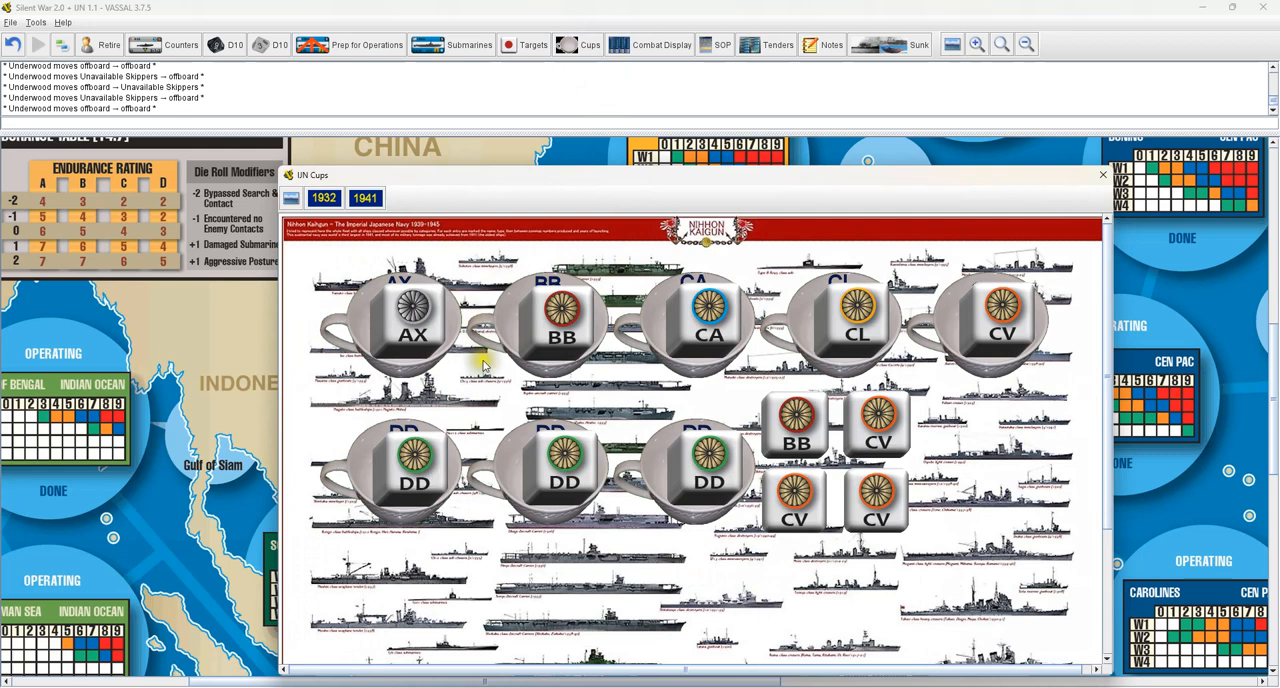
pyautogui.moveTo(360, 271)
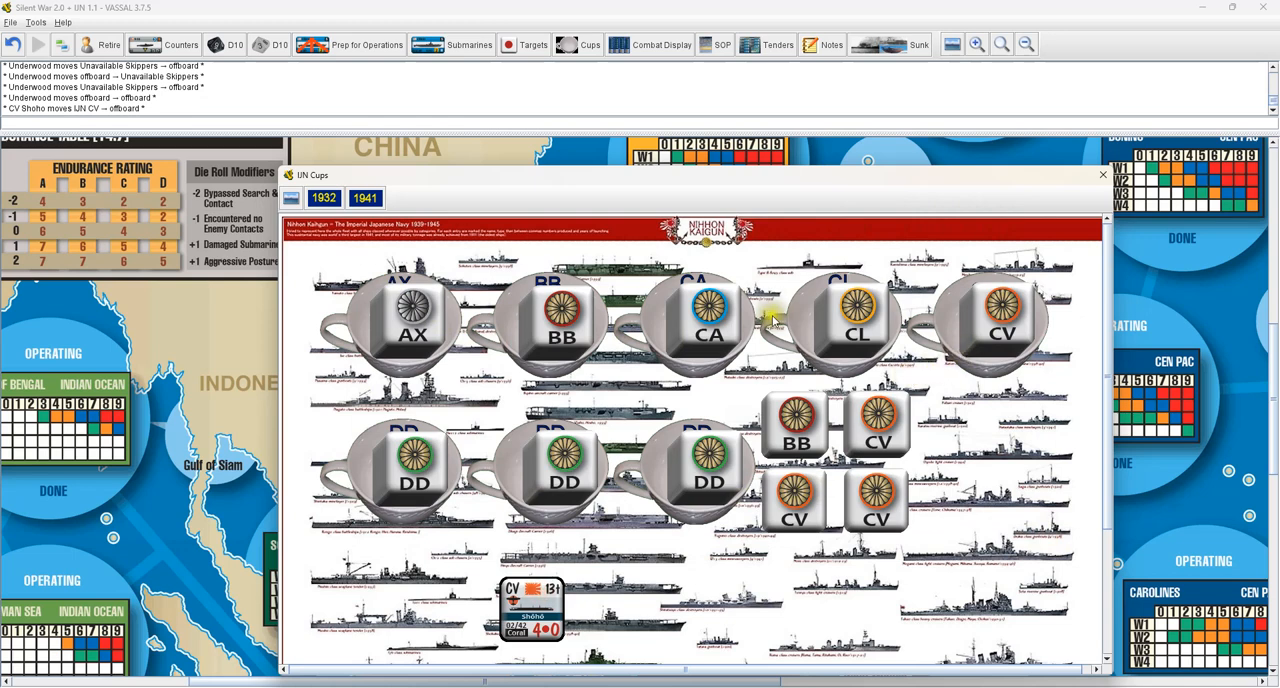
pyautogui.moveTo(1000, 345)
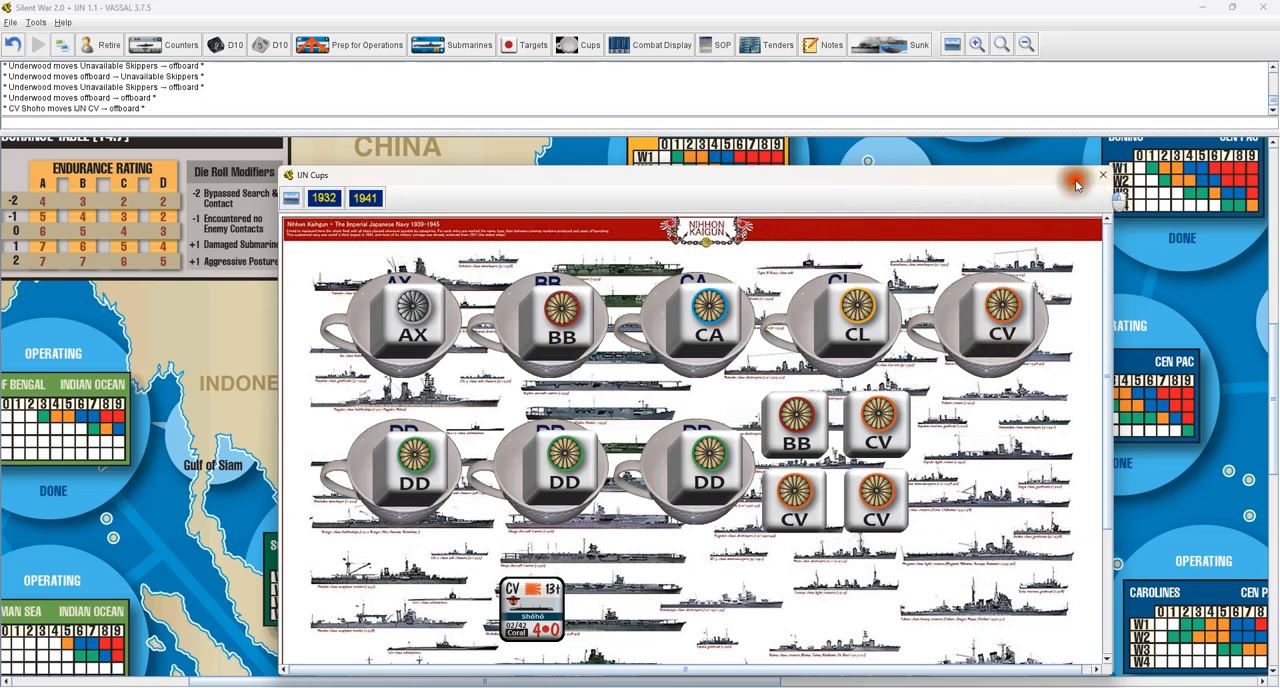
pyautogui.click(365, 197)
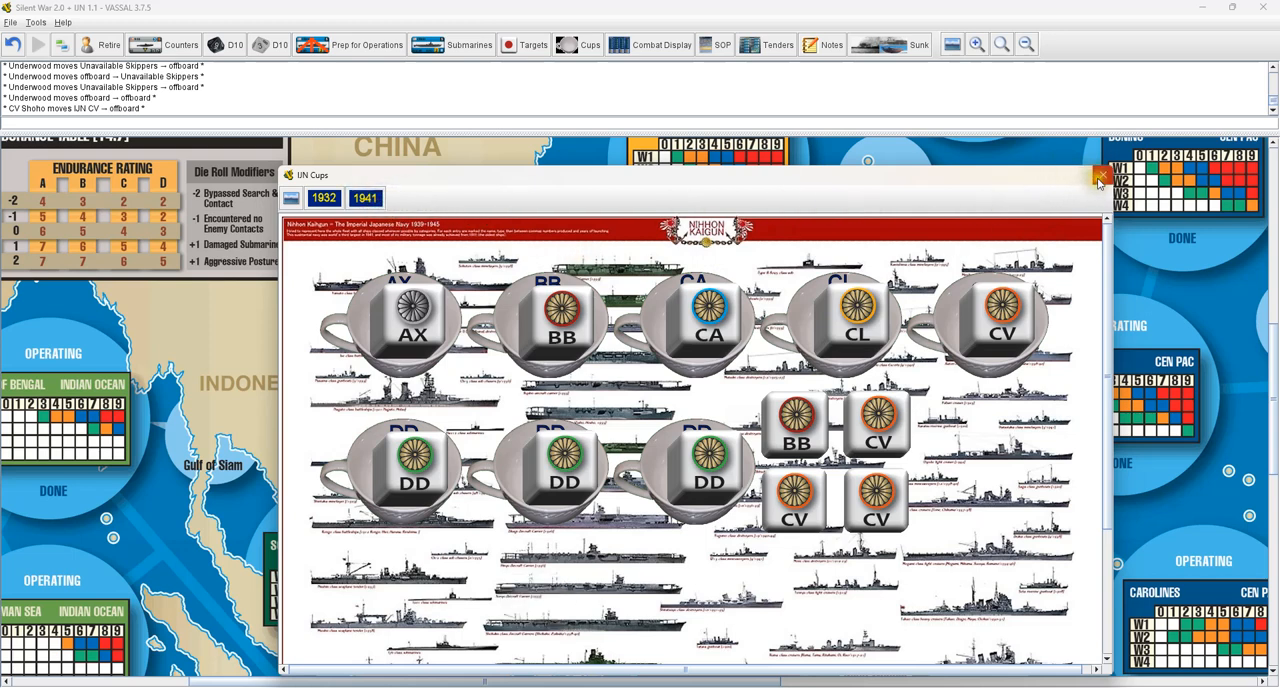
pyautogui.moveTo(815, 243)
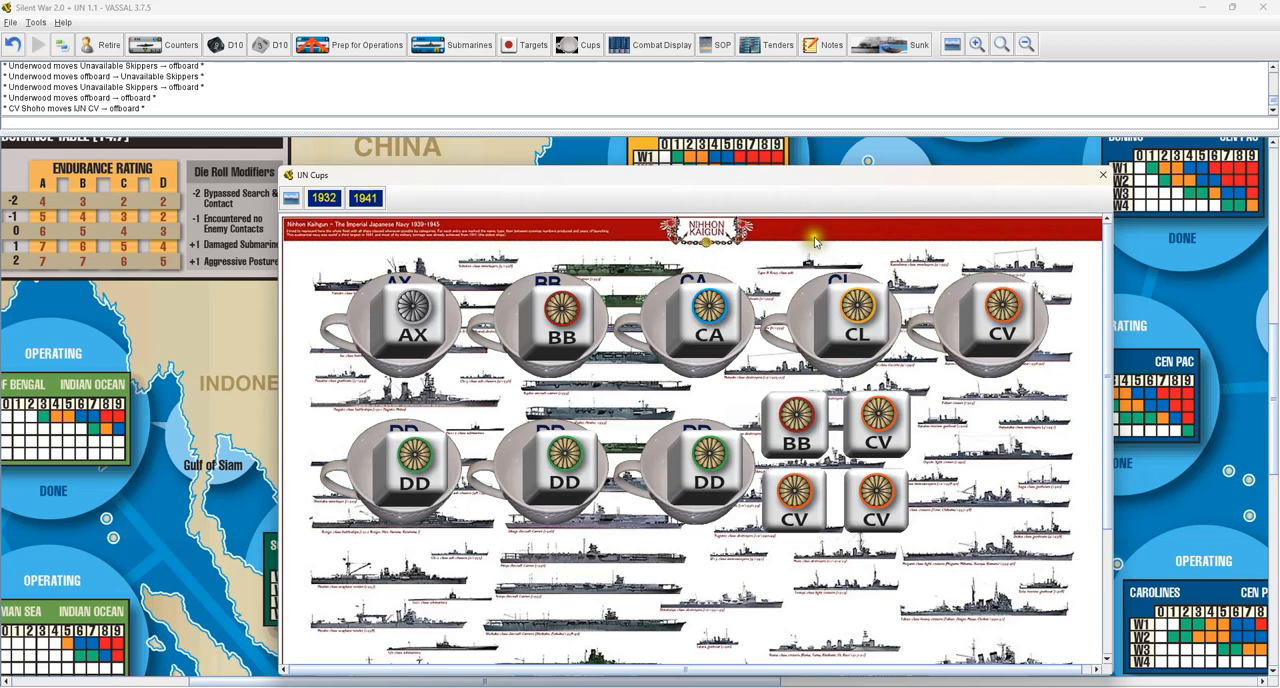
pyautogui.moveTo(1098, 175)
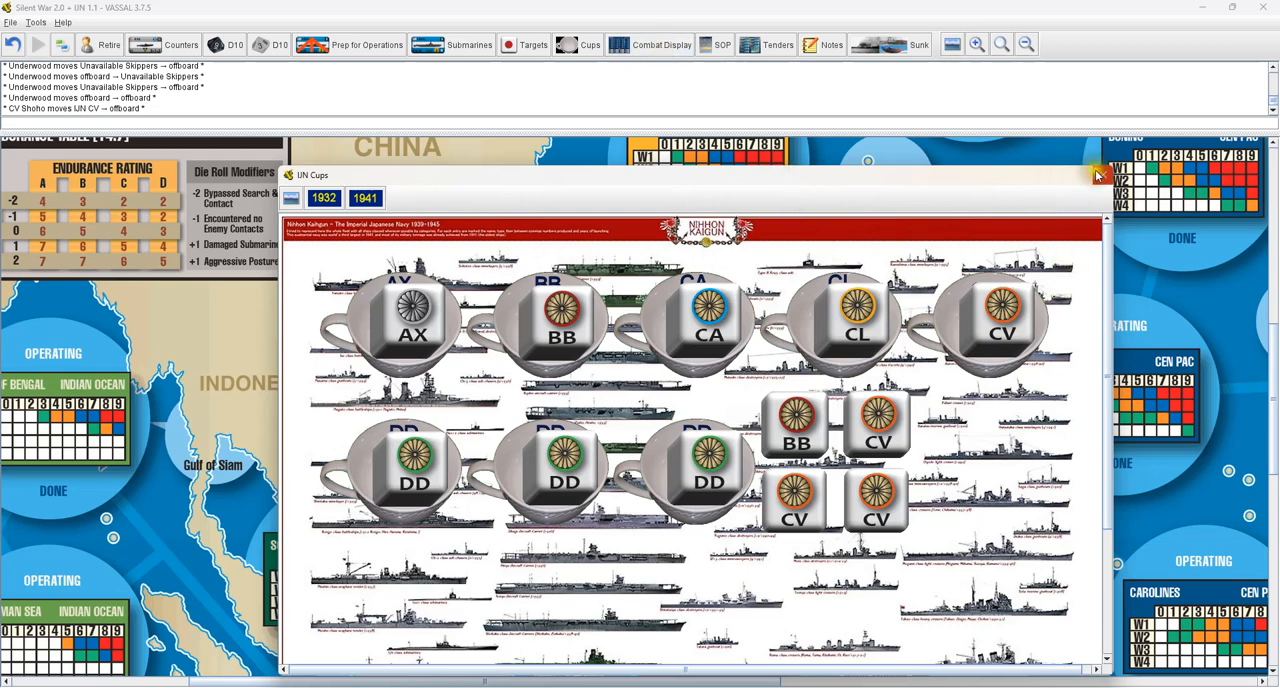
pyautogui.click(1095, 175)
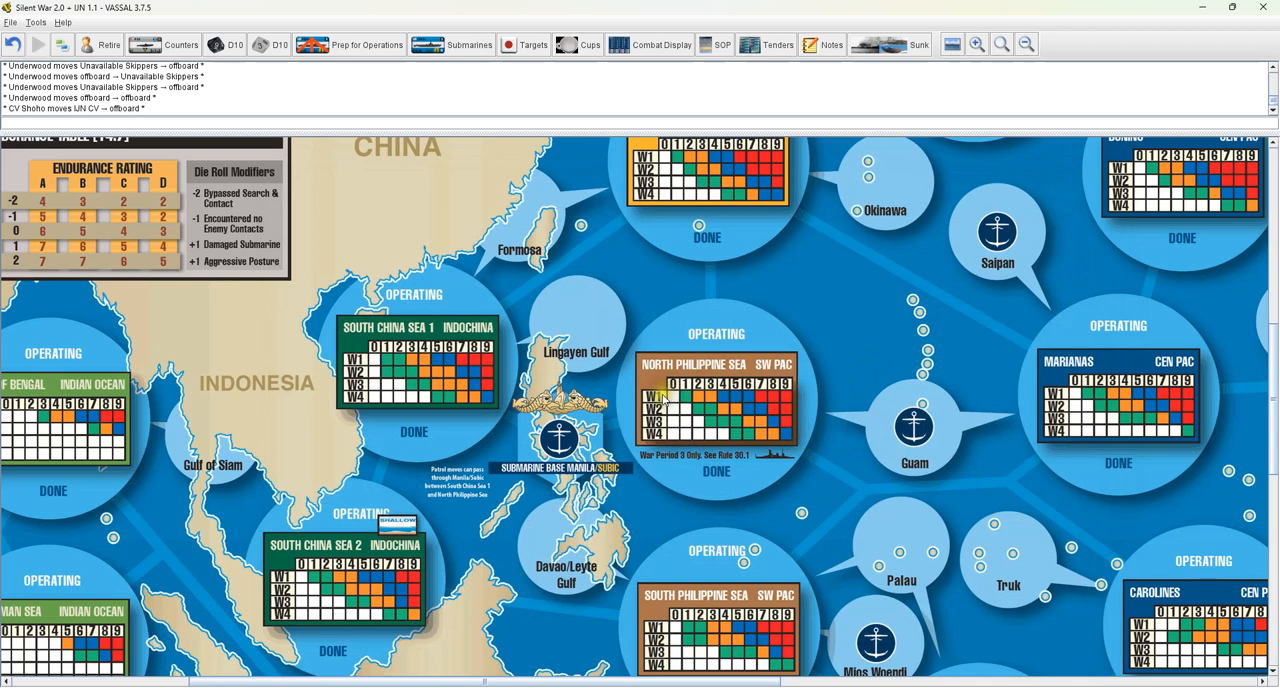
pyautogui.moveTo(687, 290)
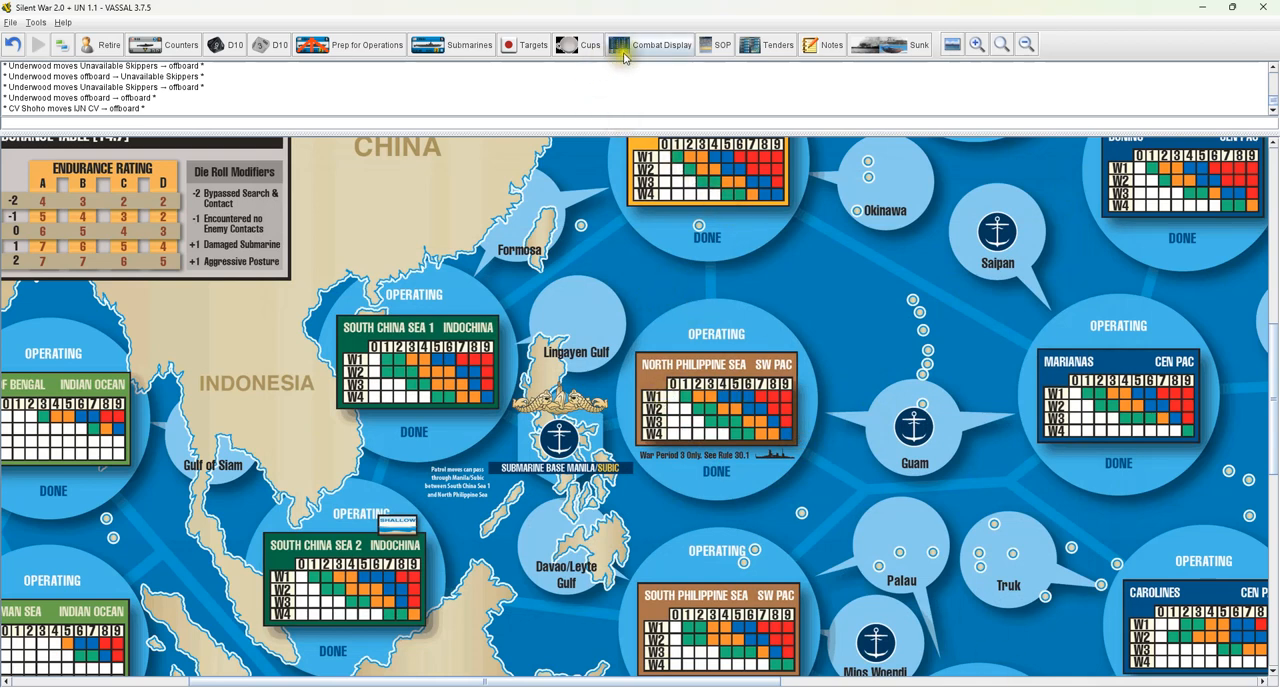
# Open the Combat Display and place face-down Japanese target counters into columns A–D
pyautogui.click(648, 44)
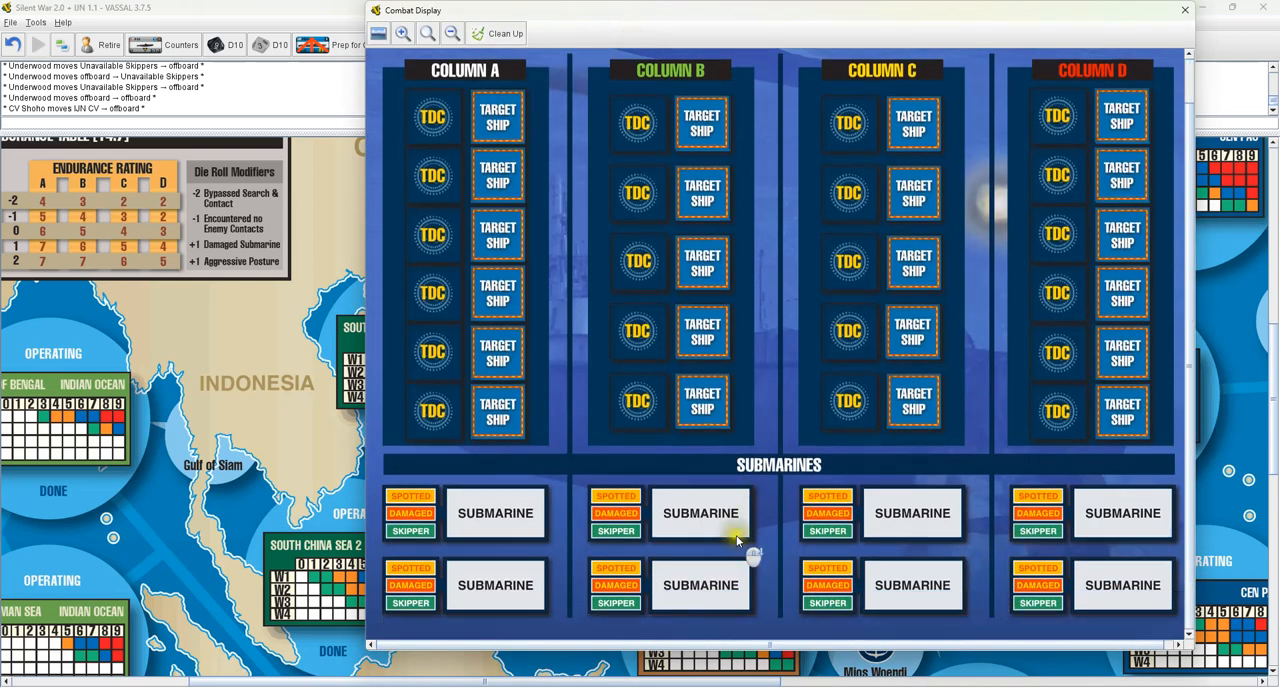
pyautogui.scroll(-3)
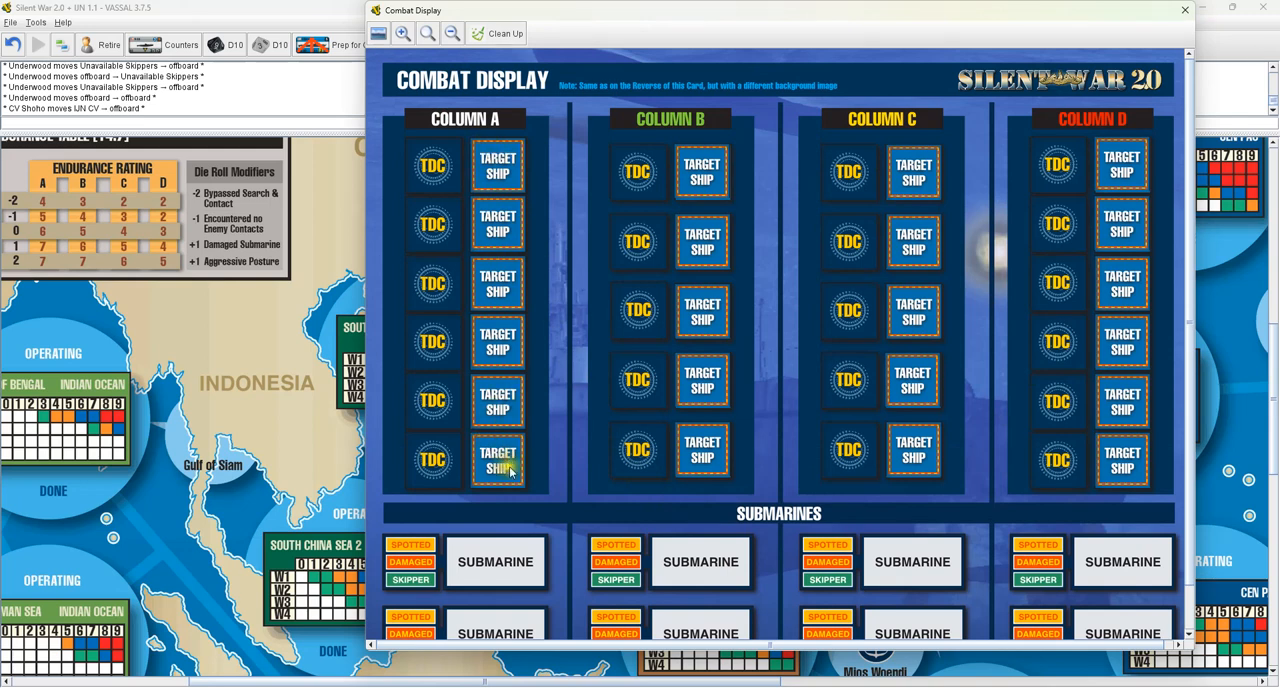
pyautogui.click(497, 461)
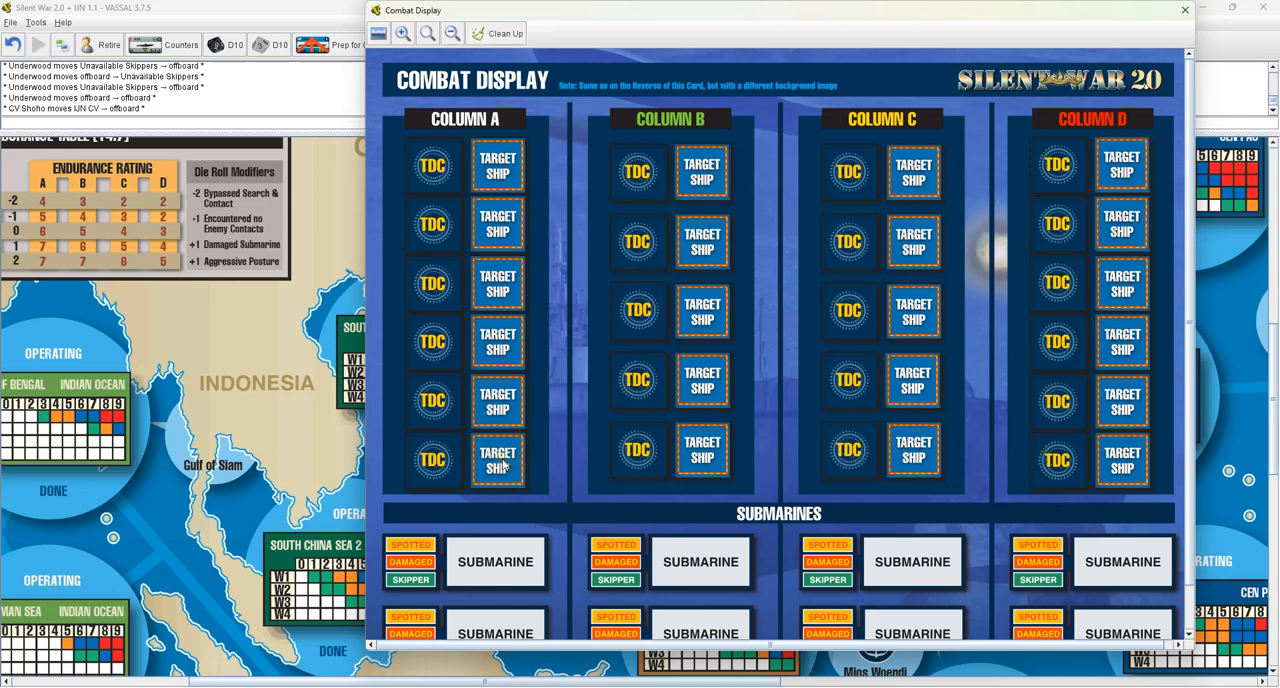
pyautogui.click(497, 460)
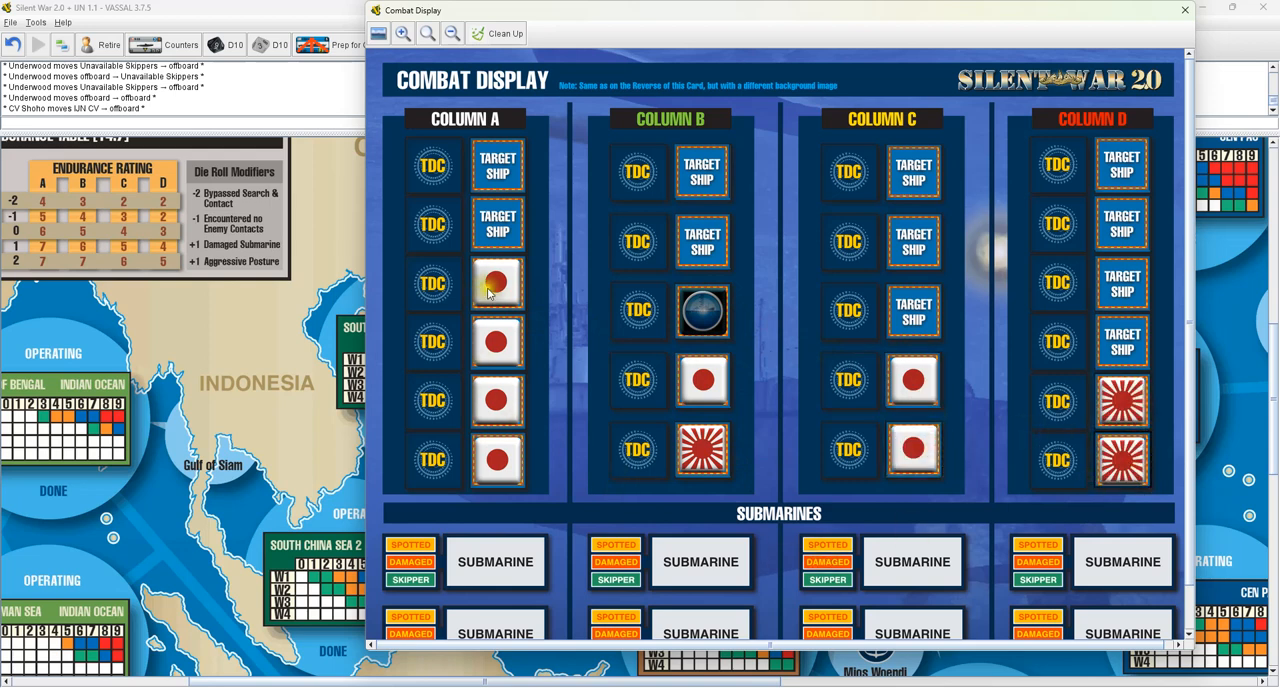
pyautogui.moveTo(765, 400)
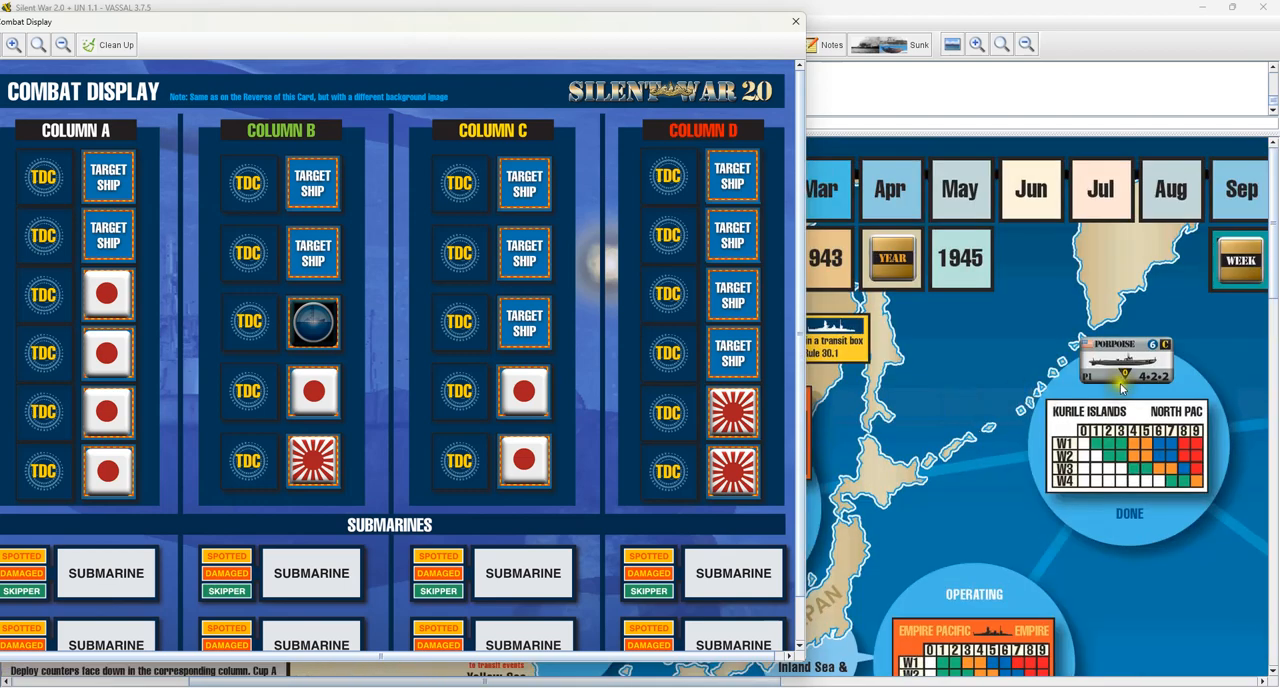
# Move Porpoise from the Kurile Islands into column A's Submarine box and mark it Aggressive
pyautogui.moveTo(1125, 360); pyautogui.dragTo(311, 573)
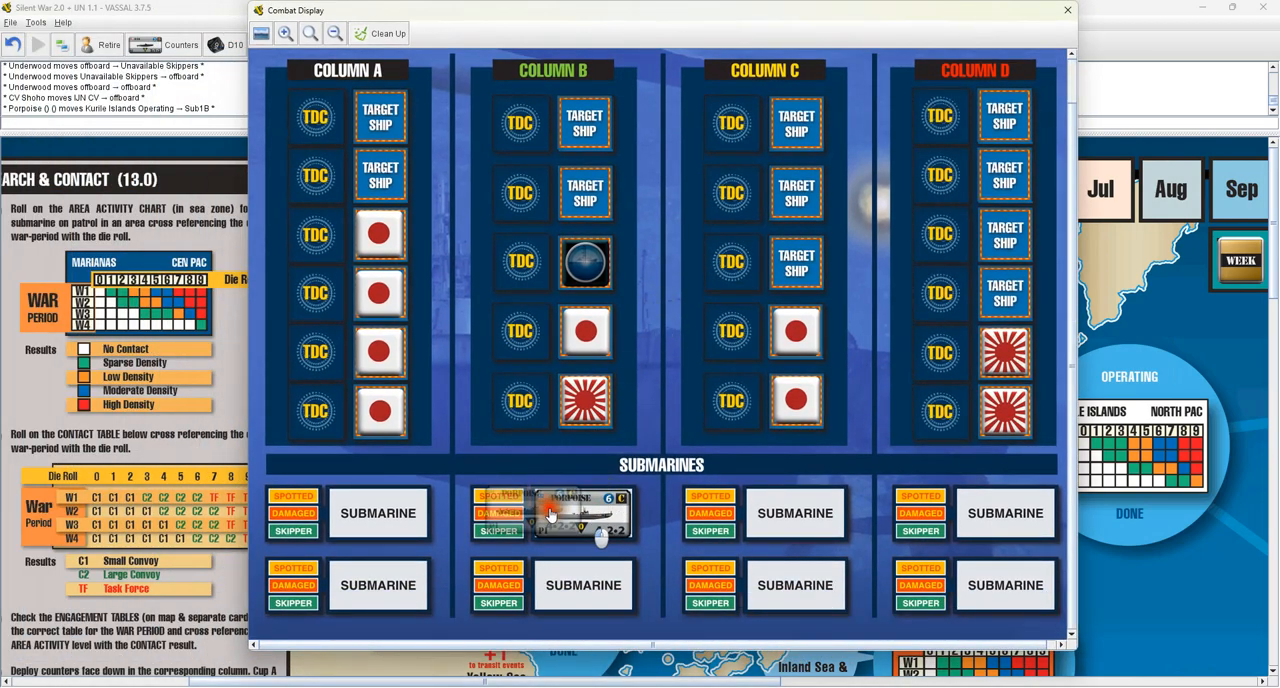
pyautogui.moveTo(583, 513); pyautogui.dragTo(378, 513)
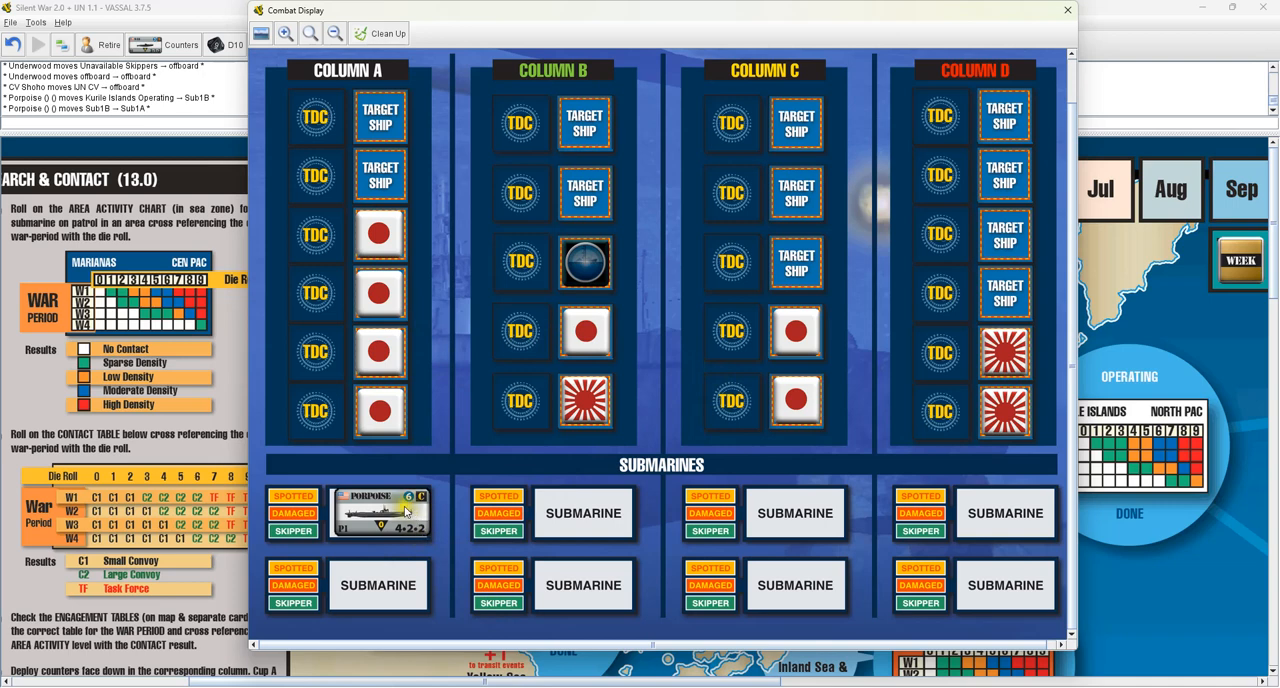
pyautogui.rightClick(380, 513)
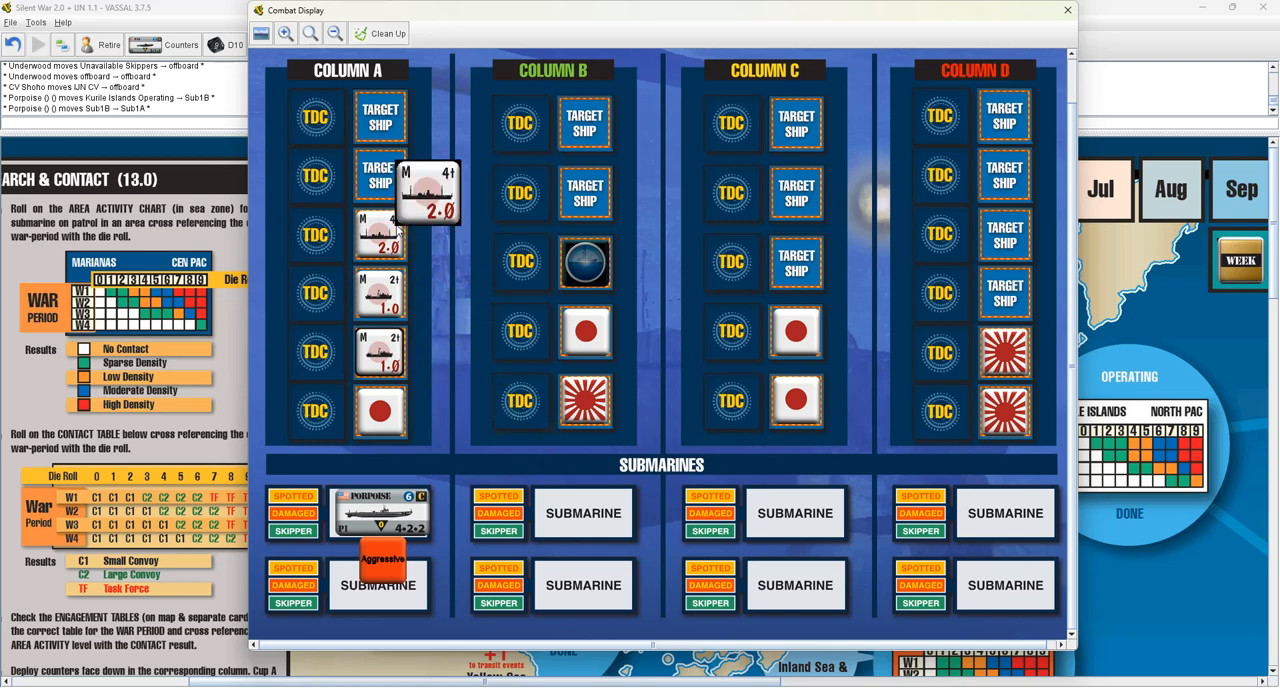
# Place TDC +1 and TDC −1 markers beside two column A merchants and reveal them
pyautogui.rightClick(380, 235)
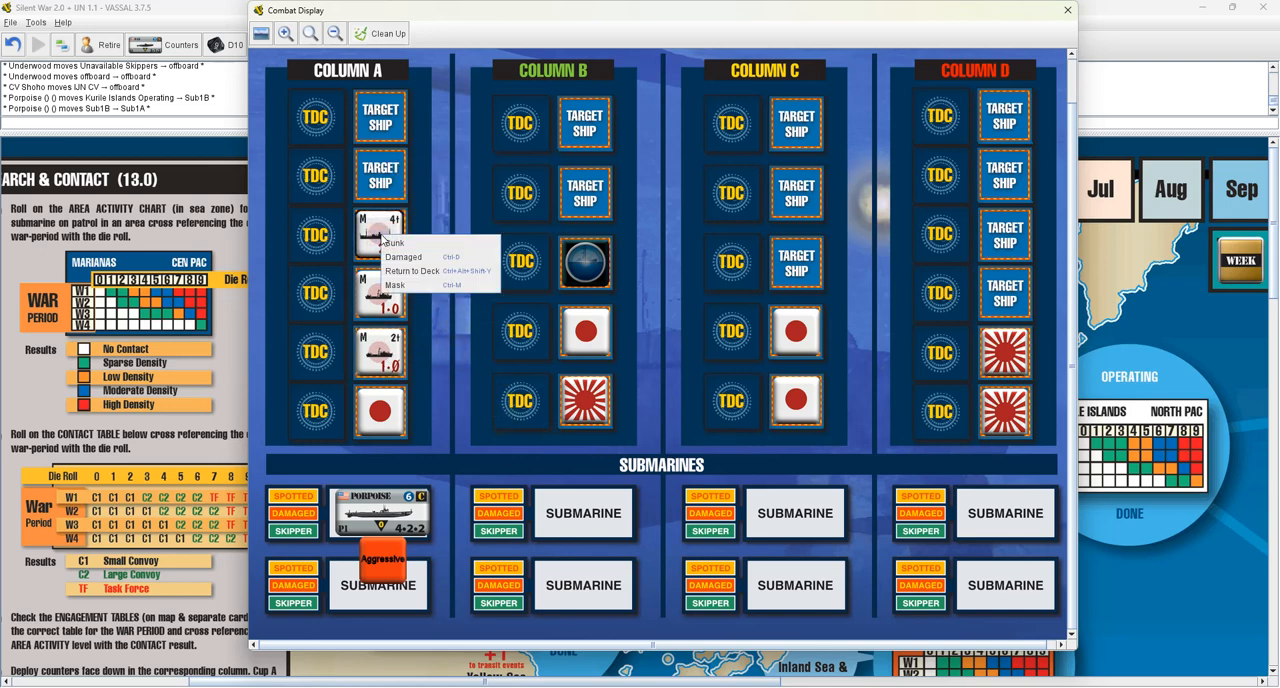
pyautogui.moveTo(463, 12)
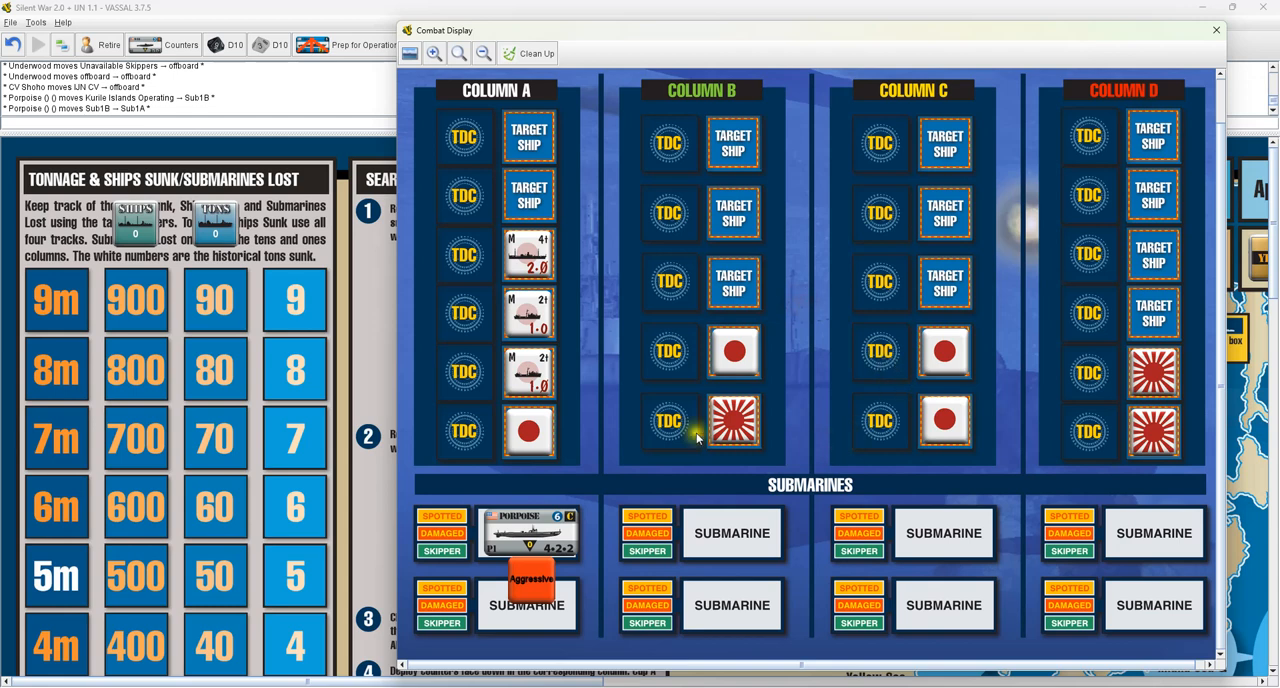
pyautogui.moveTo(465, 270)
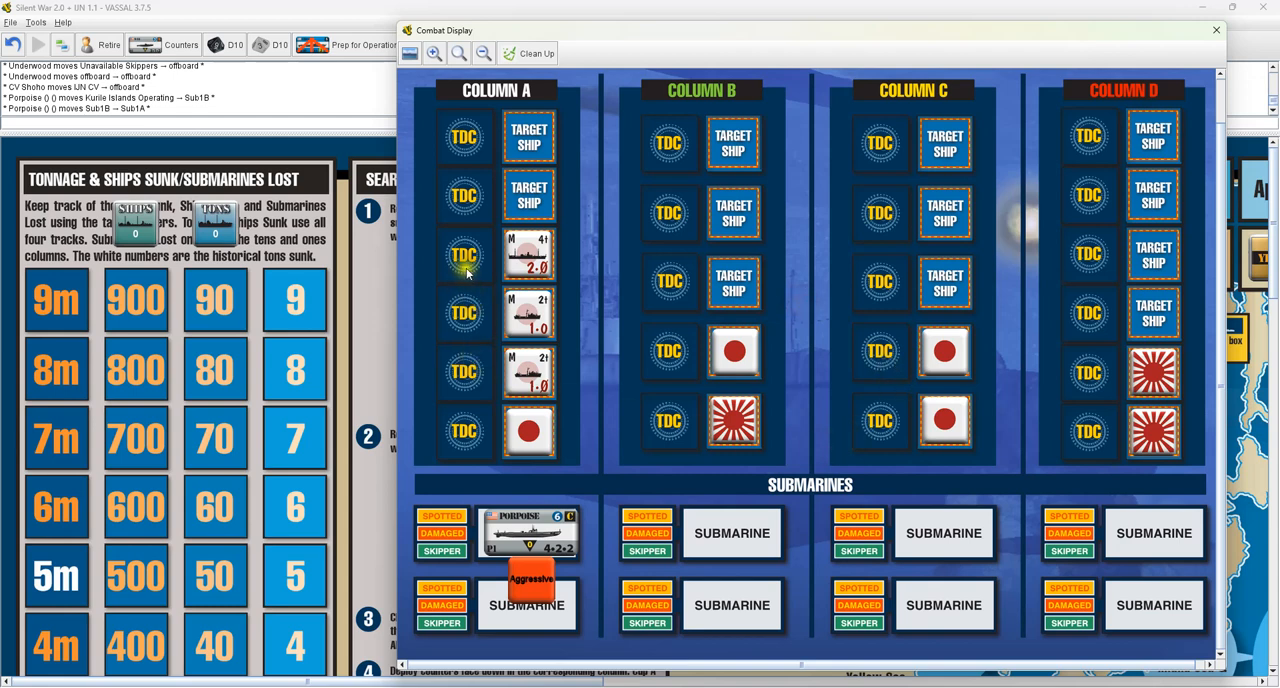
pyautogui.click(463, 253)
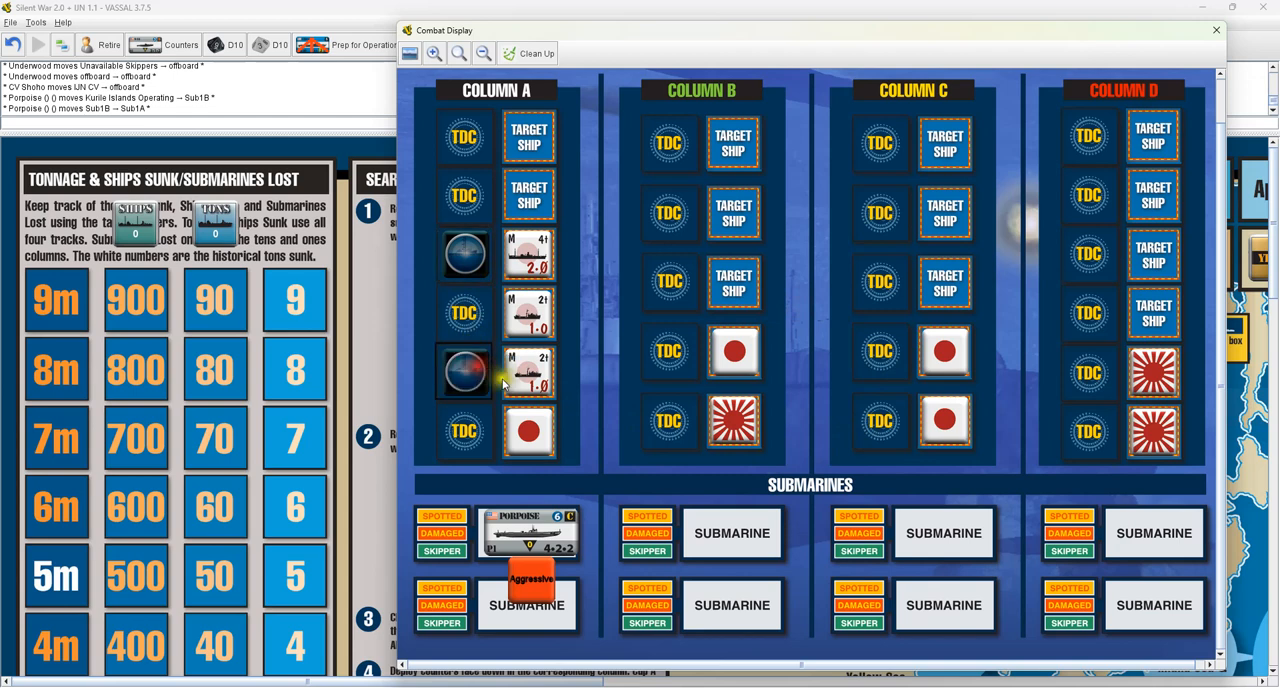
pyautogui.rightClick(463, 370)
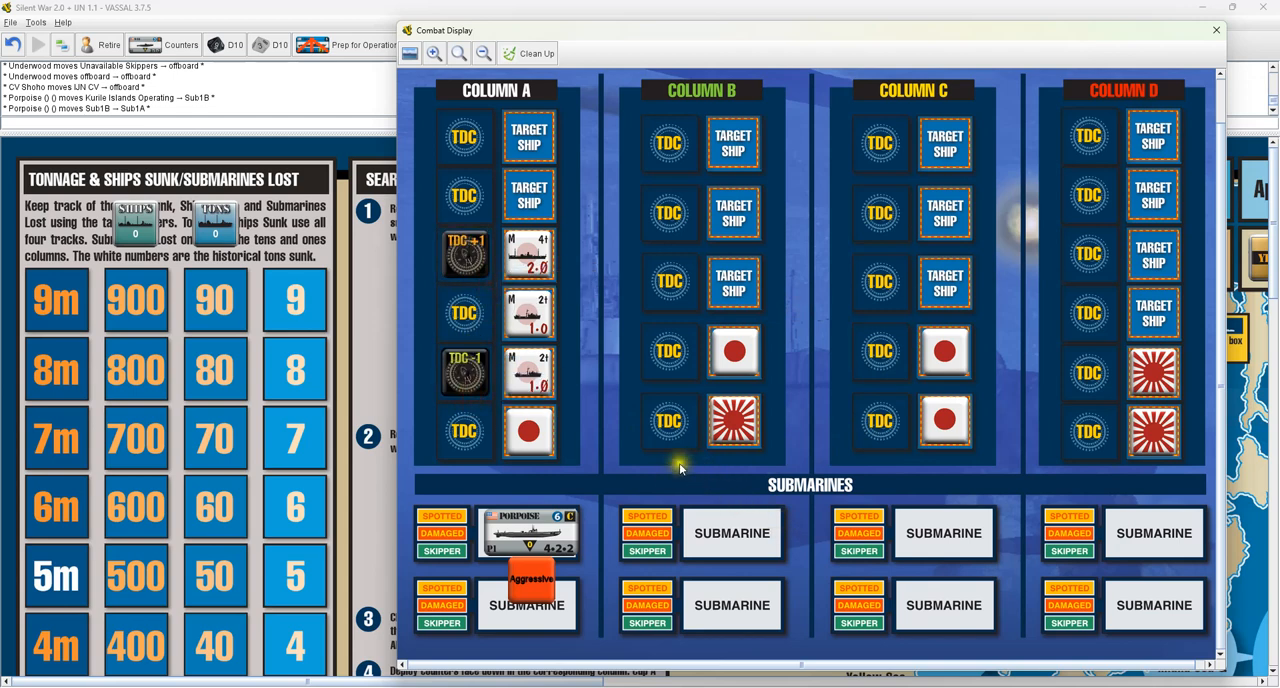
# Sink Column A's 4-ton and 5-ton merchants, tallying 2 ships and 9 tons
pyautogui.rightClick(528, 250)
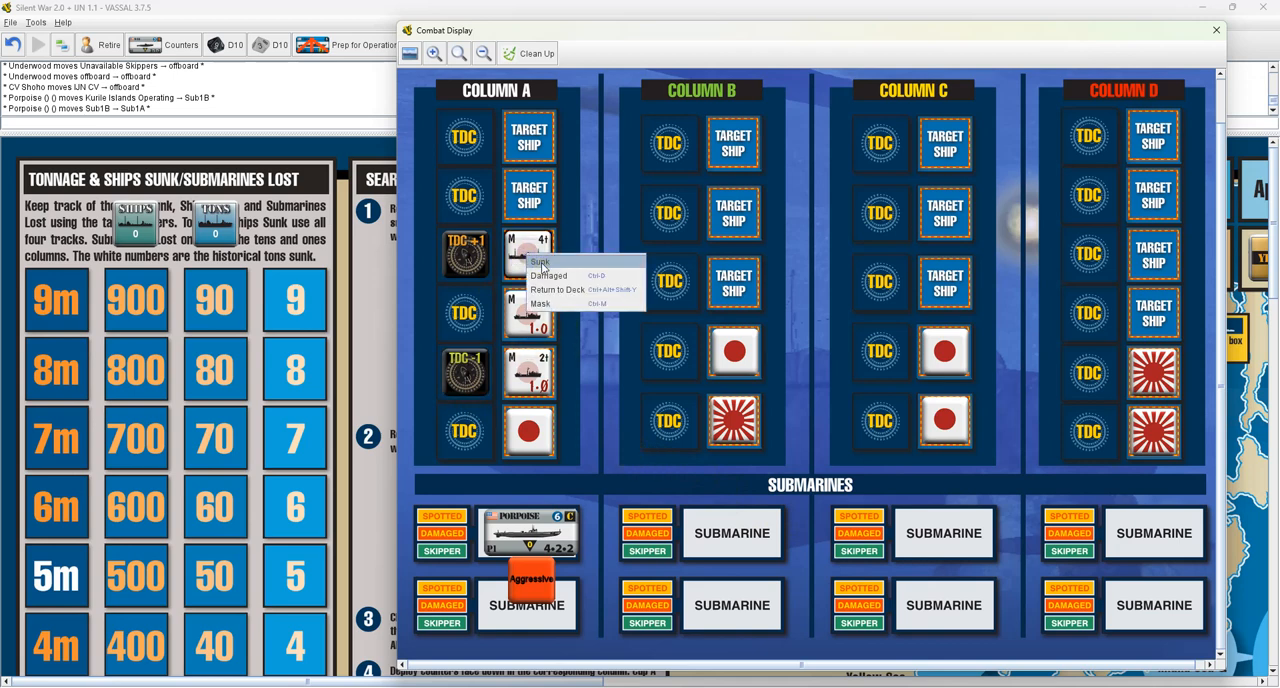
pyautogui.click(540, 261)
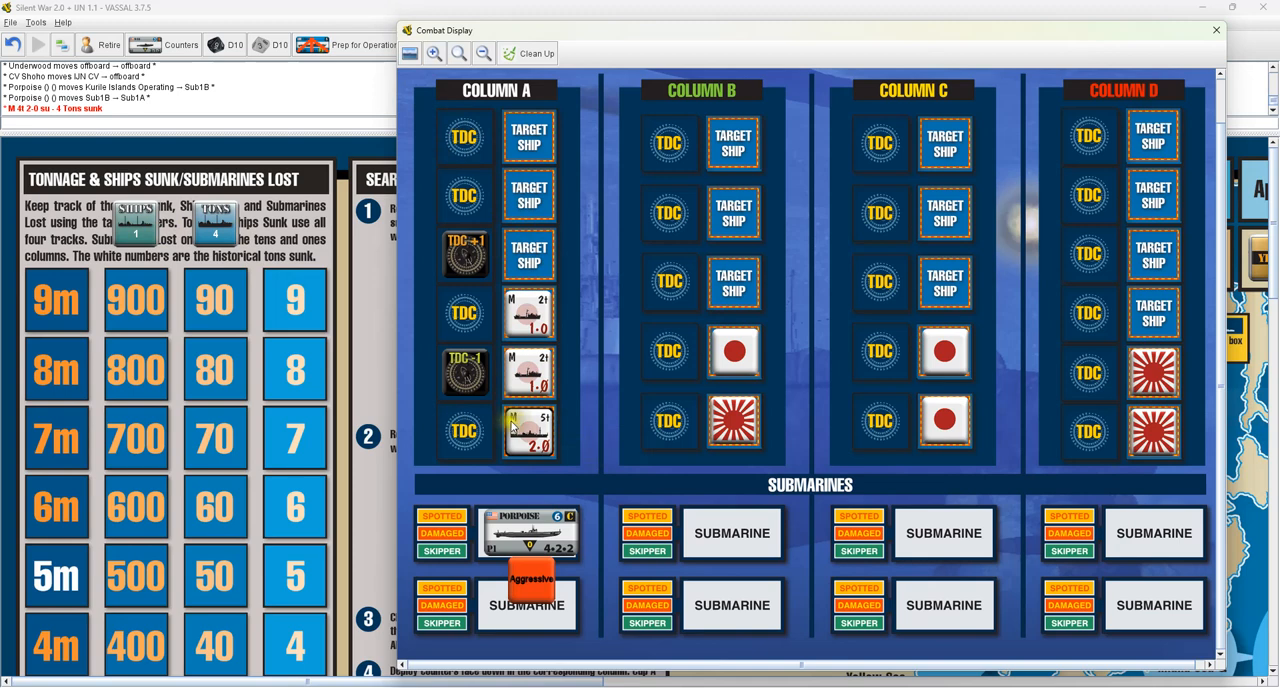
pyautogui.rightClick(529, 432)
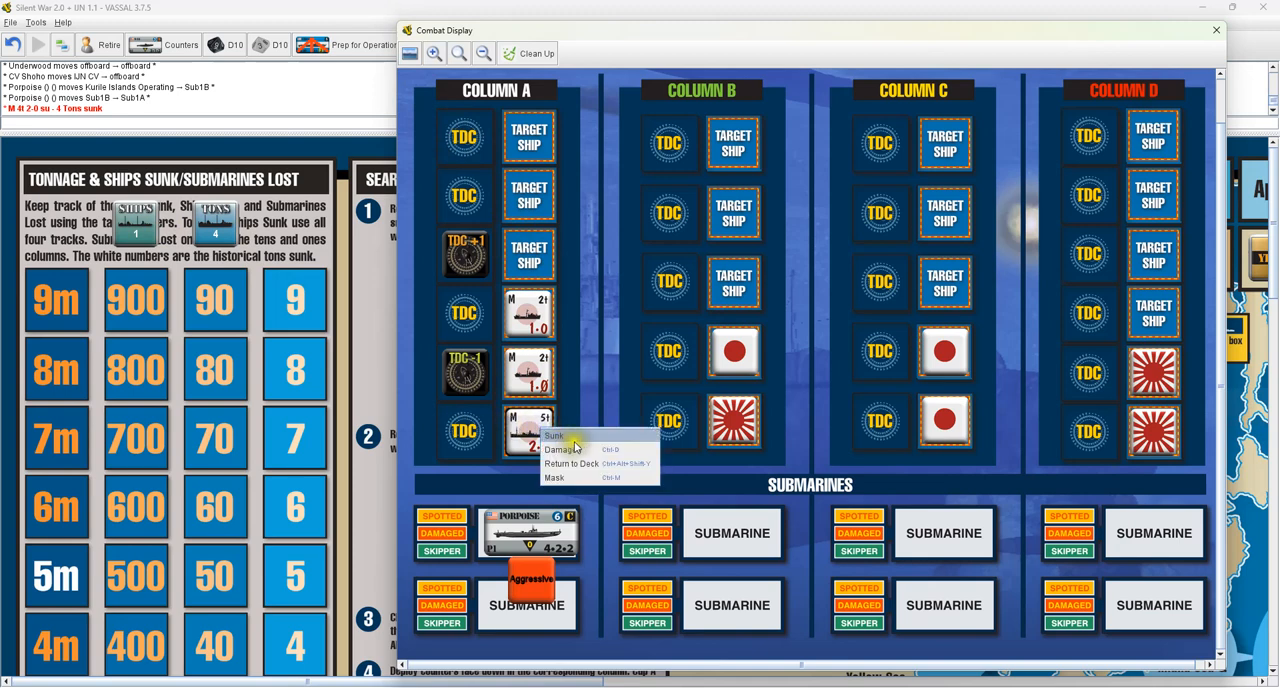
pyautogui.click(556, 435)
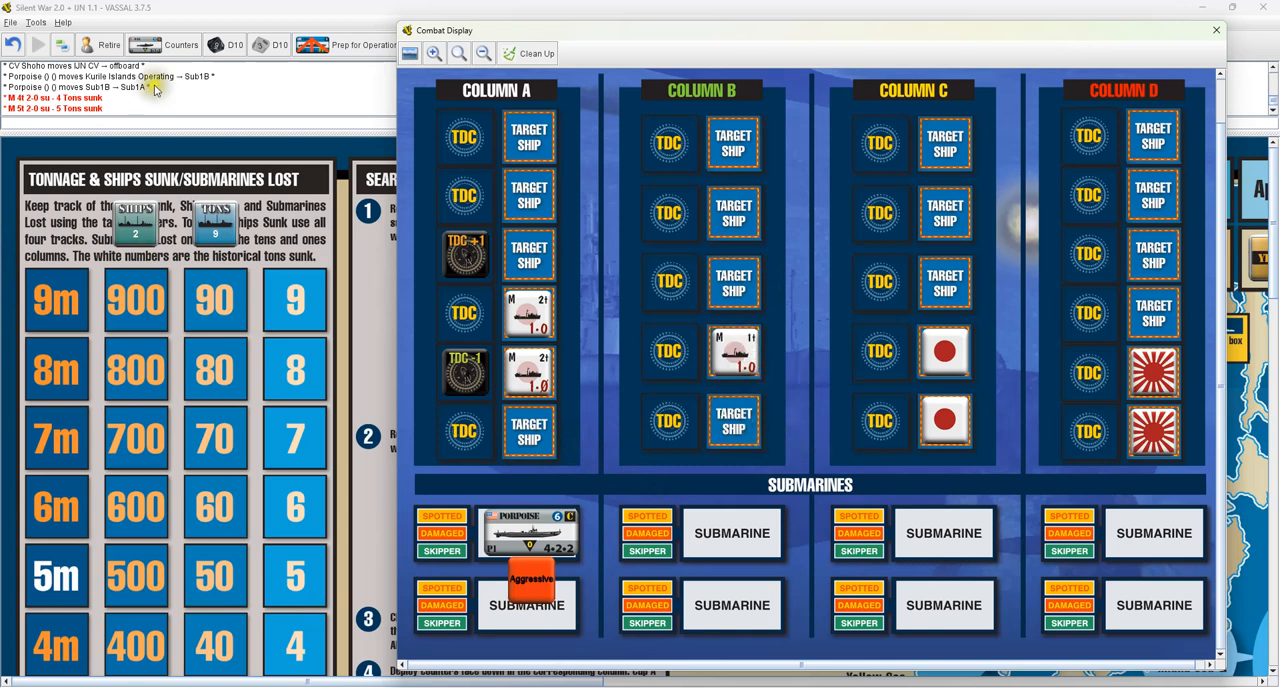
# Reveal the Column B and C targets, leaving the AKT target unsunk
pyautogui.click(733, 420)
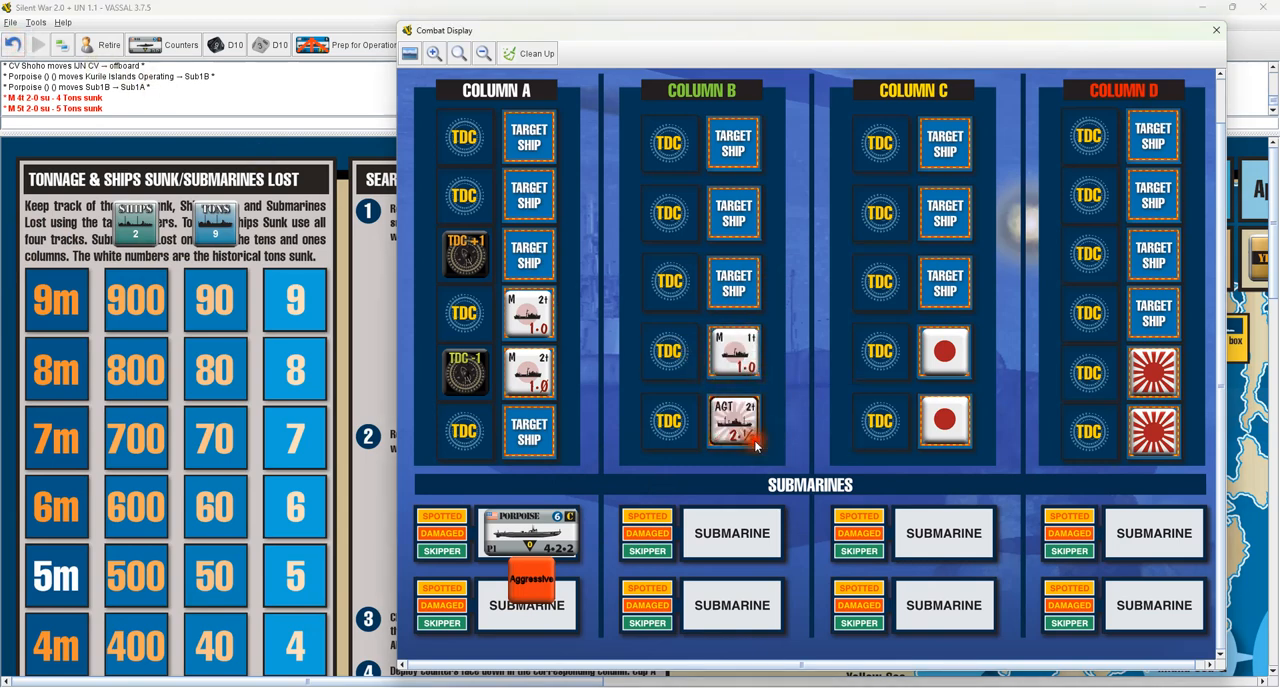
pyautogui.rightClick(734, 420)
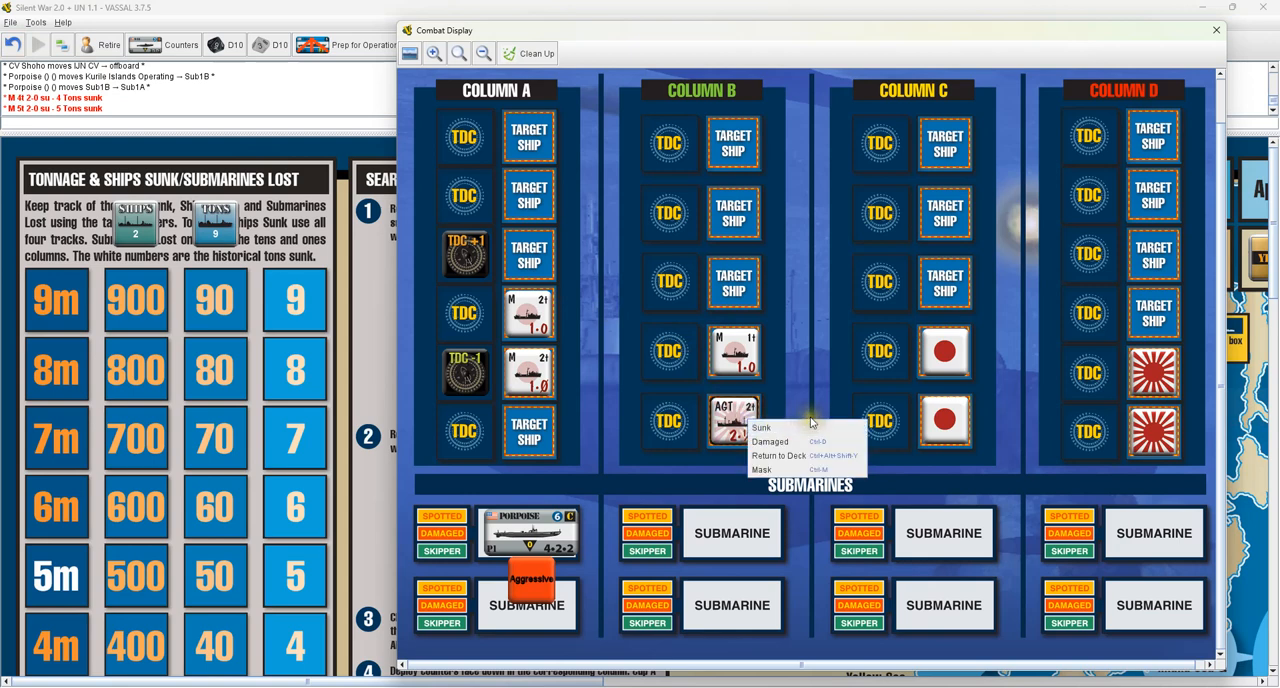
pyautogui.click(770, 441)
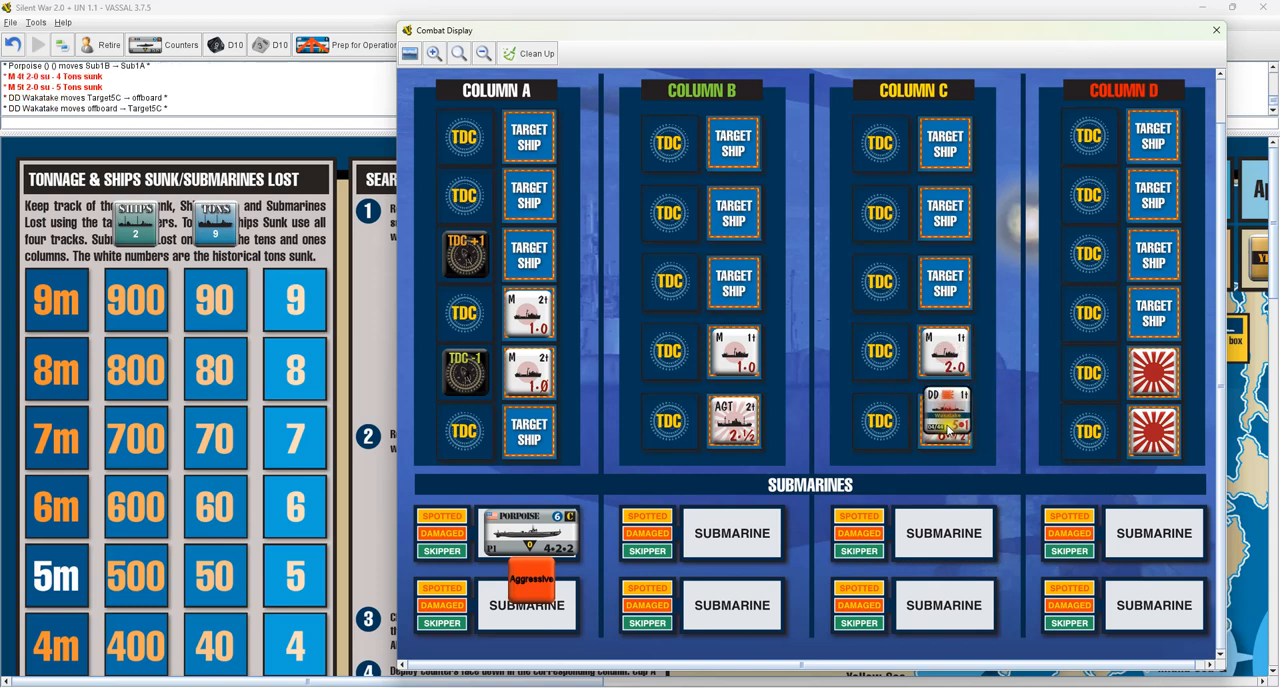
pyautogui.moveTo(945, 420)
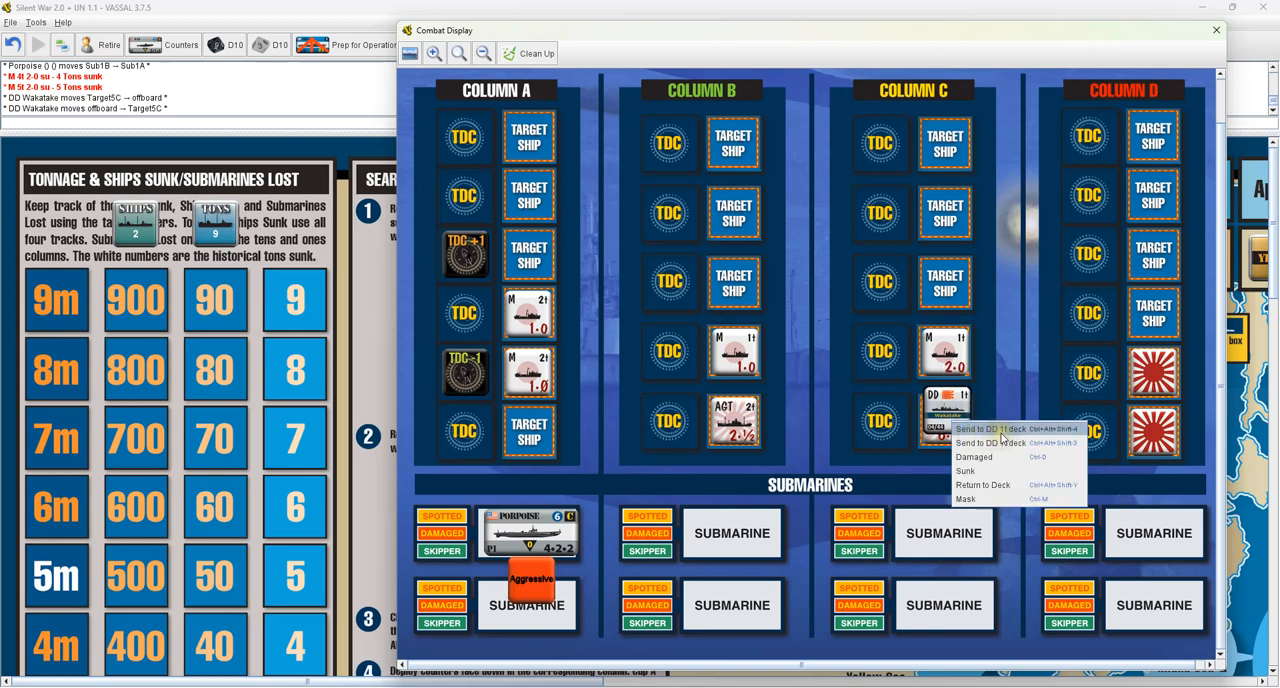
pyautogui.moveTo(1013, 443)
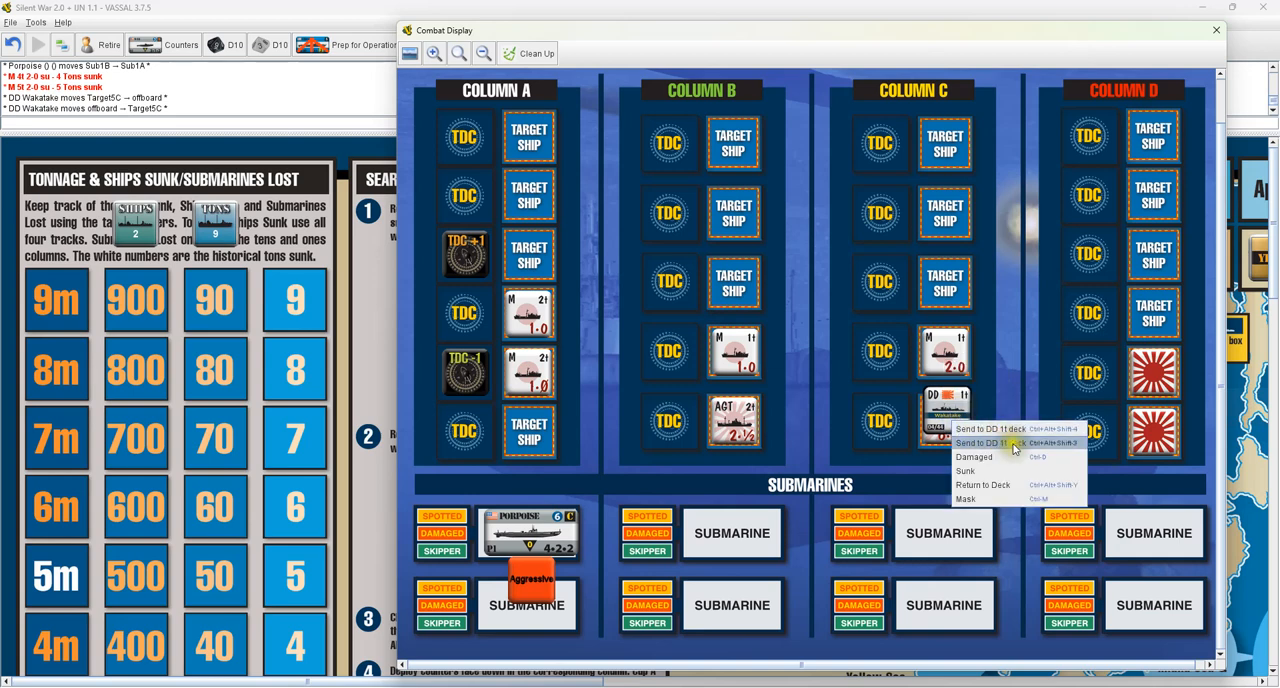
# Swap the Column C destroyer from the DD 11 deck and sink Harukaze, tallying 3 ships, 10 tons
pyautogui.click(1000, 443)
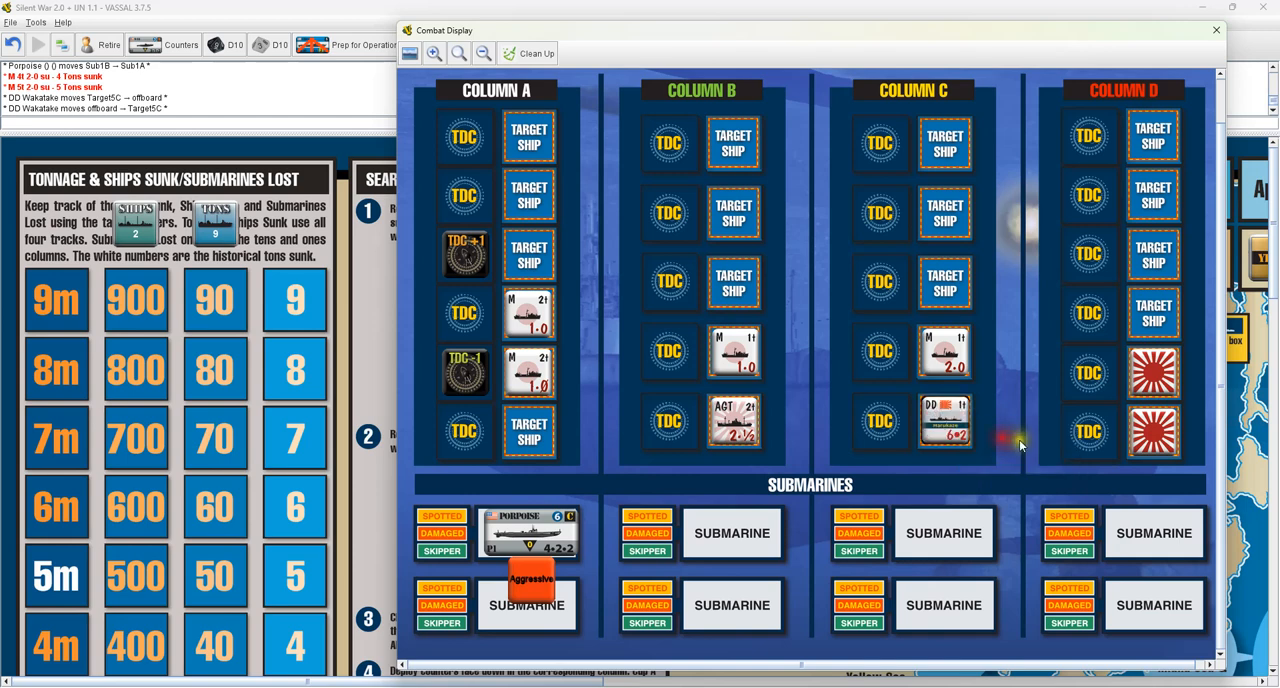
pyautogui.click(945, 420)
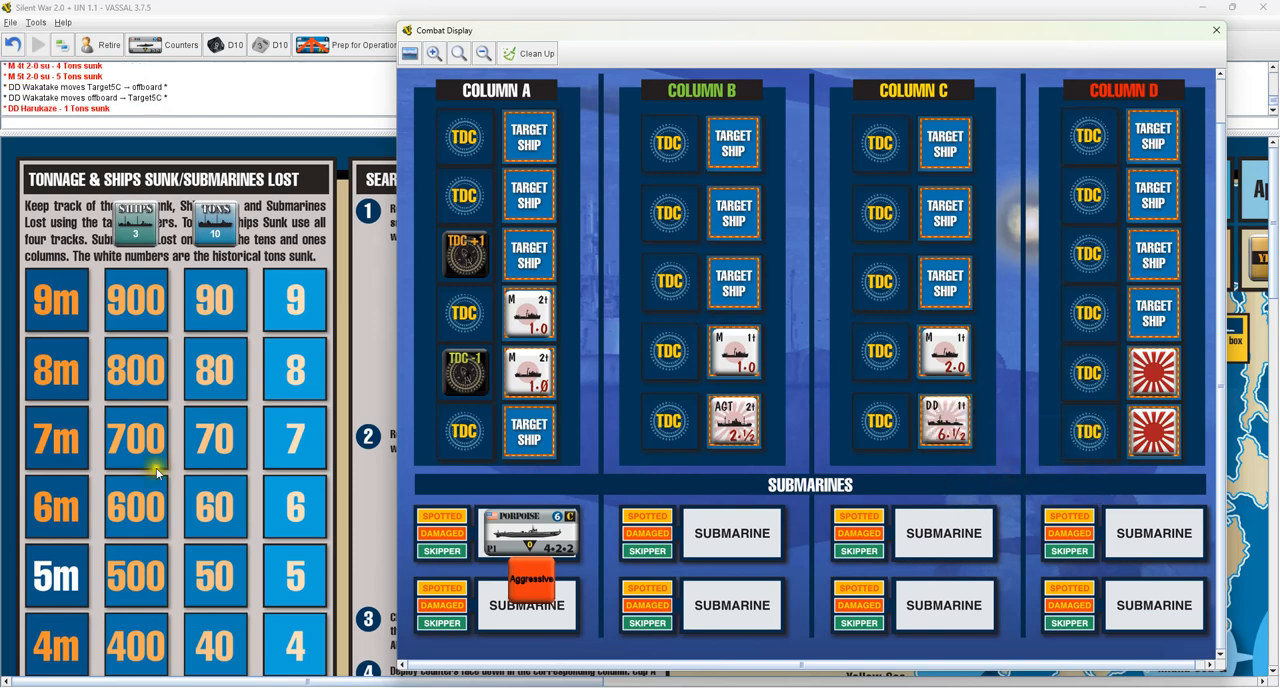
pyautogui.moveTo(363, 9)
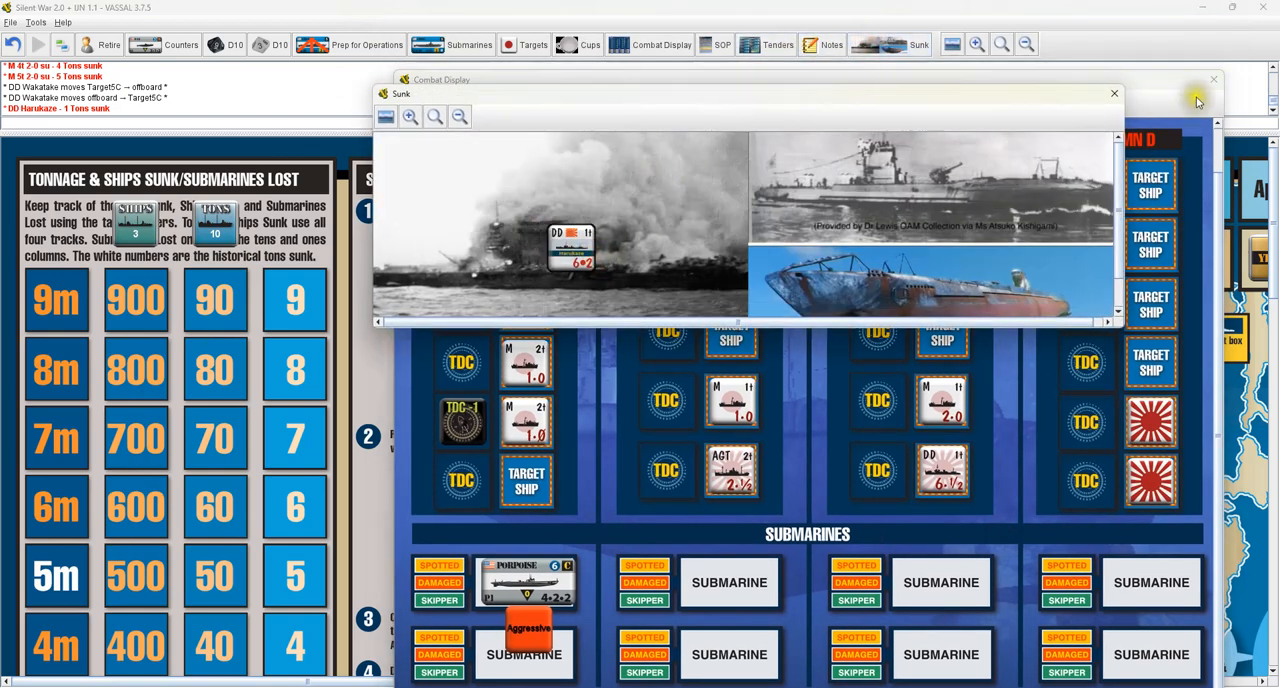
# Return to the Combat Display and reveal Column D's battleship and carrier Shokaku
pyautogui.click(1114, 93)
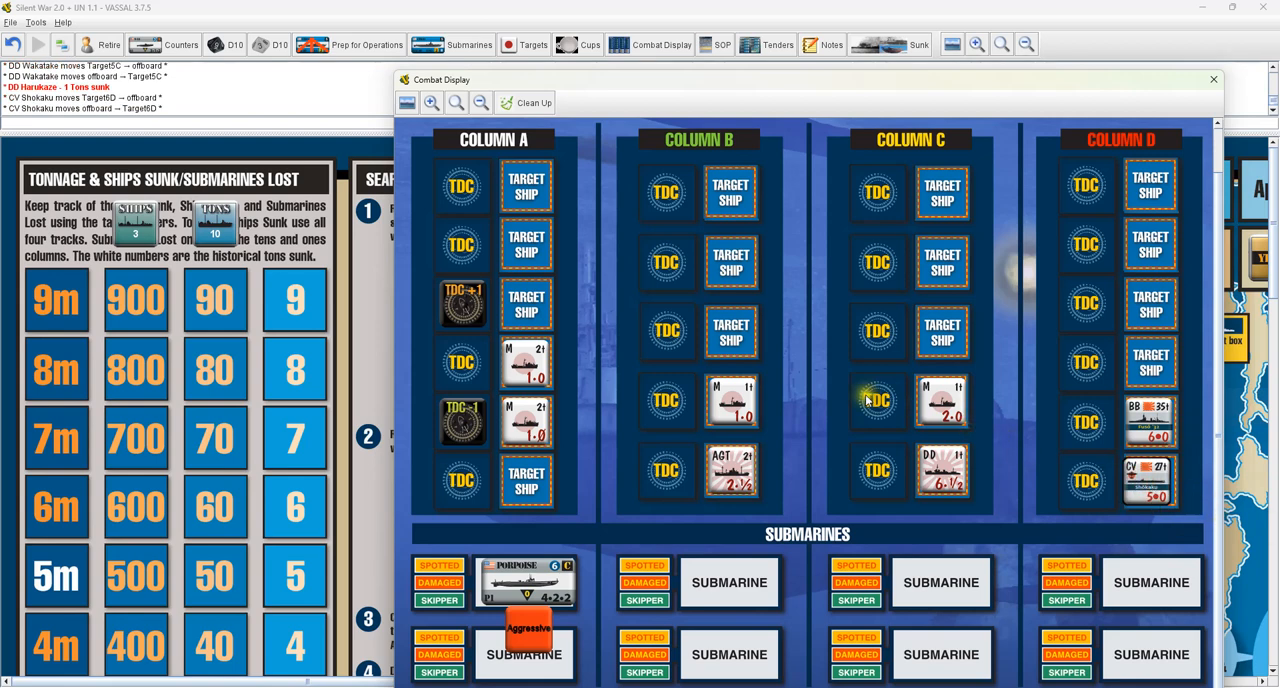
pyautogui.moveTo(527, 103)
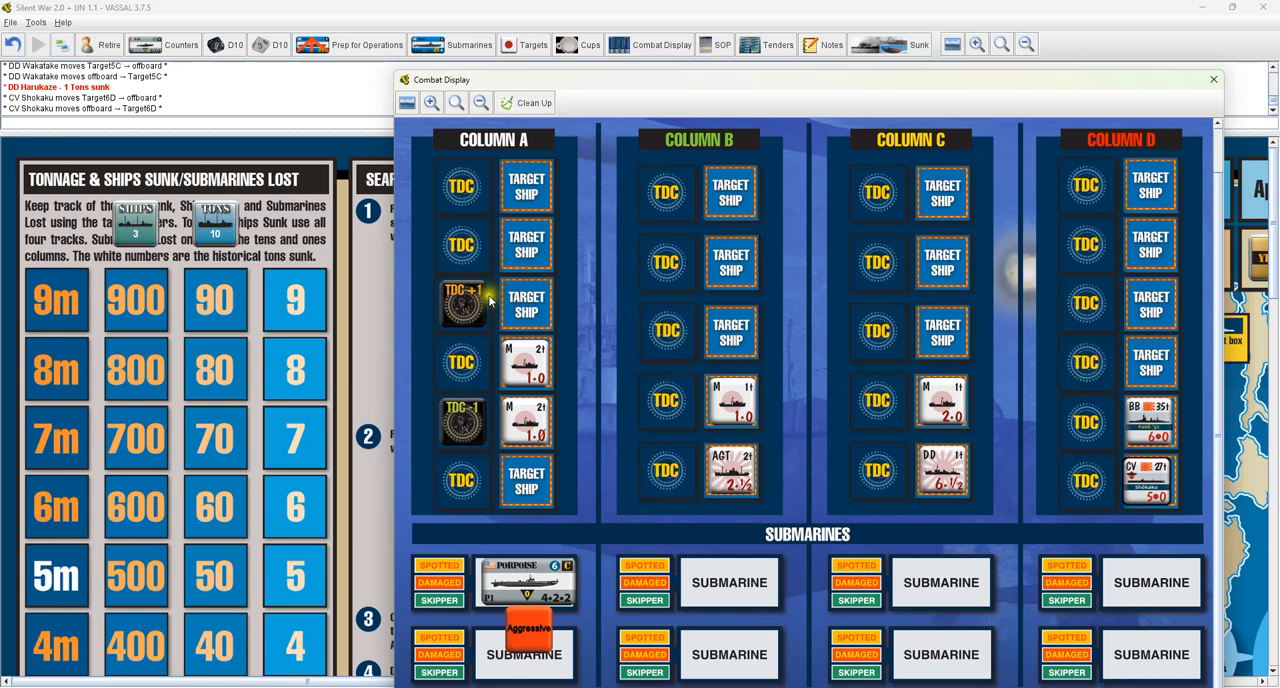
# Remove the TDC markers, clean up all targets and Porpoise, and close the Combat Display
pyautogui.rightClick(462, 422)
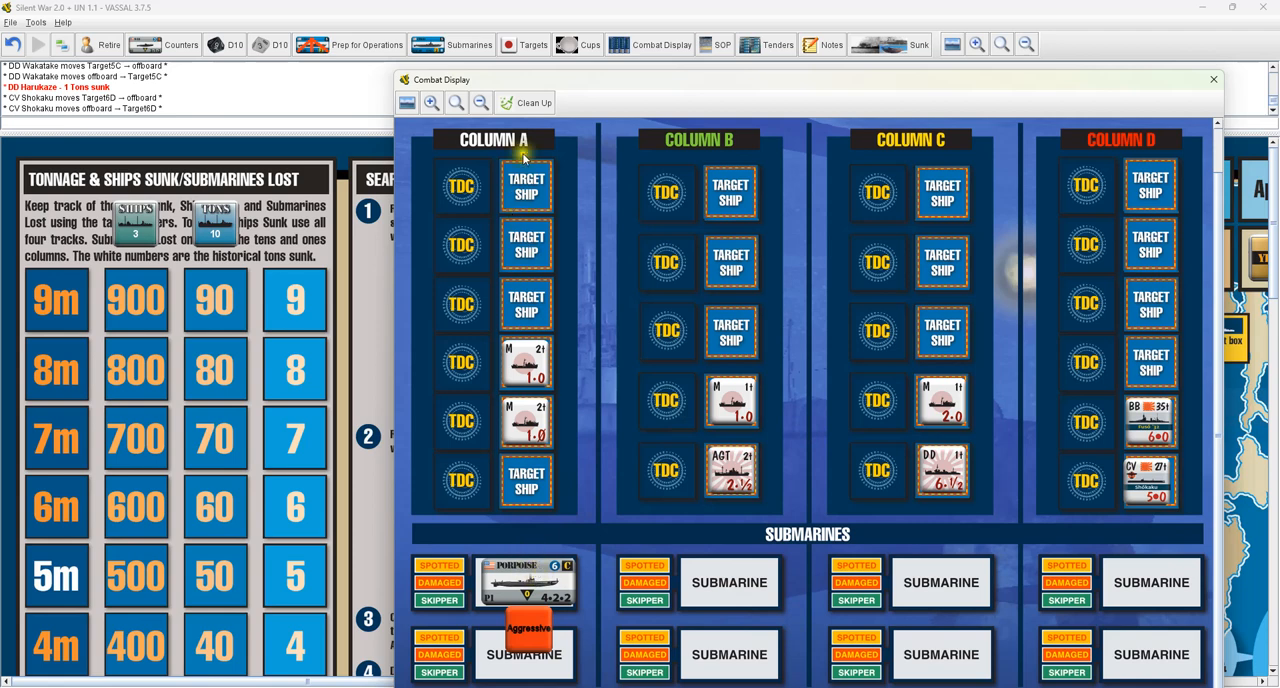
pyautogui.click(525, 102)
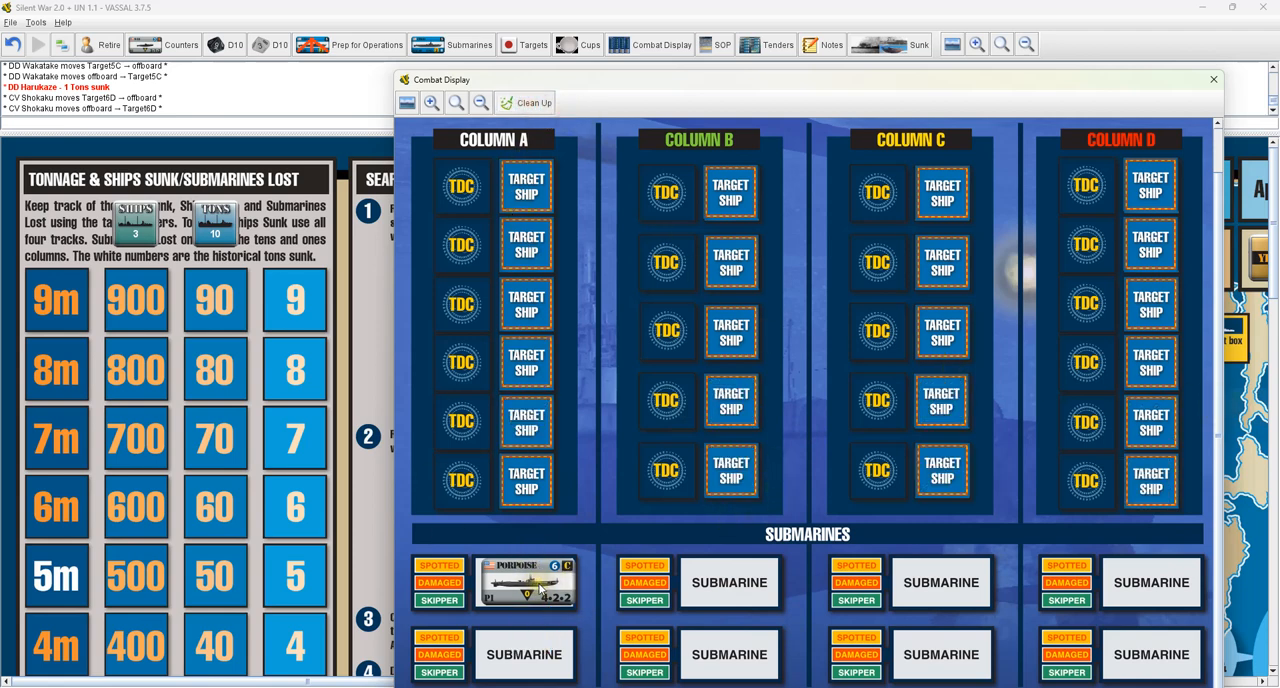
pyautogui.rightClick(525, 582)
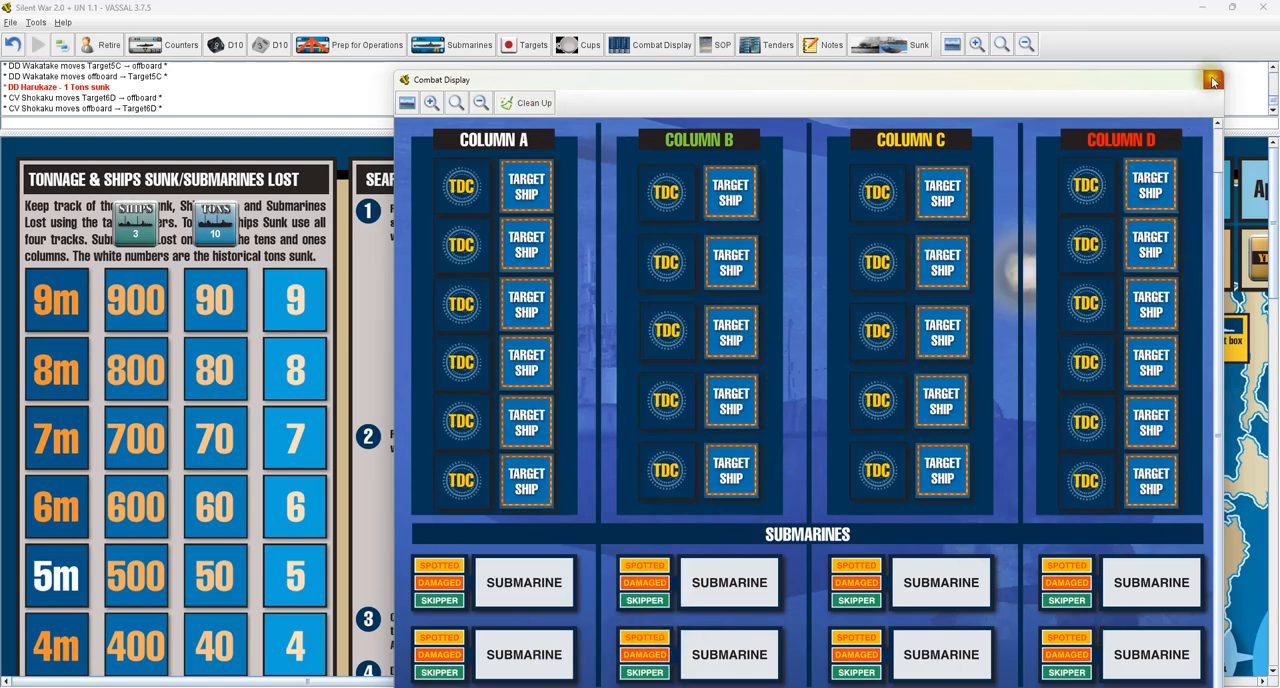
pyautogui.click(1212, 80)
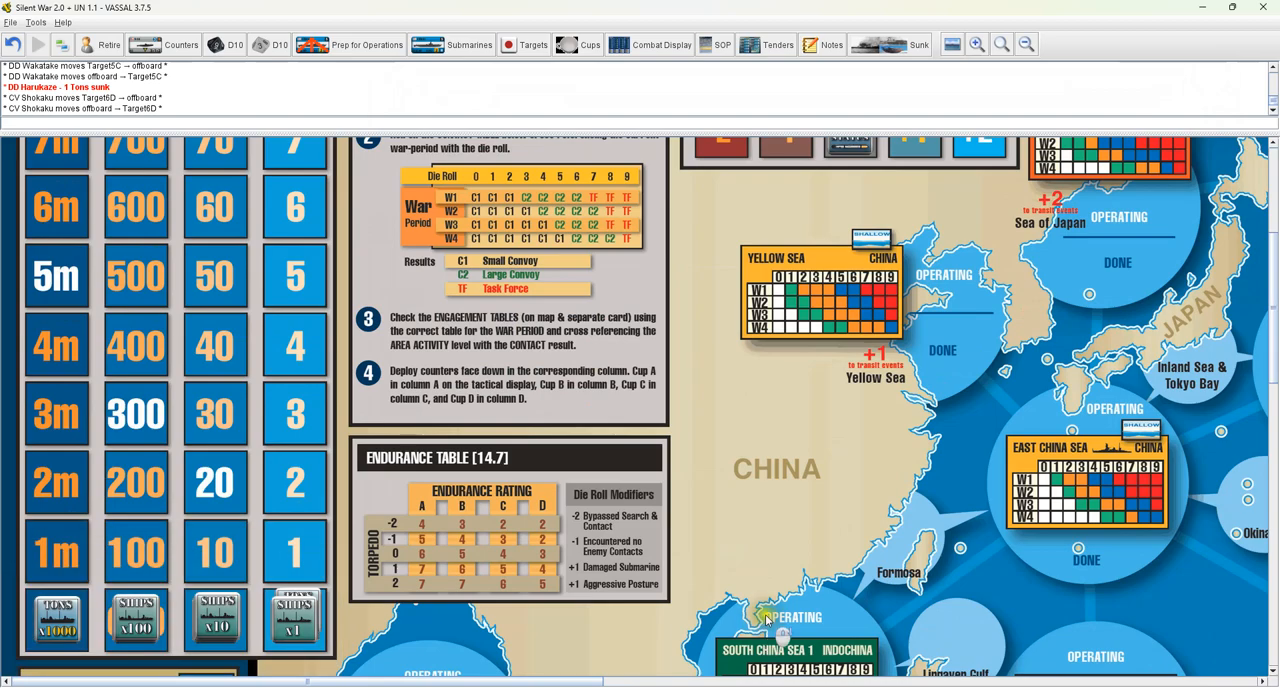
# Scroll the map and open the Submarine Tender/Surabaya display
pyautogui.scroll(-3)
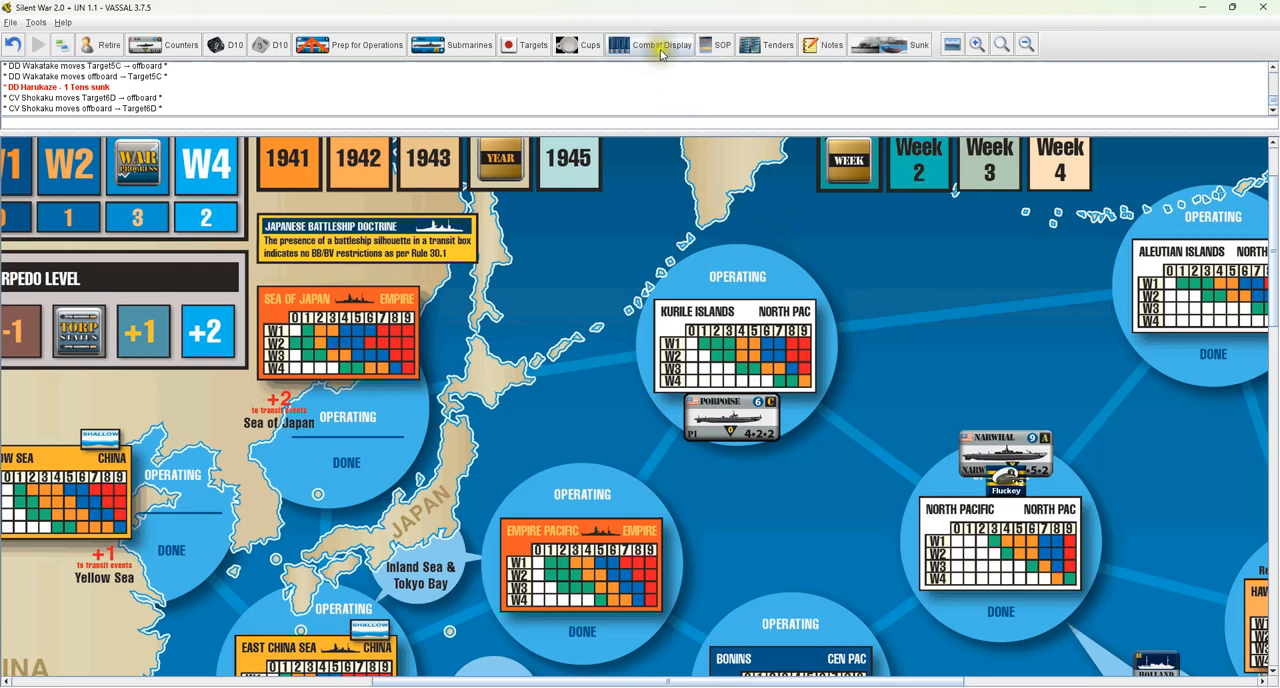
pyautogui.click(714, 44)
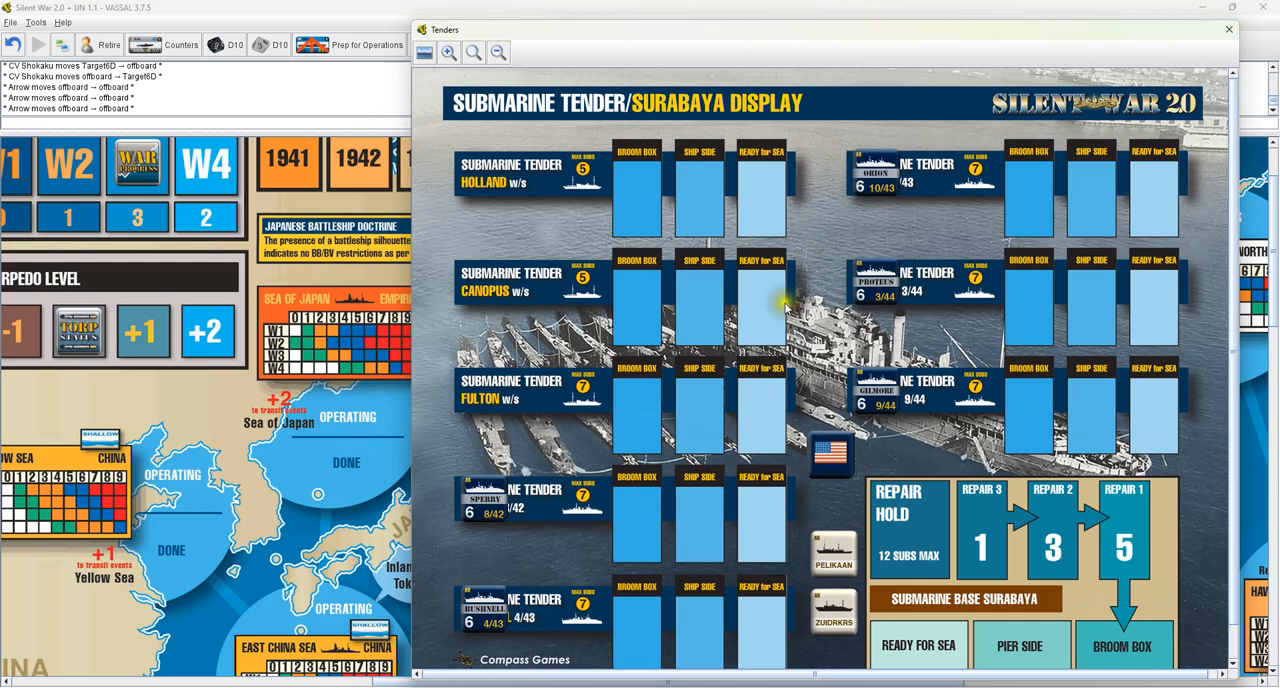
# Move the Pelikaan tender counter and close the Tenders display
pyautogui.scroll(-3)
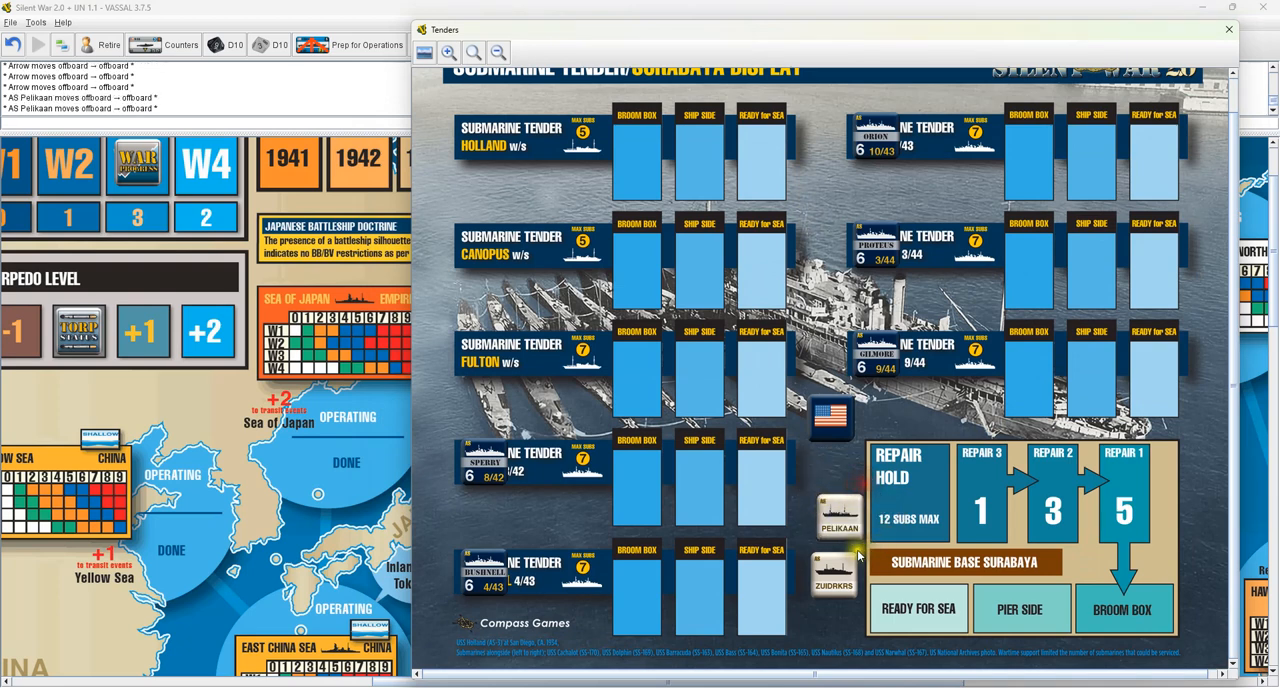
pyautogui.moveTo(1027, 490)
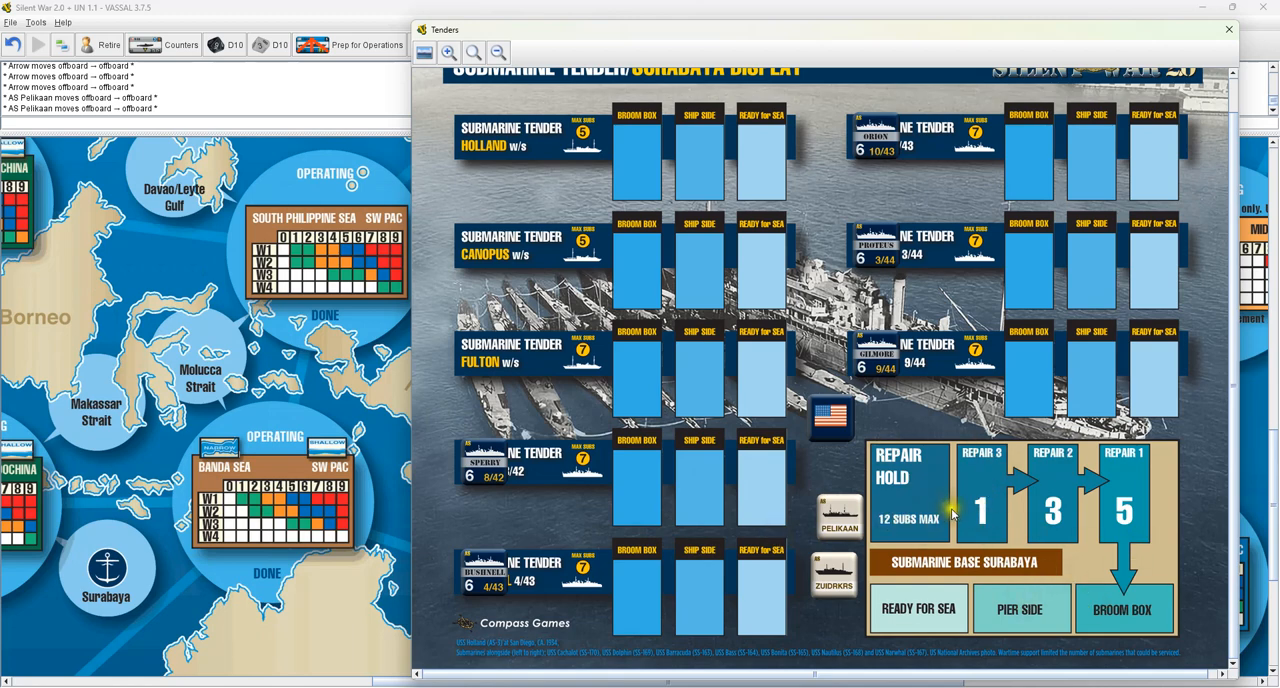
pyautogui.click(1228, 29)
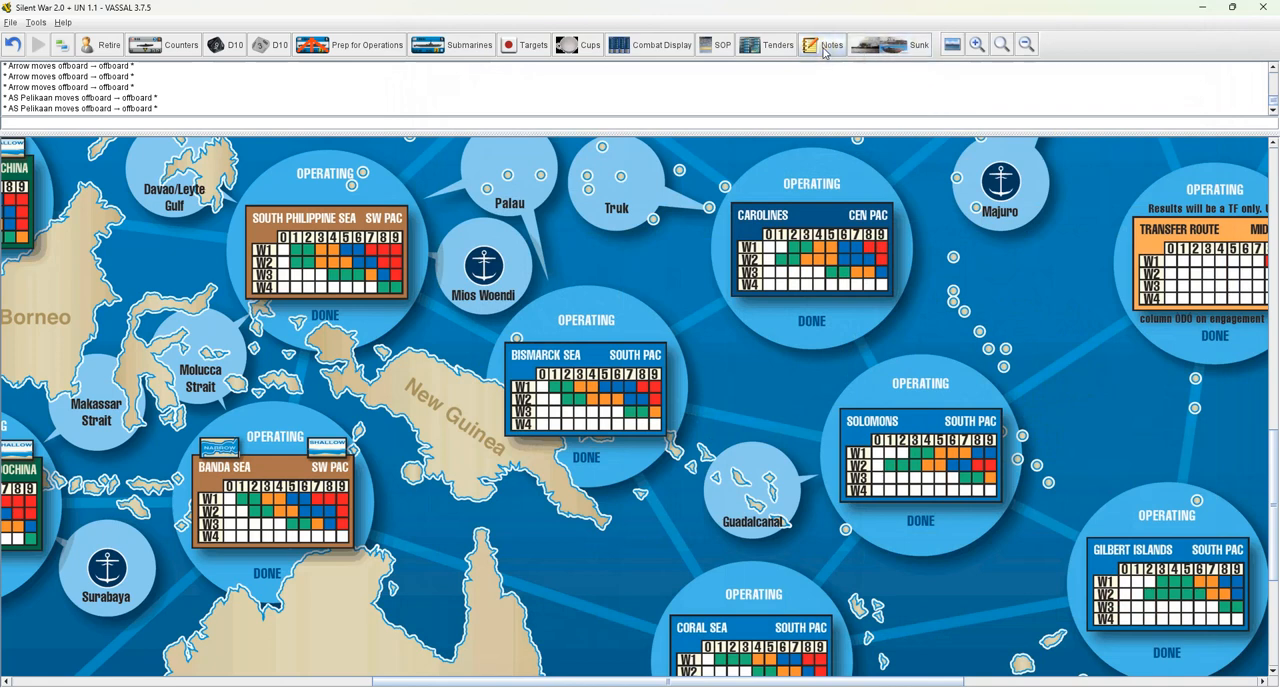
pyautogui.click(822, 45)
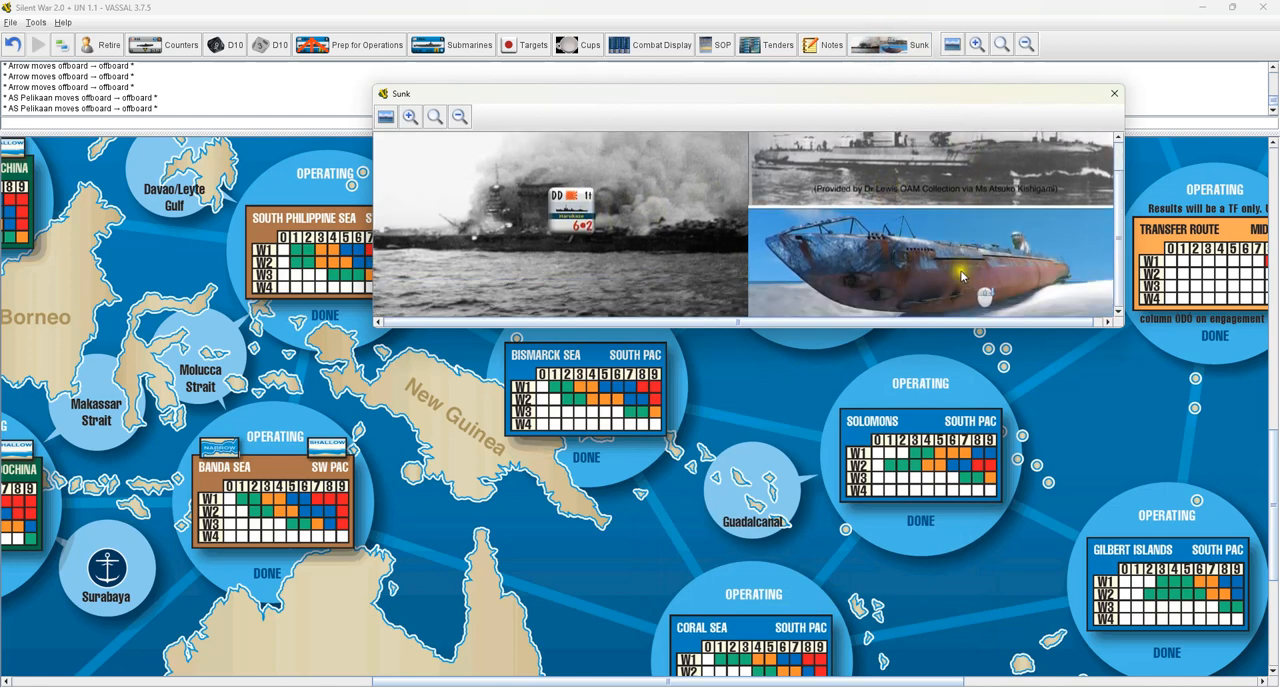
pyautogui.click(961, 270)
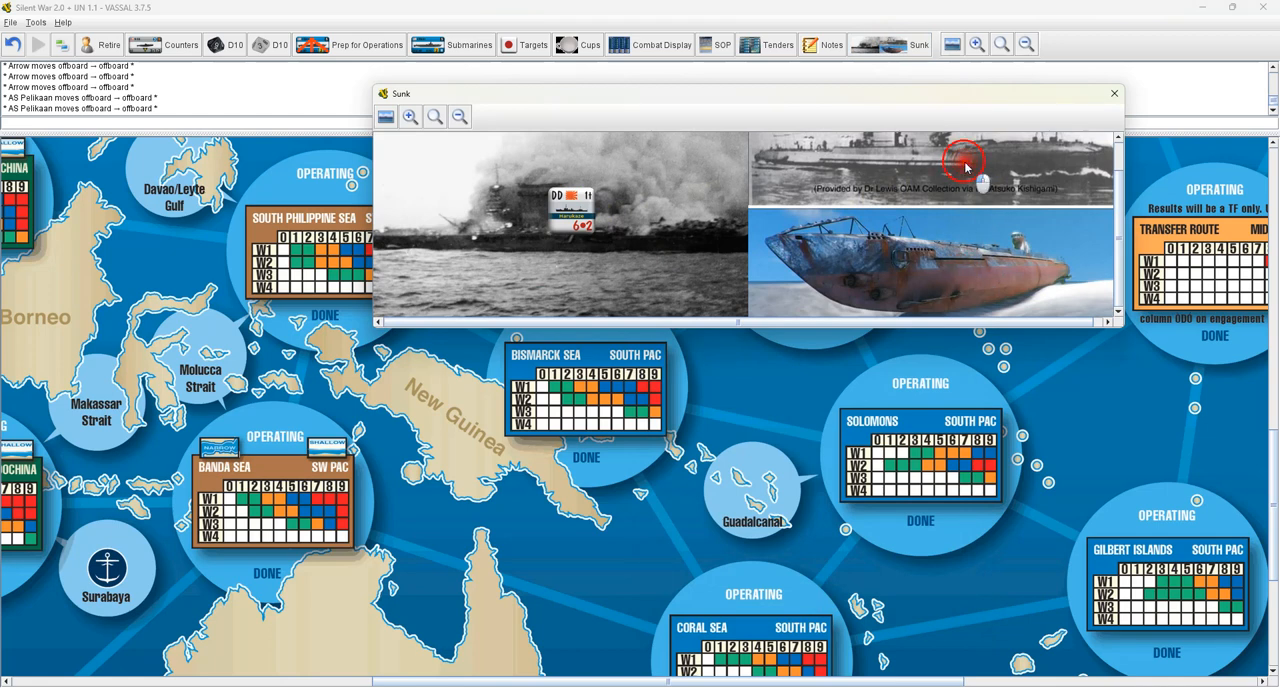
pyautogui.click(1113, 93)
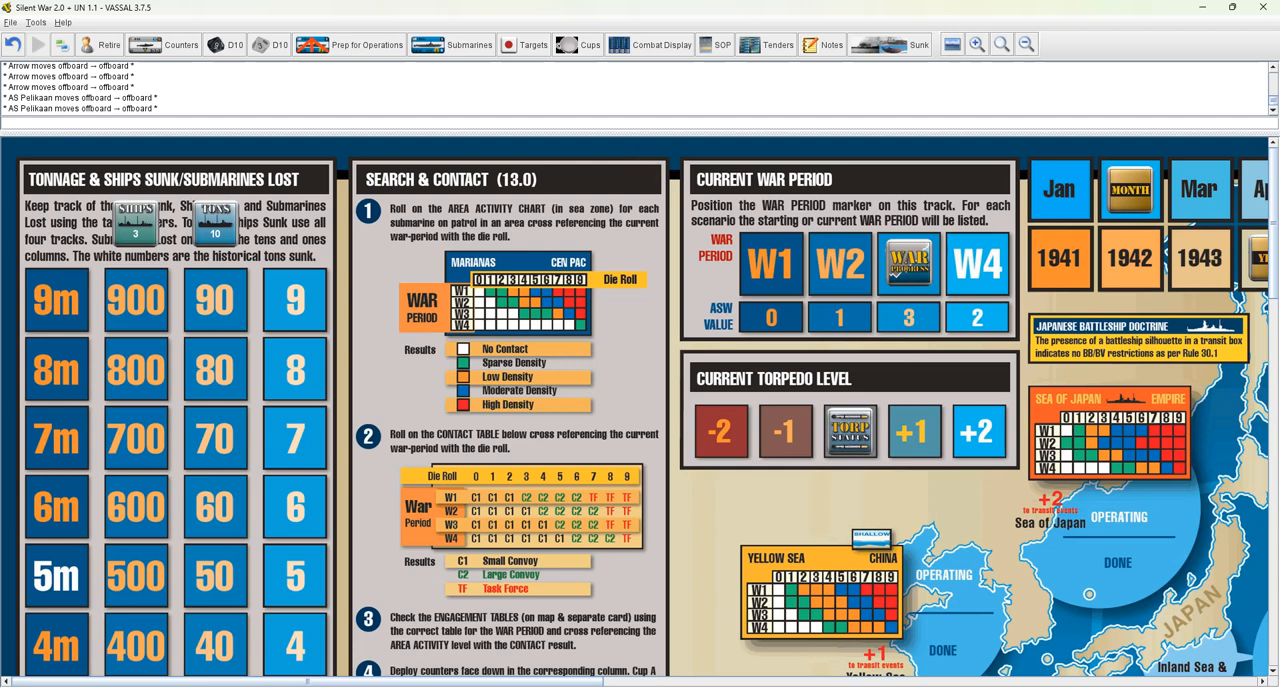
pyautogui.moveTo(680, 350)
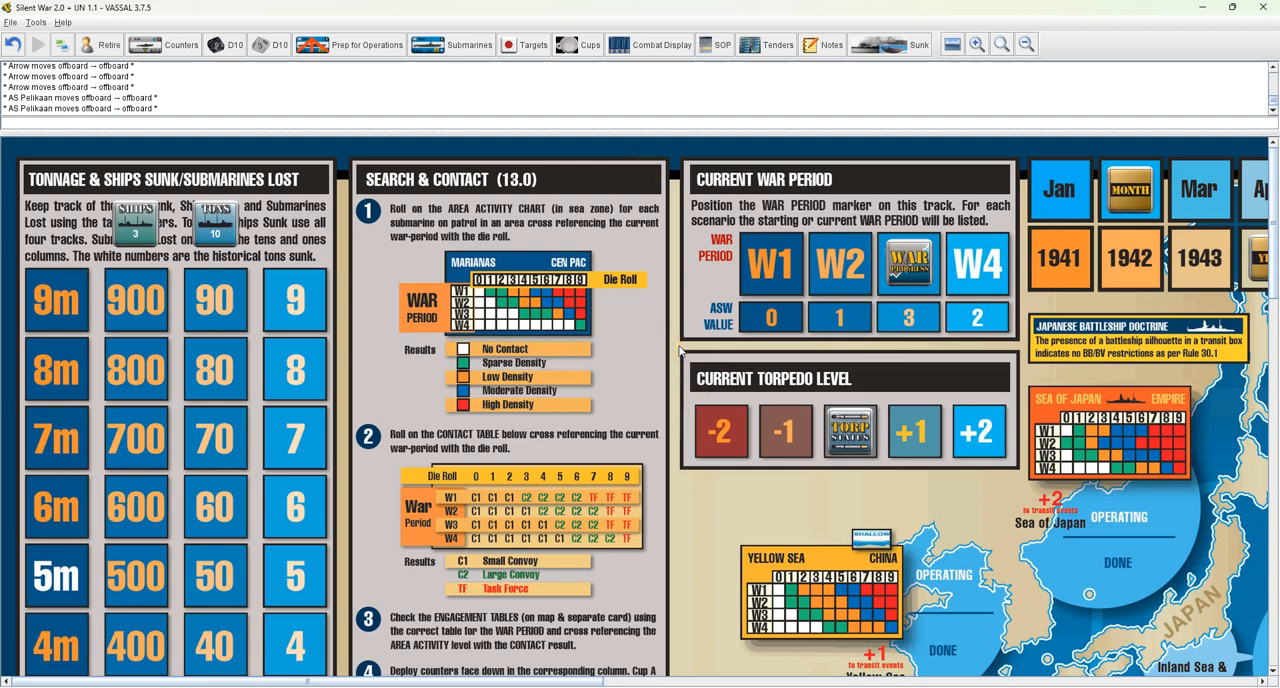
pyautogui.moveTo(705, 360)
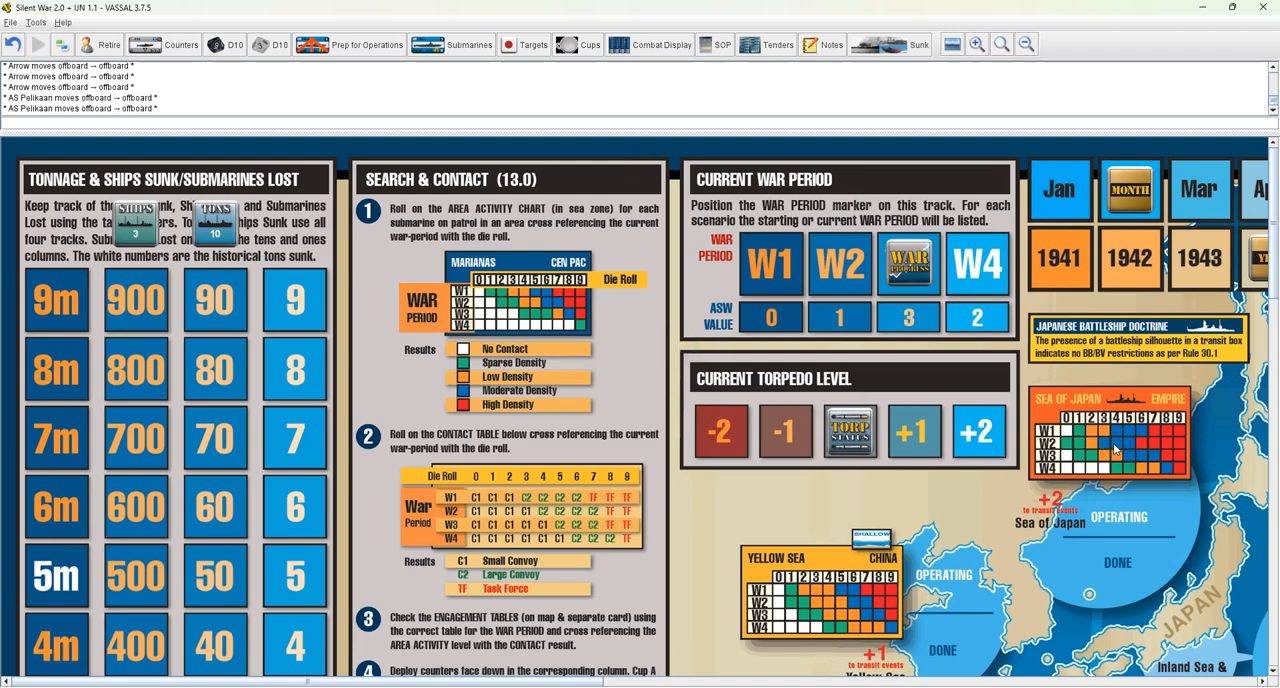
pyautogui.moveTo(1110, 483)
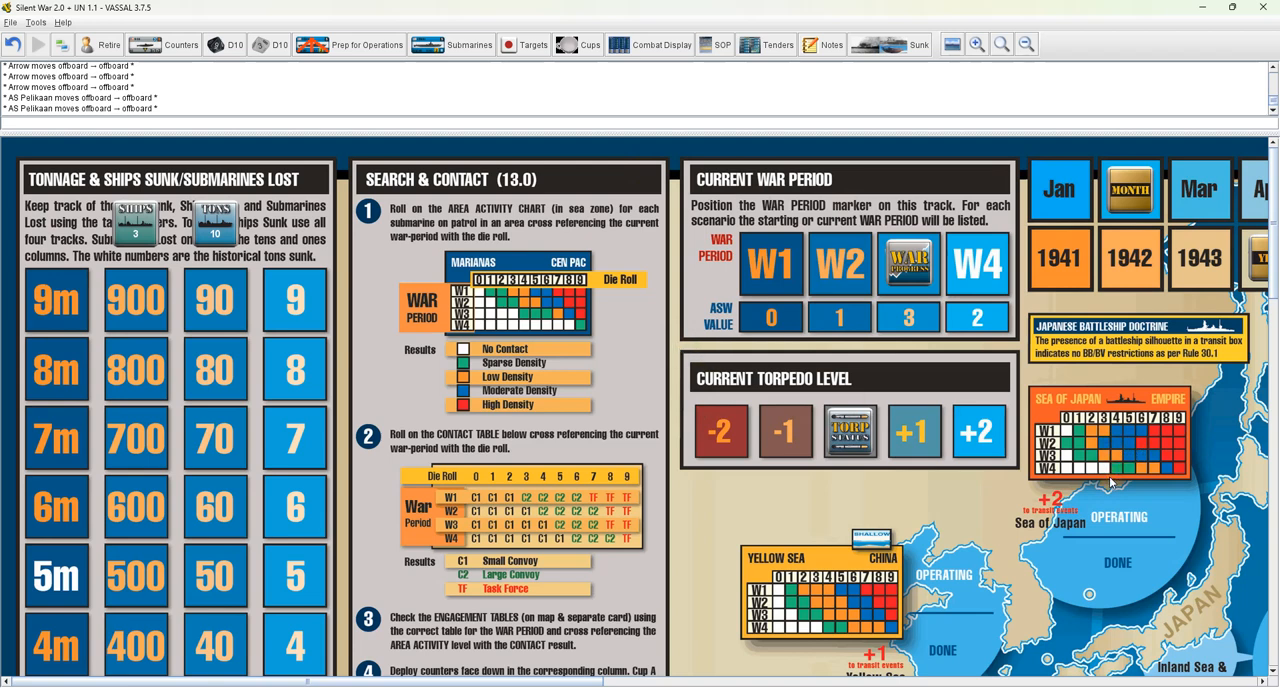